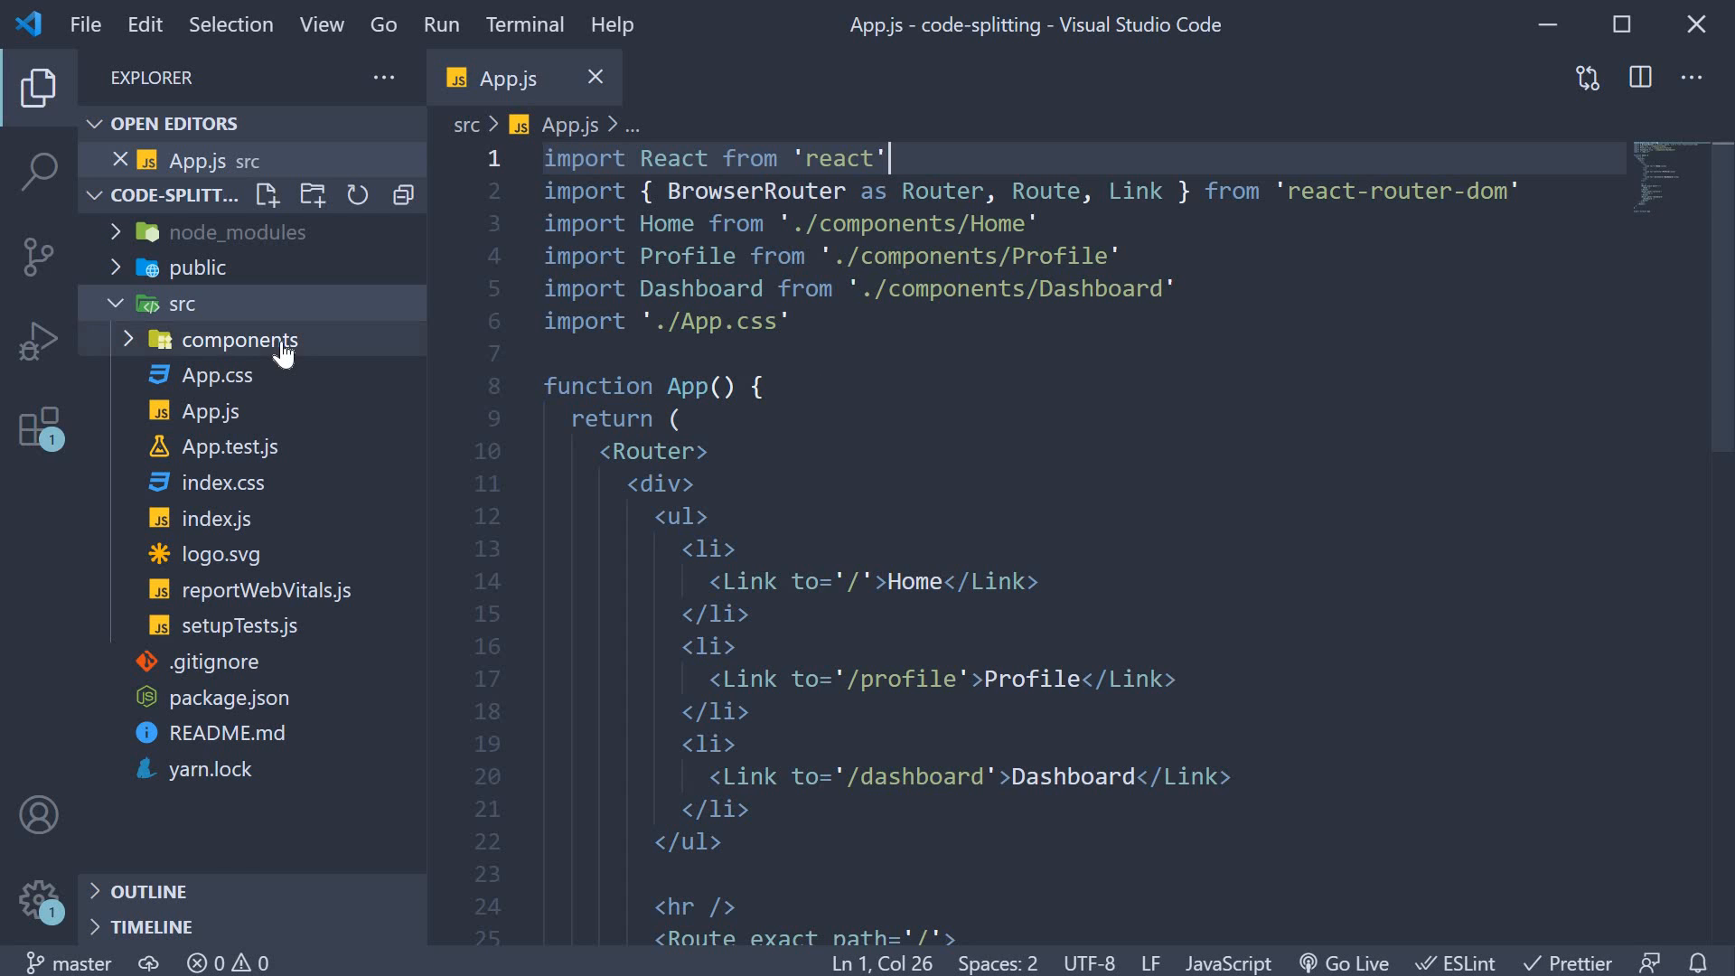
Step: Review Profile.js and Dashboard.js from src/components, focusing on the Dashboard's Plot JSX block
{"action": "left_click", "coordinate": [235, 338]}
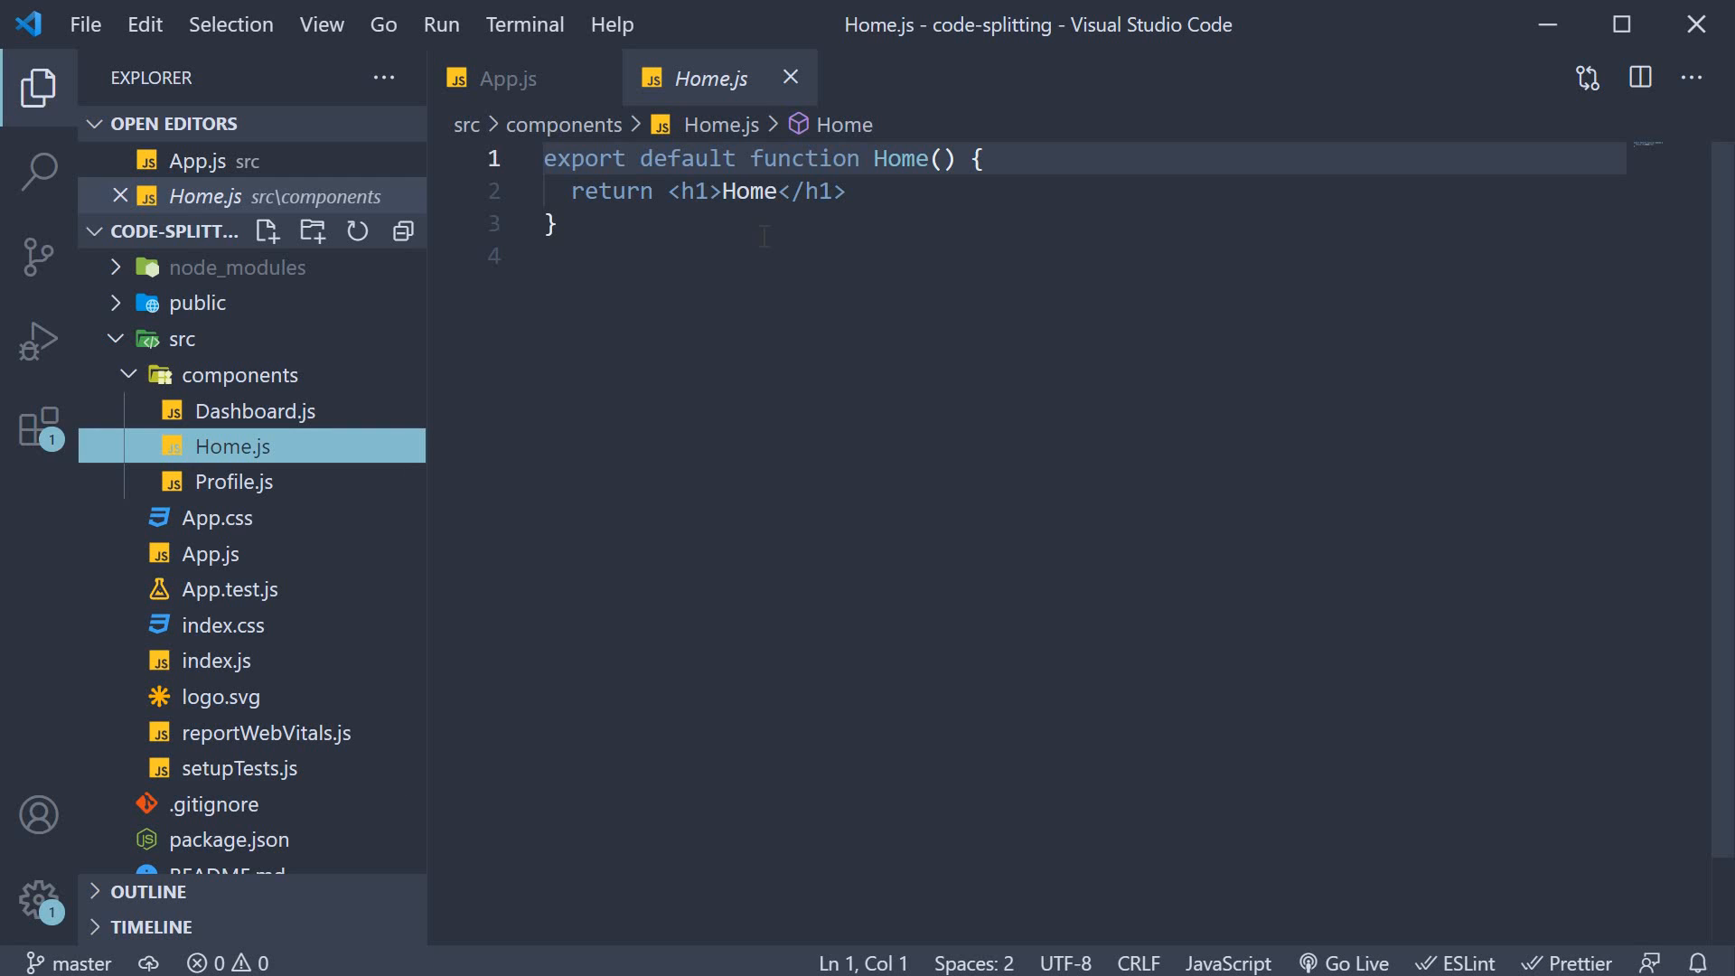
{"action": "left_click", "coordinate": [234, 481]}
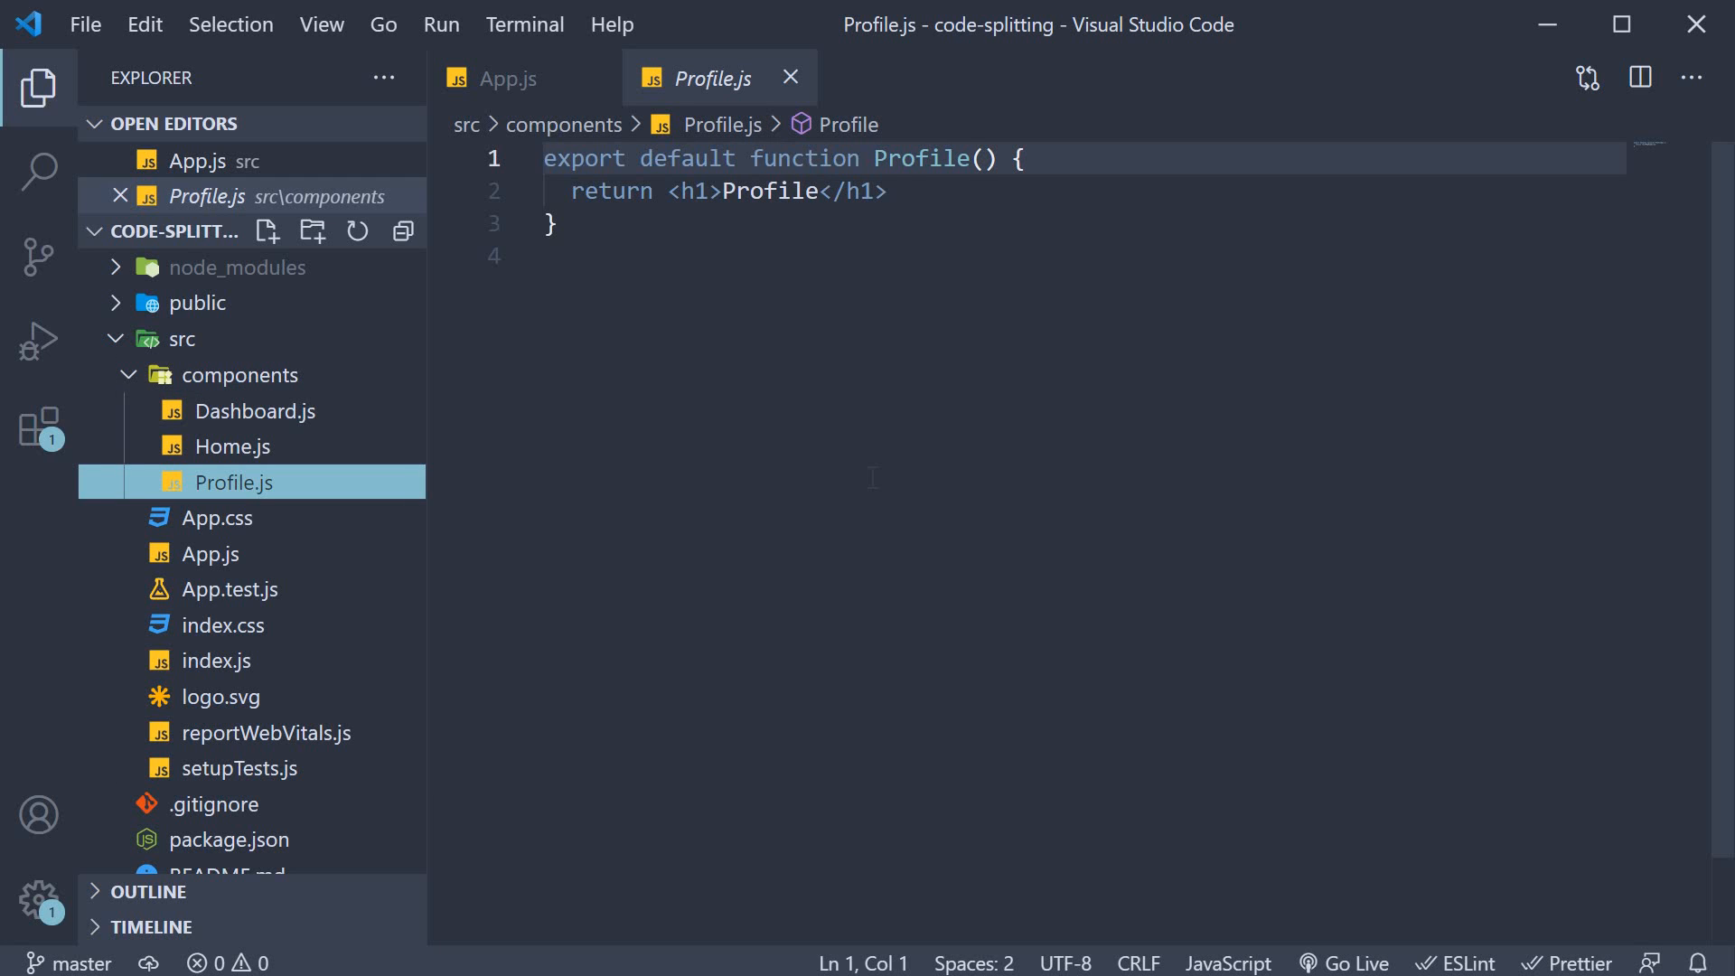
{"action": "mouse_move", "coordinate": [307, 454]}
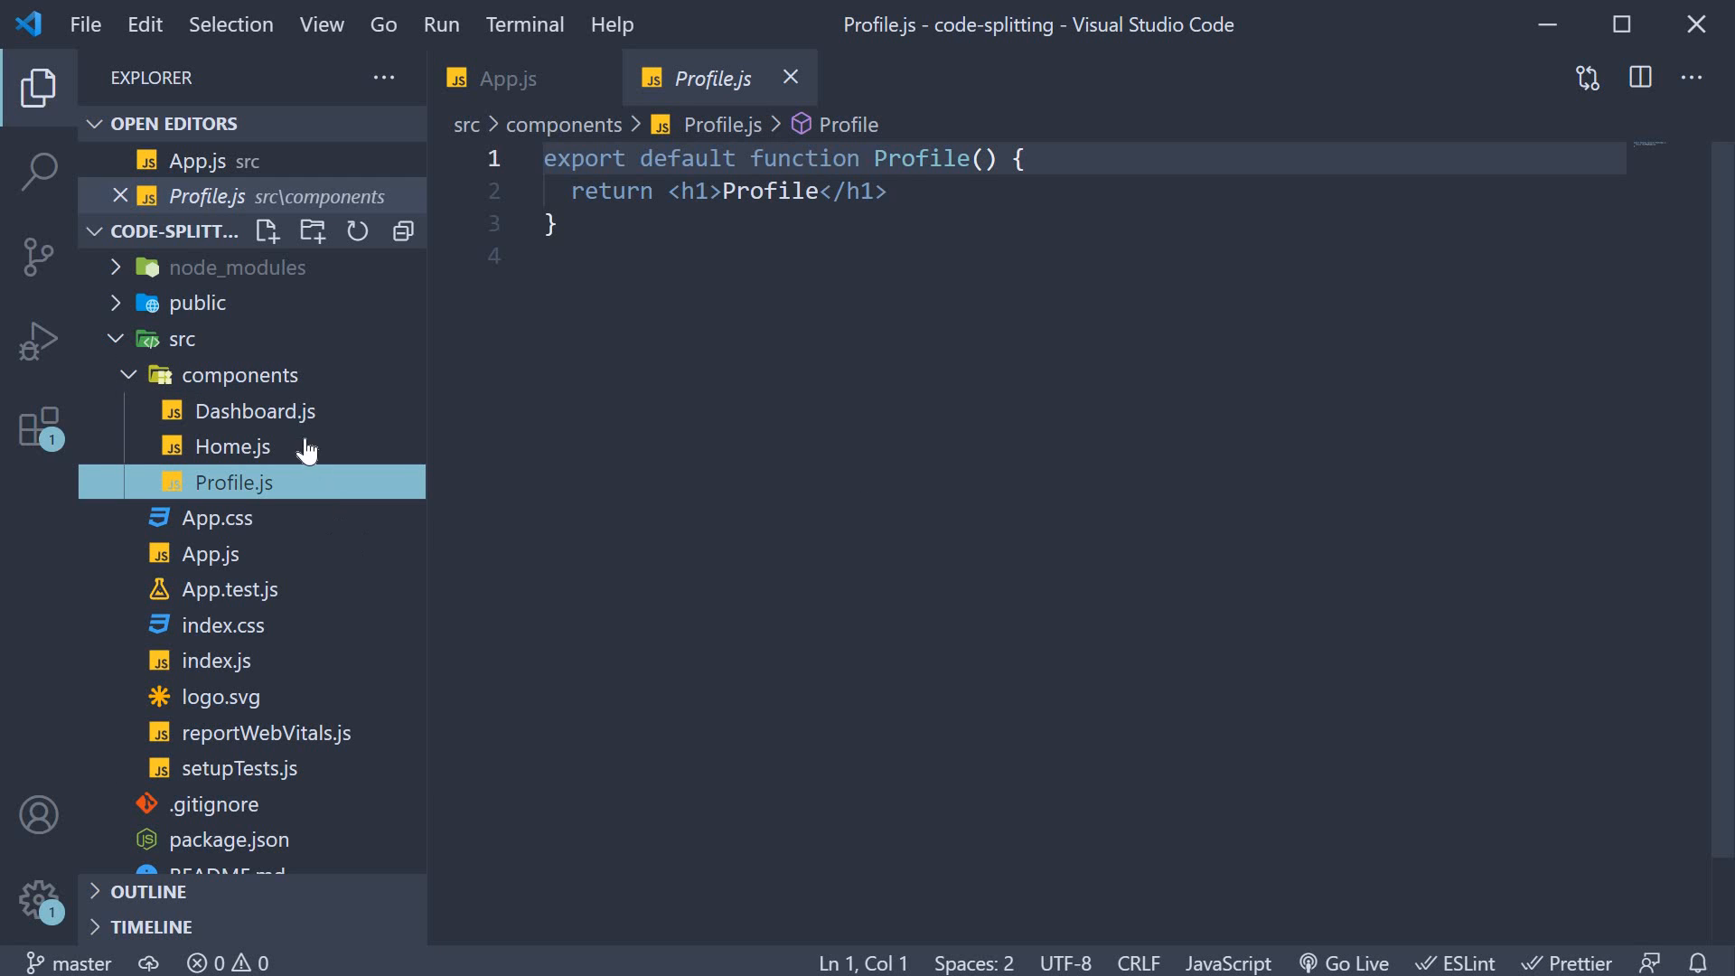
{"action": "left_click", "coordinate": [255, 411]}
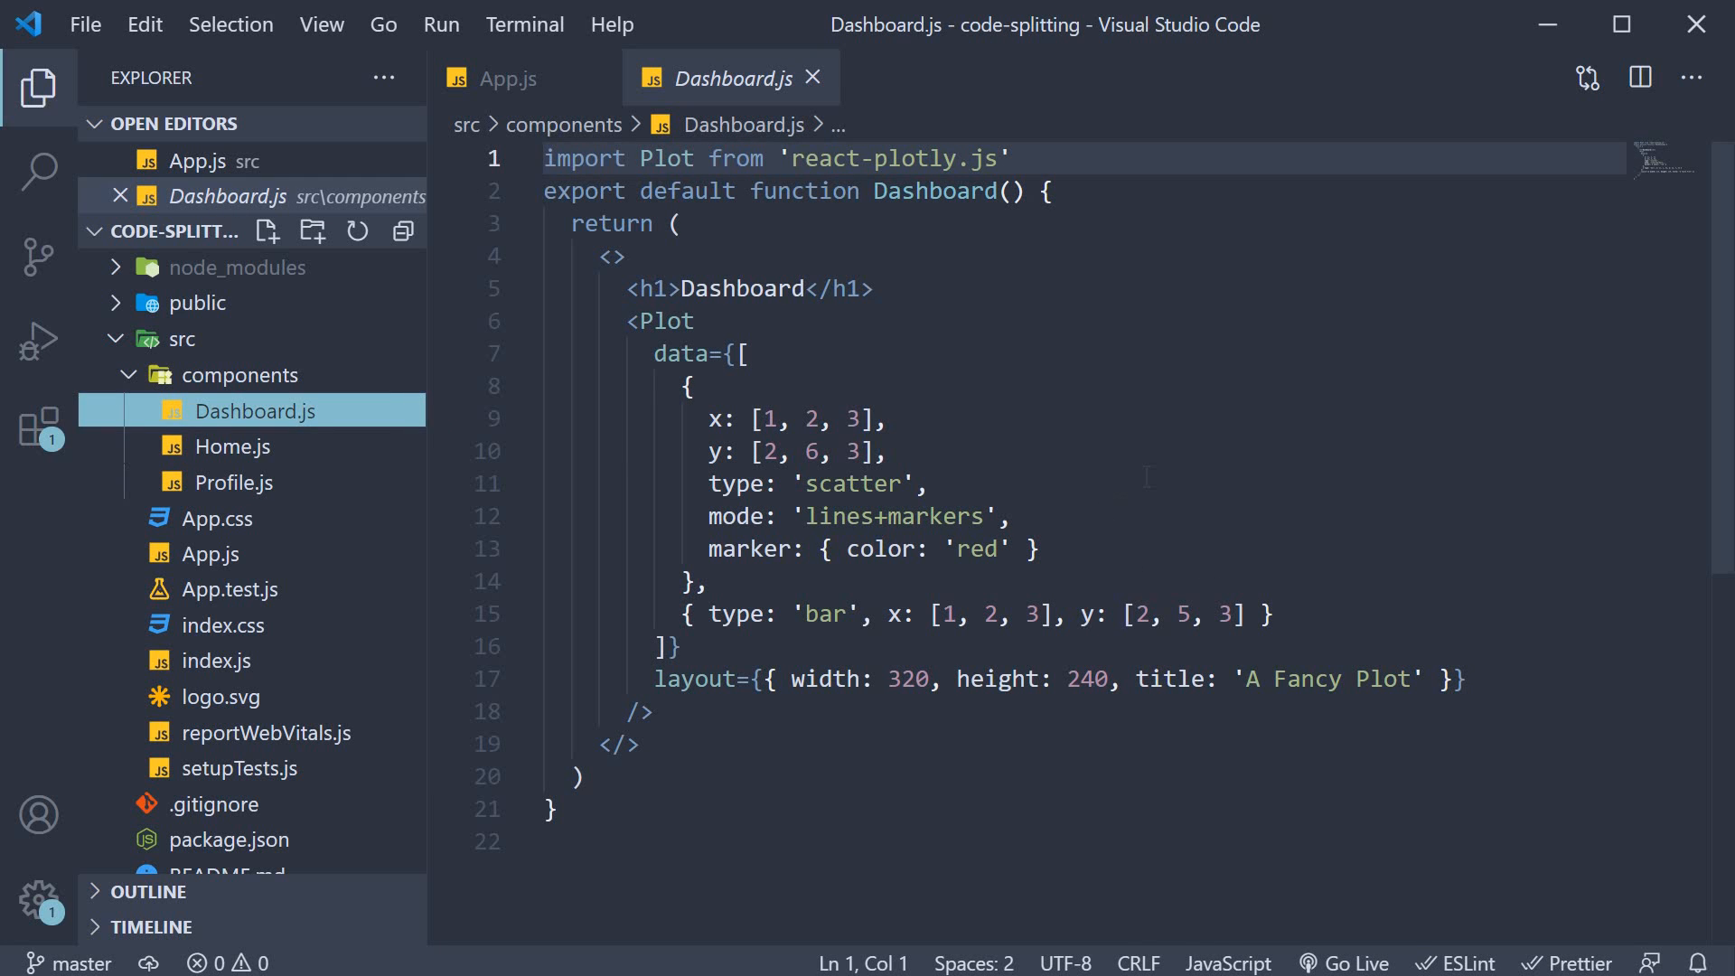
{"action": "left_click", "coordinate": [1009, 159]}
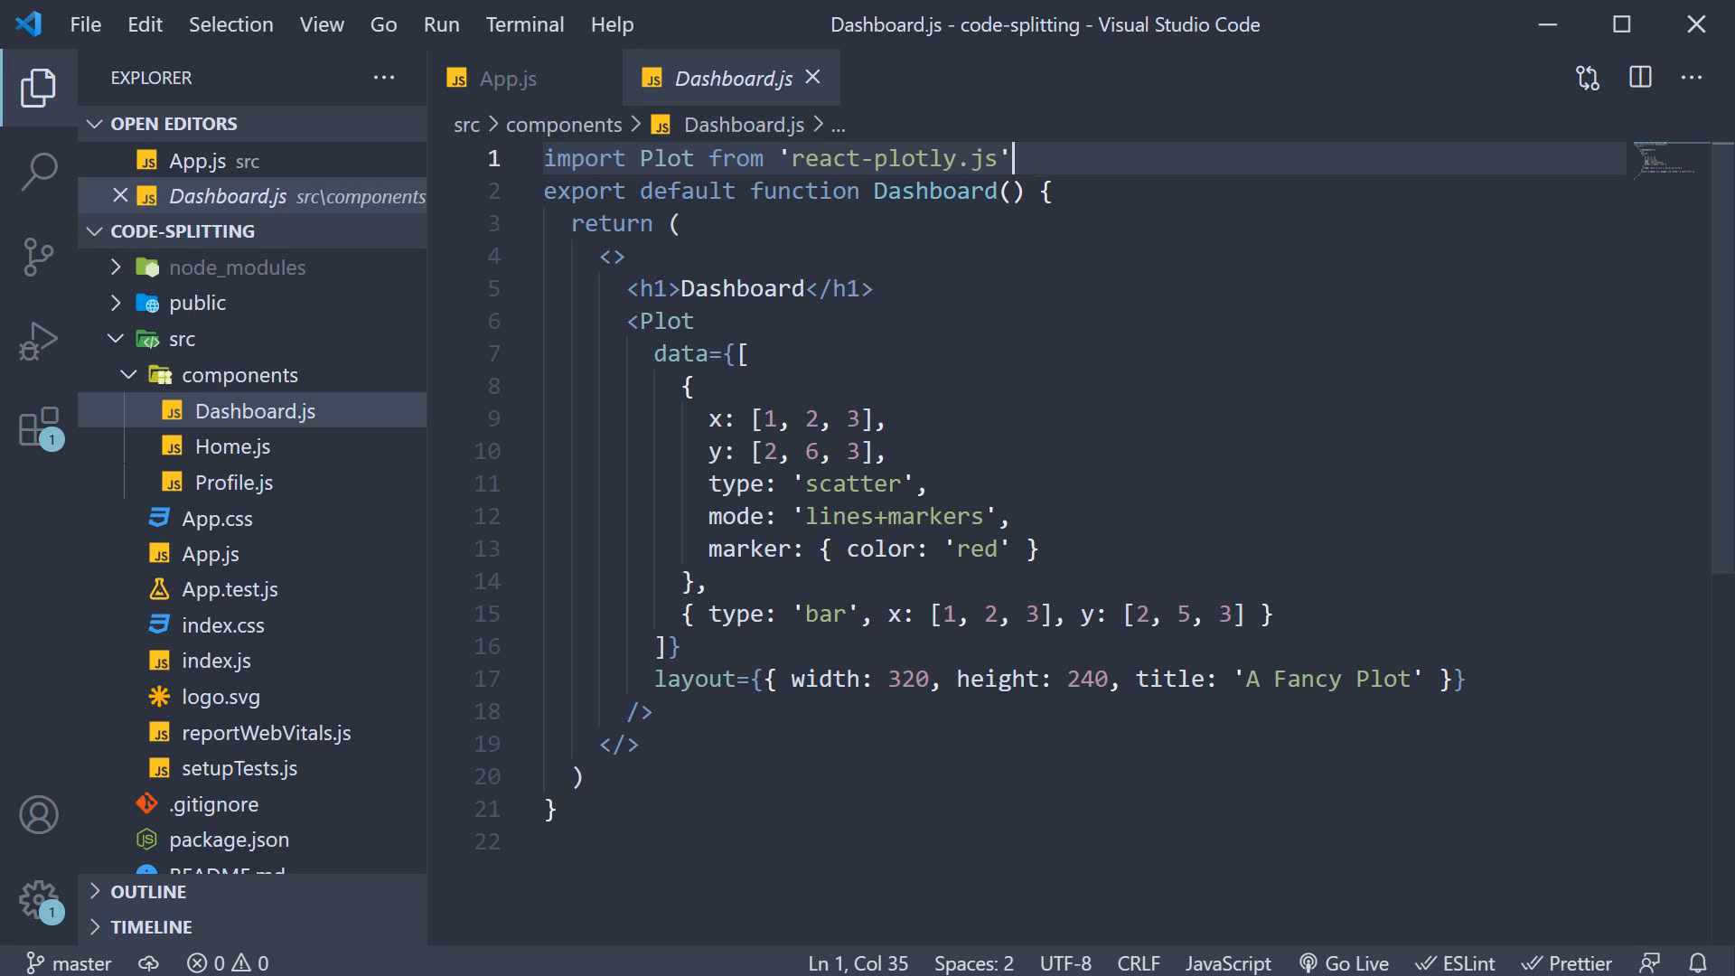
{"action": "mouse_move", "coordinate": [897, 159]}
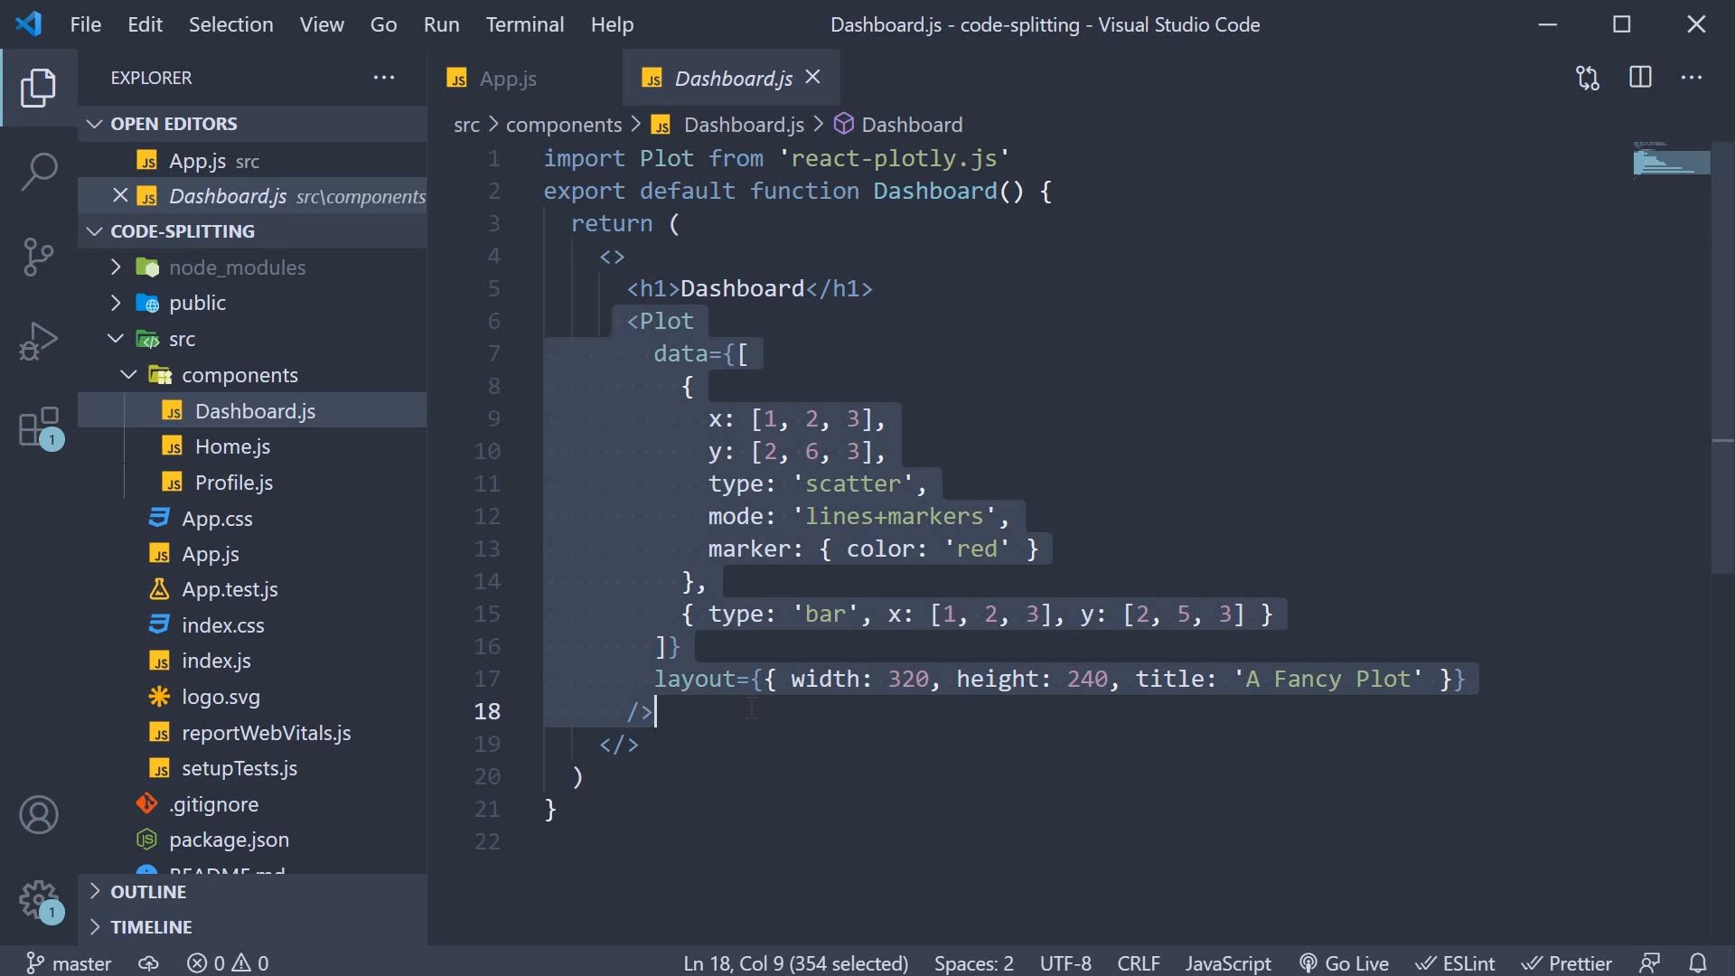
{"action": "mouse_move", "coordinate": [792, 77]}
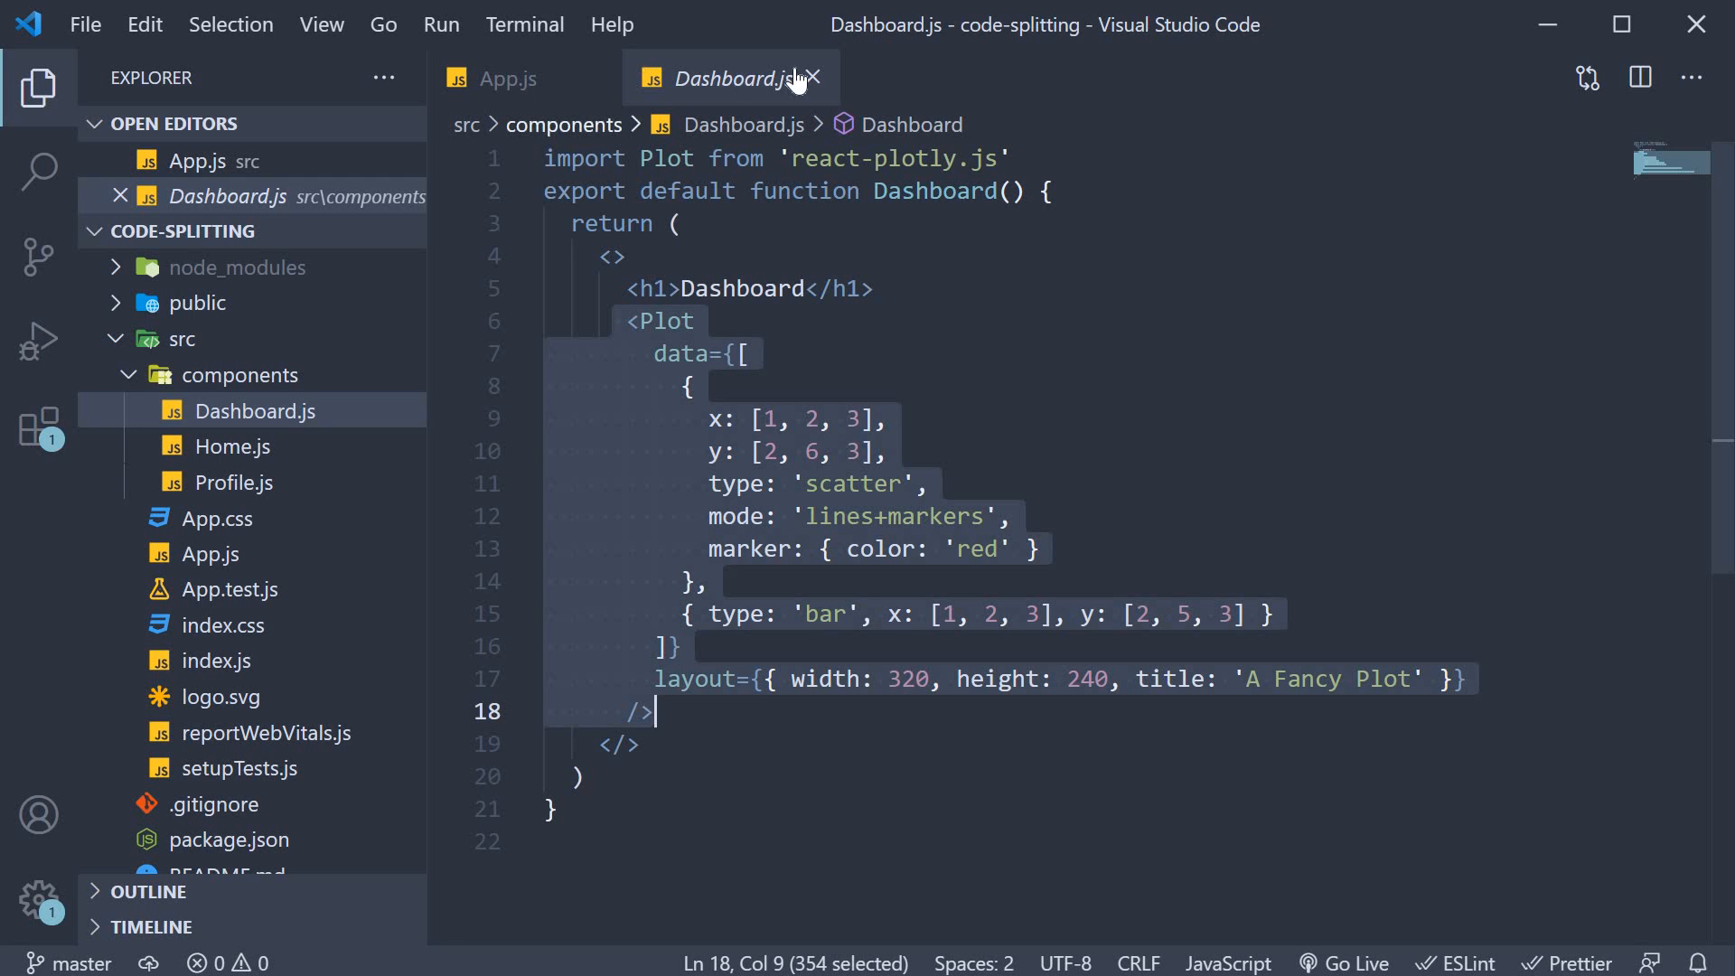
Step: Close Dashboard.js and review App.js's Route elements, picking out the <Dashboard /> element
{"action": "left_click", "coordinate": [506, 77]}
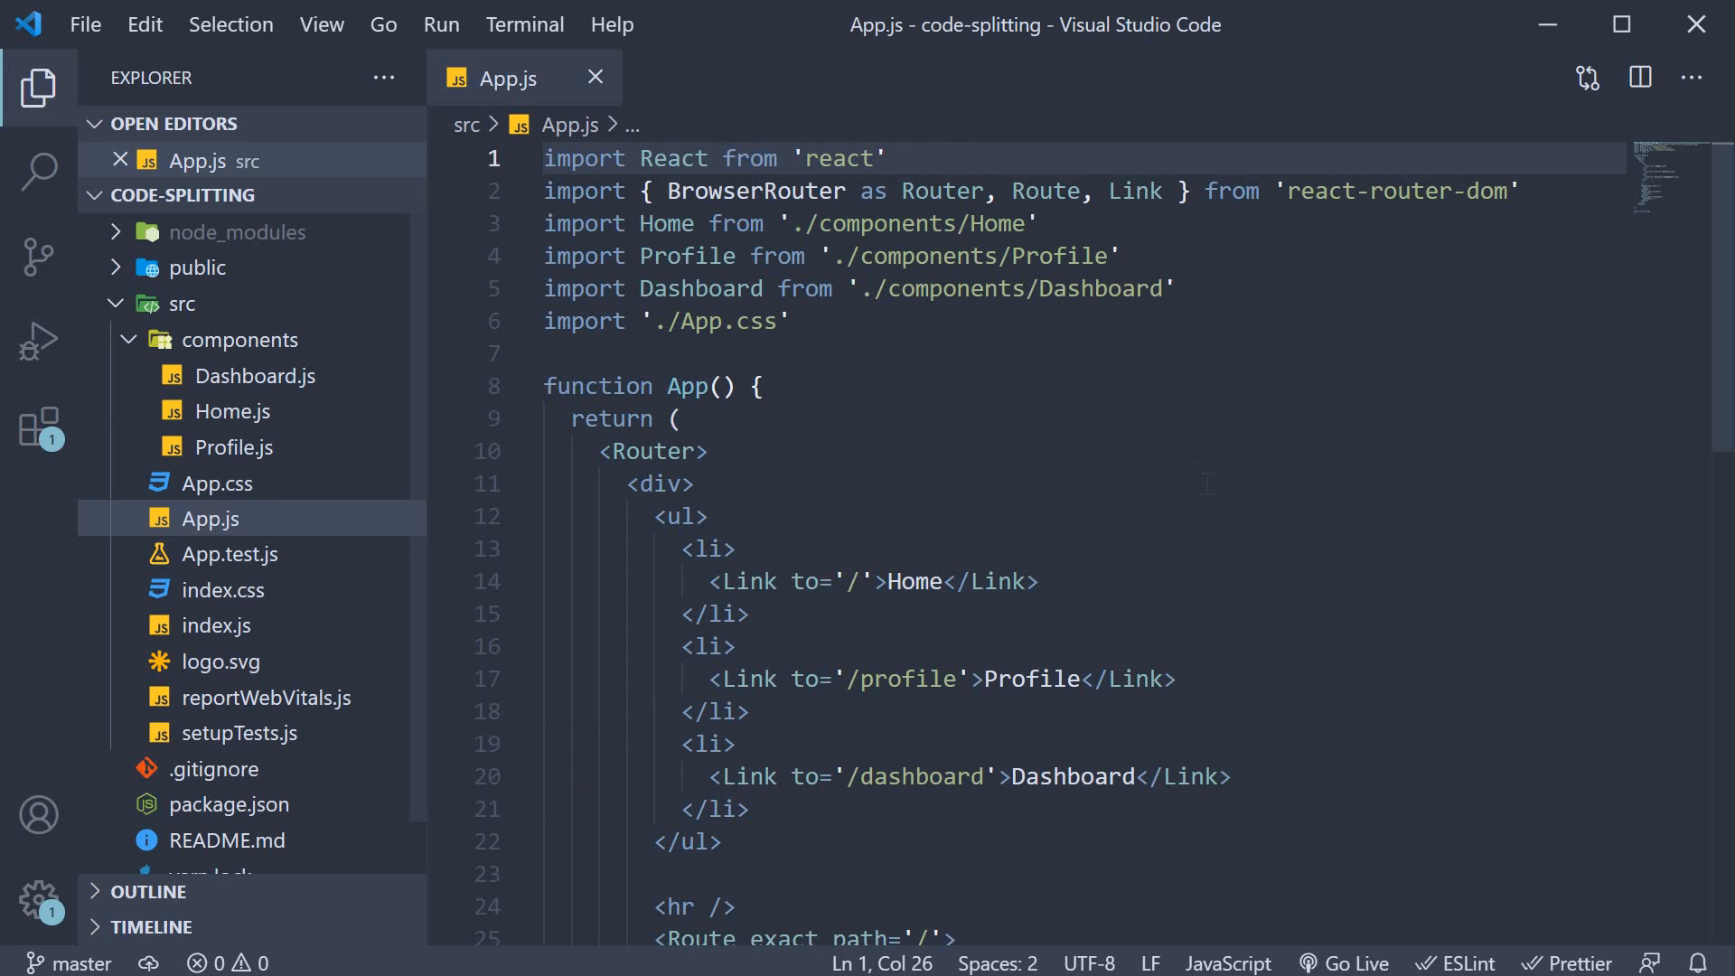
{"action": "mouse_move", "coordinate": [1256, 529]}
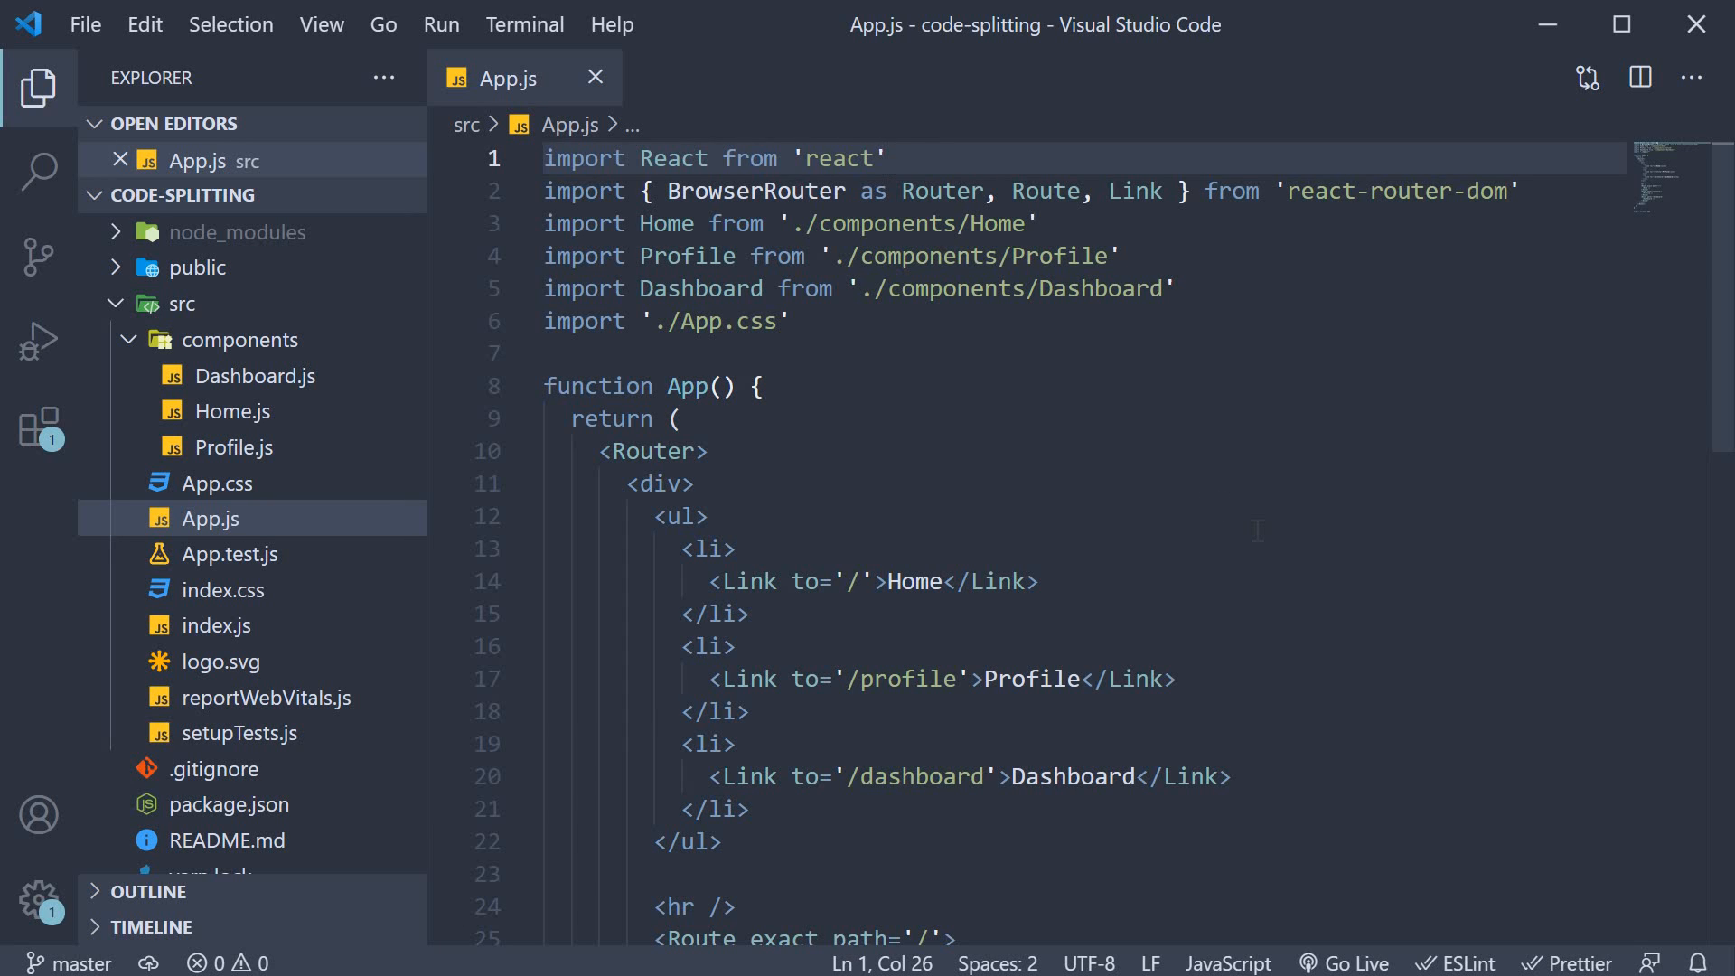
{"action": "scroll", "scroll_direction": "down", "scroll_amount": 3}
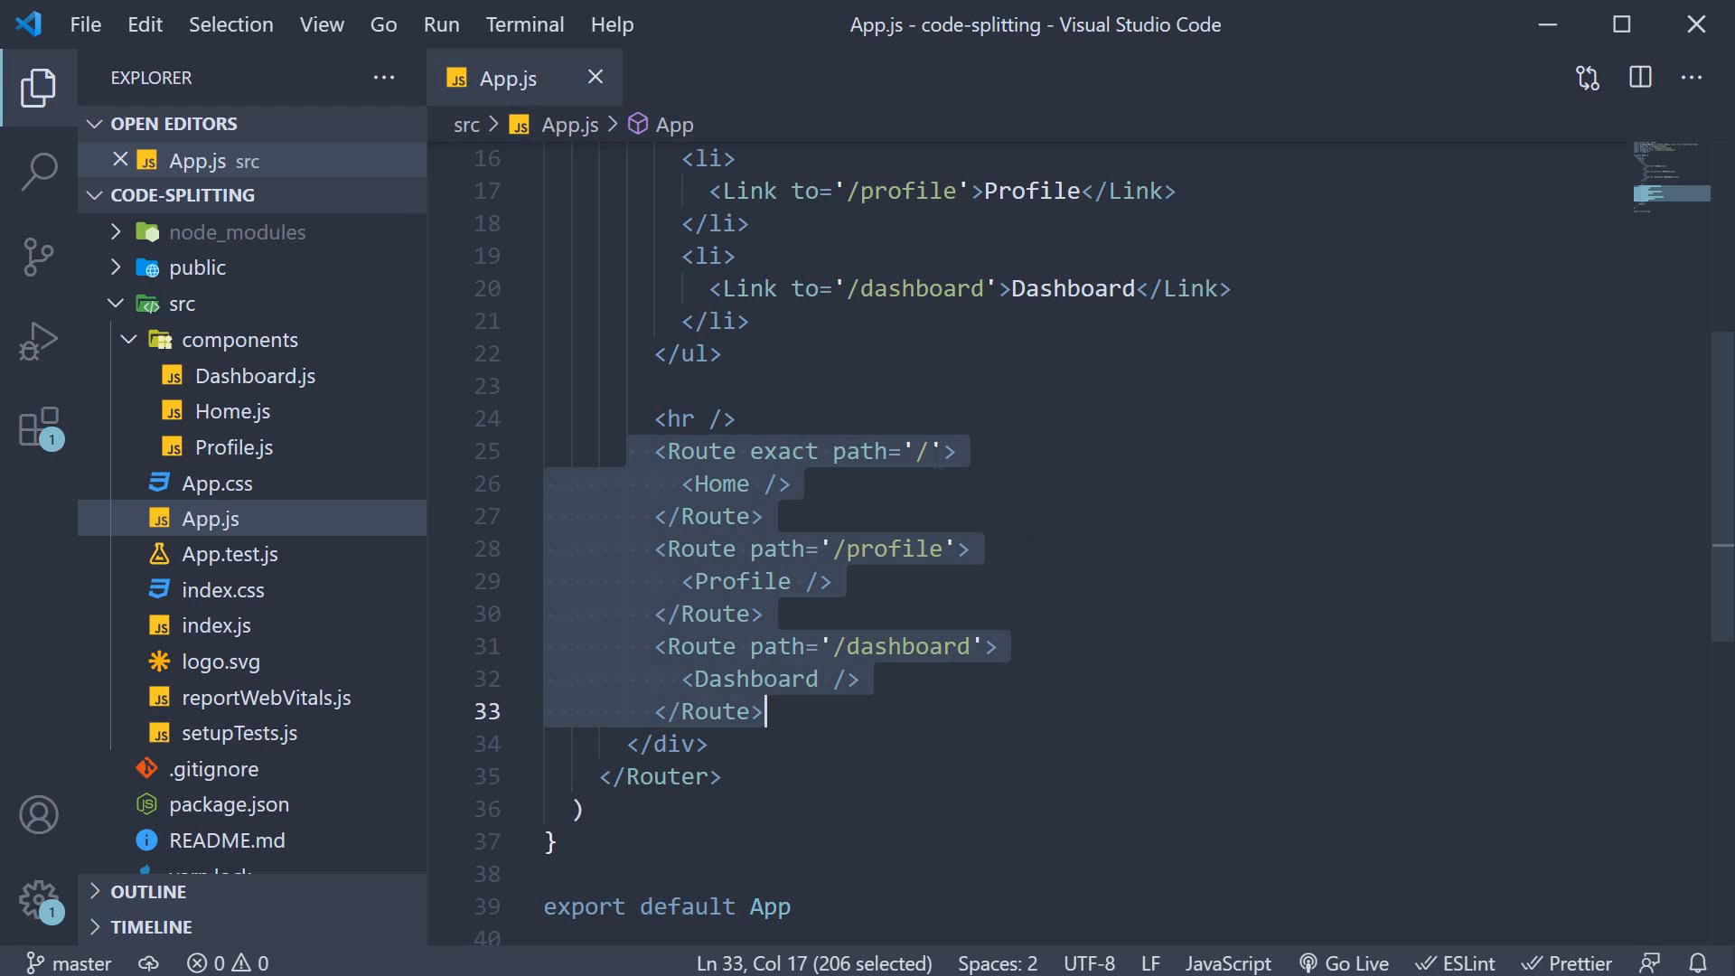
{"action": "left_click", "coordinate": [752, 484]}
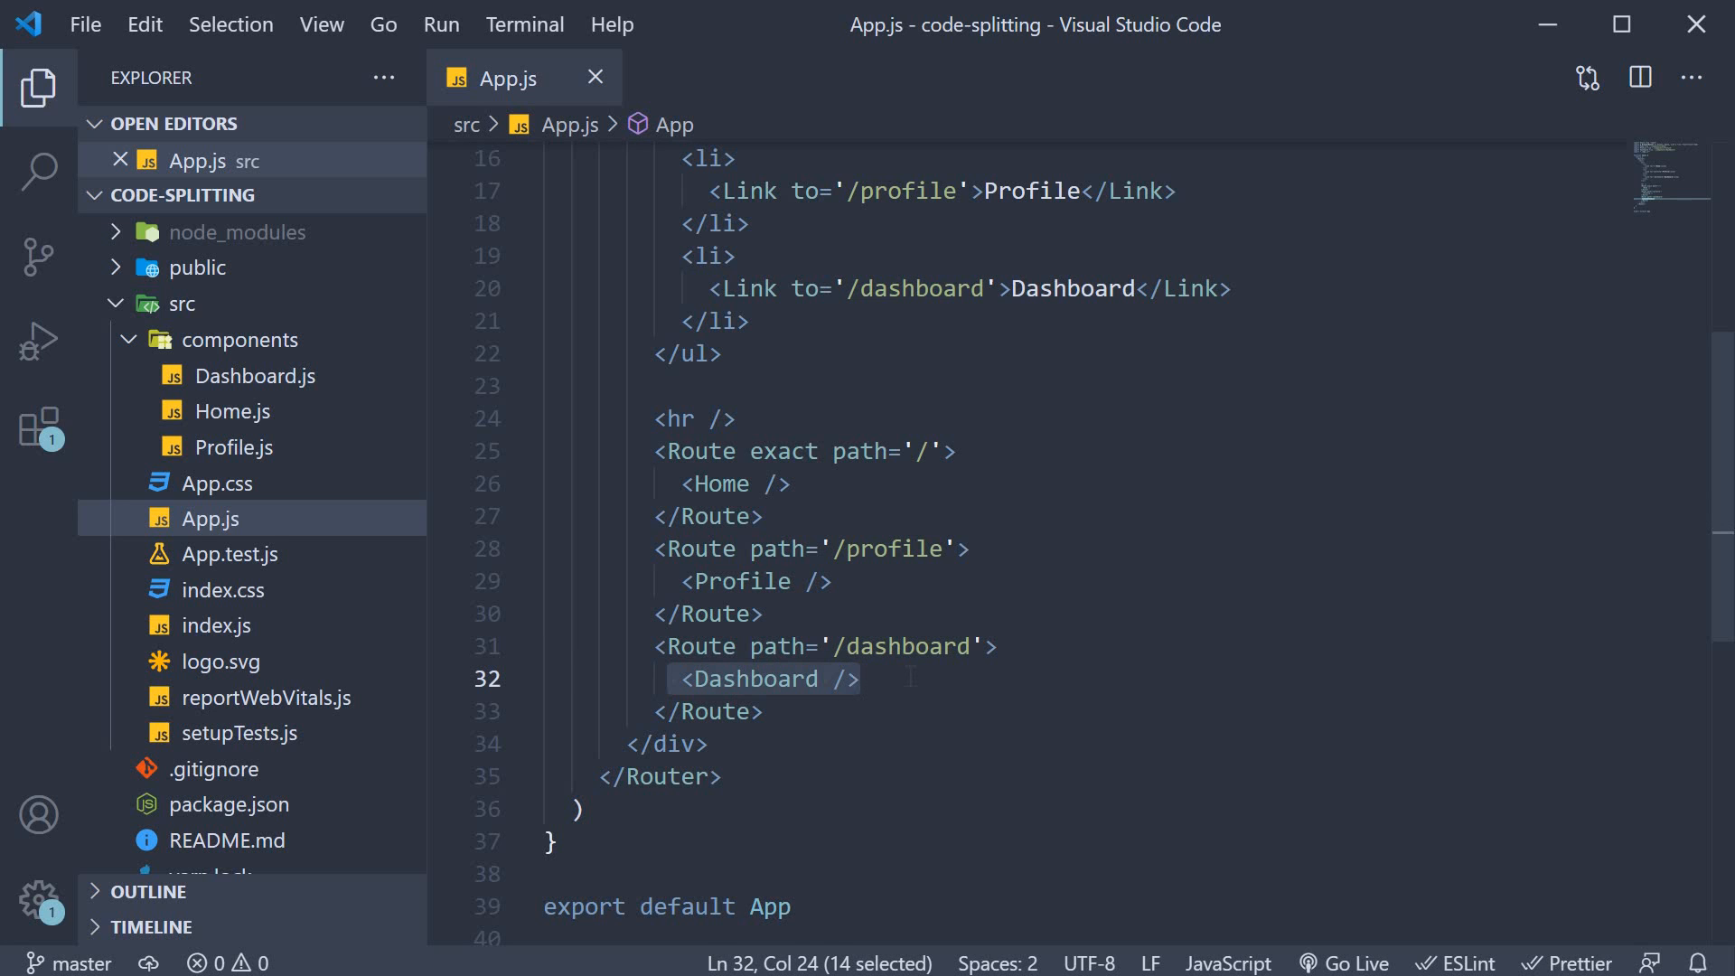
{"action": "scroll", "scroll_direction": "up", "scroll_amount": 3}
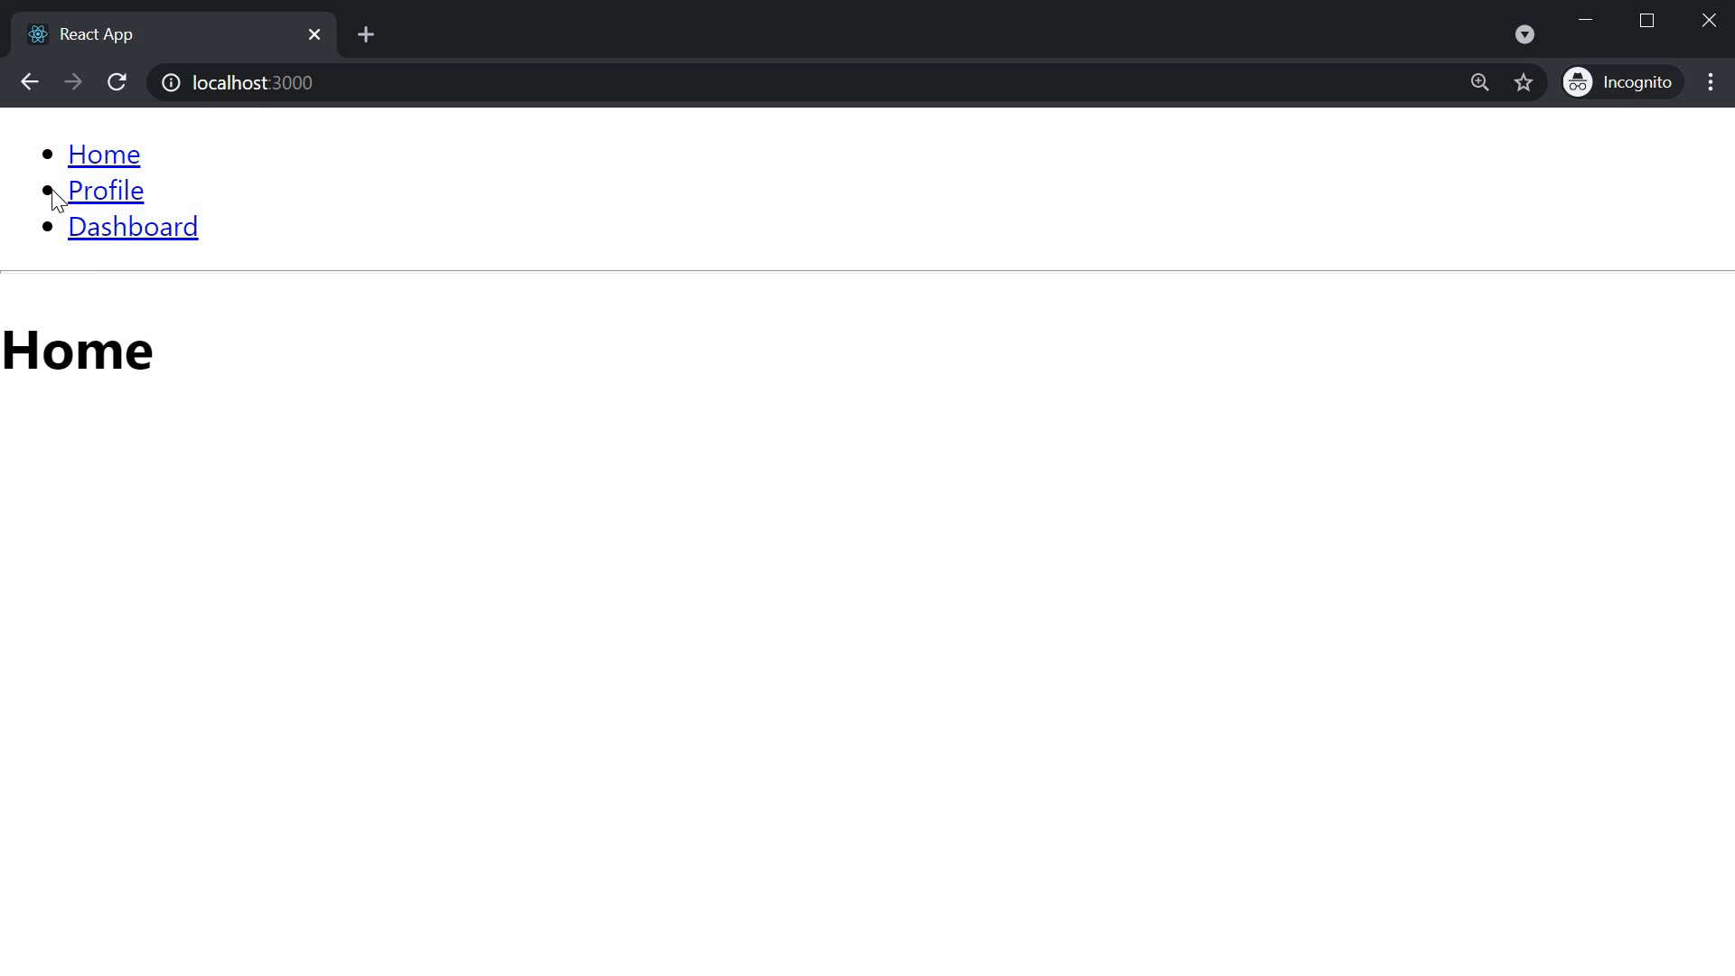
Step: Navigate to the Profile page, then the Dashboard page showing the A Fancy Plot chart
{"action": "left_click", "coordinate": [105, 190]}
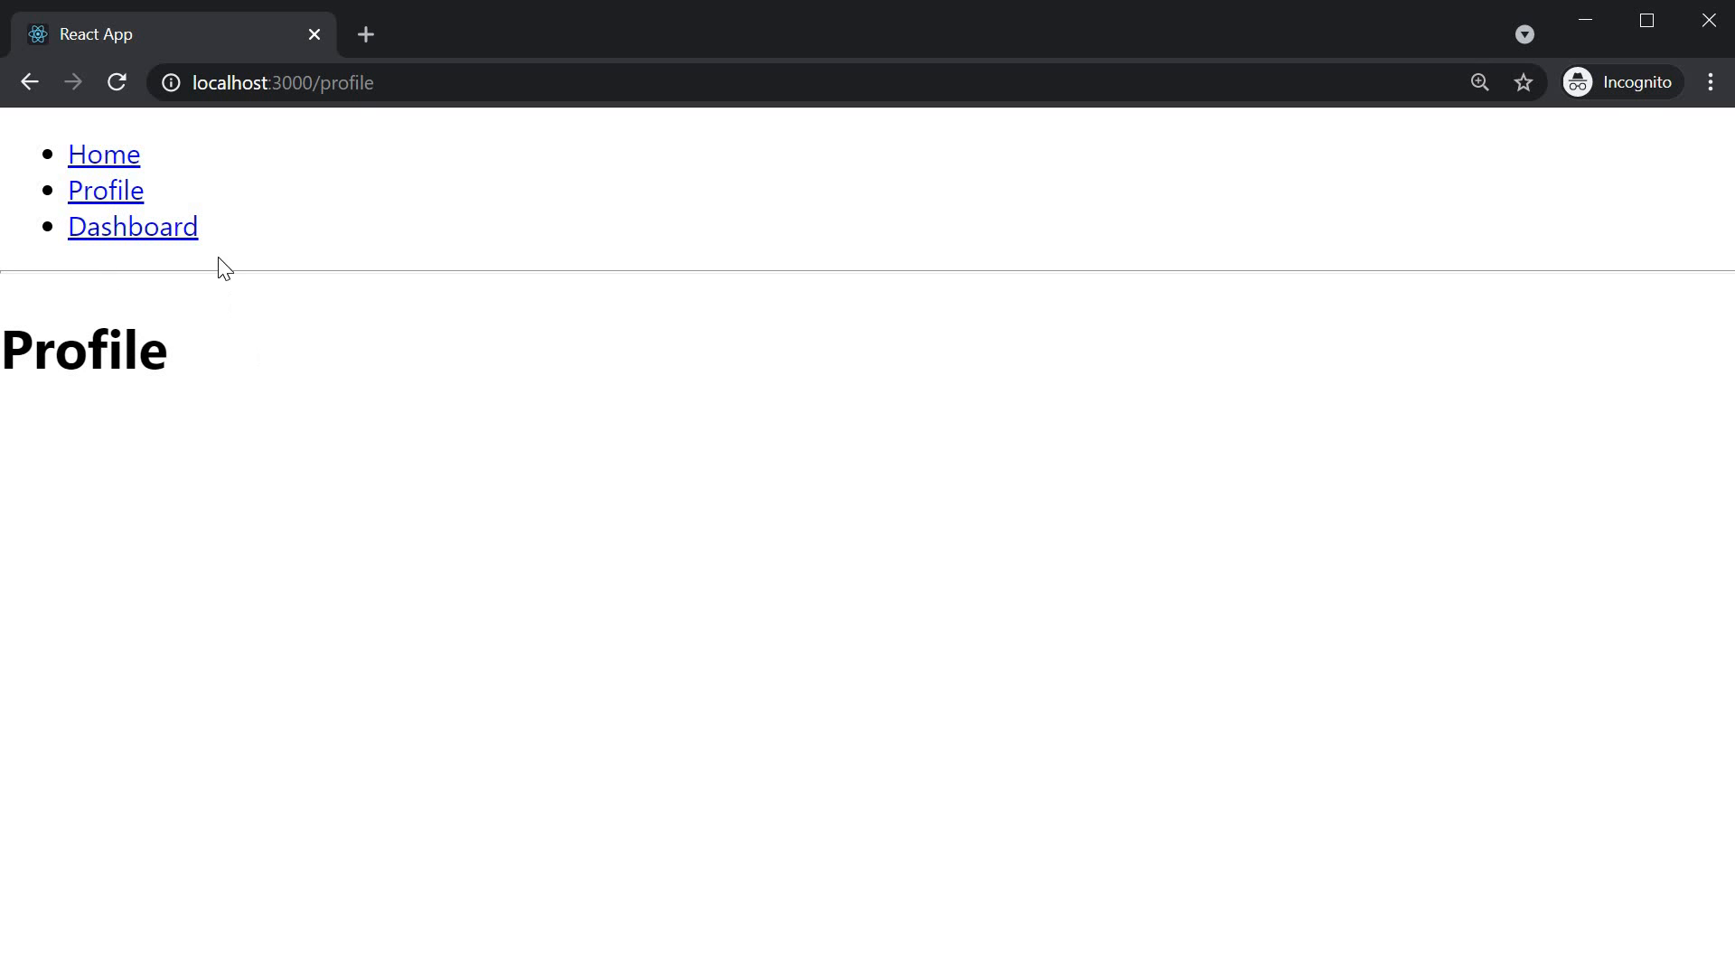
{"action": "left_click", "coordinate": [132, 228]}
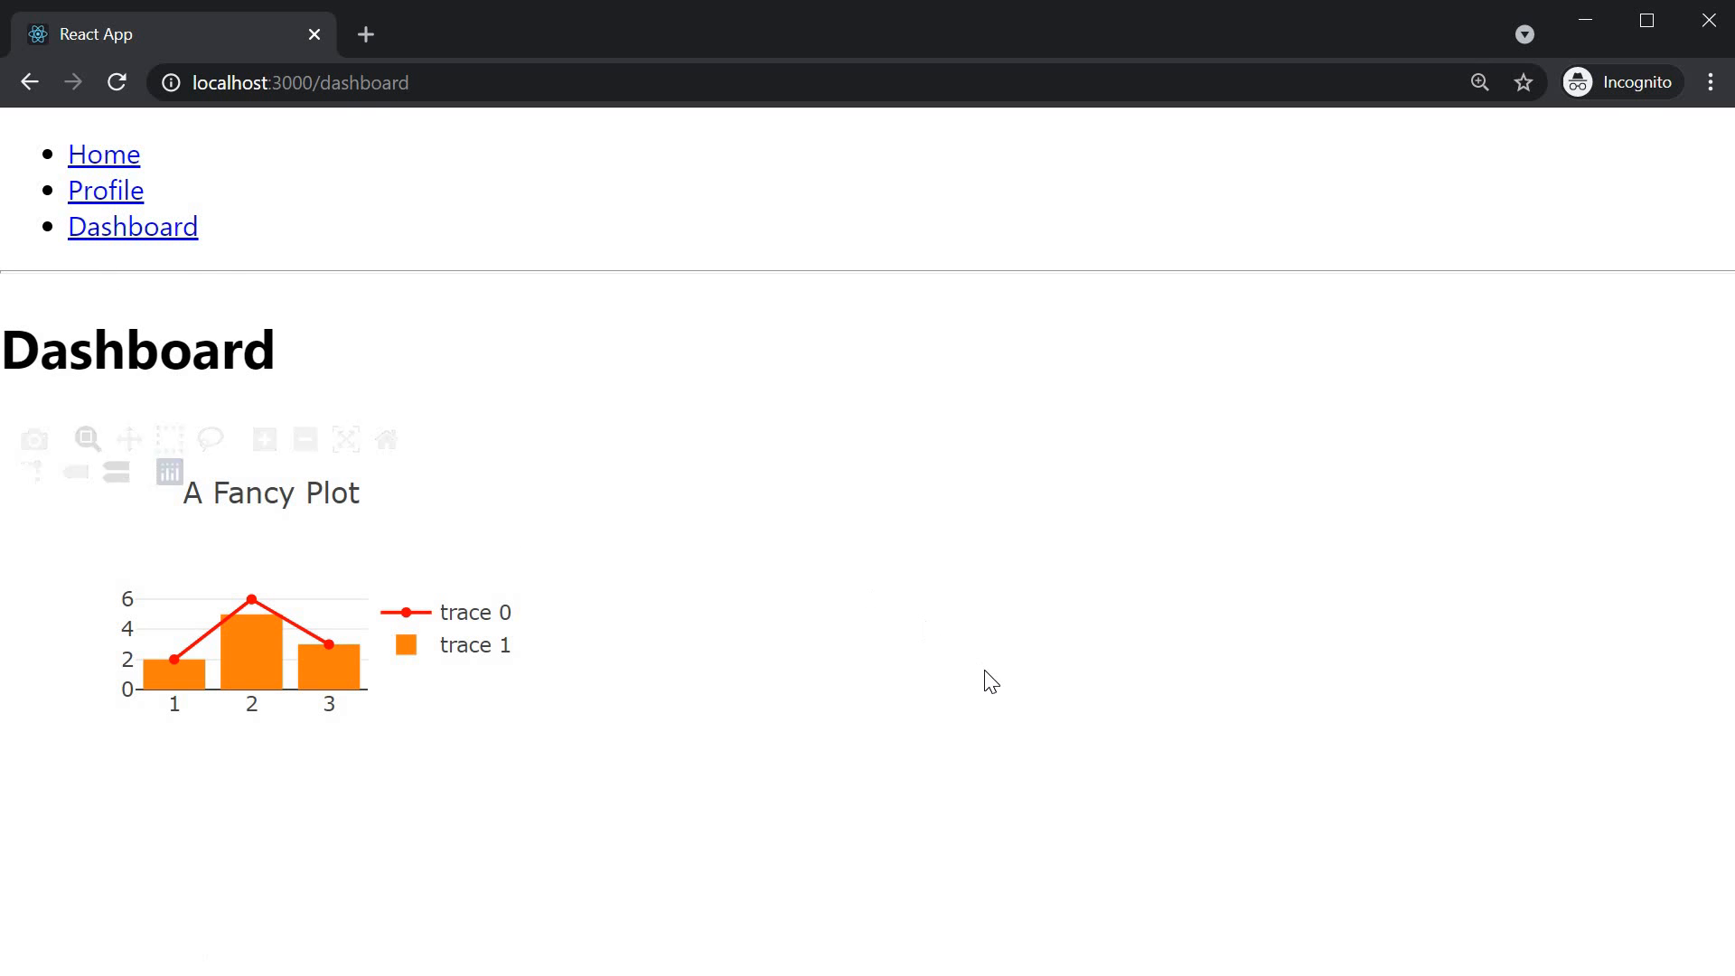
{"action": "mouse_move", "coordinate": [989, 680]}
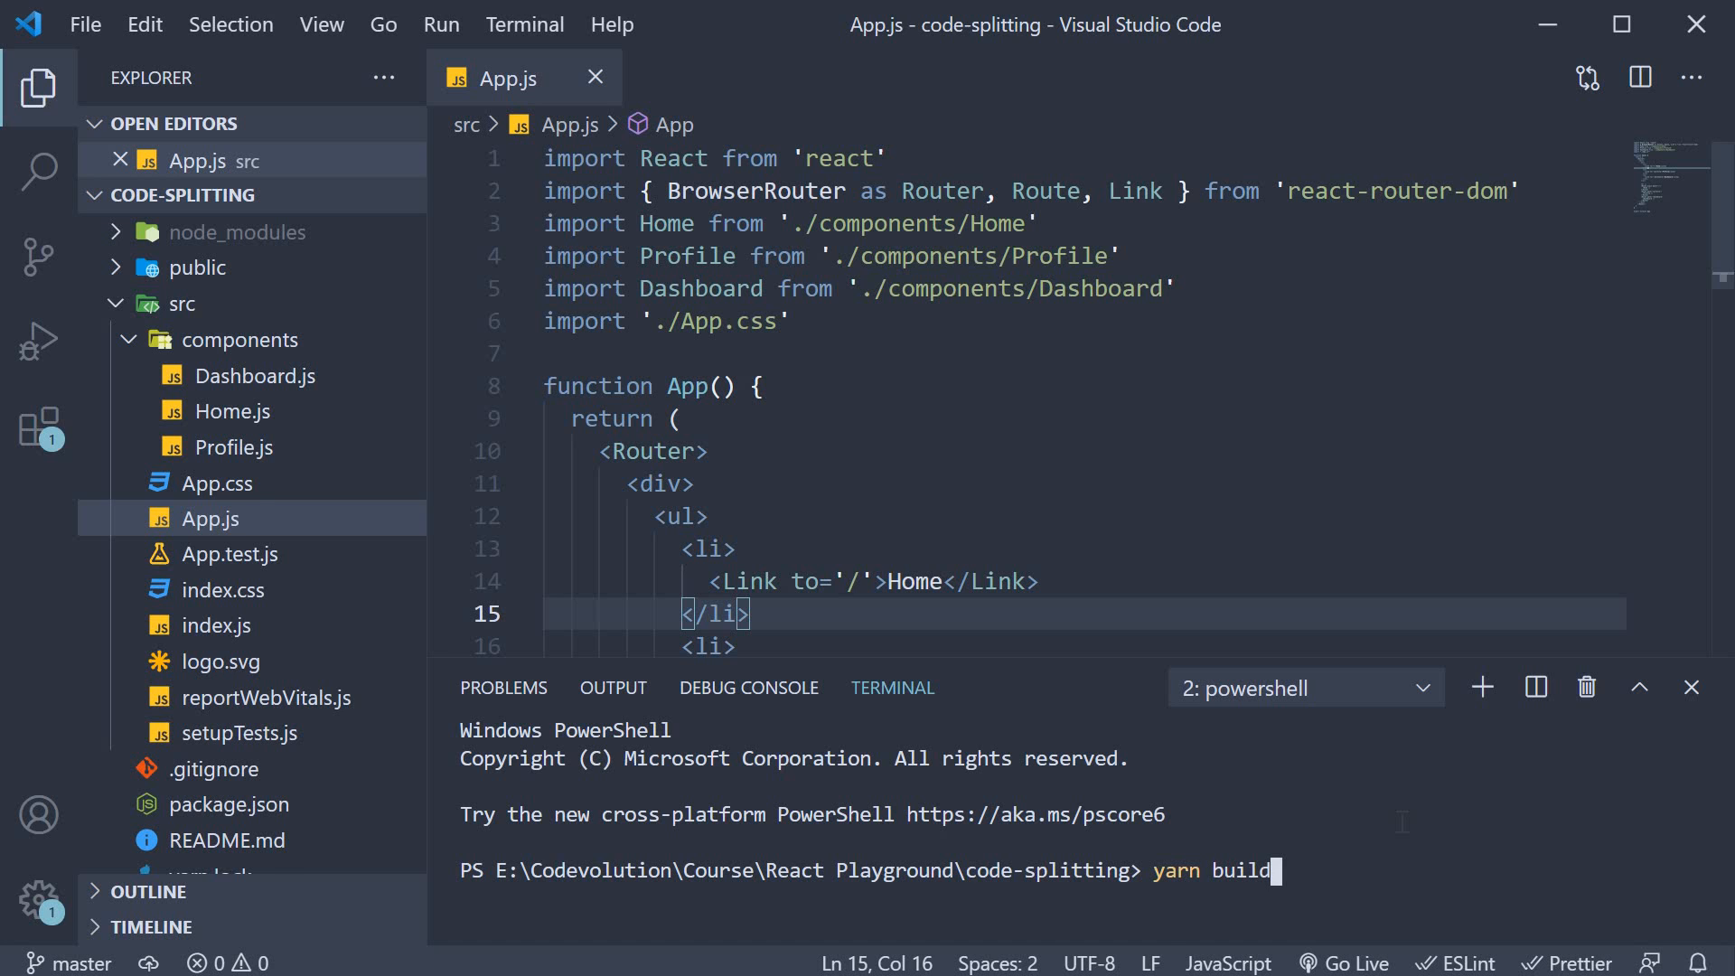
Step: Run yarn build in the terminal to produce the build folder and its JavaScript chunks
{"action": "key", "text": "Return"}
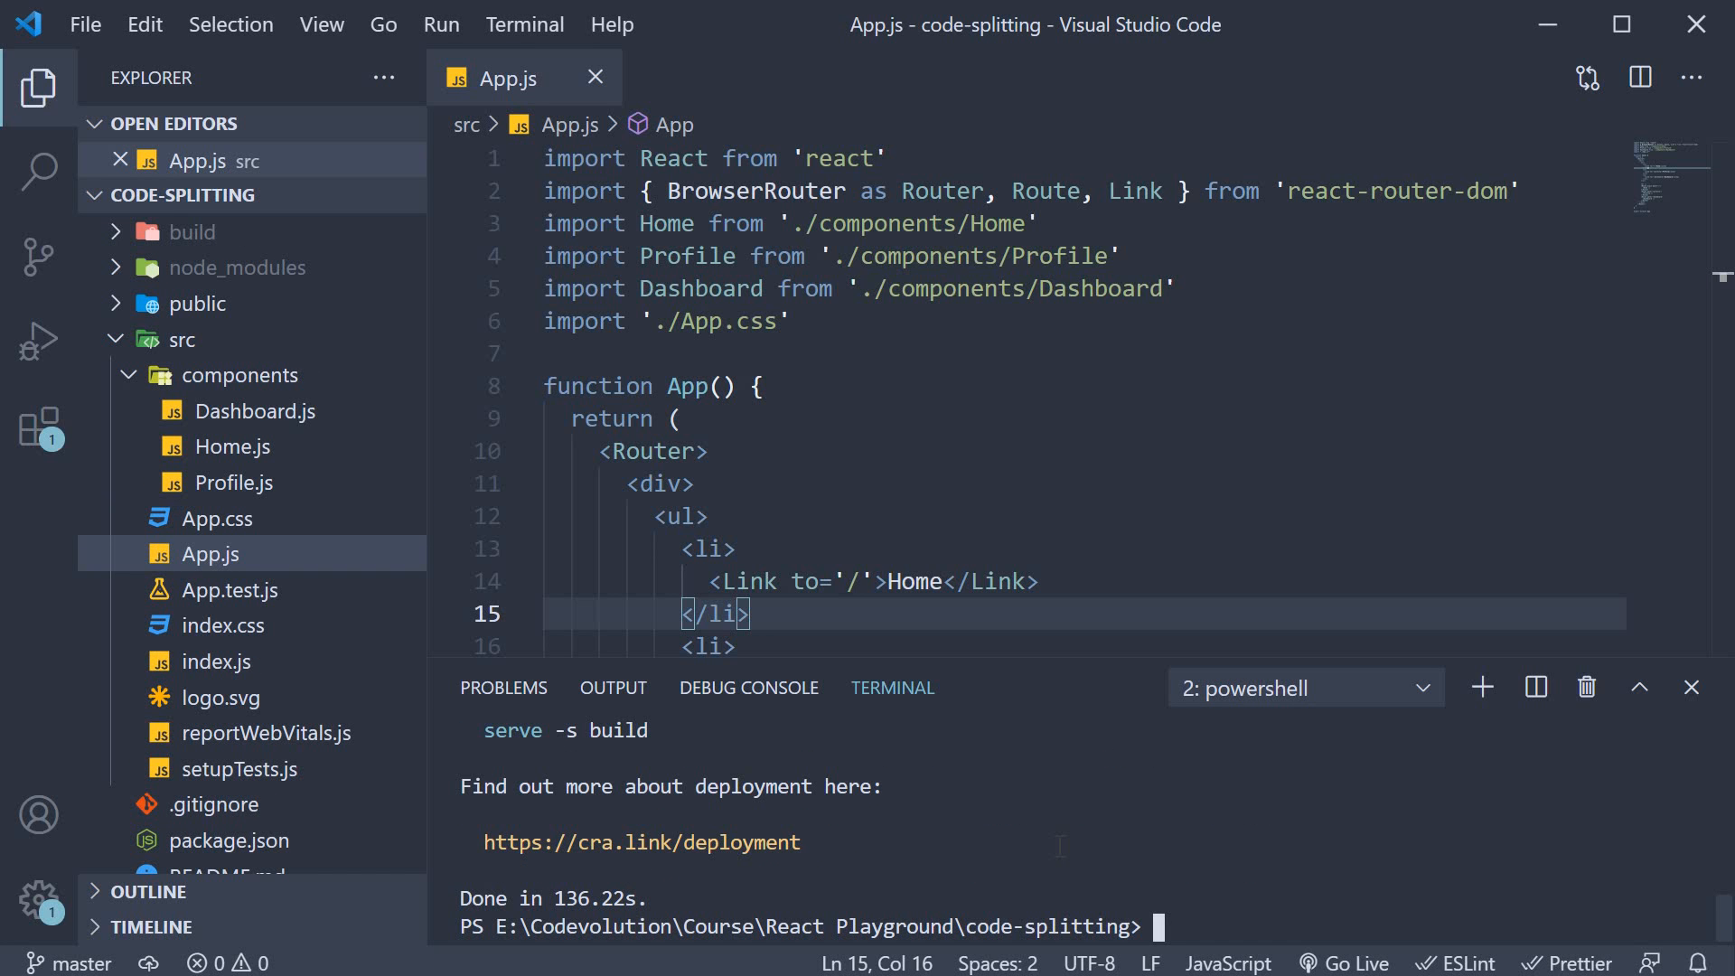
{"action": "mouse_move", "coordinate": [1046, 688]}
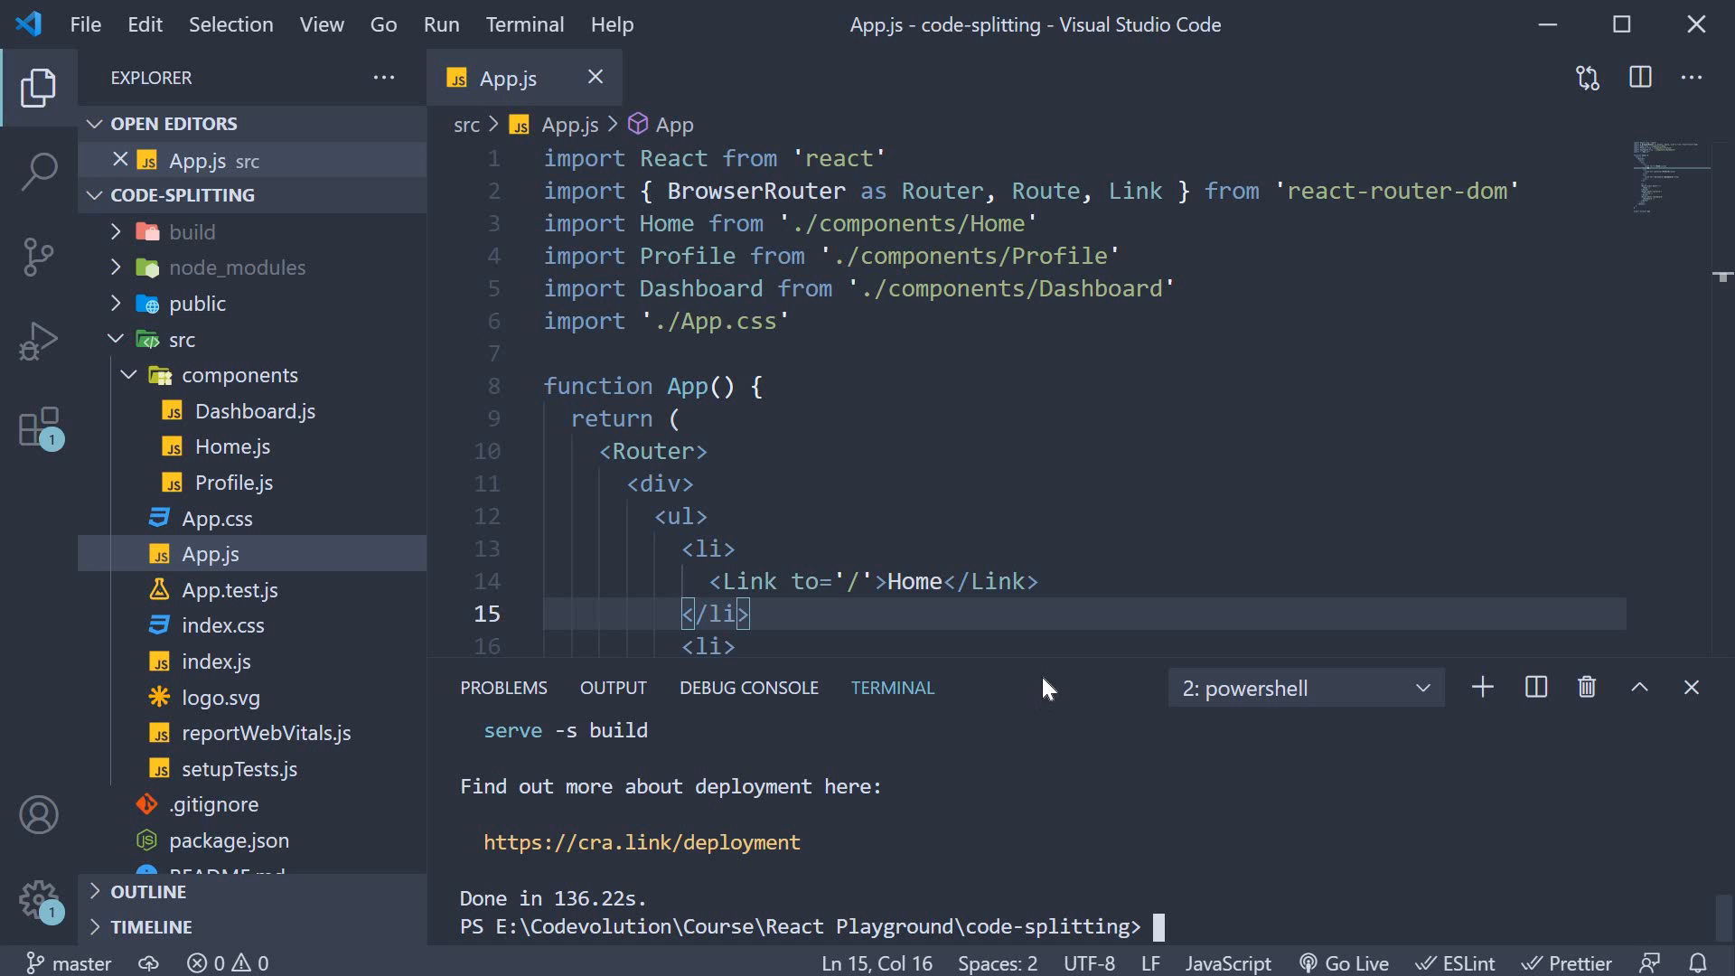
{"action": "mouse_move", "coordinate": [1046, 492]}
{"action": "type", "text": "yarn build"}
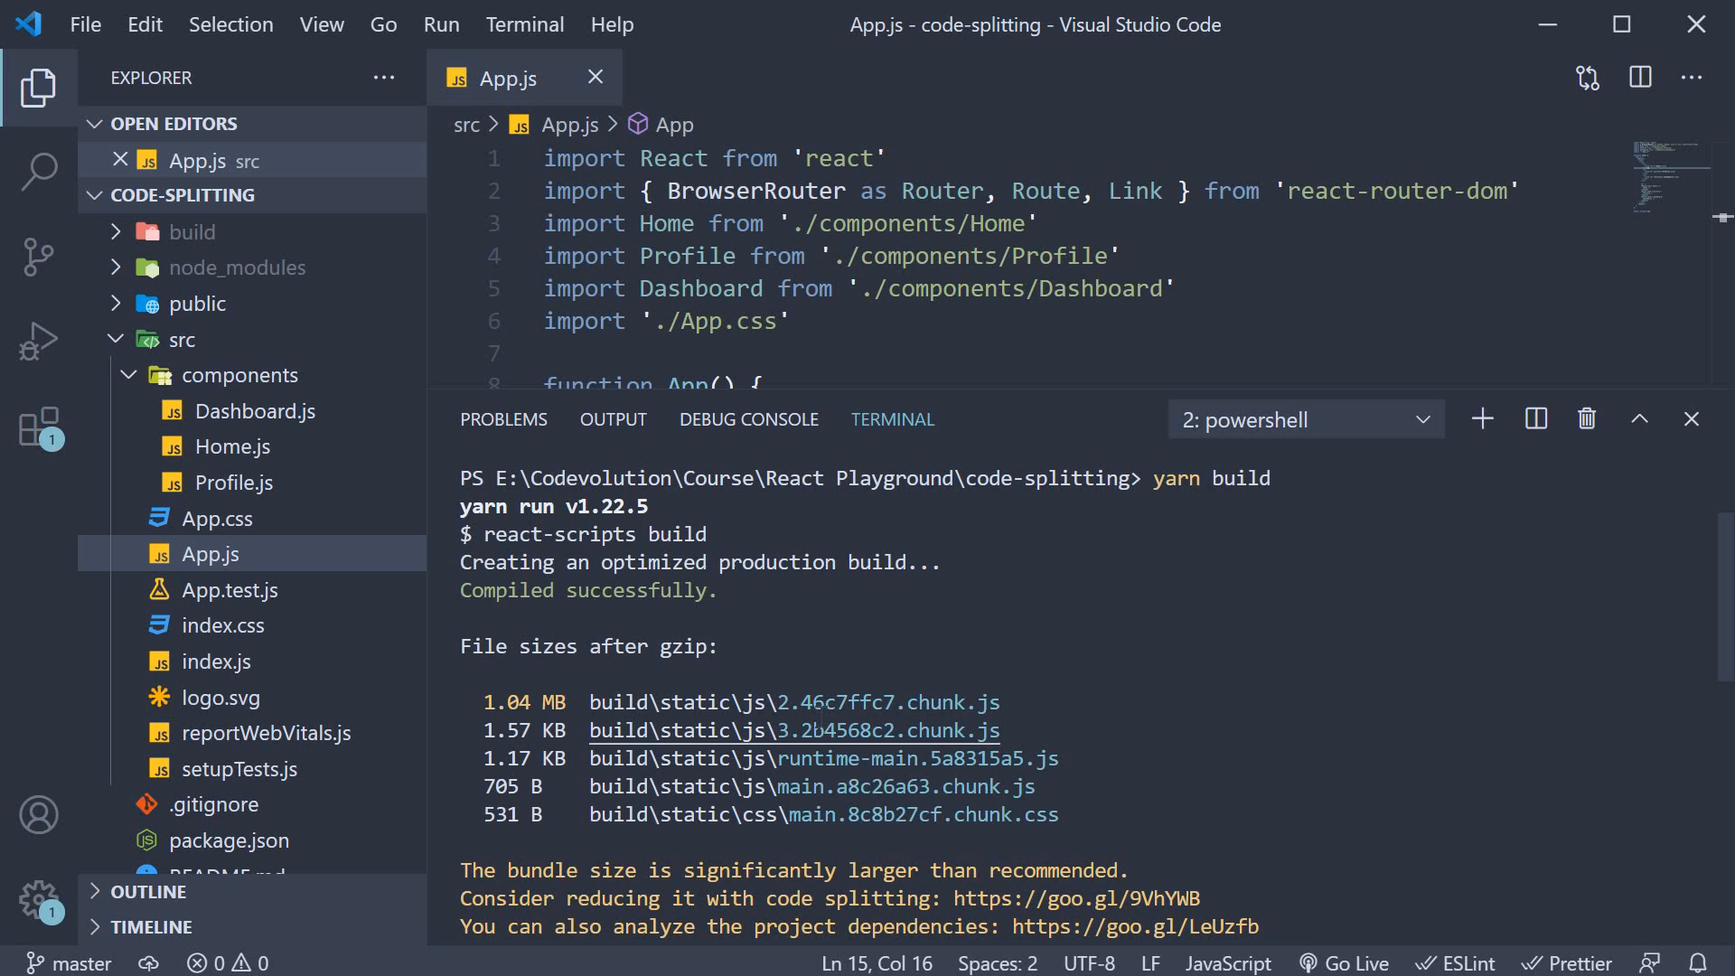
{"action": "mouse_move", "coordinate": [792, 702]}
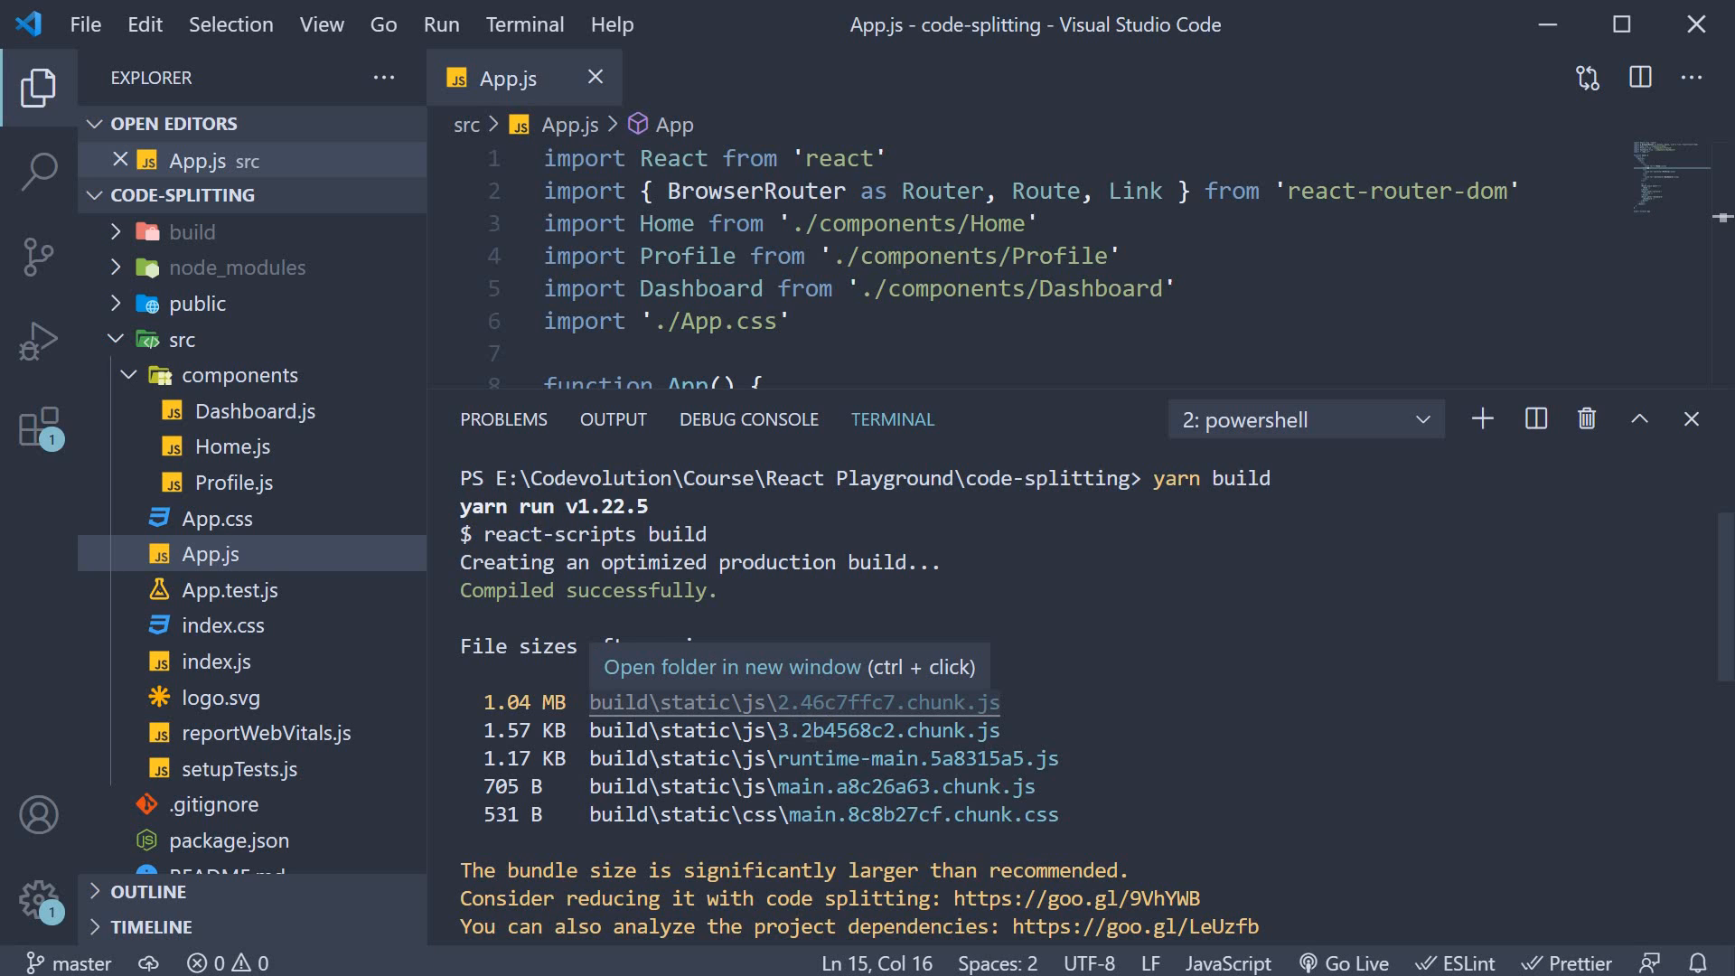
{"action": "mouse_move", "coordinate": [1115, 722]}
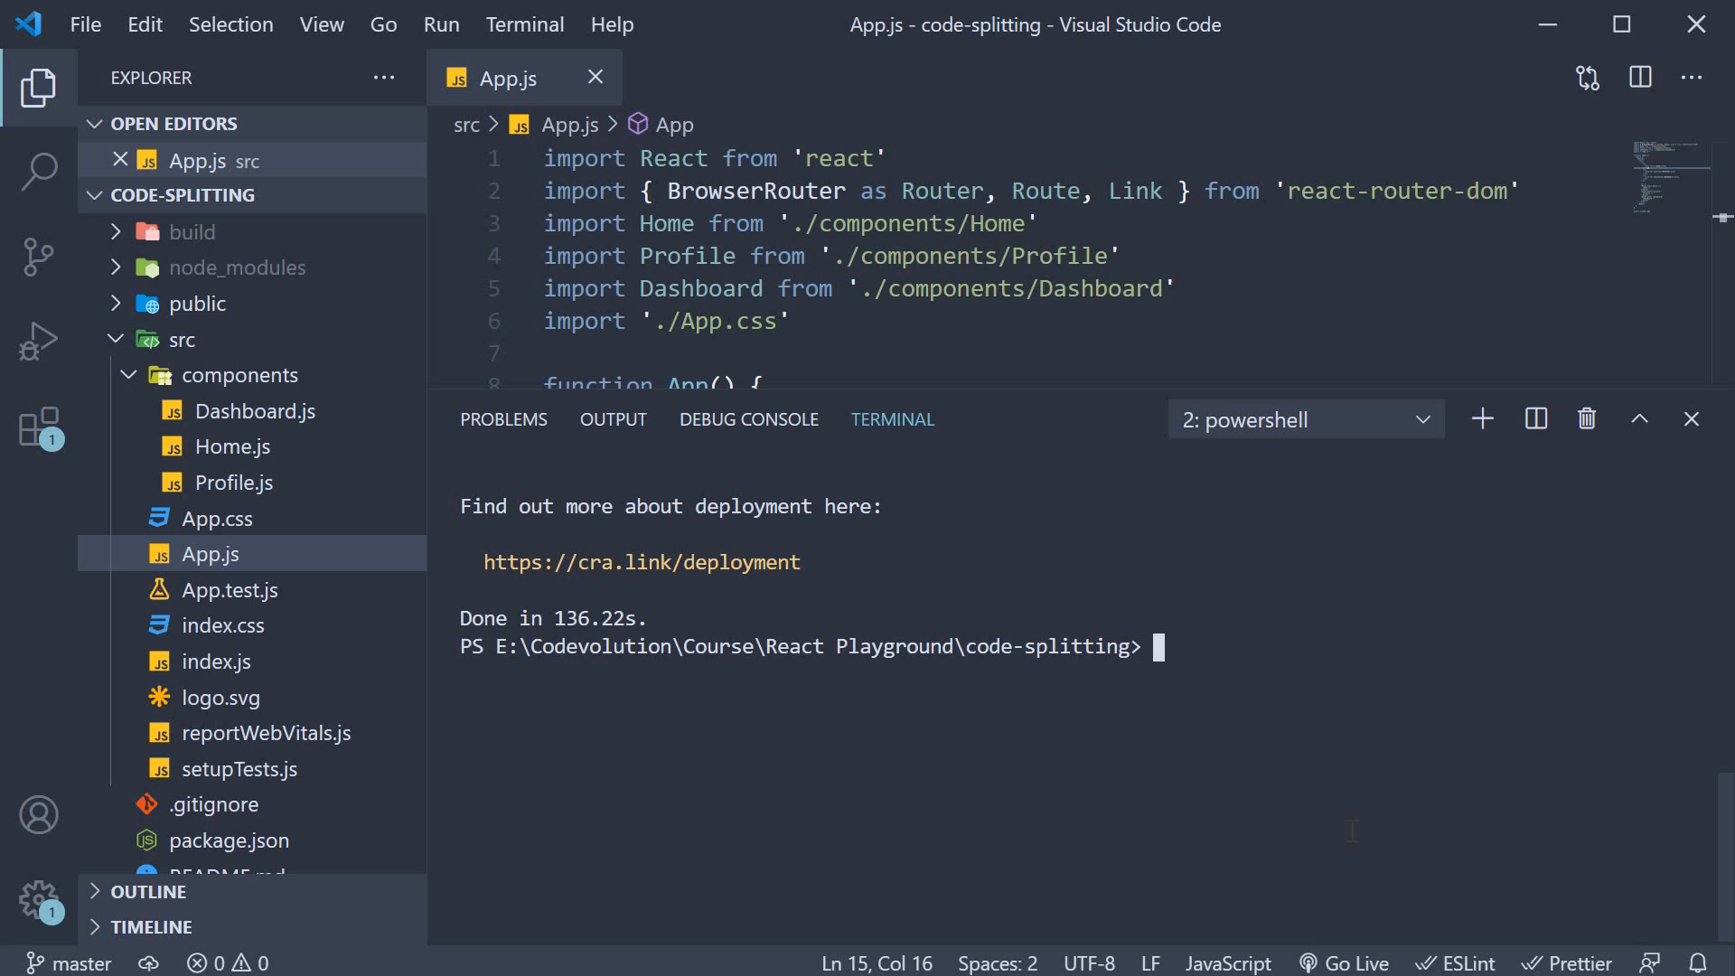
{"action": "type", "text": "cd b"}
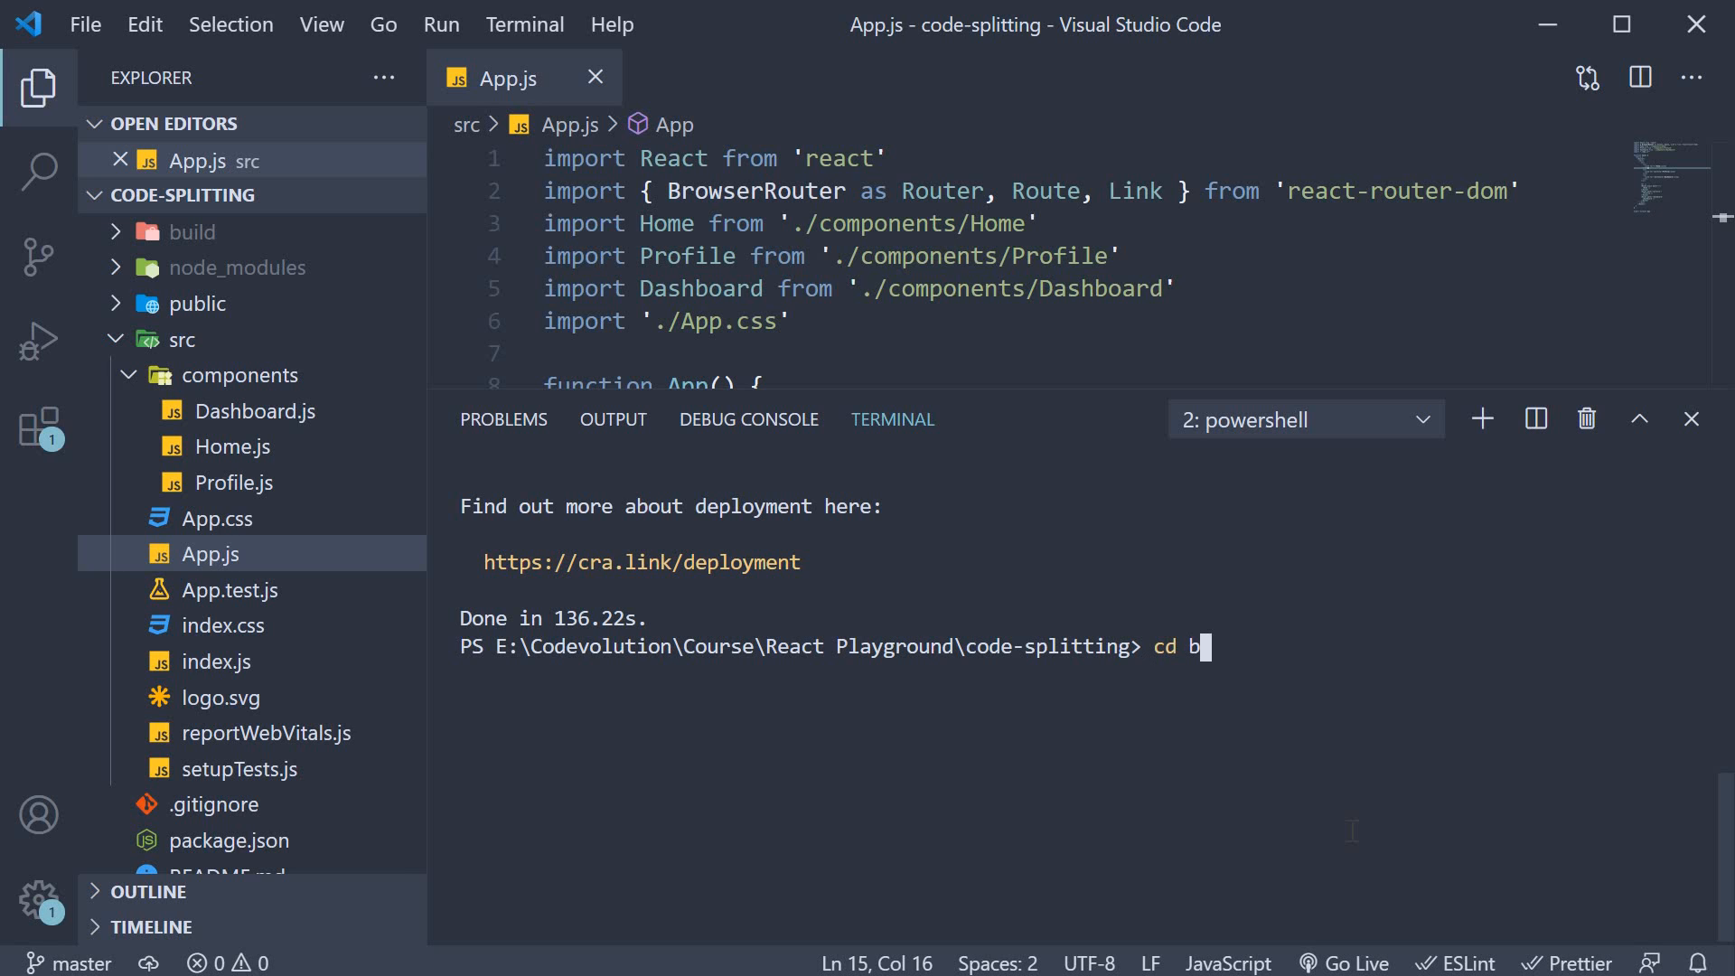
{"action": "key", "text": "Return"}
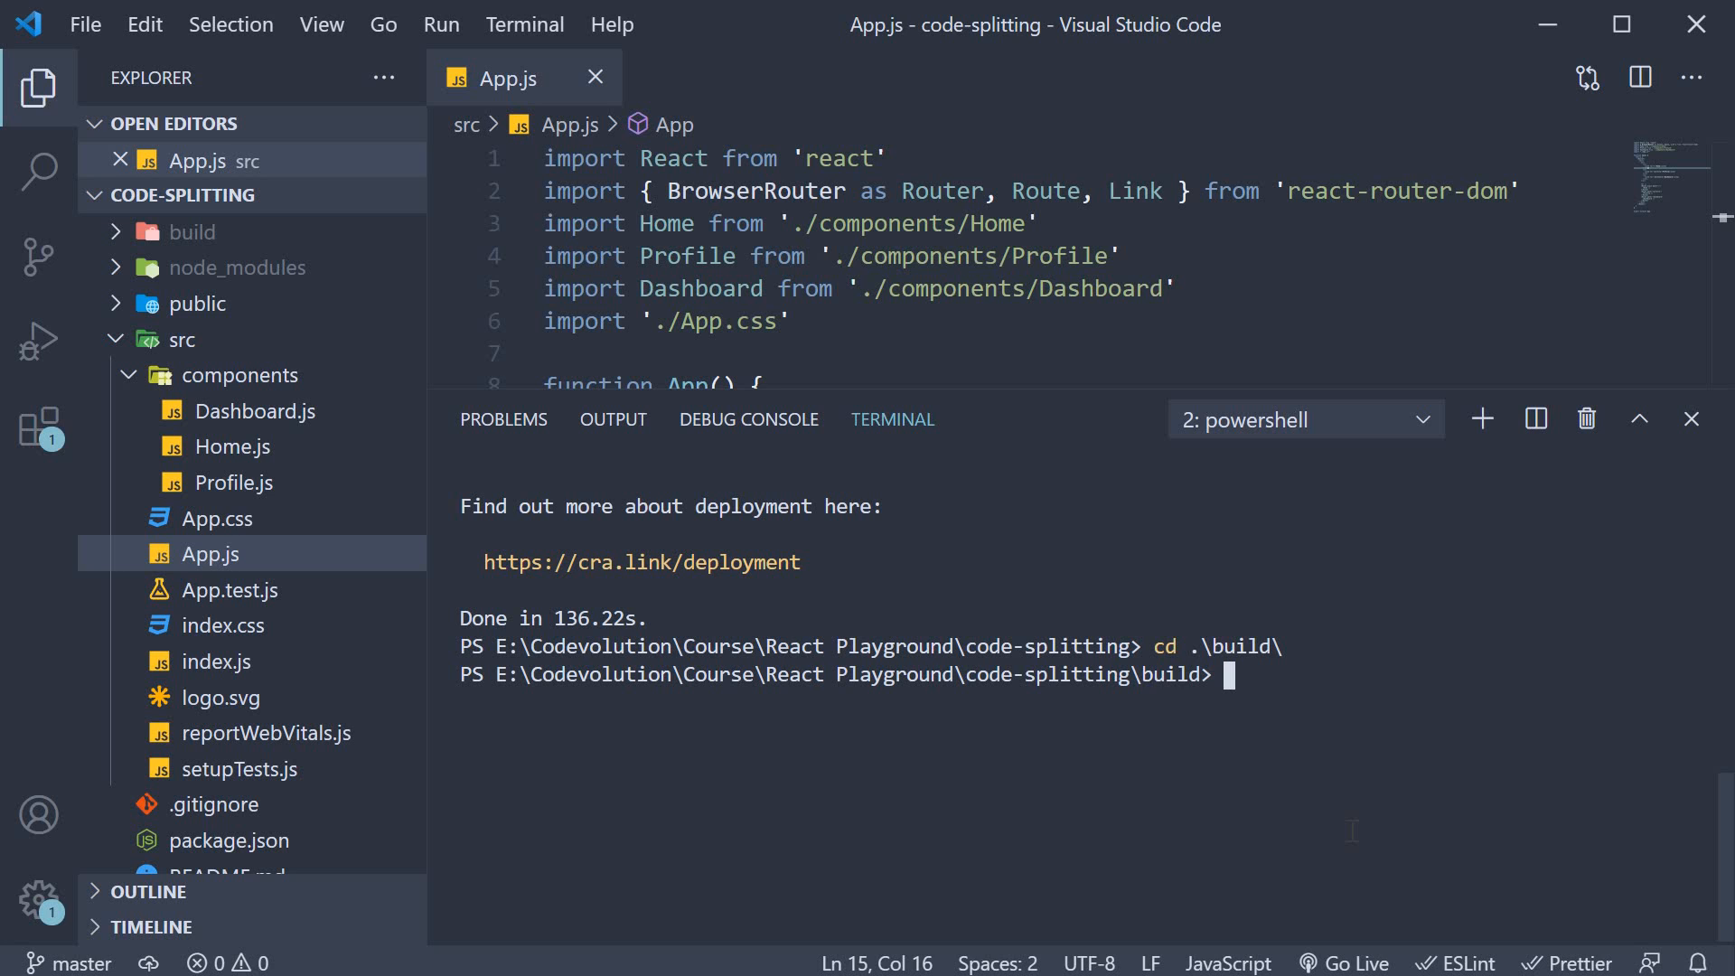
{"action": "type", "text": "npx serve"}
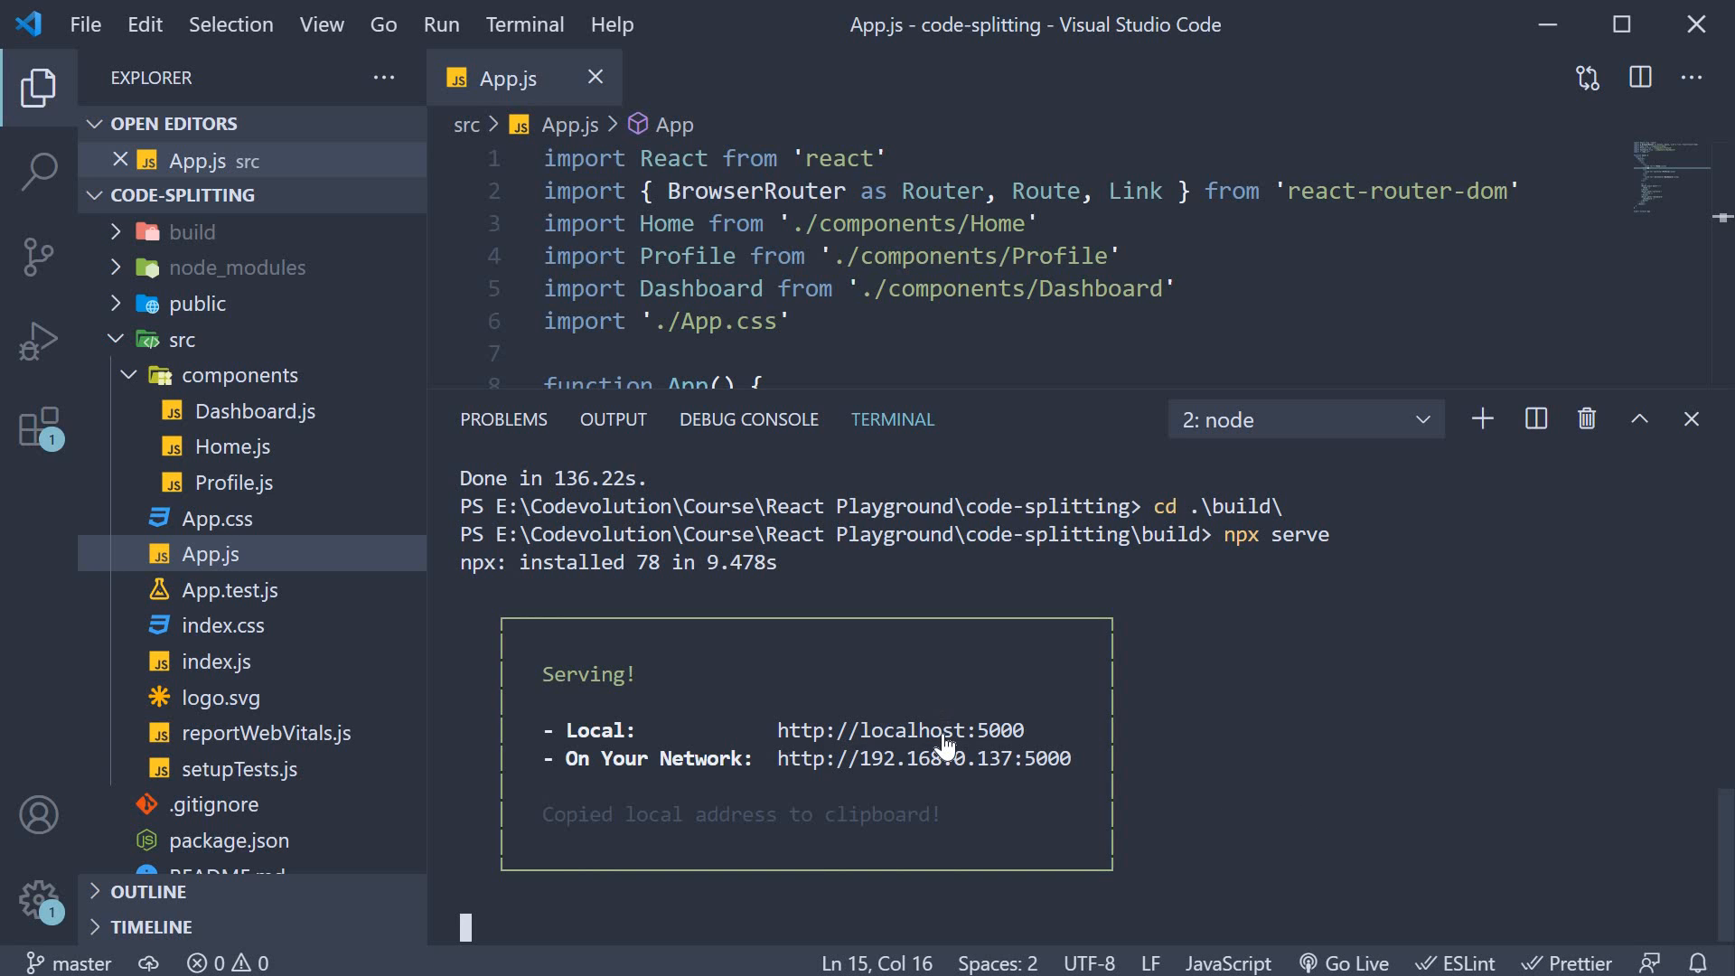
{"action": "mouse_move", "coordinate": [898, 730]}
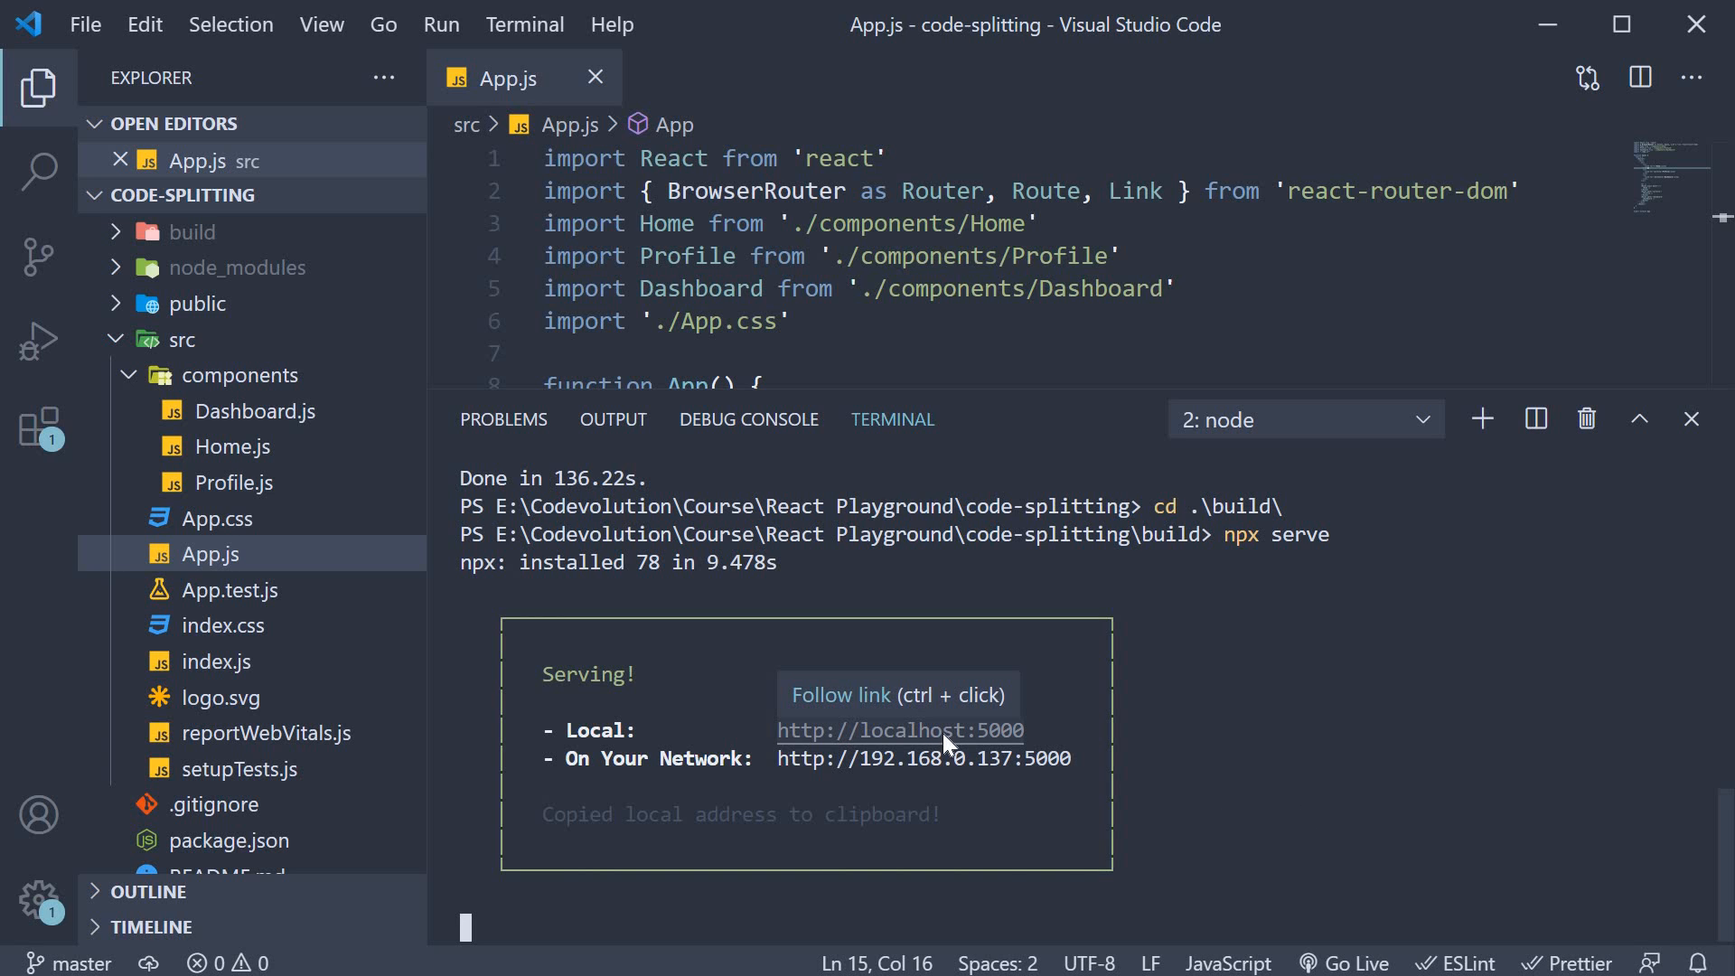
{"action": "left_click", "coordinate": [900, 731]}
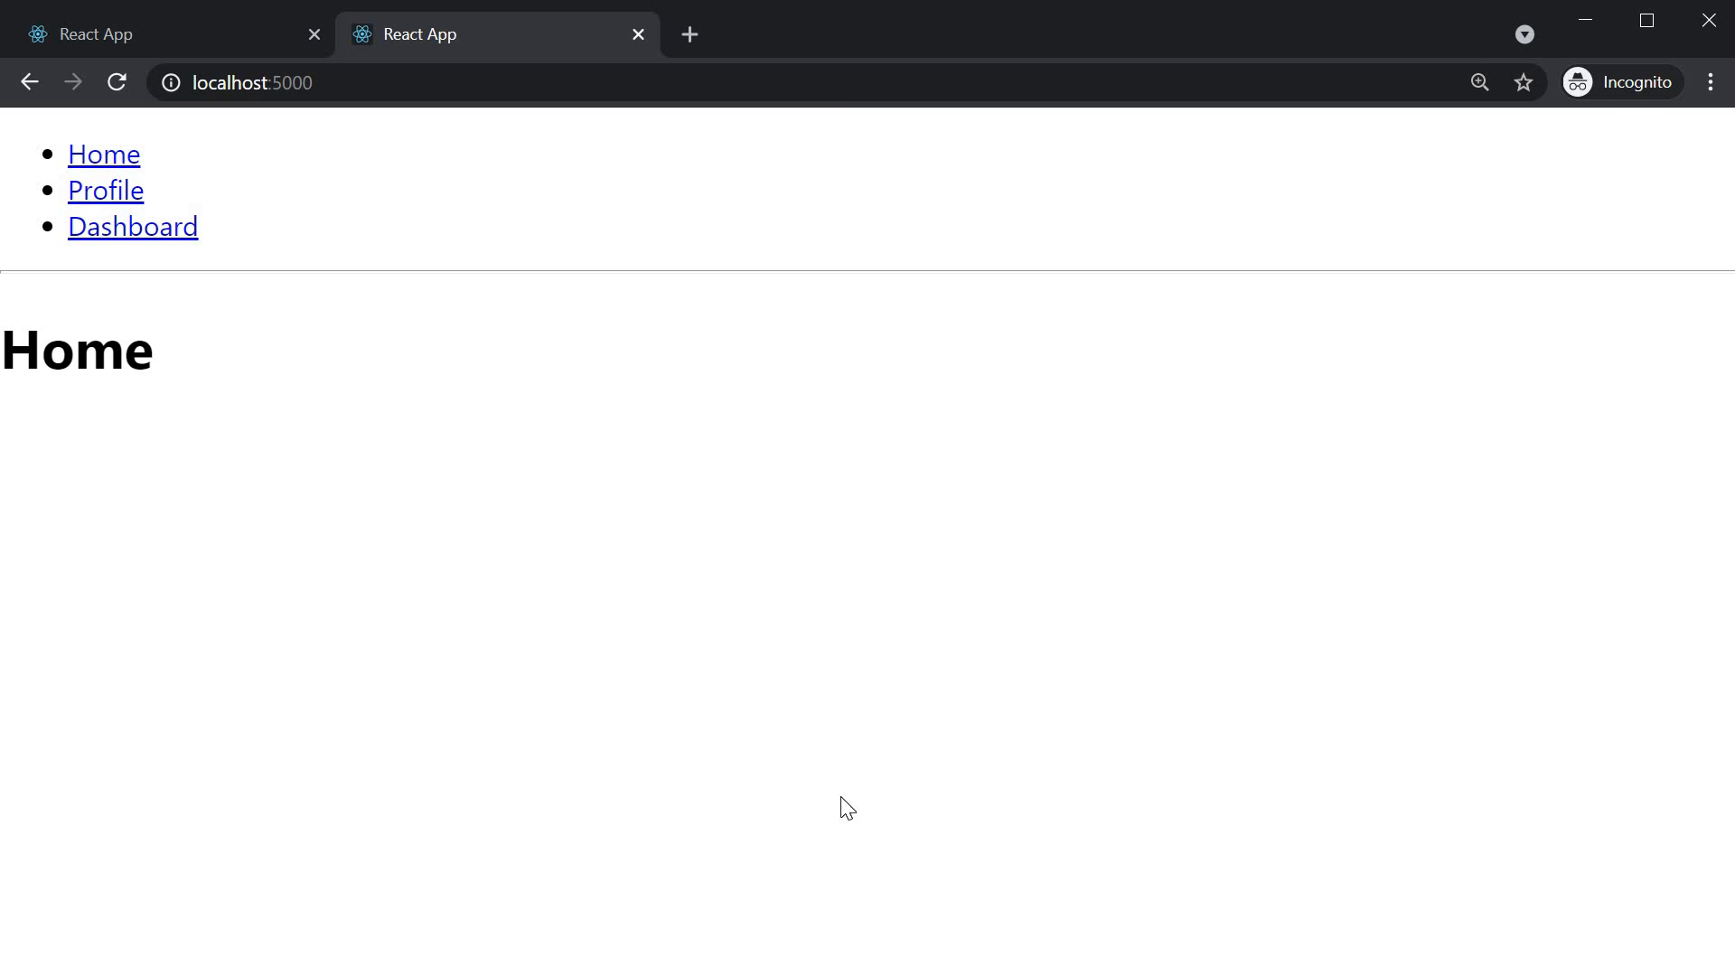
{"action": "right_click", "coordinate": [115, 81]}
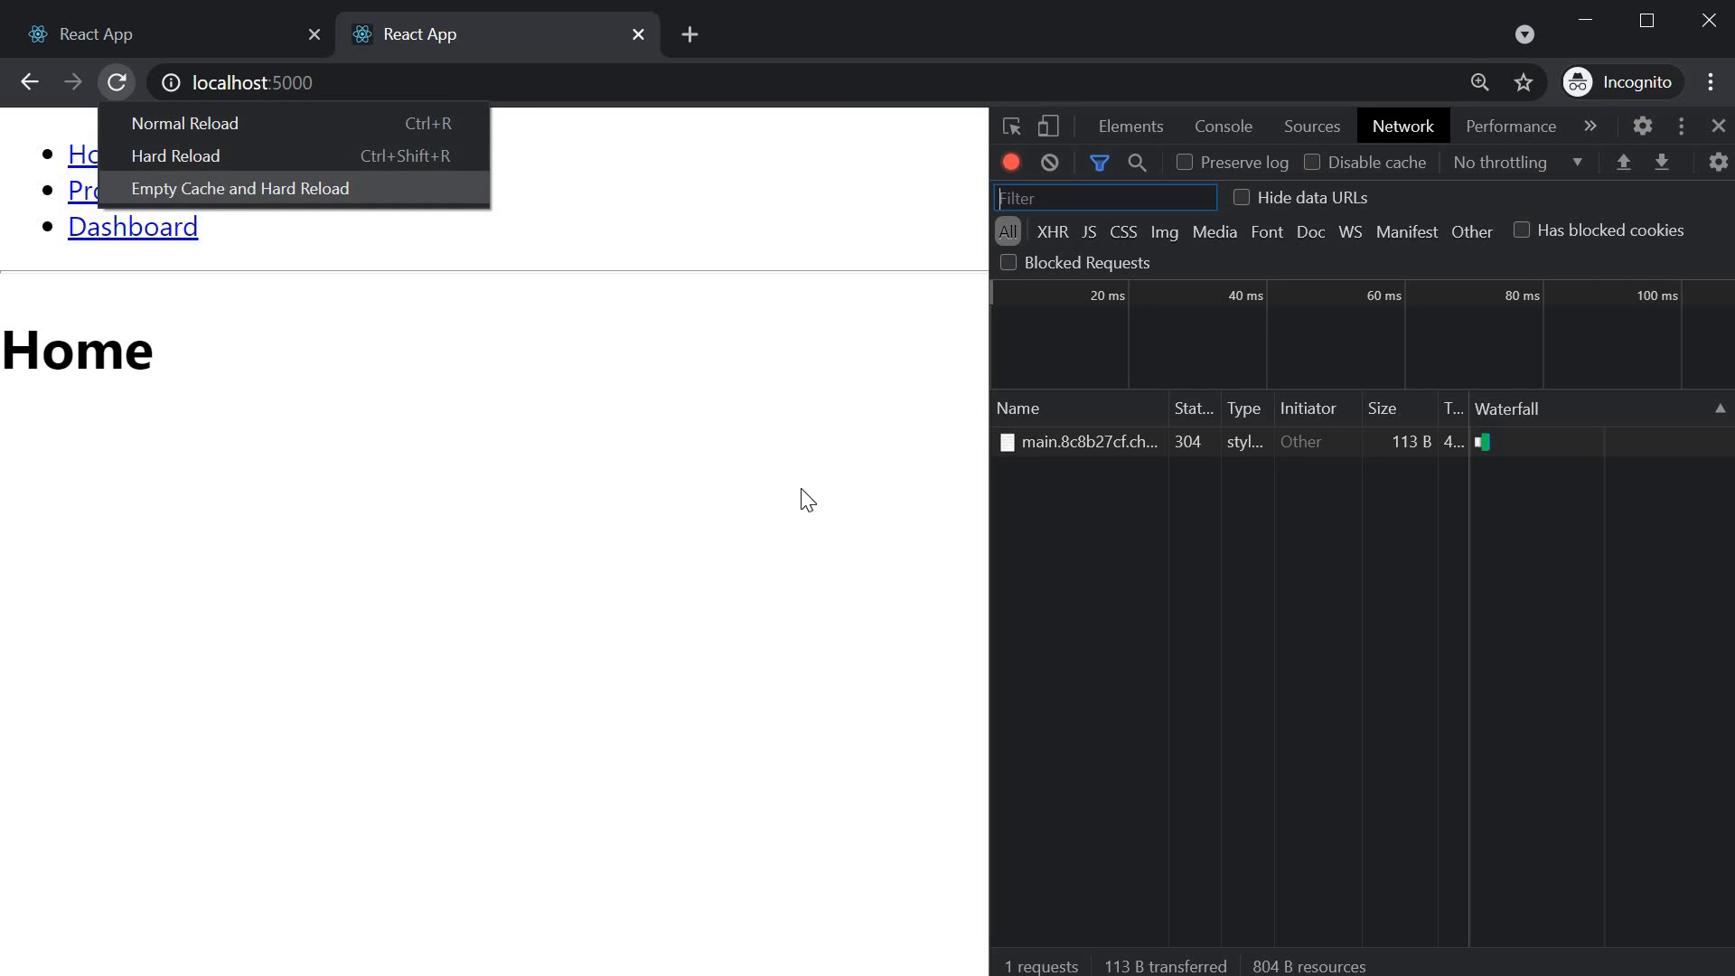
{"action": "left_click", "coordinate": [239, 188]}
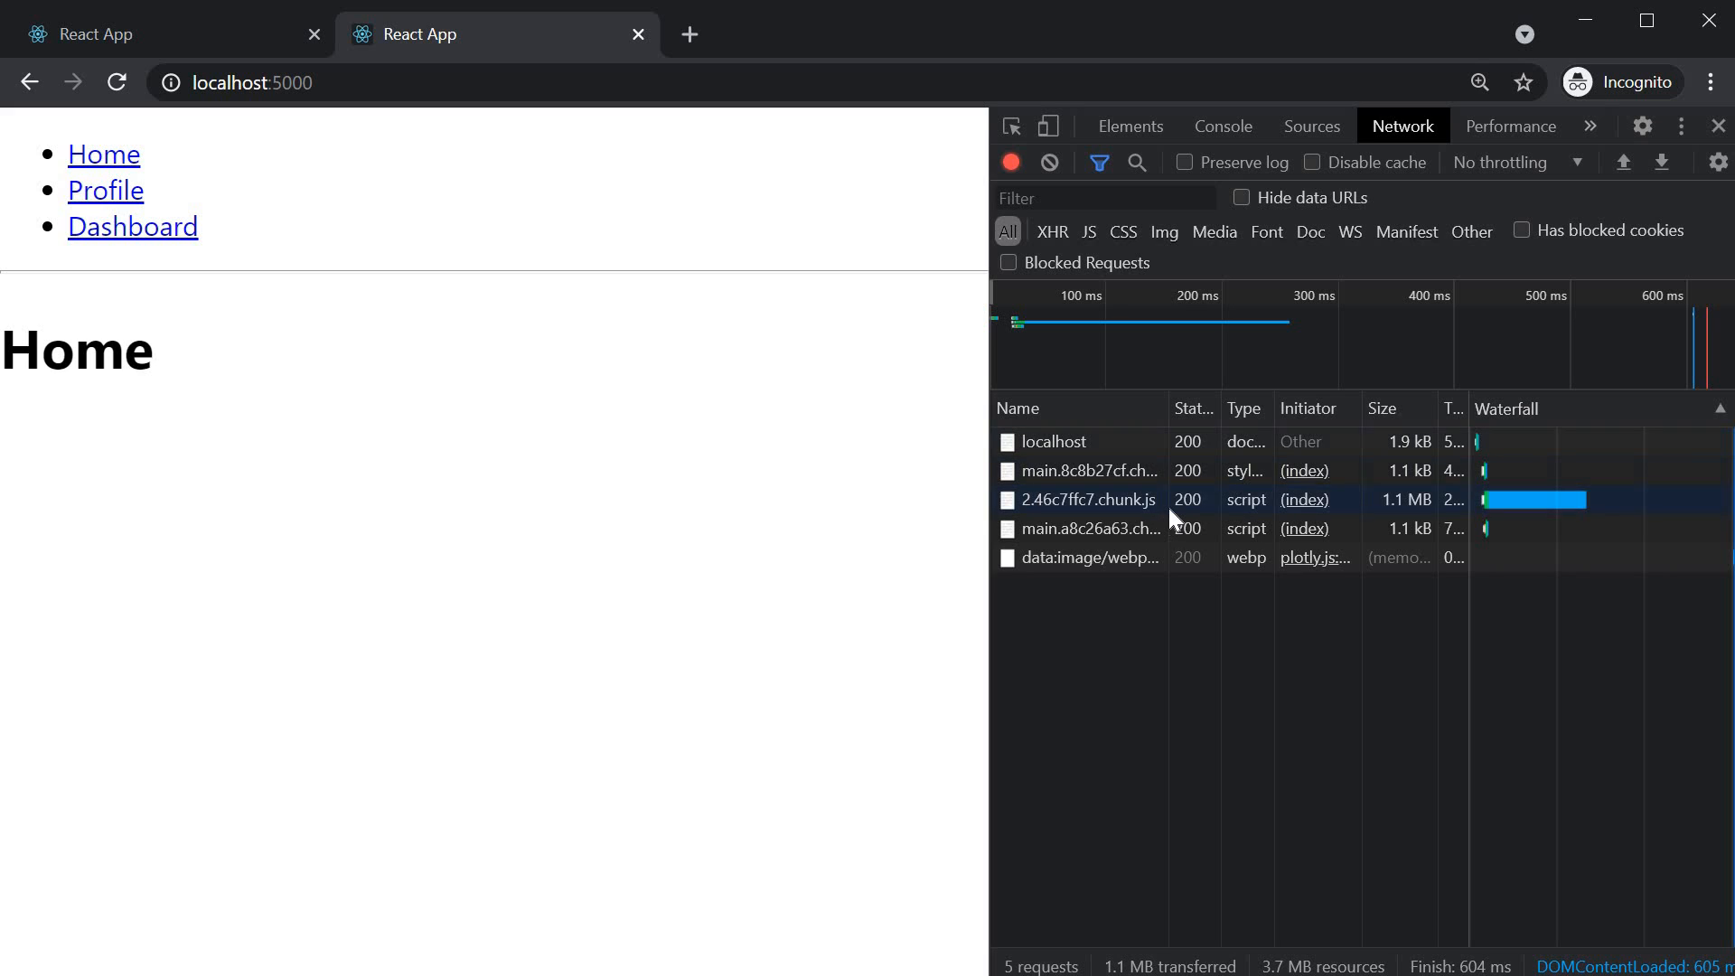
{"action": "mouse_move", "coordinate": [1295, 683]}
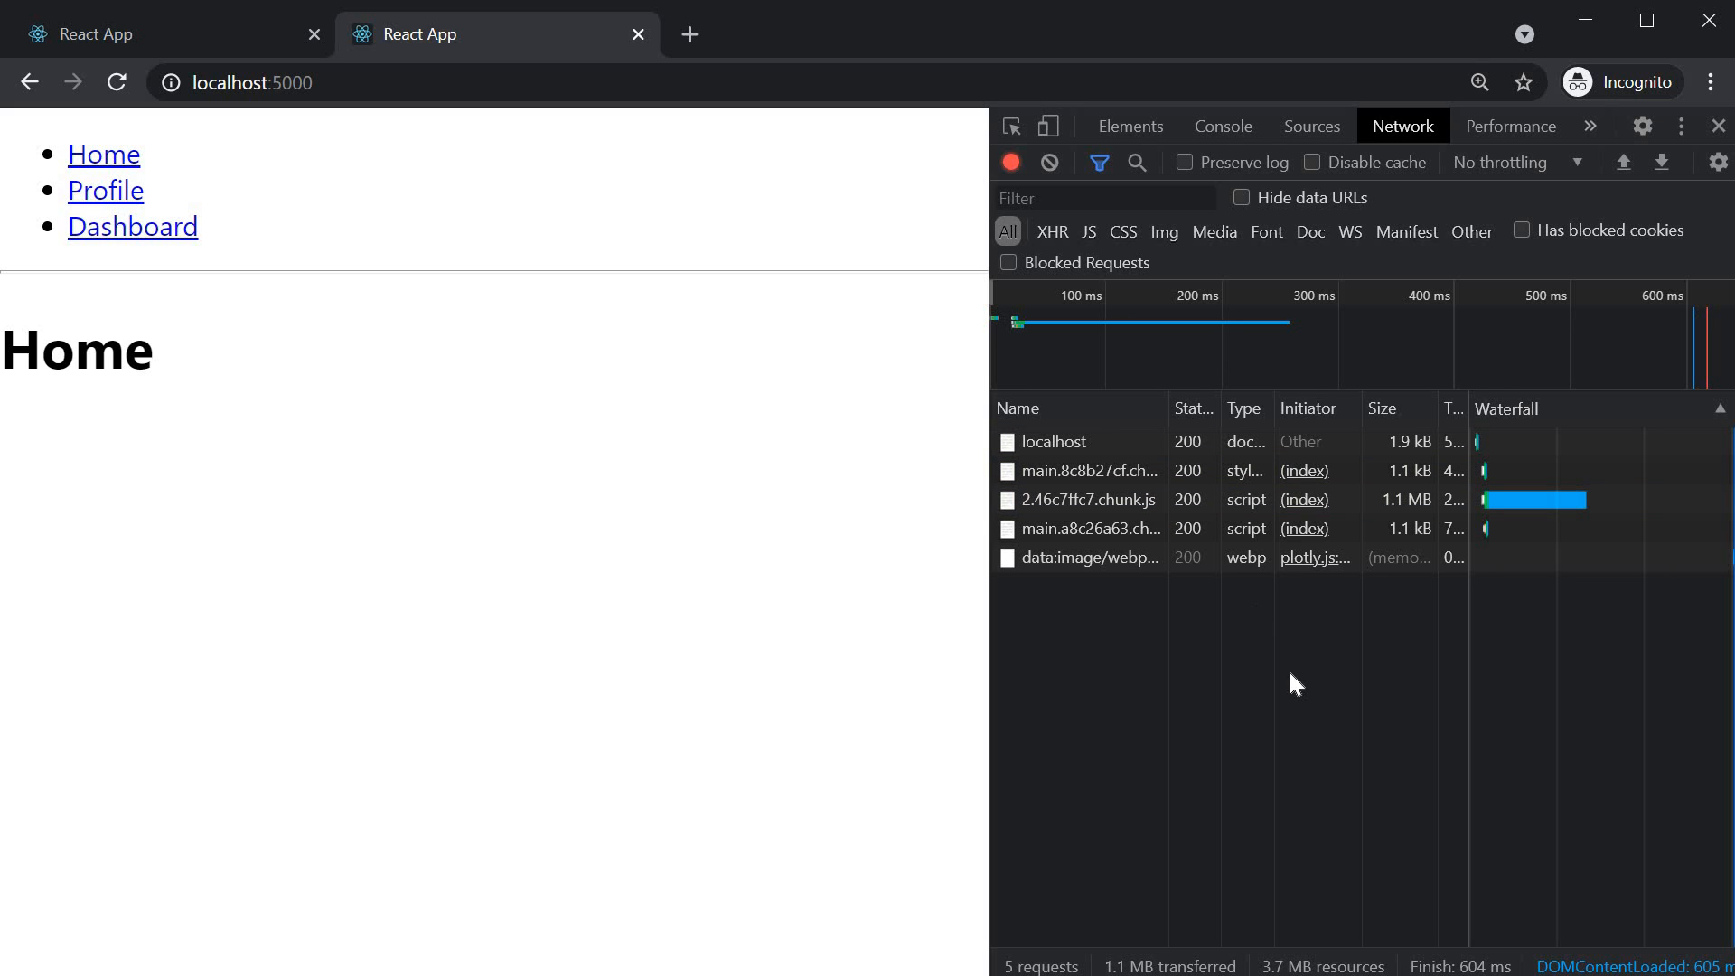
{"action": "mouse_move", "coordinate": [1041, 499]}
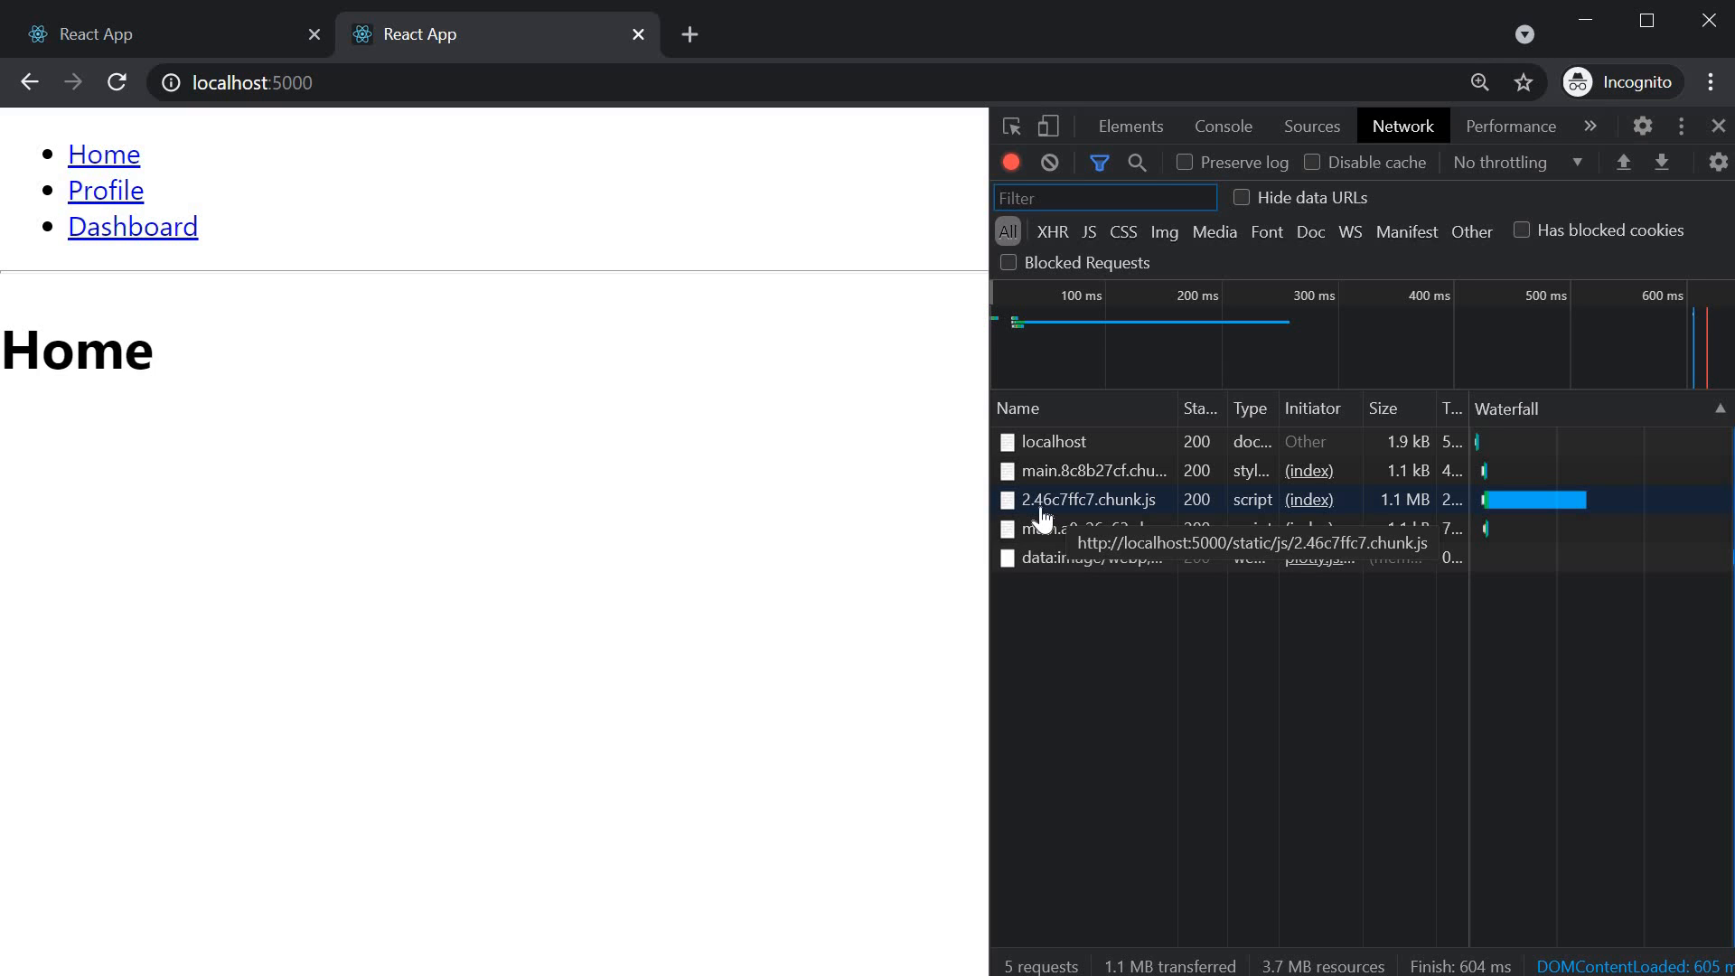
{"action": "mouse_move", "coordinate": [1106, 512]}
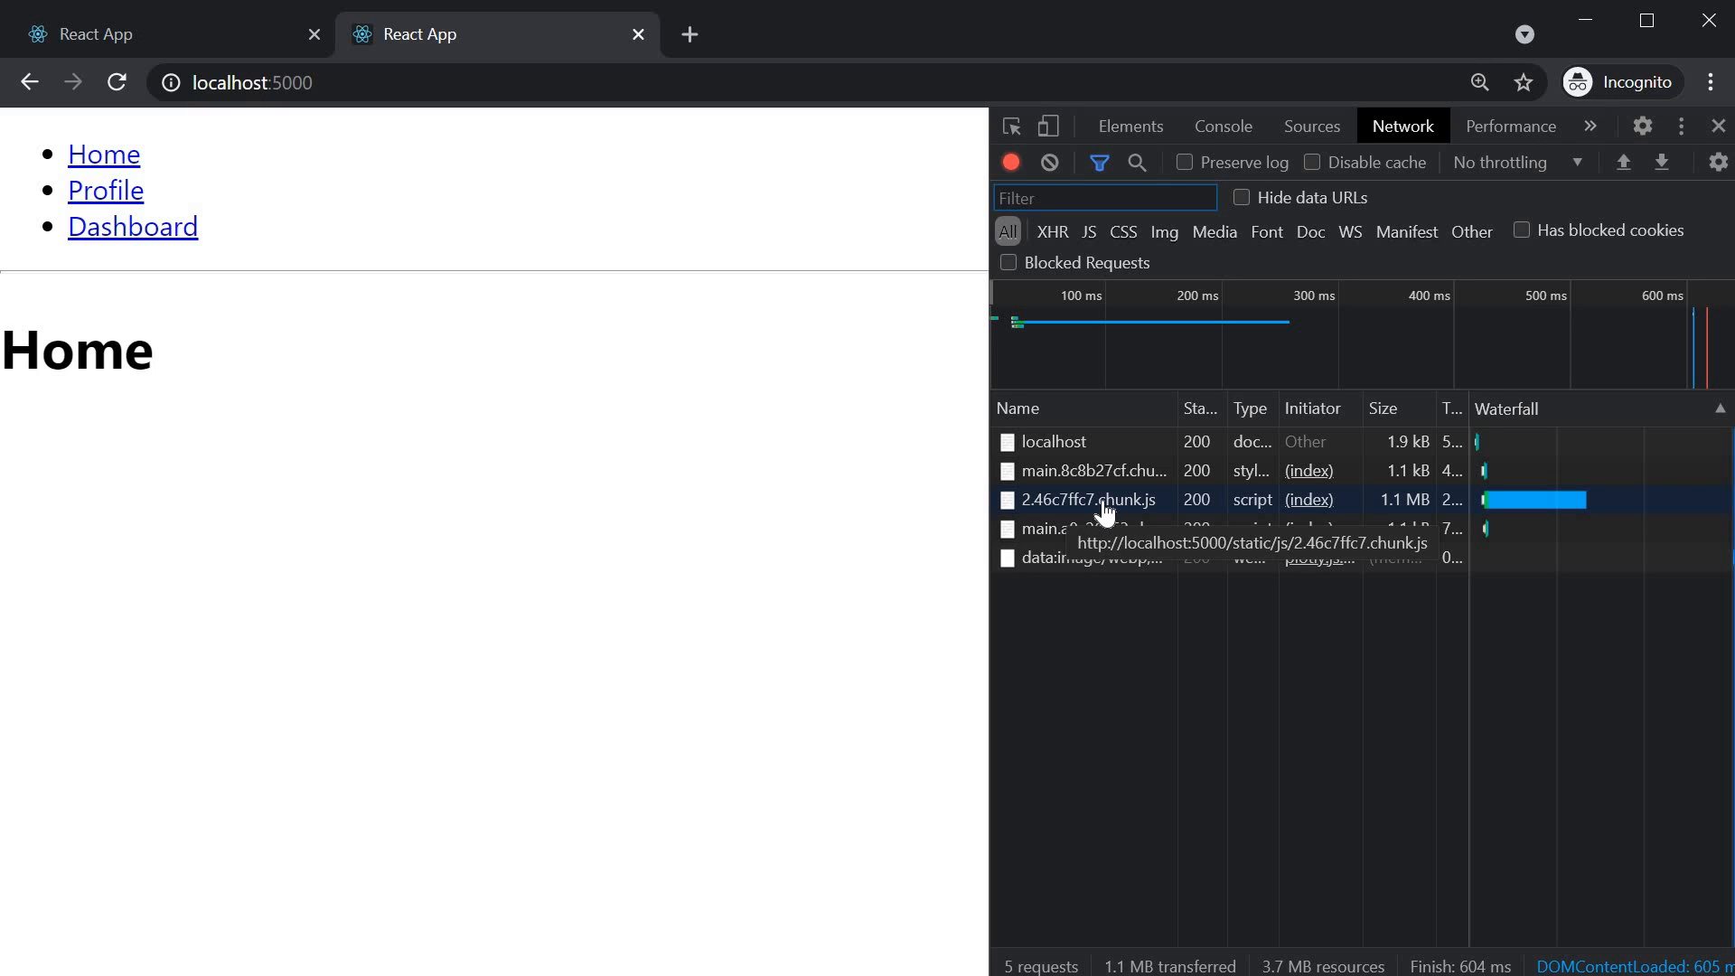
{"action": "mouse_move", "coordinate": [1345, 542]}
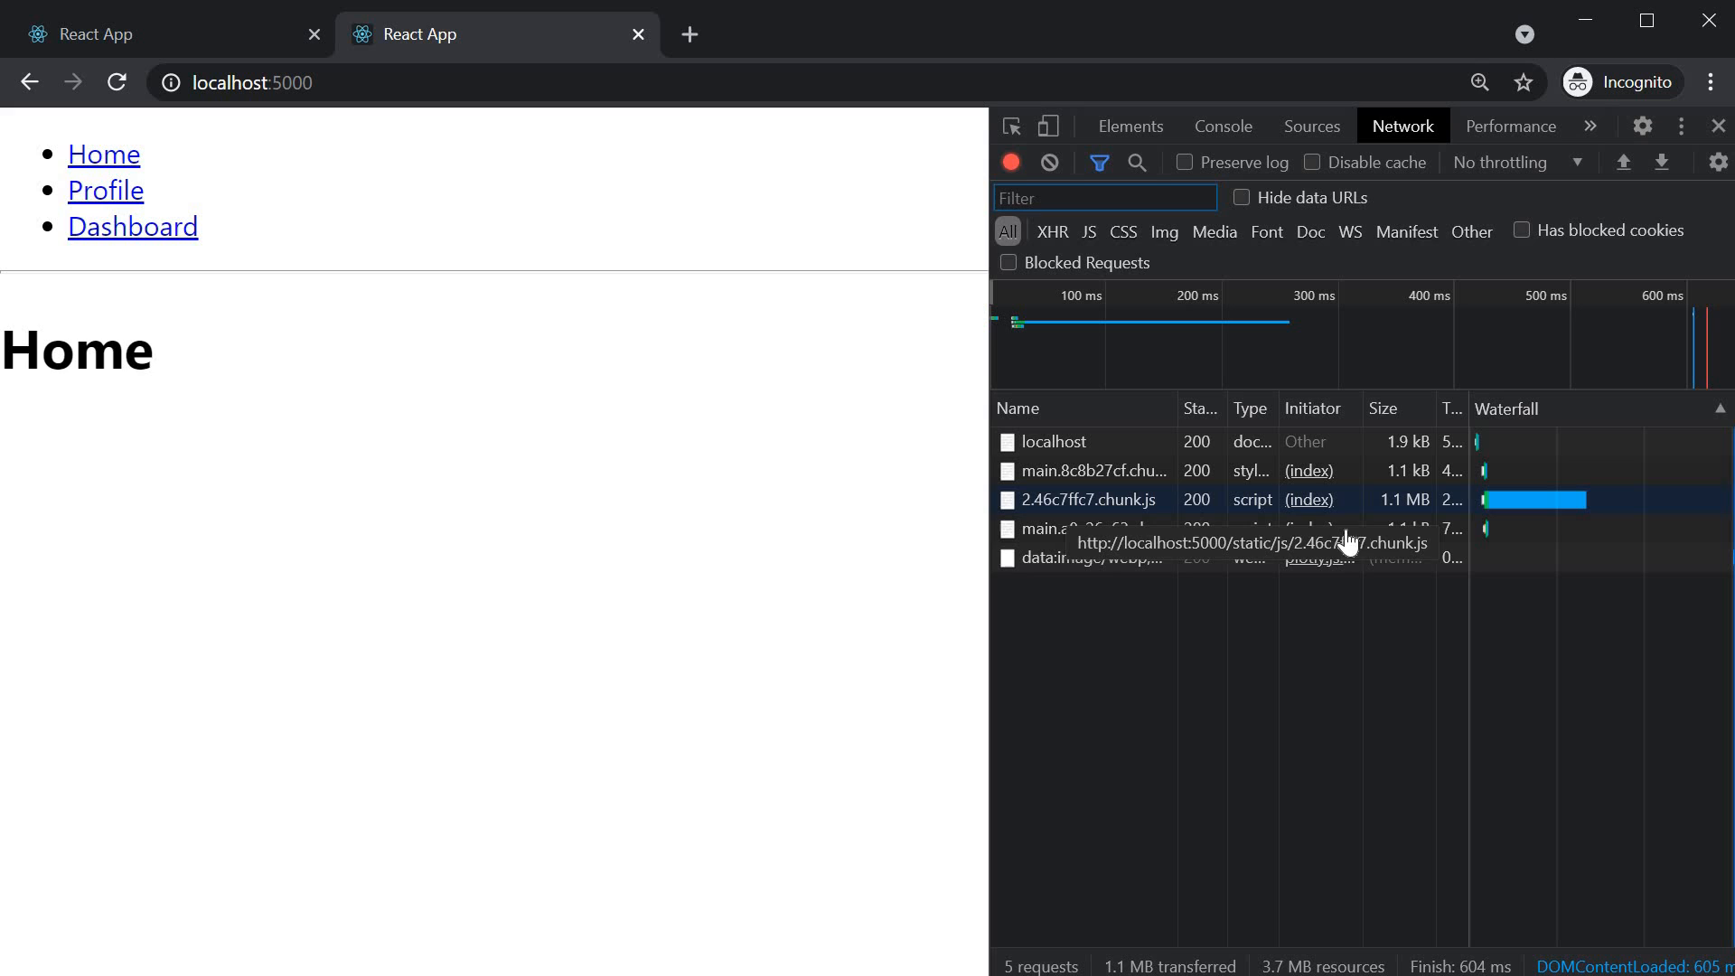
{"action": "mouse_move", "coordinate": [1394, 526]}
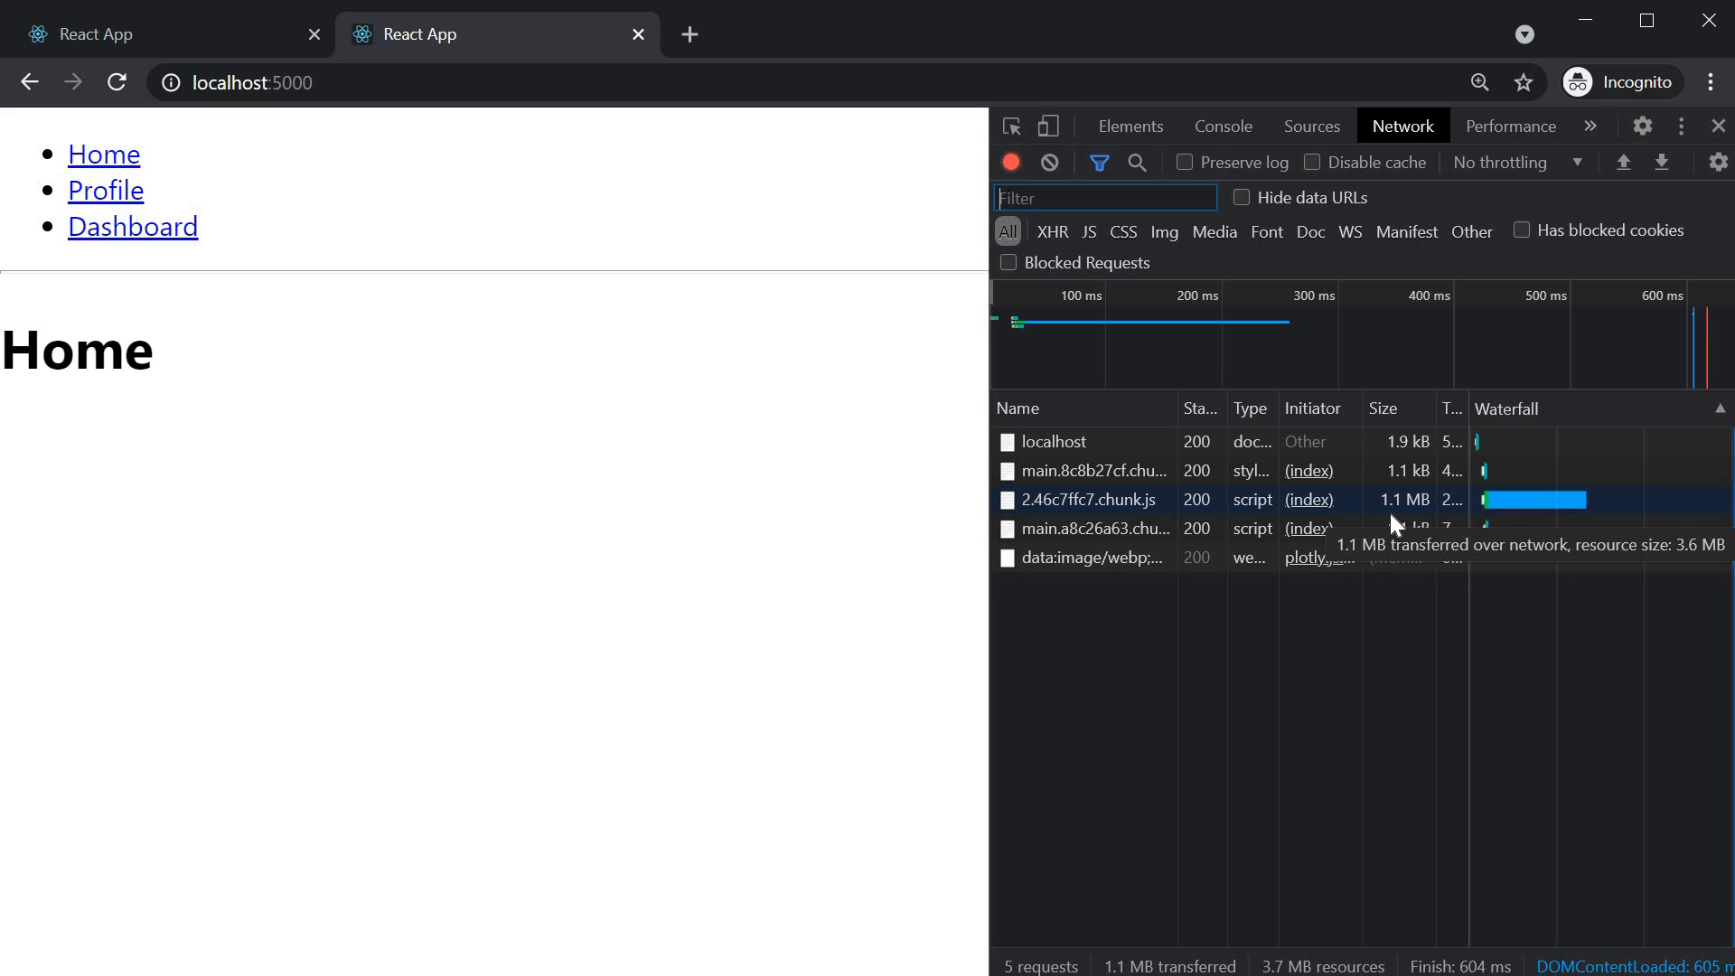
{"action": "mouse_move", "coordinate": [1340, 719]}
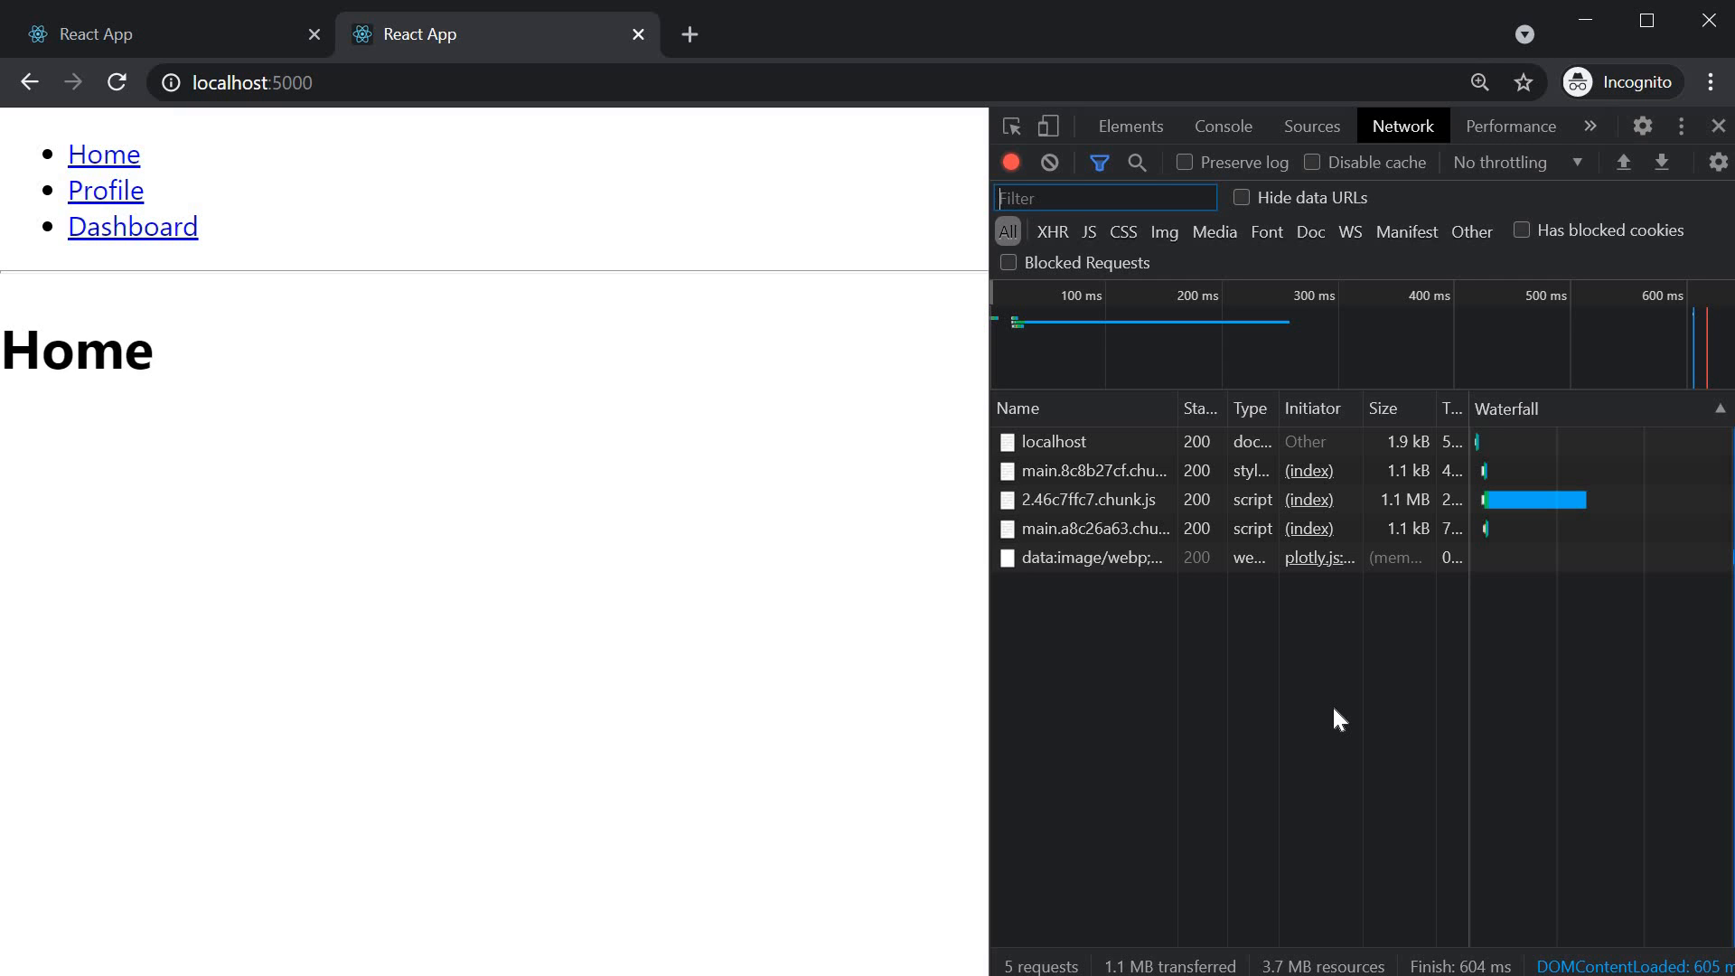
{"action": "mouse_move", "coordinate": [1420, 520]}
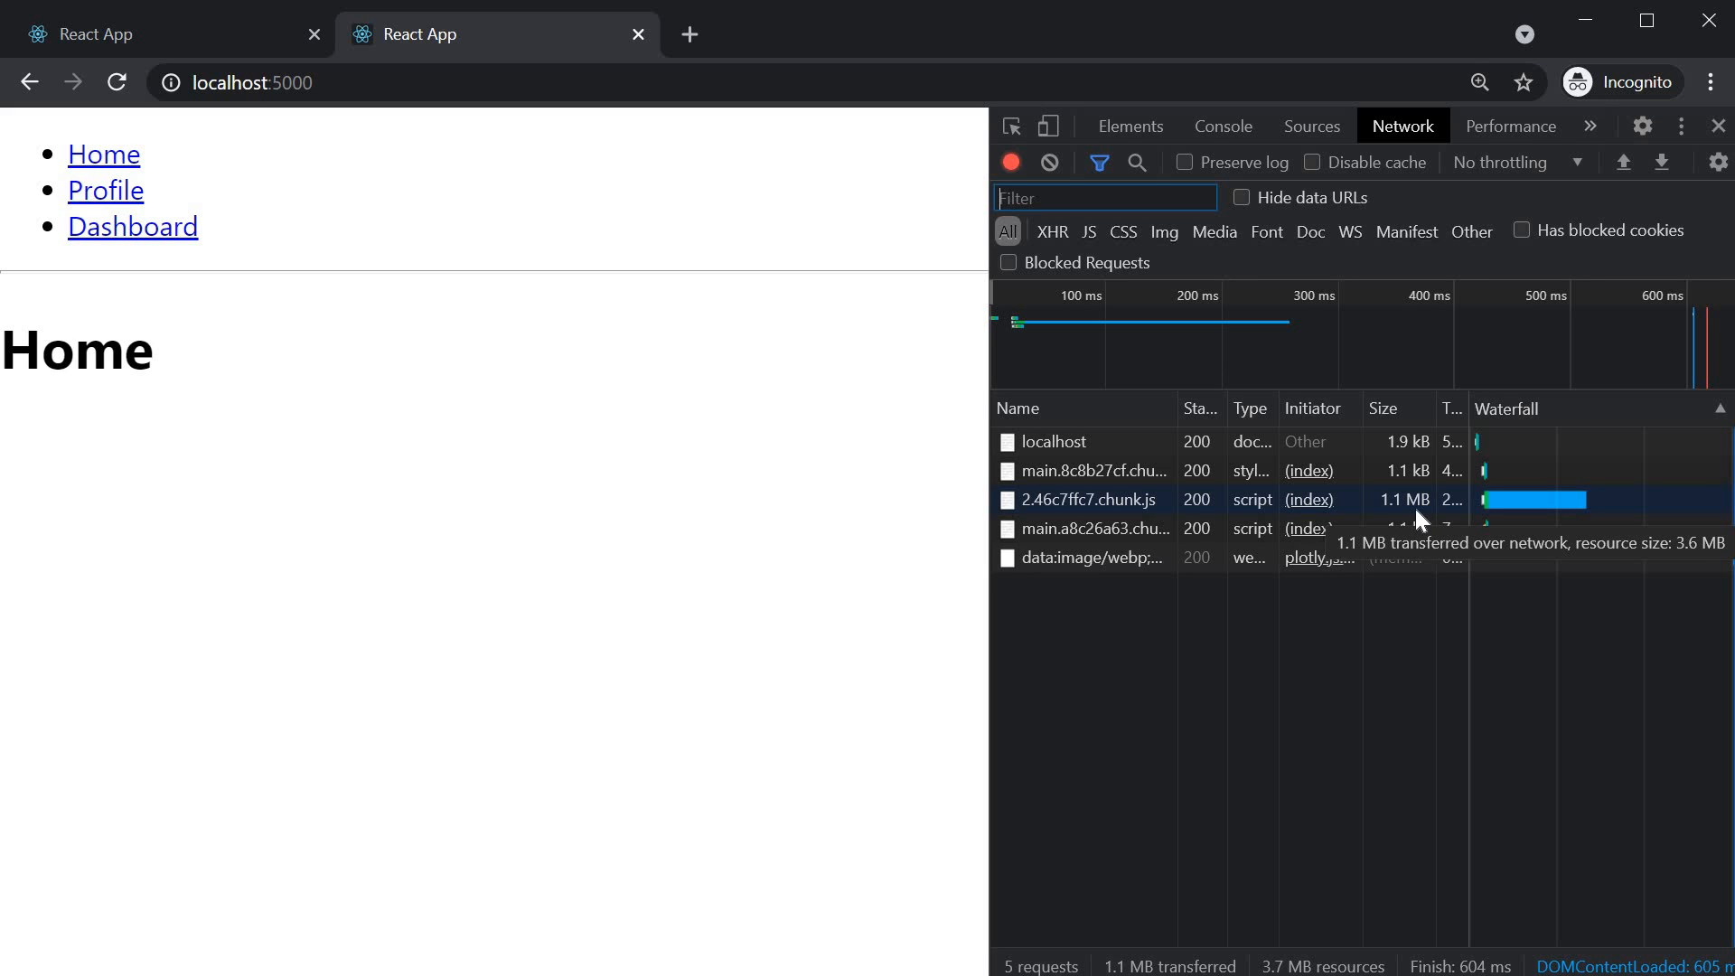
{"action": "mouse_move", "coordinate": [680, 537]}
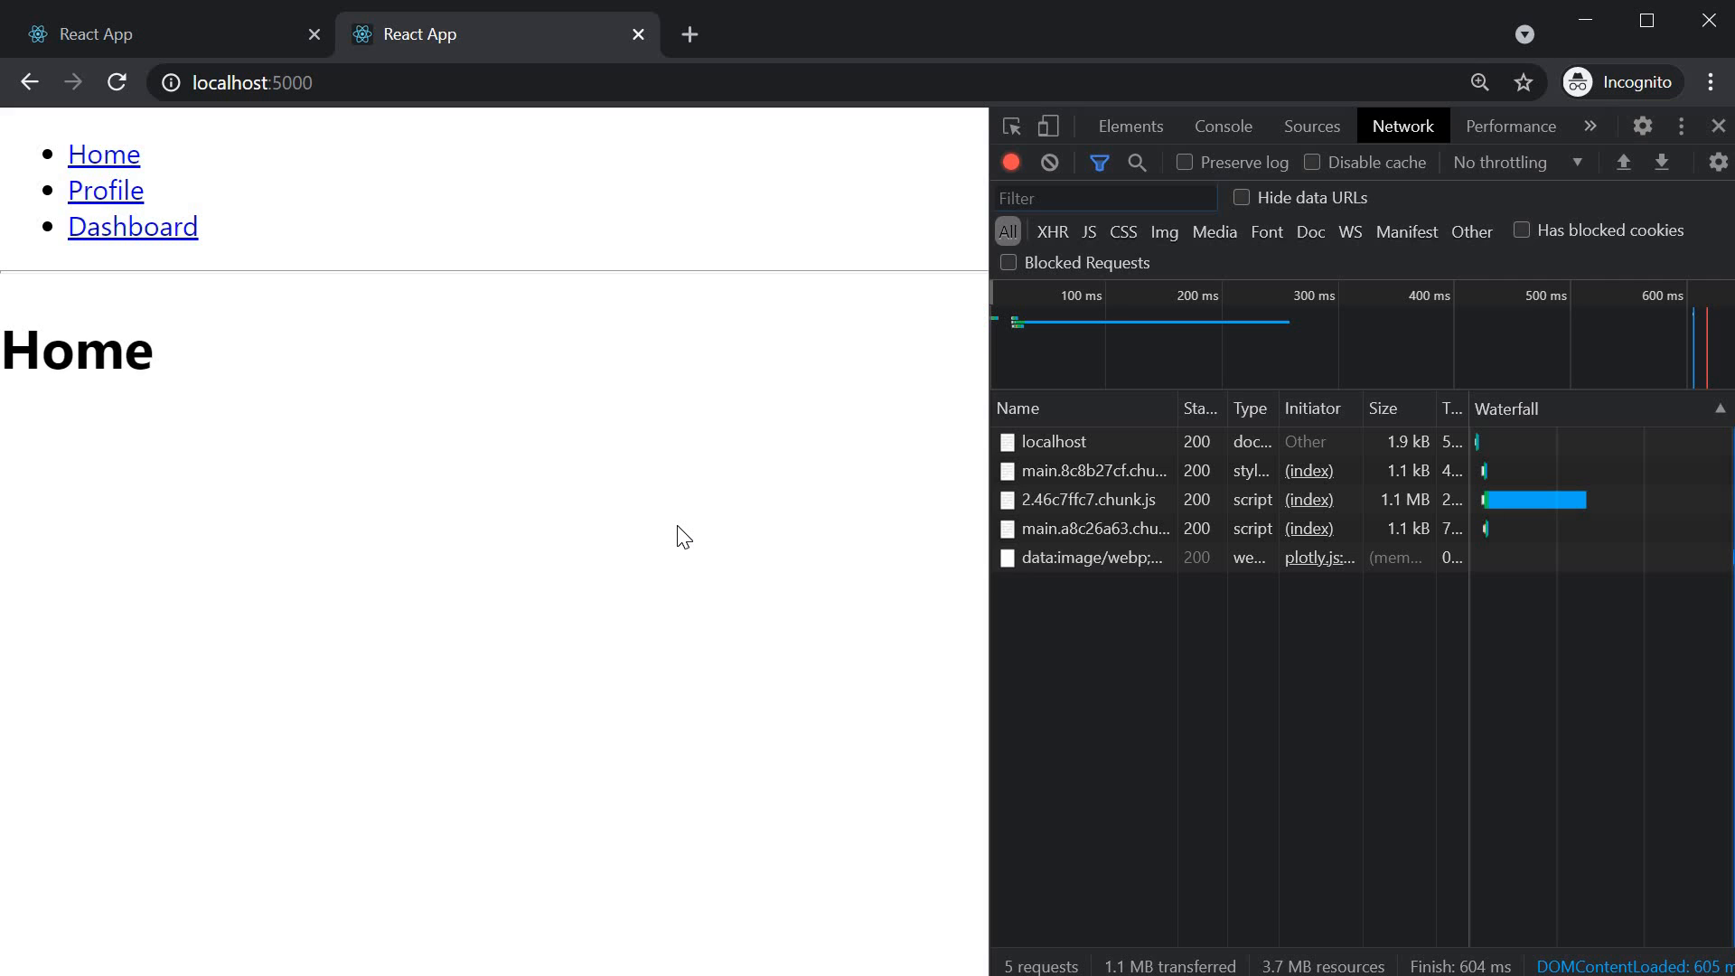
{"action": "mouse_move", "coordinate": [262, 295]}
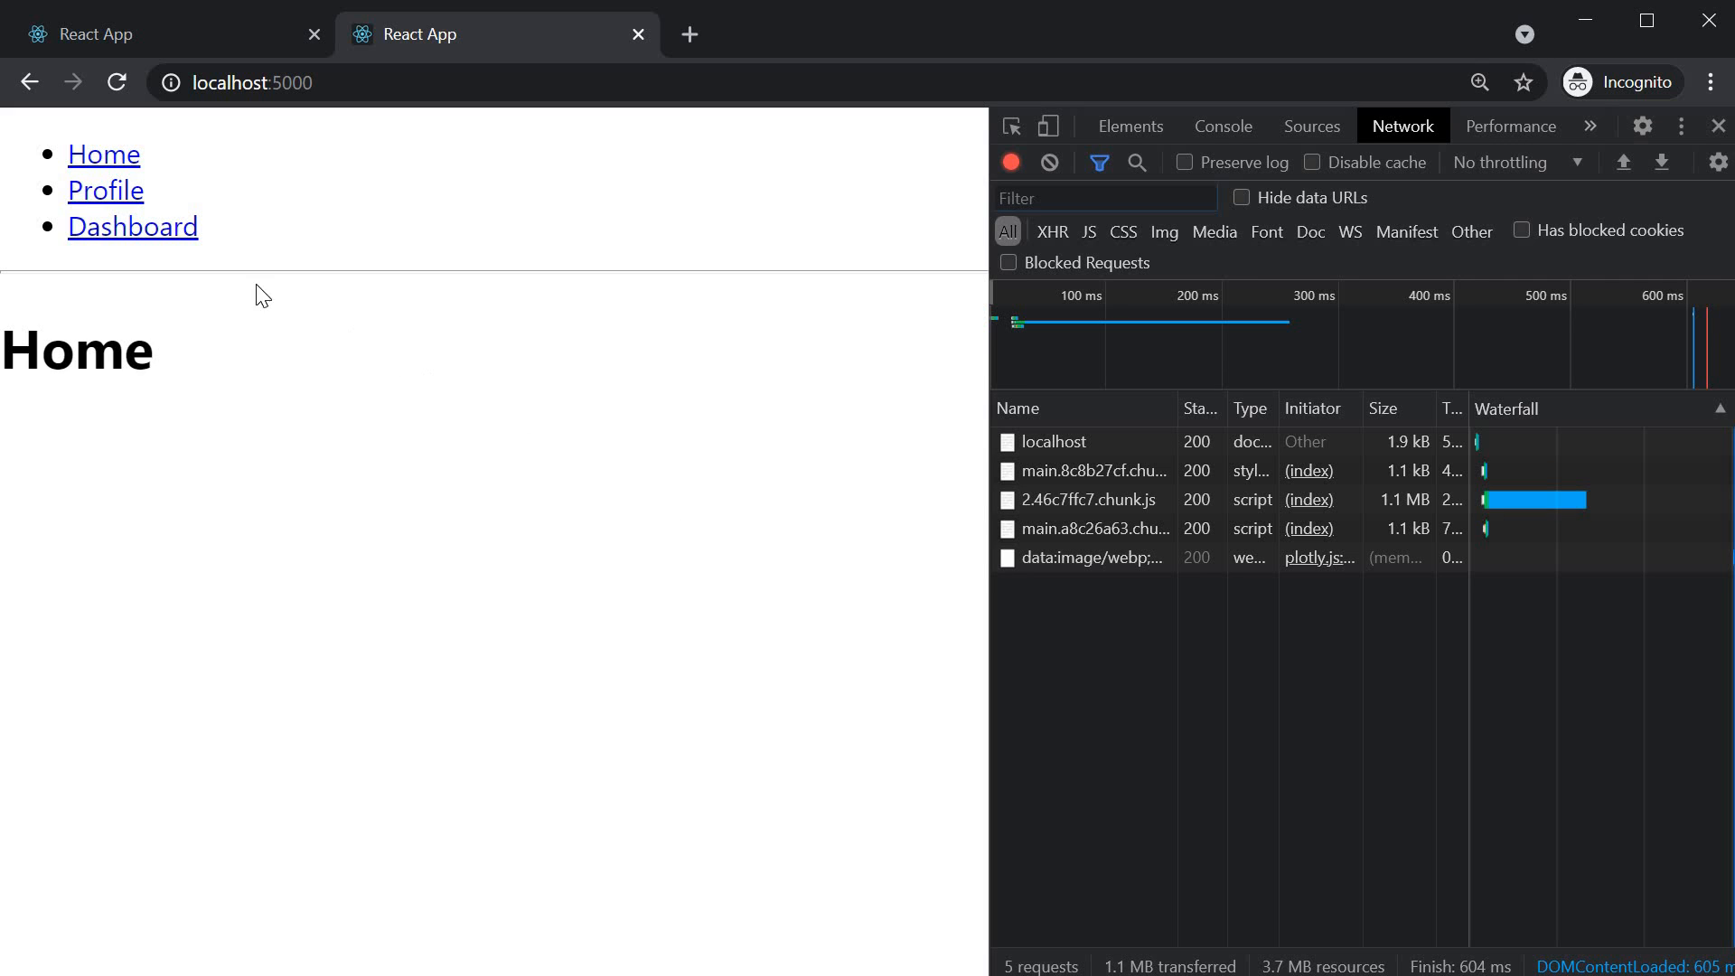
{"action": "left_click", "coordinate": [132, 228]}
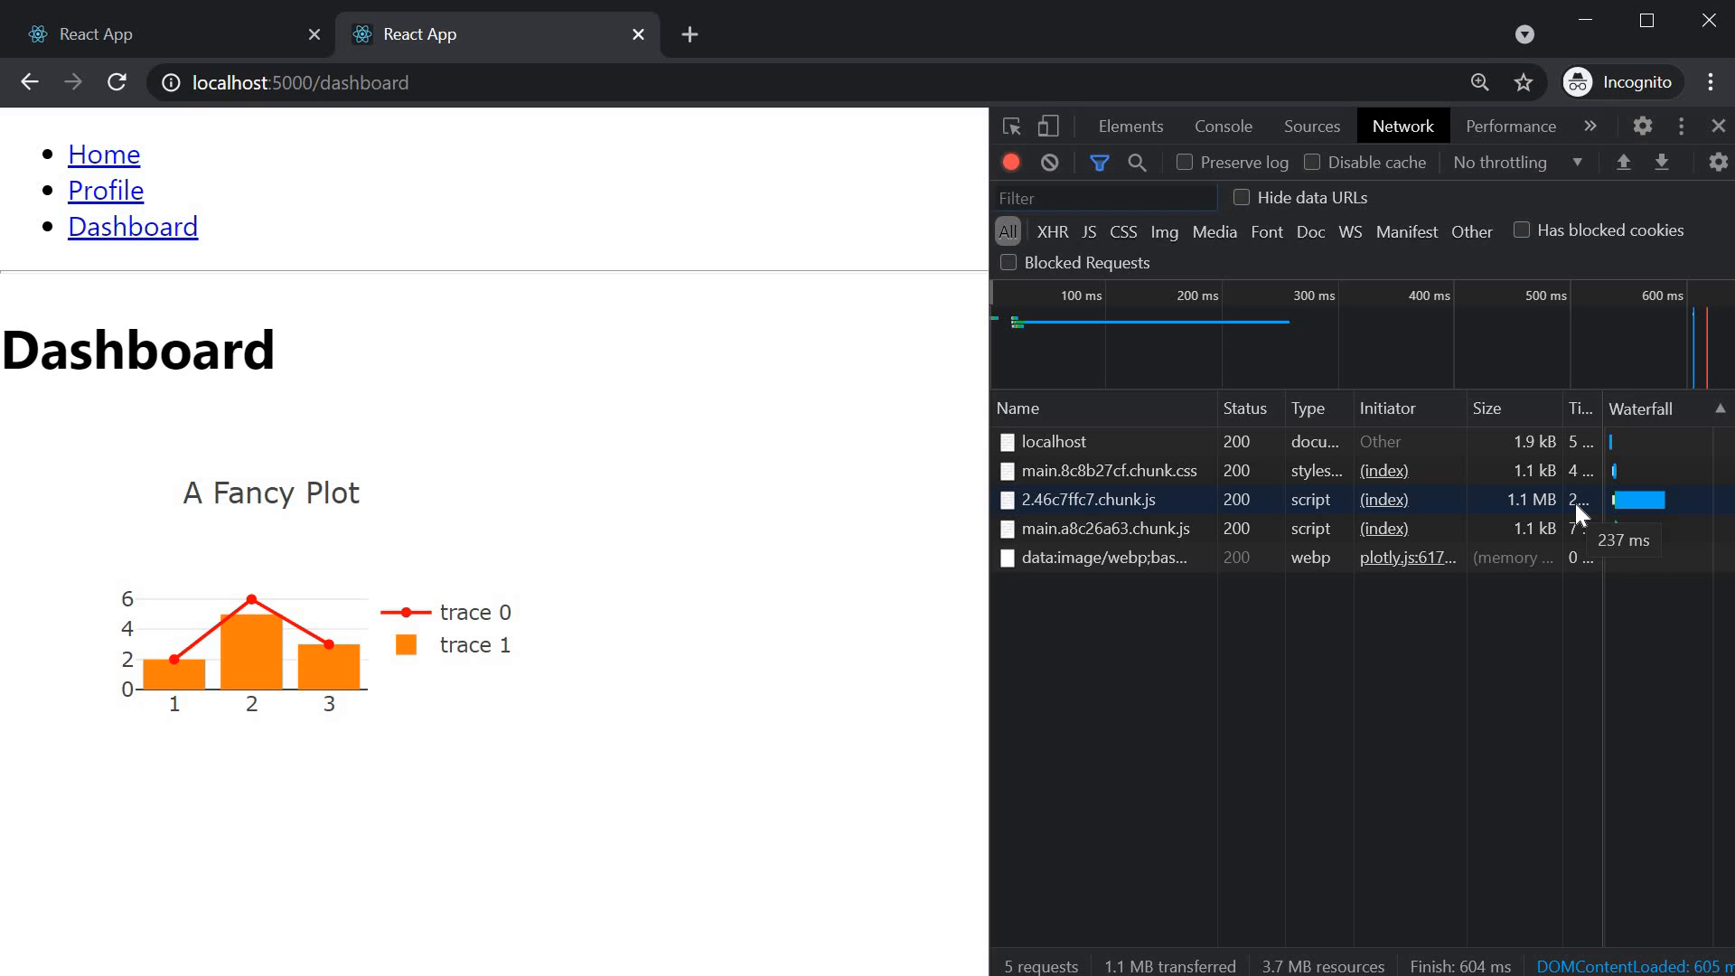
{"action": "mouse_move", "coordinate": [864, 752]}
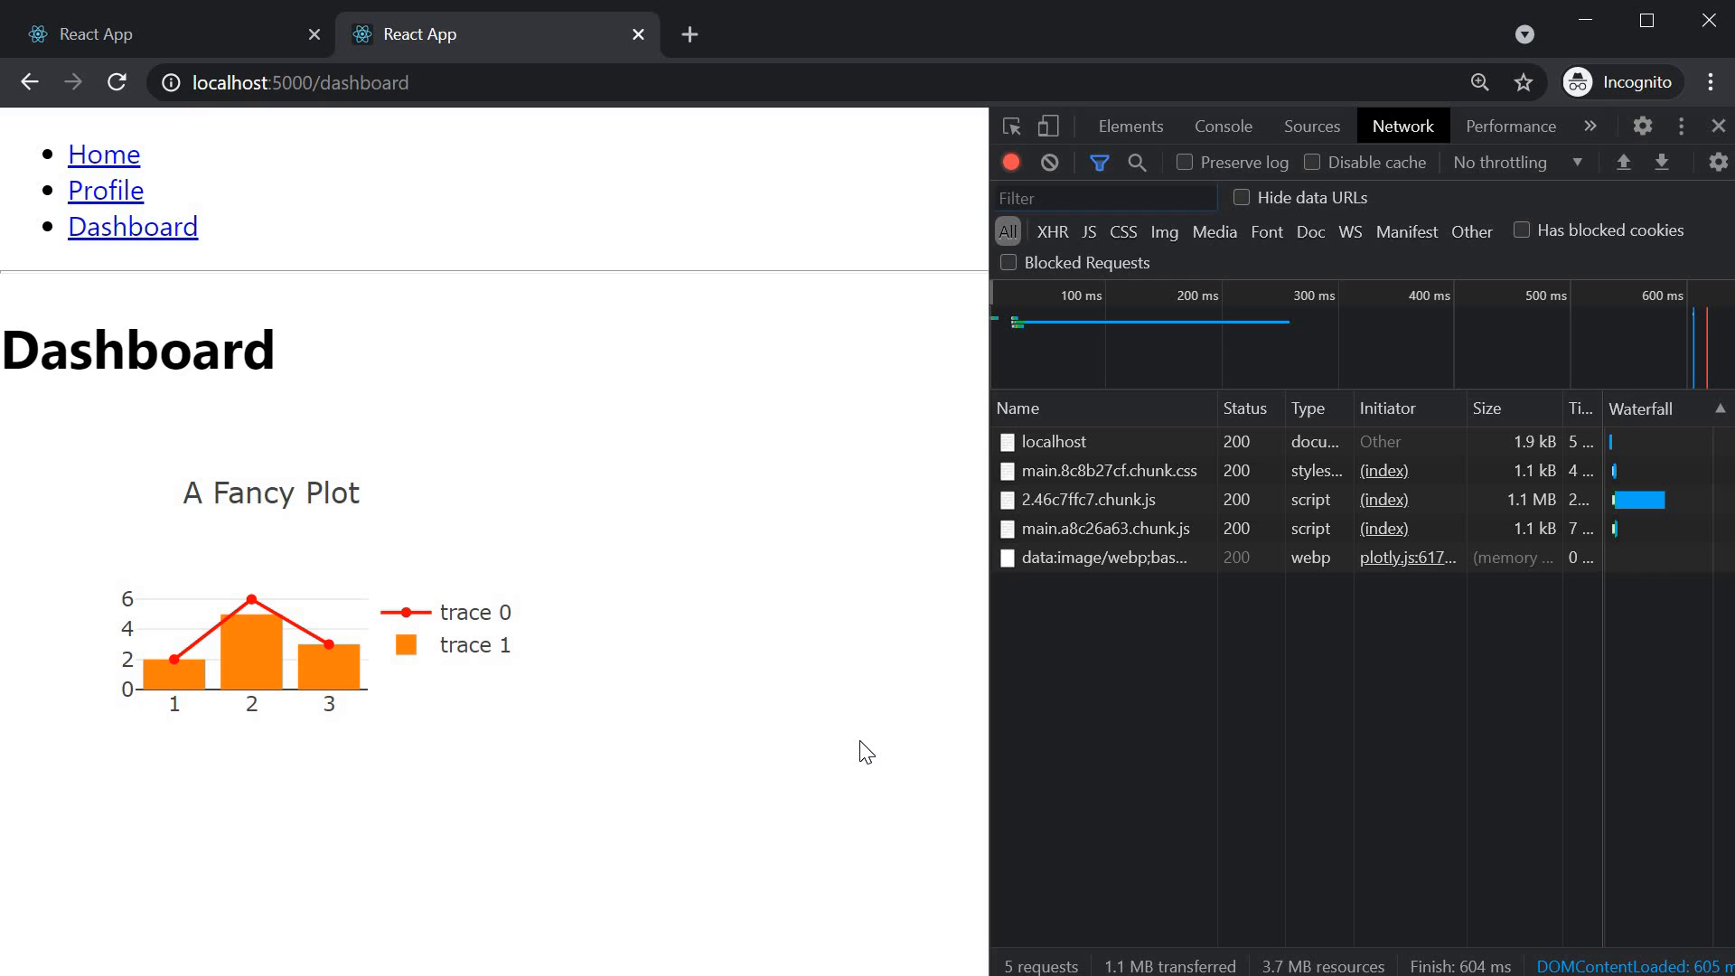
{"action": "mouse_move", "coordinate": [146, 160]}
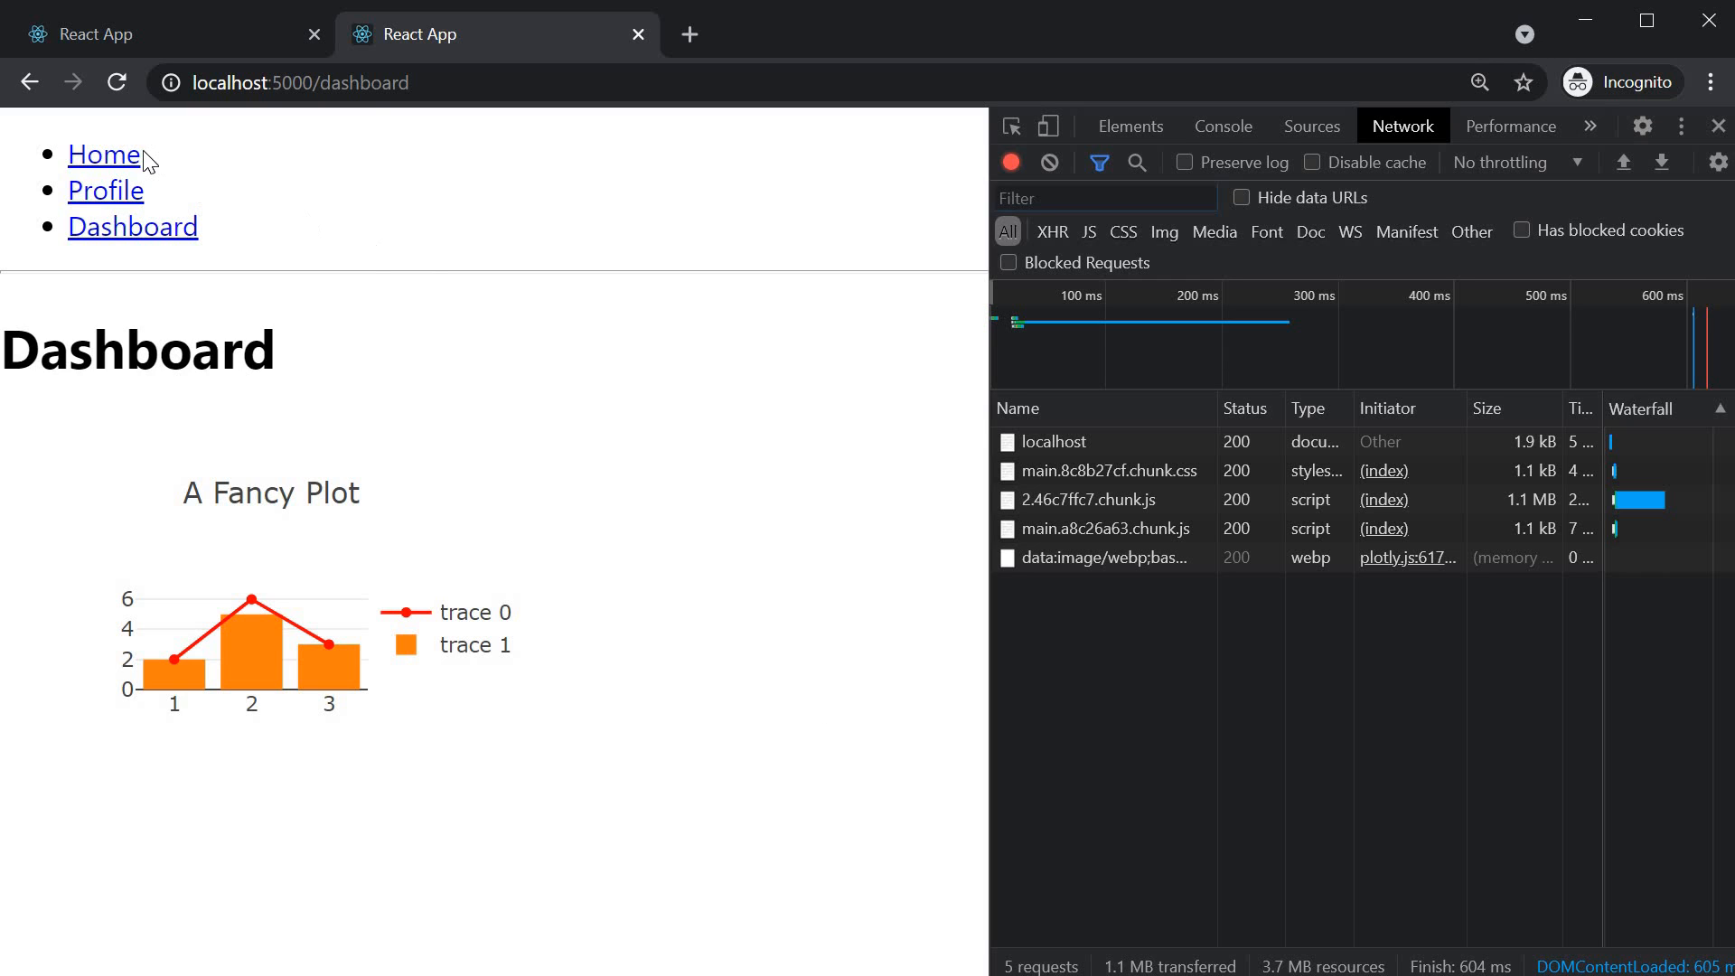
{"action": "left_click", "coordinate": [105, 153]}
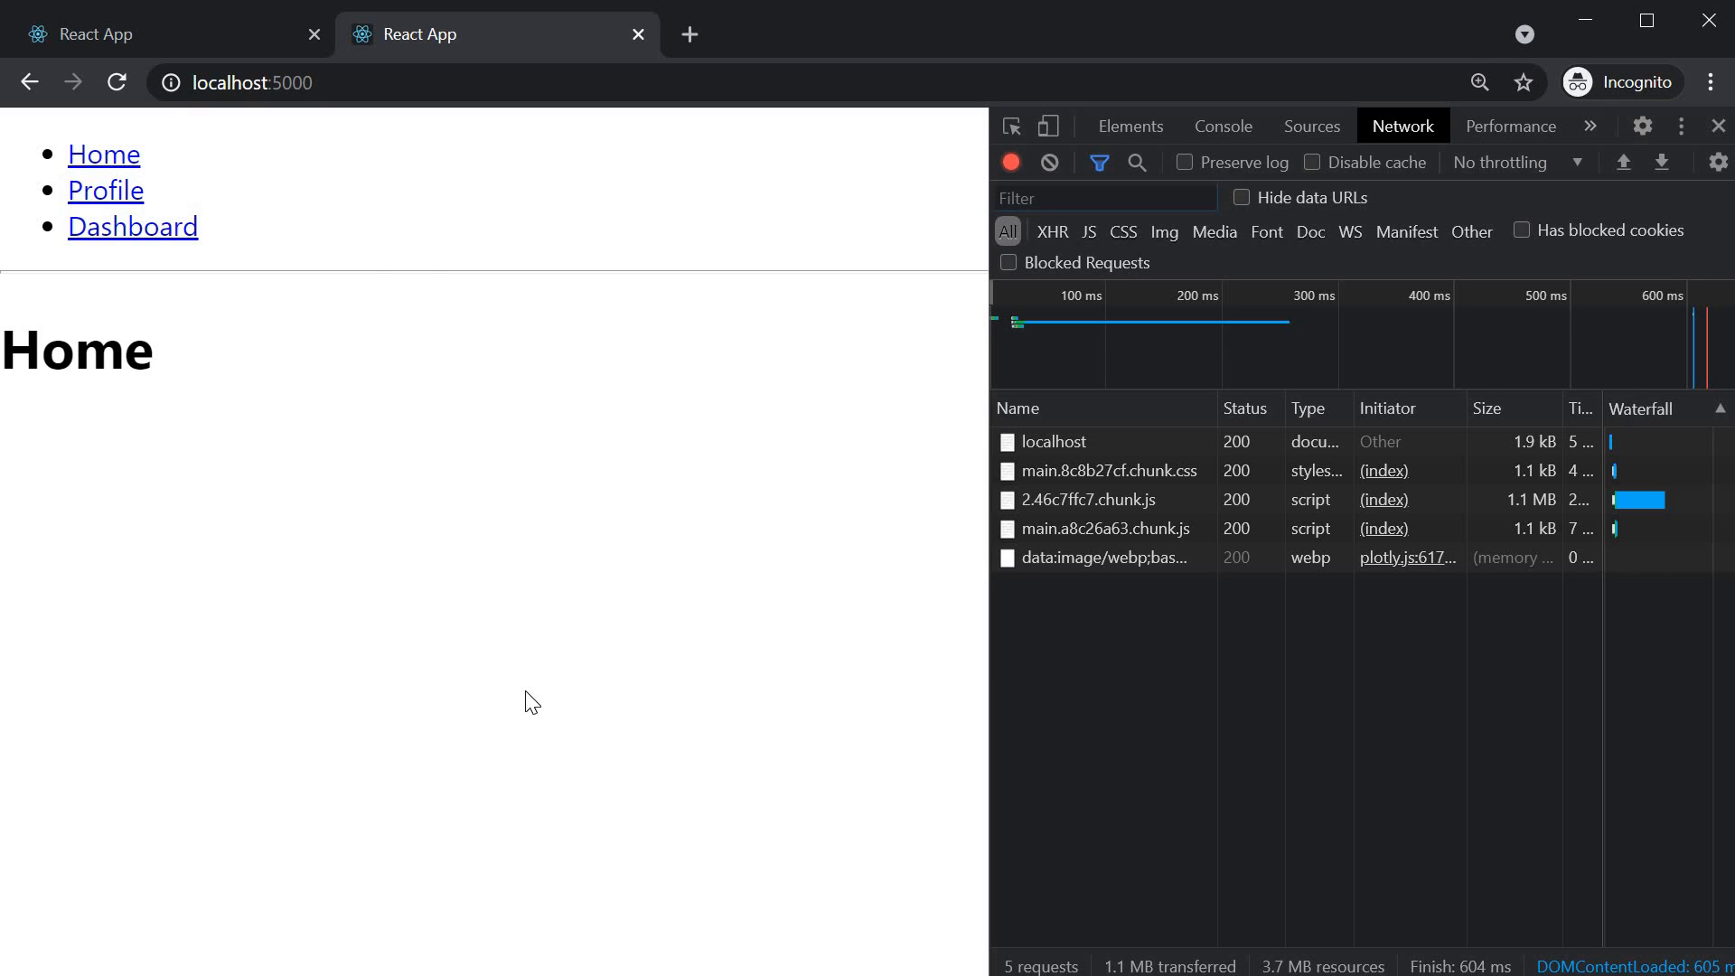
{"action": "mouse_move", "coordinate": [515, 675]}
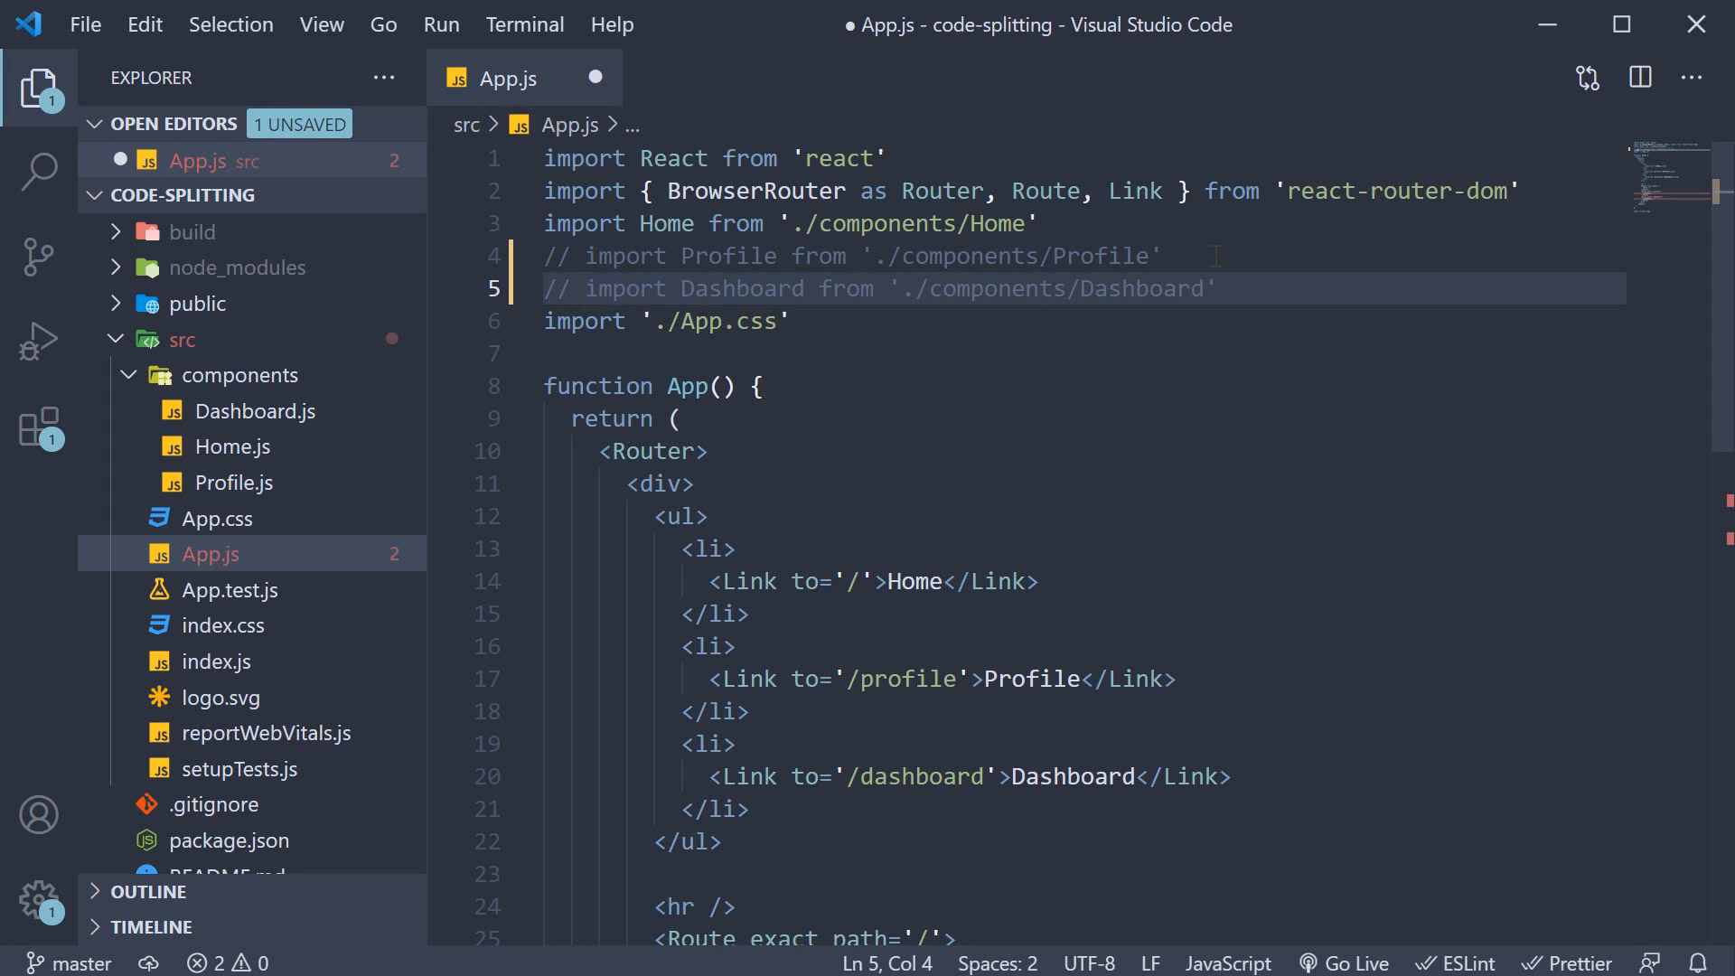
Step: Add const LazyProfile = React.lazy(() => import('./components/Profile')) below the imports
{"action": "key", "text": "Enter"}
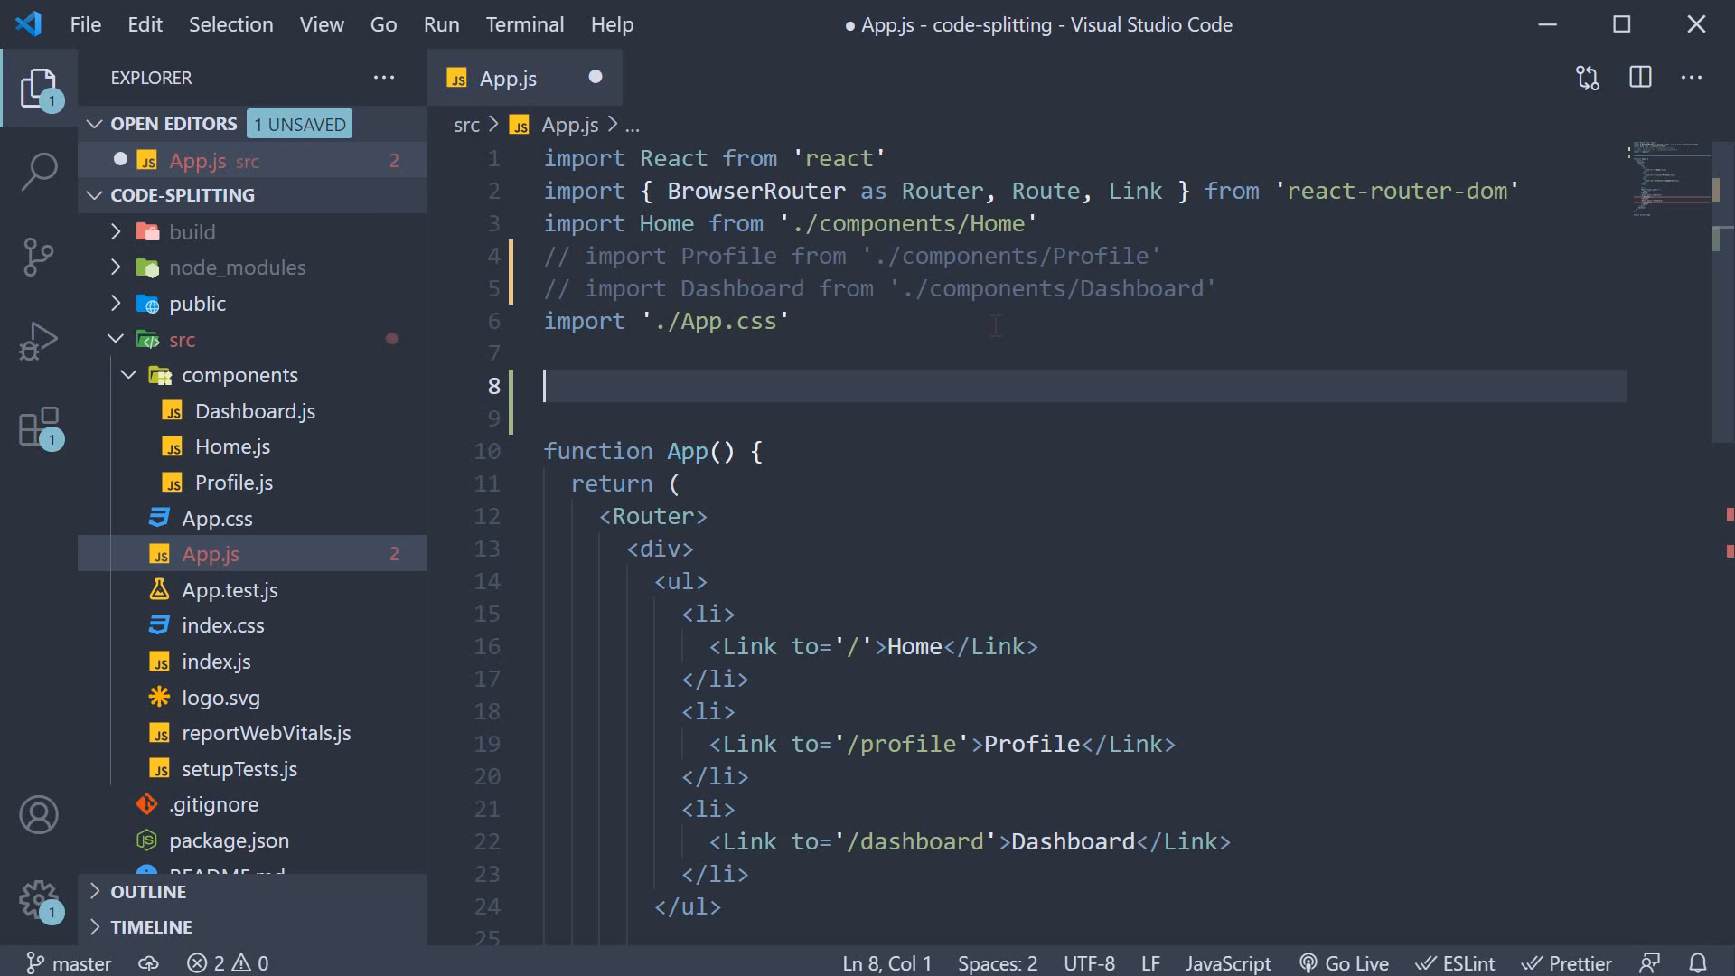
{"action": "type", "text": "const"}
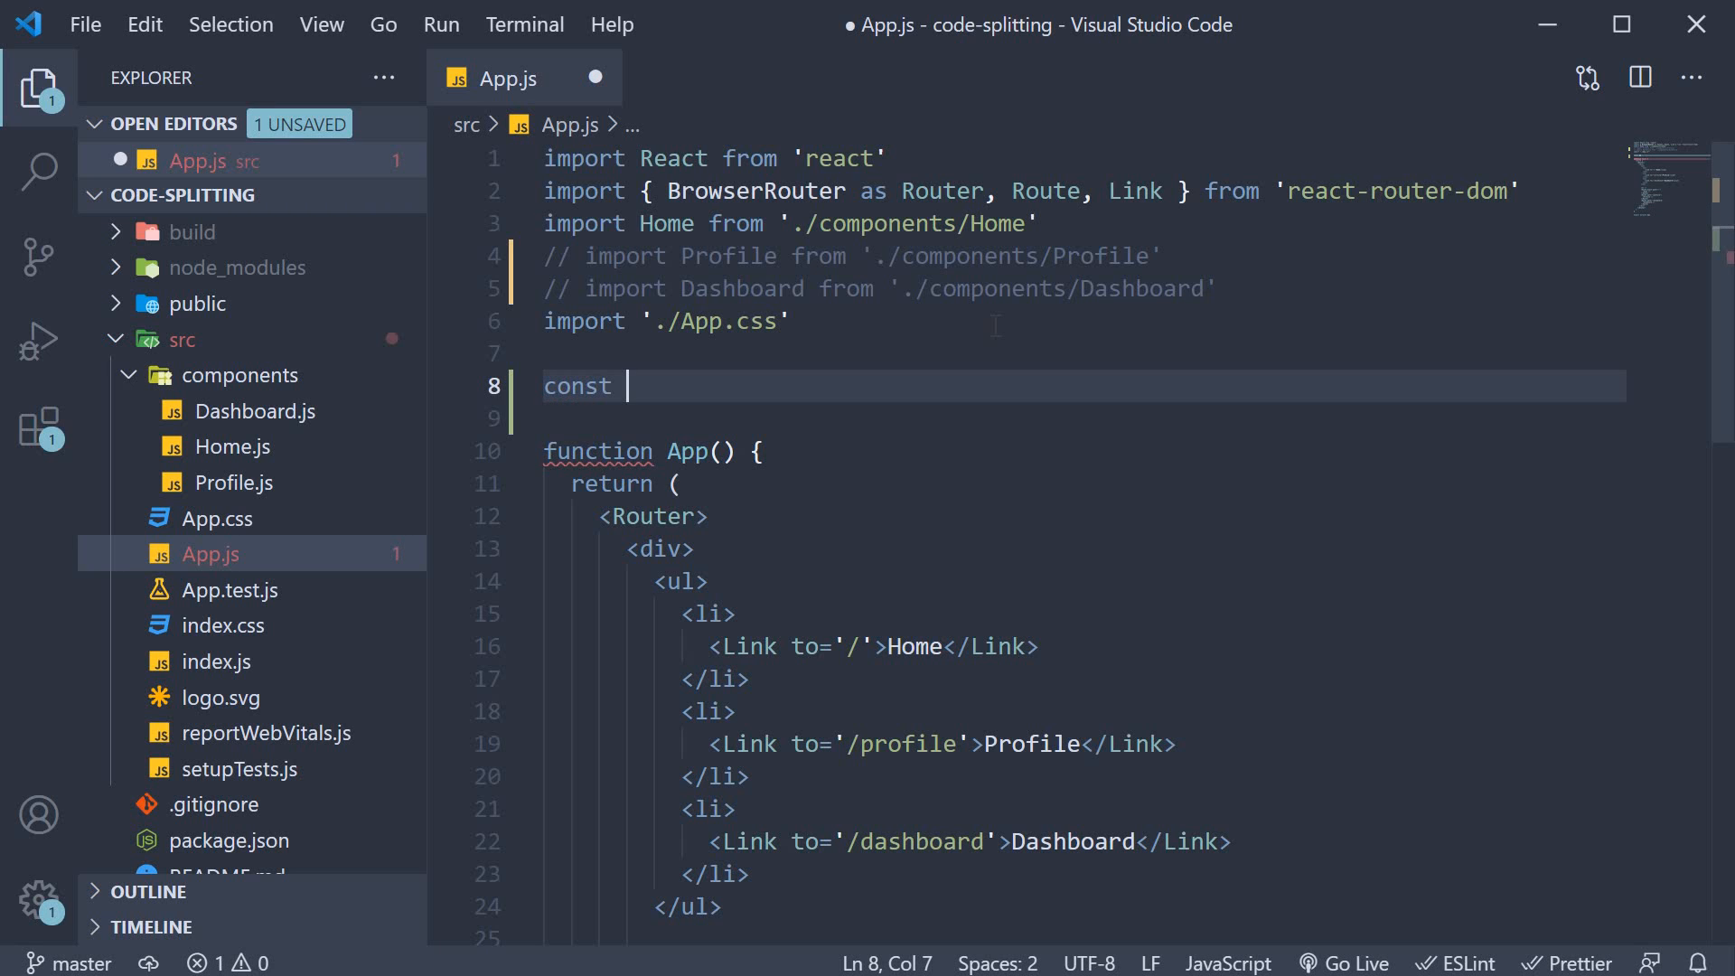
{"action": "type", "text": "LazyProfile"}
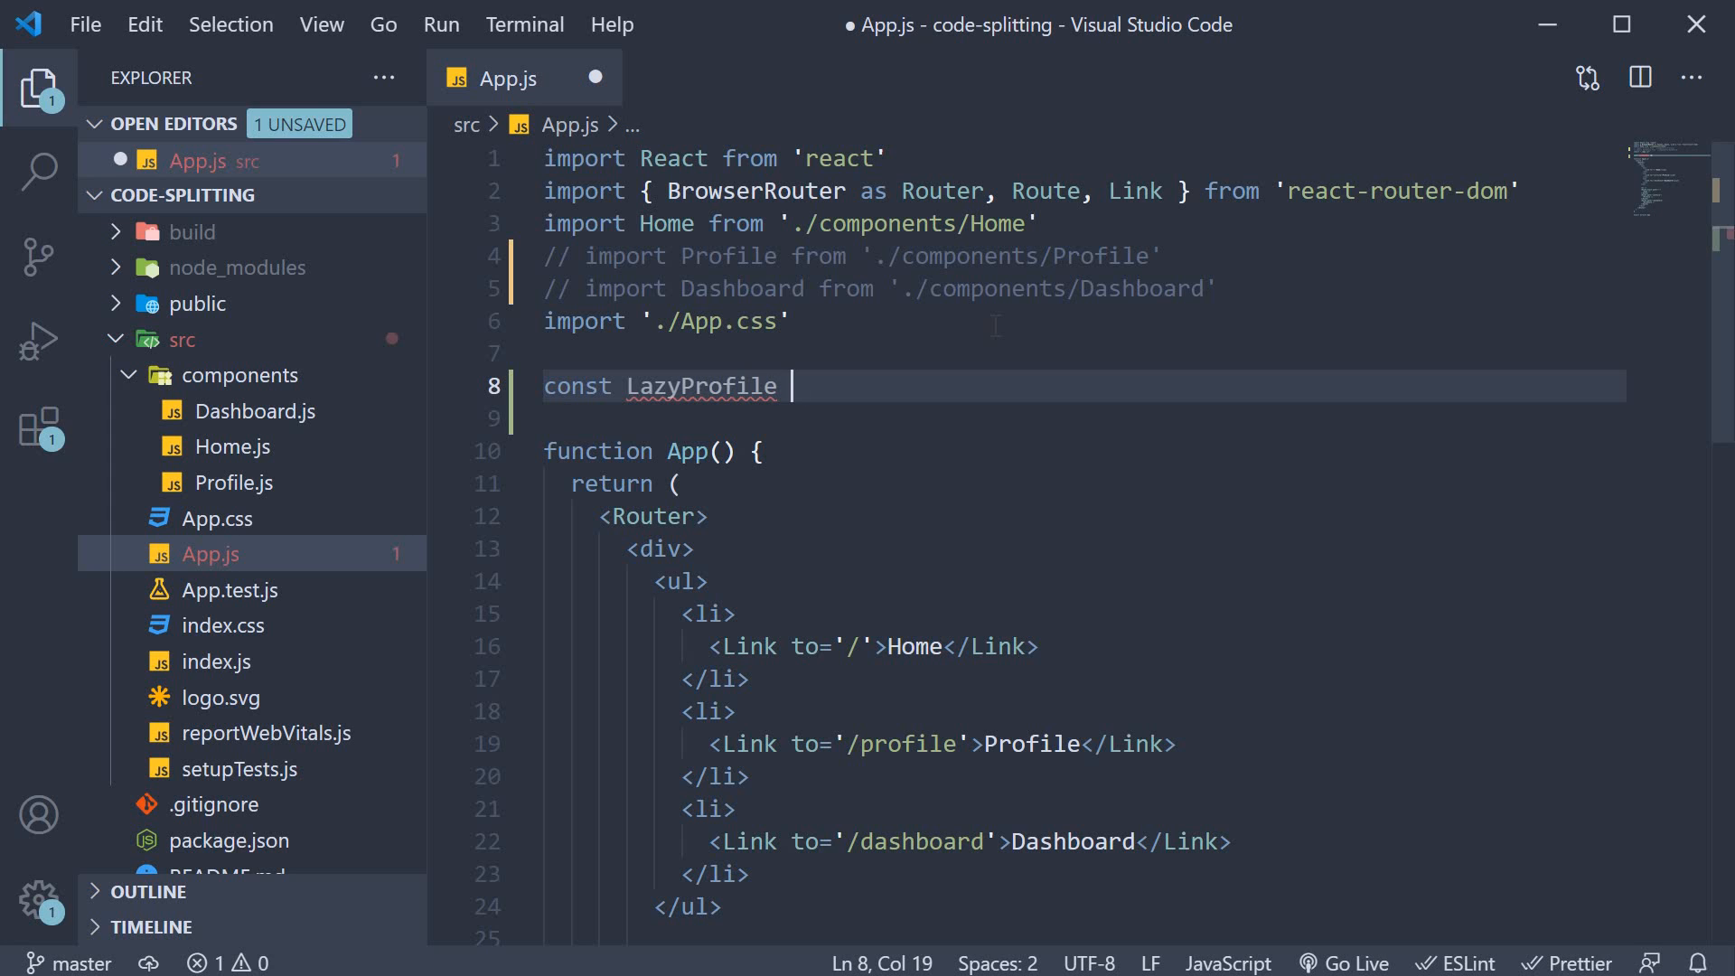
{"action": "type", "text": "= React.lazy"}
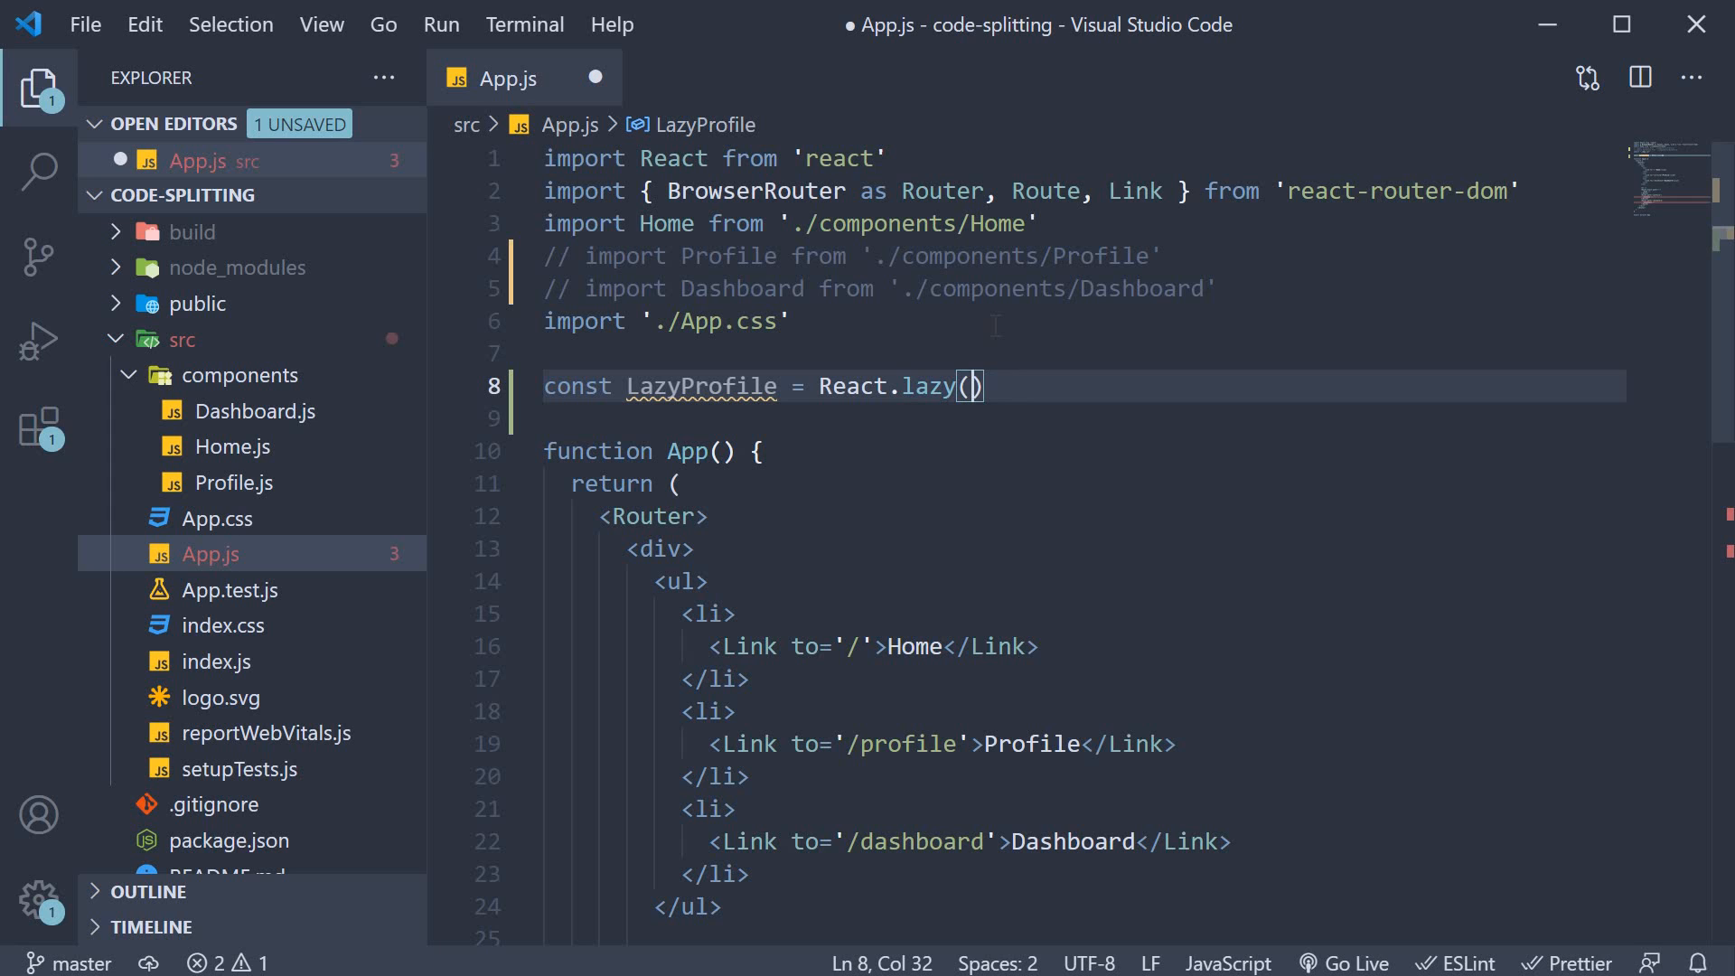
{"action": "type", "text": "() => )"}
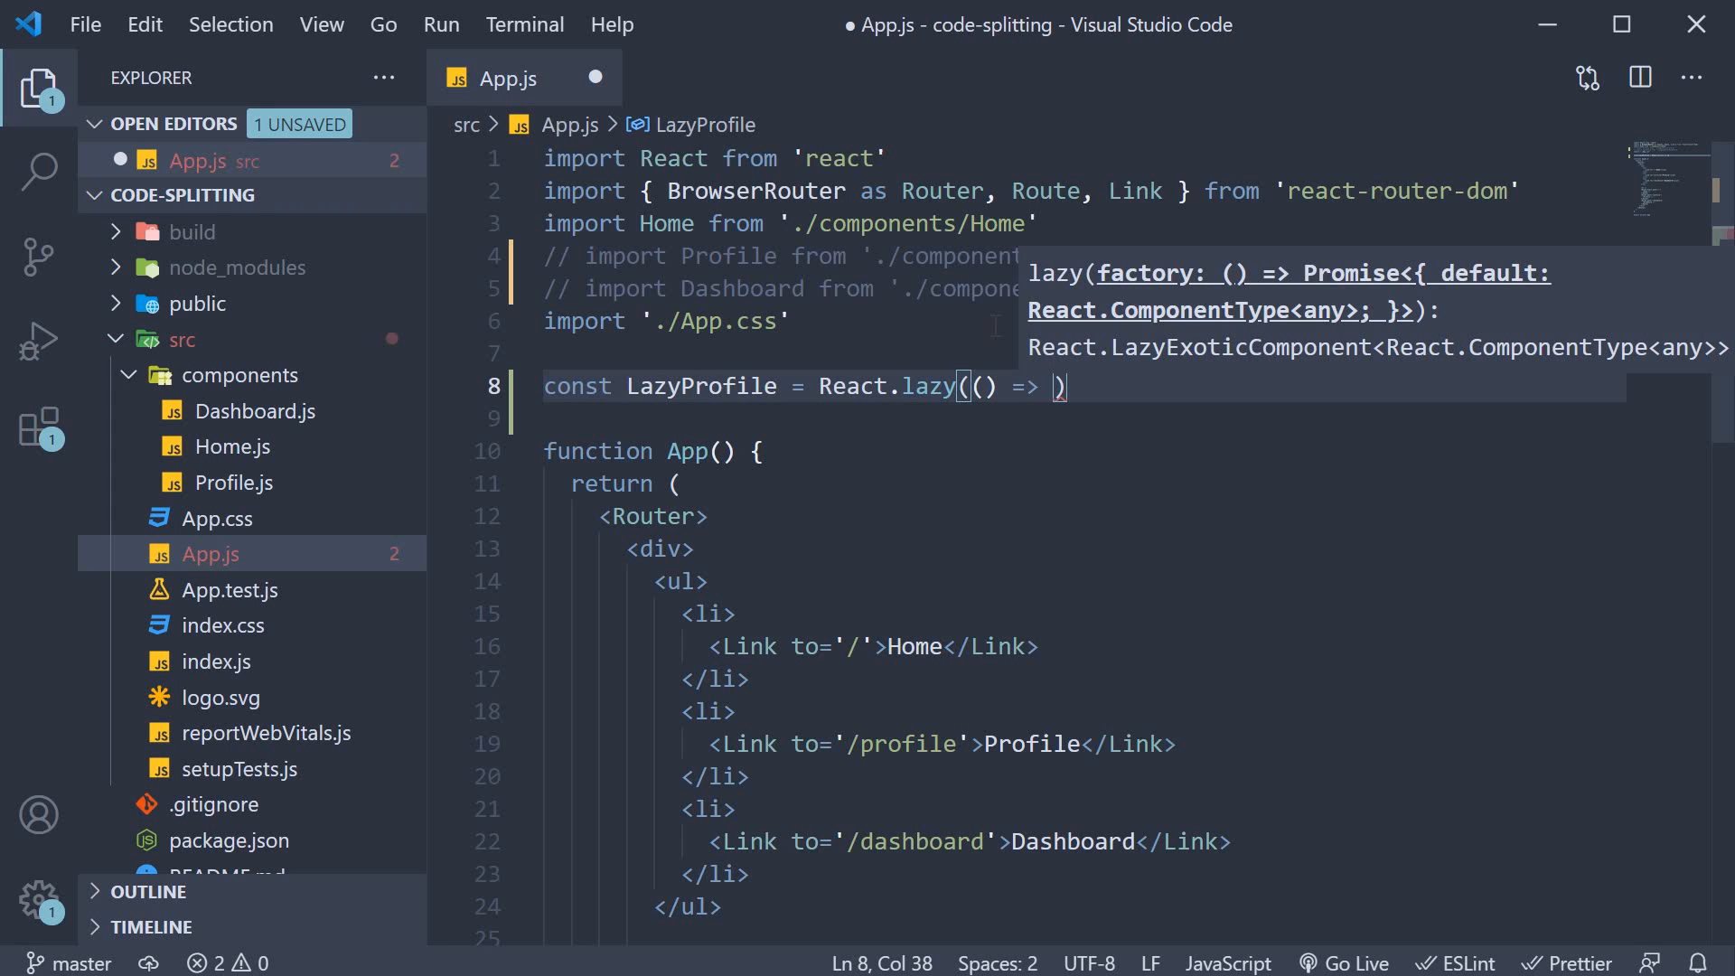
{"action": "type", "text": "import('')"}
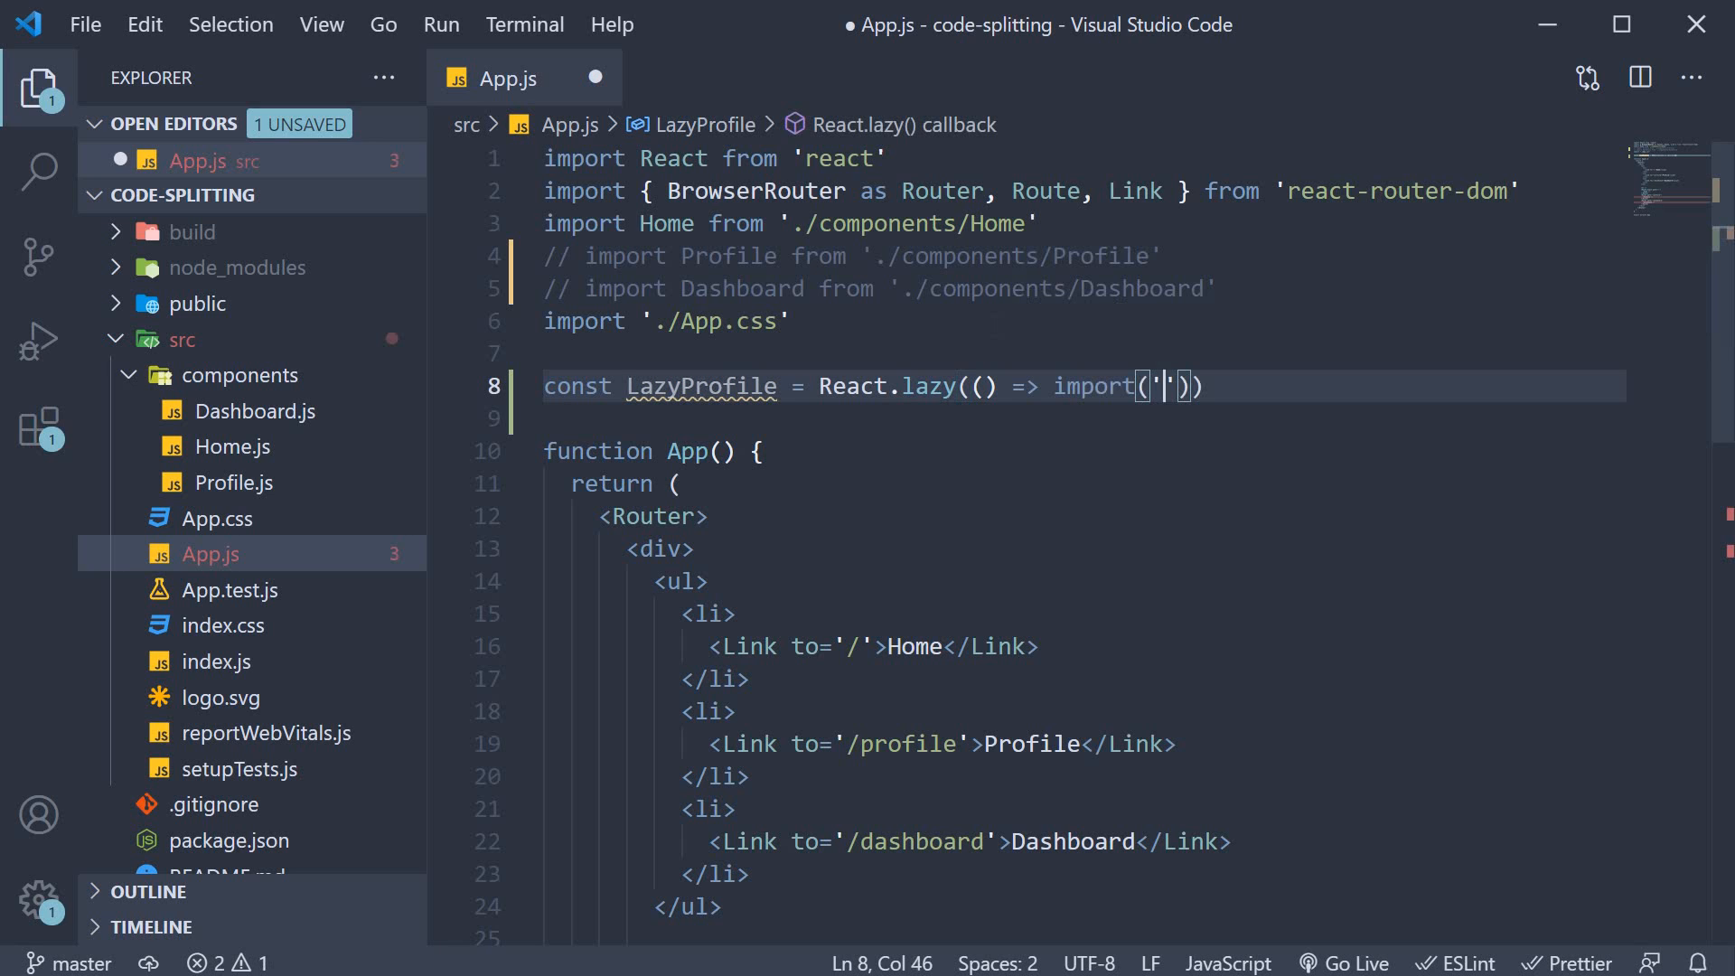
{"action": "type", "text": "./components/Profile"}
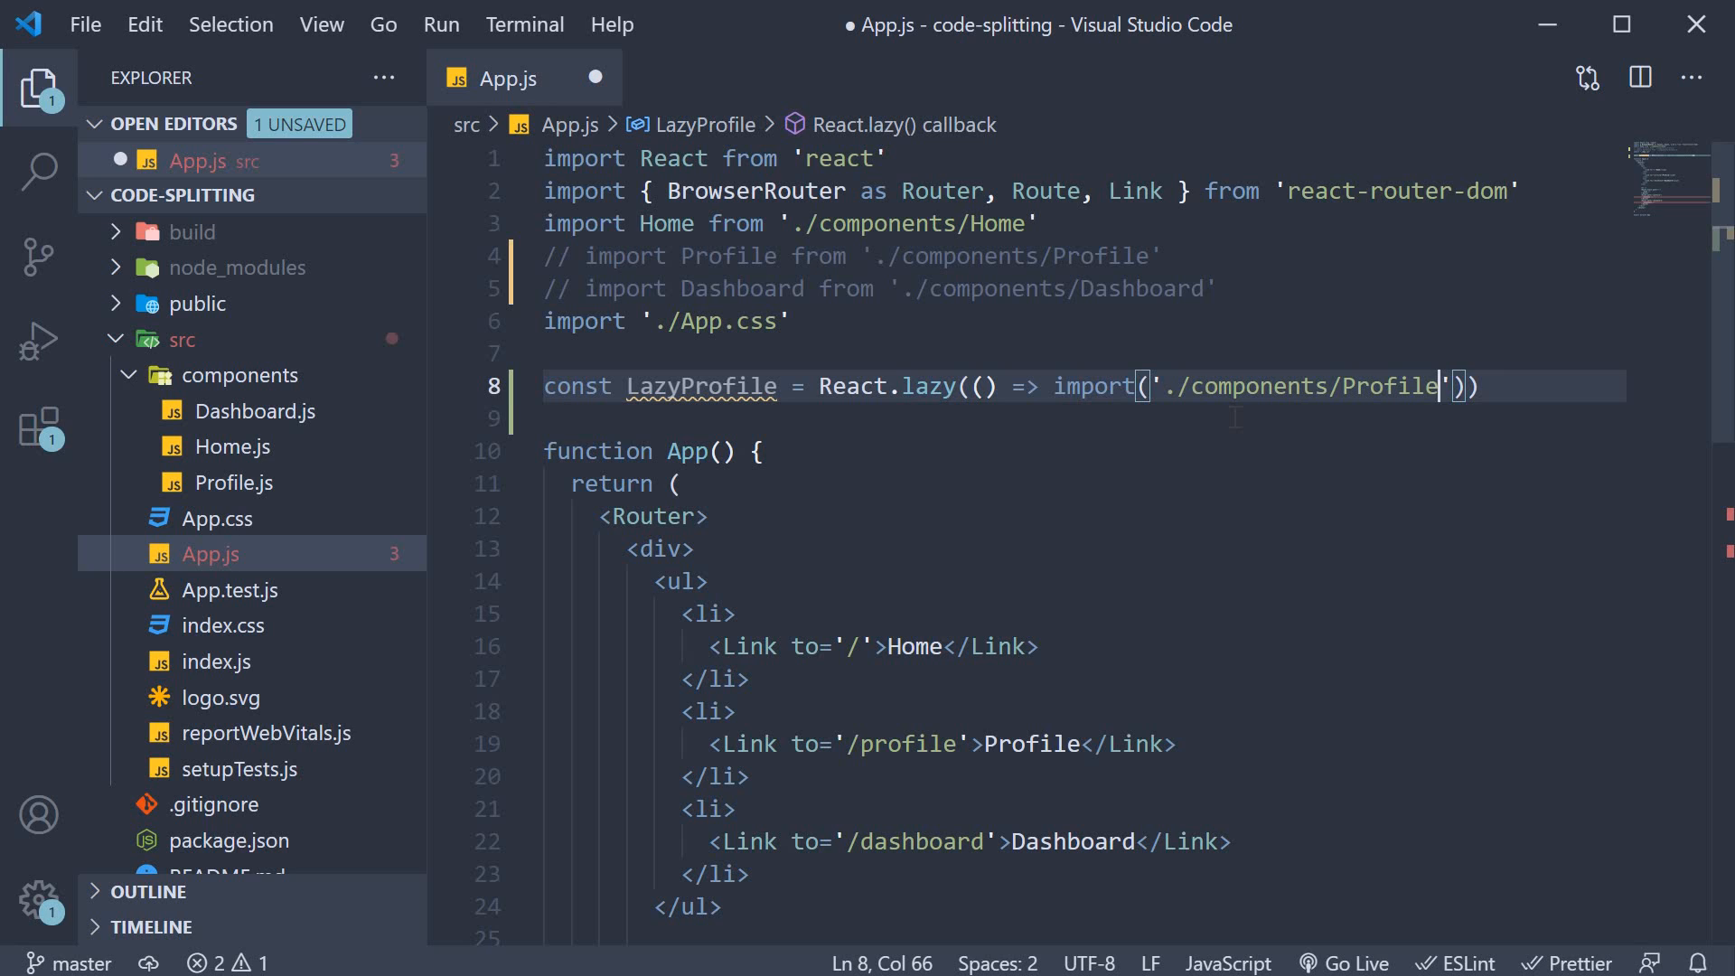
{"action": "mouse_move", "coordinate": [701, 387]}
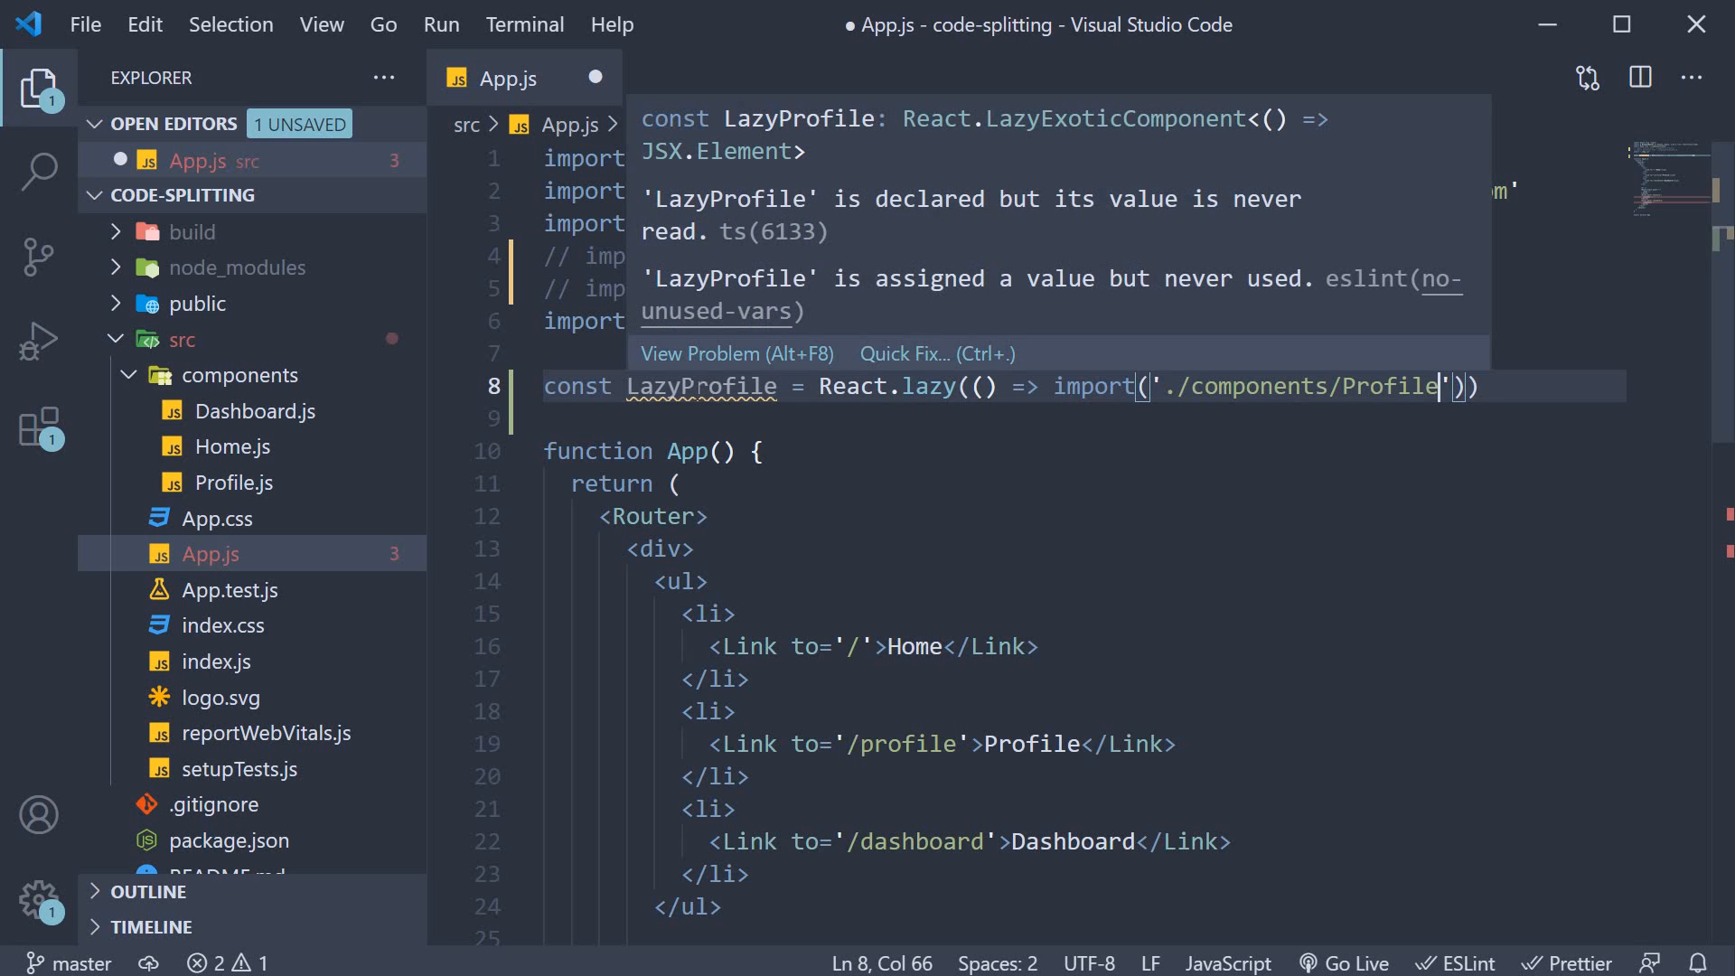
Step: Derive a matching LazyDashboard declaration from the LazyProfile line
{"action": "double_click", "coordinate": [701, 386]}
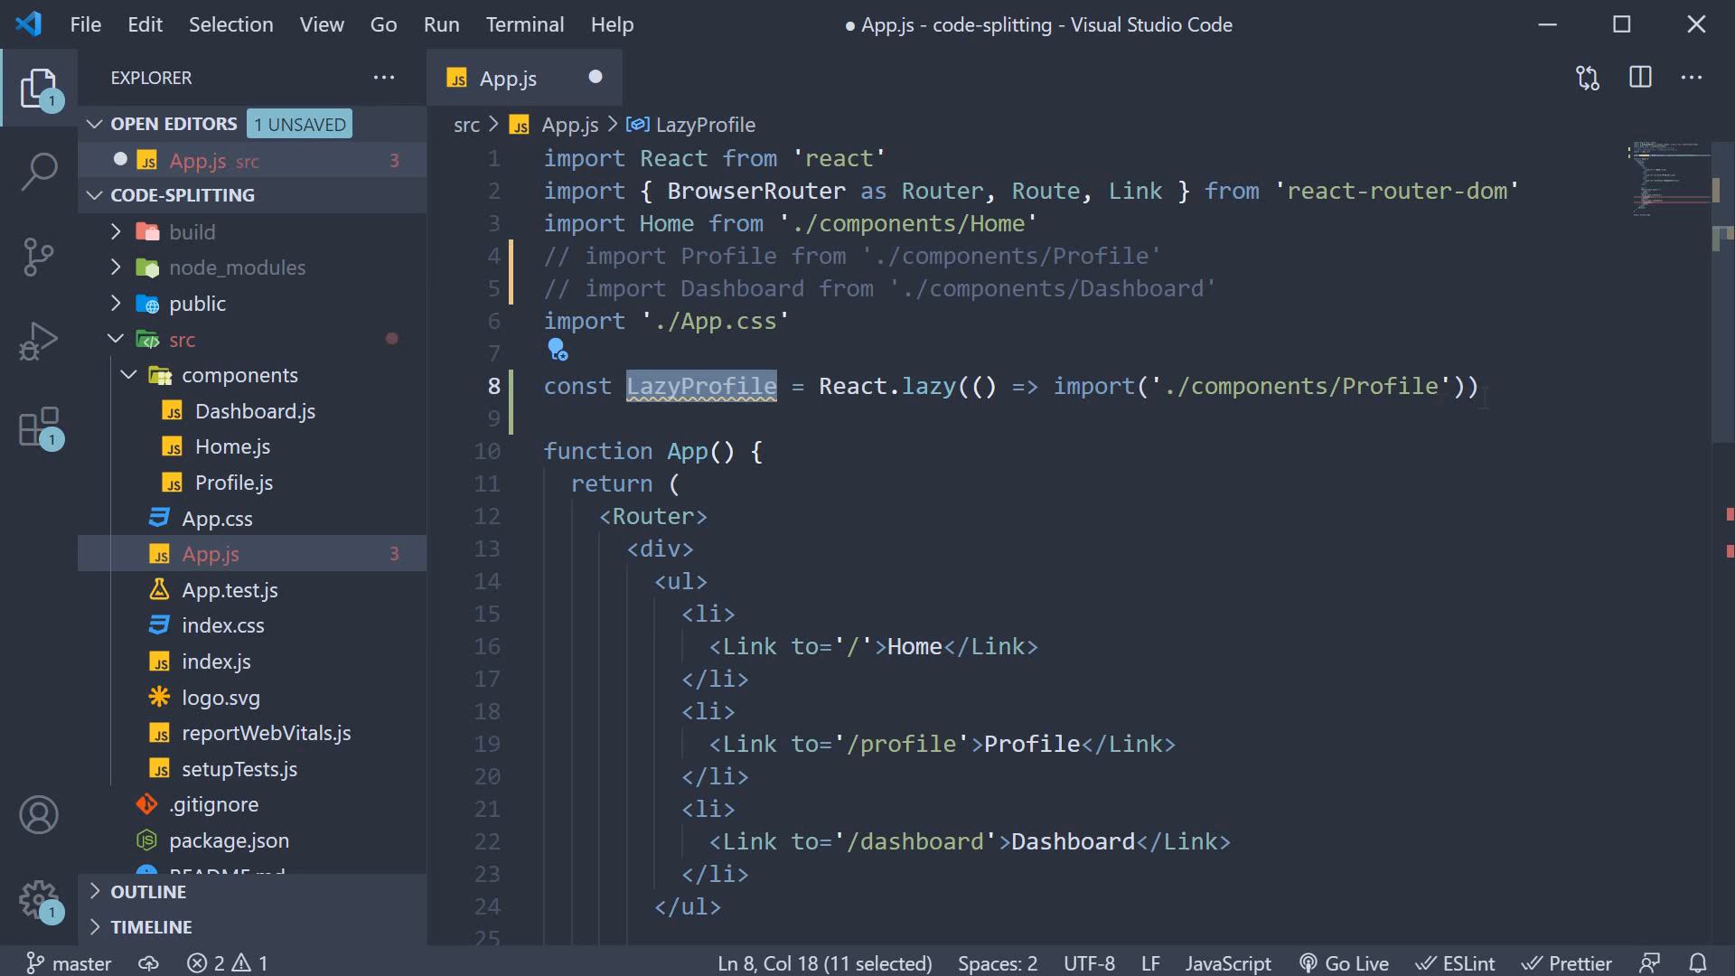
{"action": "left_click", "coordinate": [1477, 386]}
{"action": "type", "text": "const LazyDashboard = React.lazy(() => import('./components/Dashboard'))"}
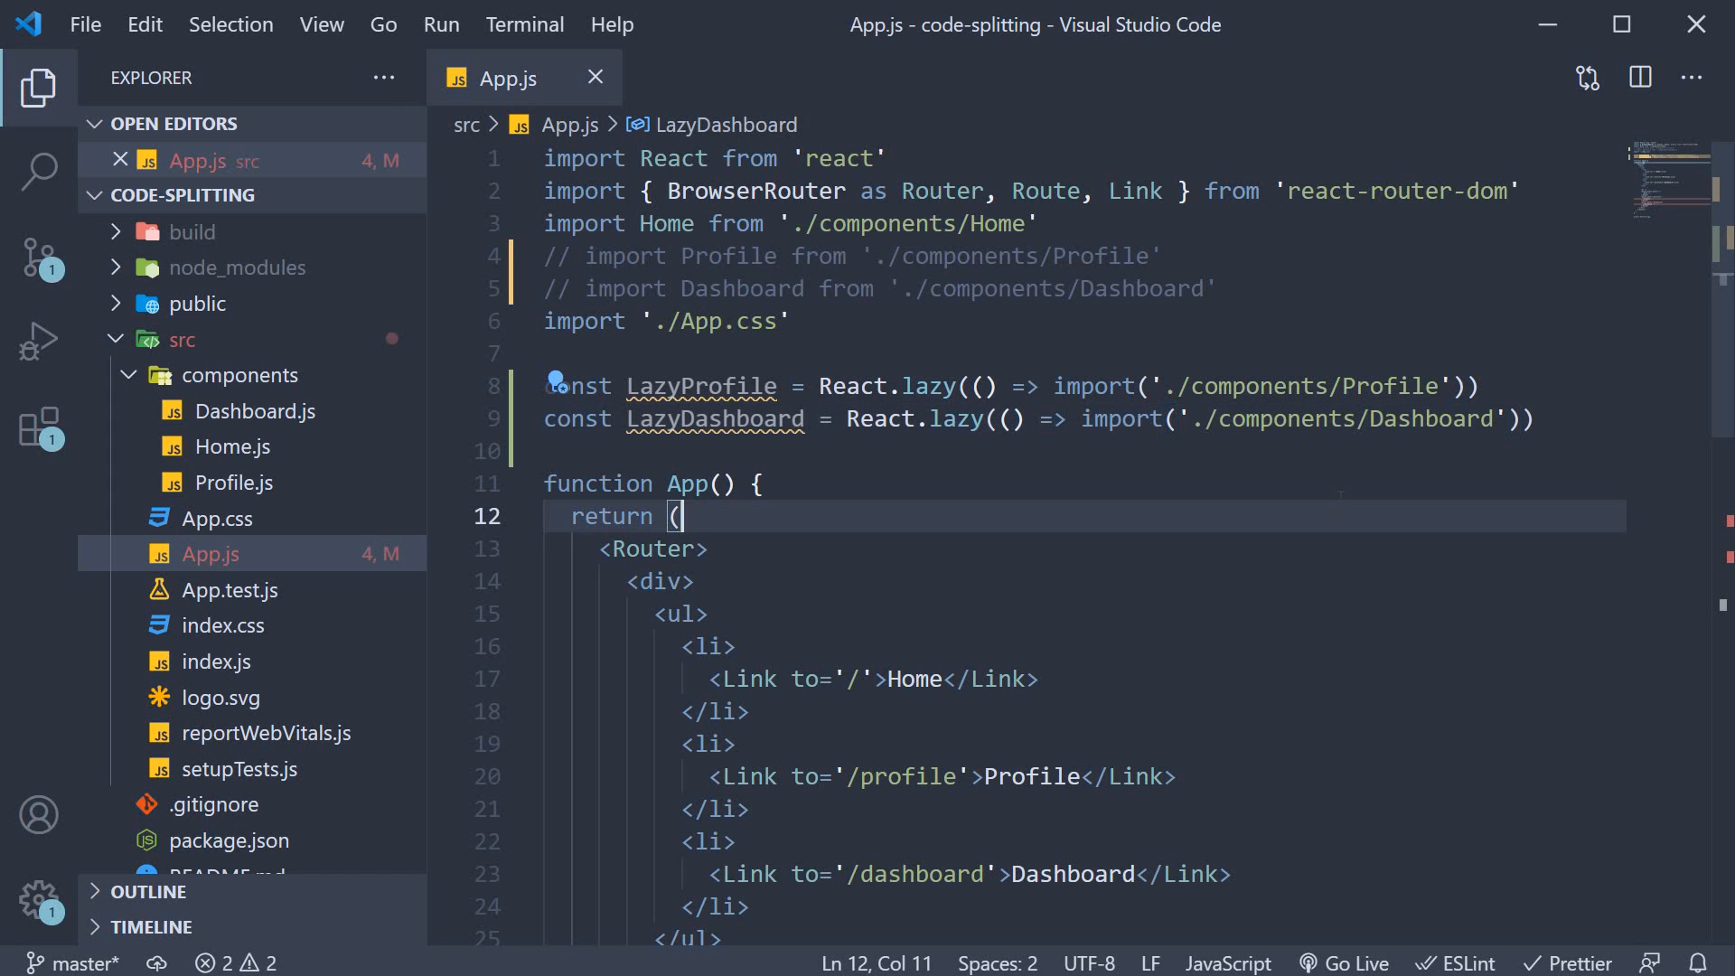
Step: Replace <Profile /> and <Dashboard /> in the routes with <LazyProfile /> and <LazyDashboard />, then save App.js
{"action": "scroll", "scroll_direction": "down", "scroll_amount": 3}
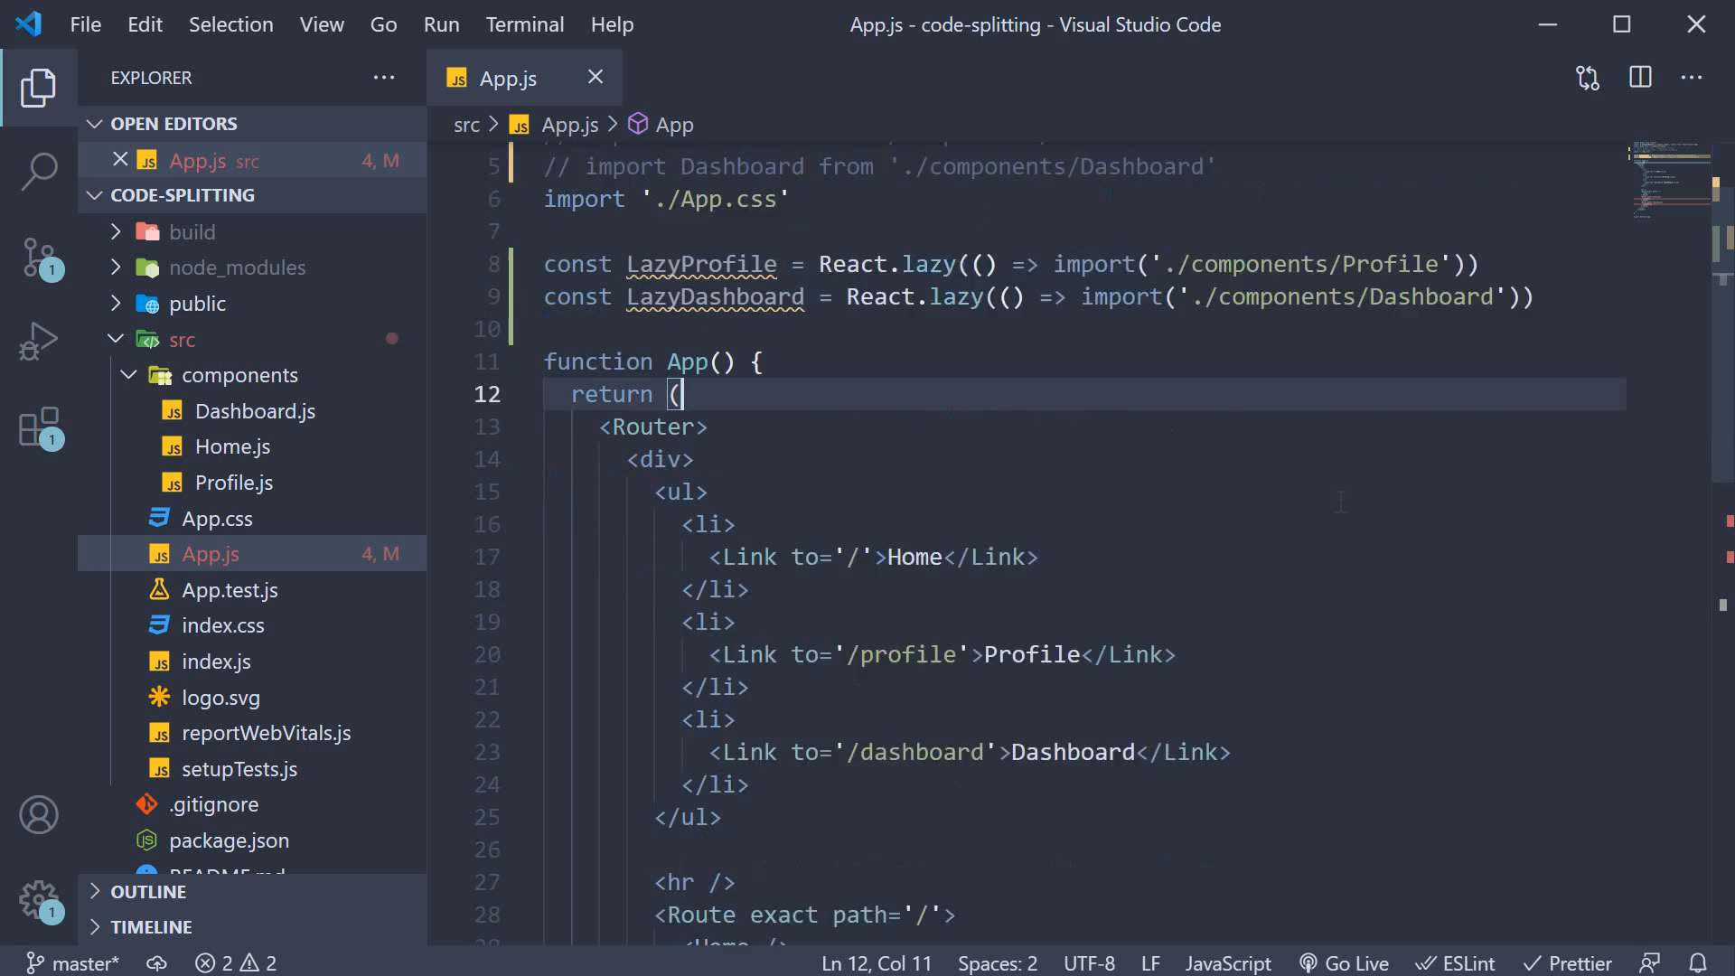
{"action": "scroll", "scroll_direction": "down", "scroll_amount": 3}
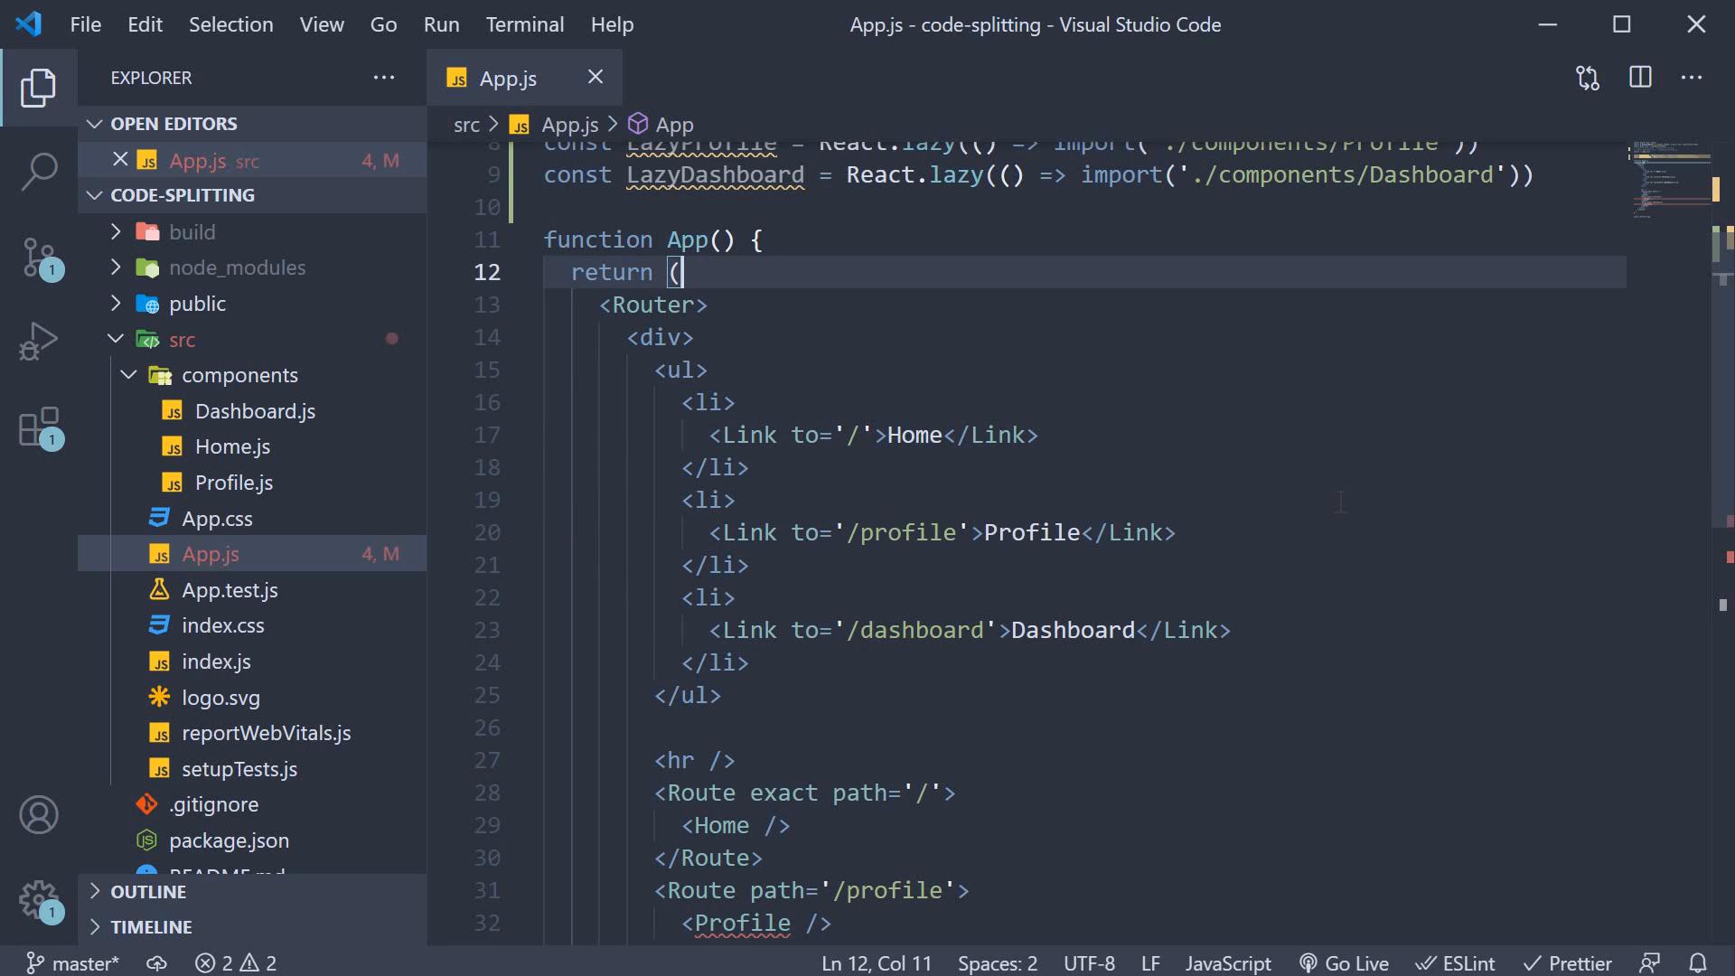
{"action": "scroll", "scroll_direction": "down", "scroll_amount": 3}
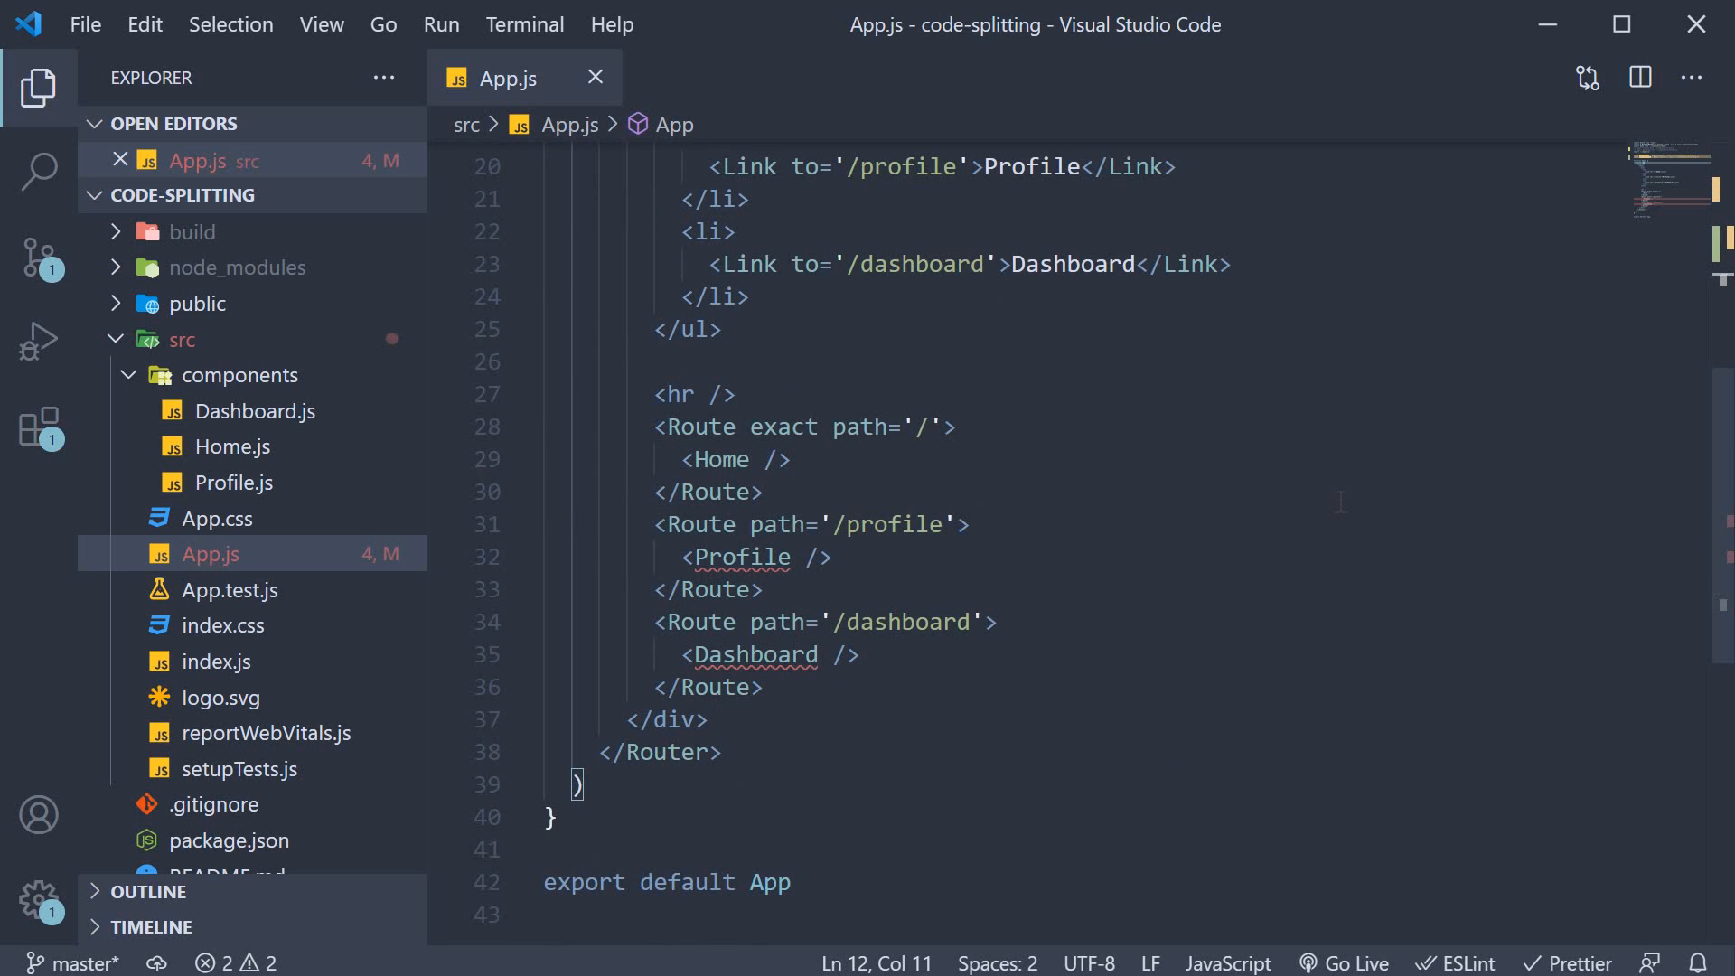
{"action": "left_click", "coordinate": [738, 557]}
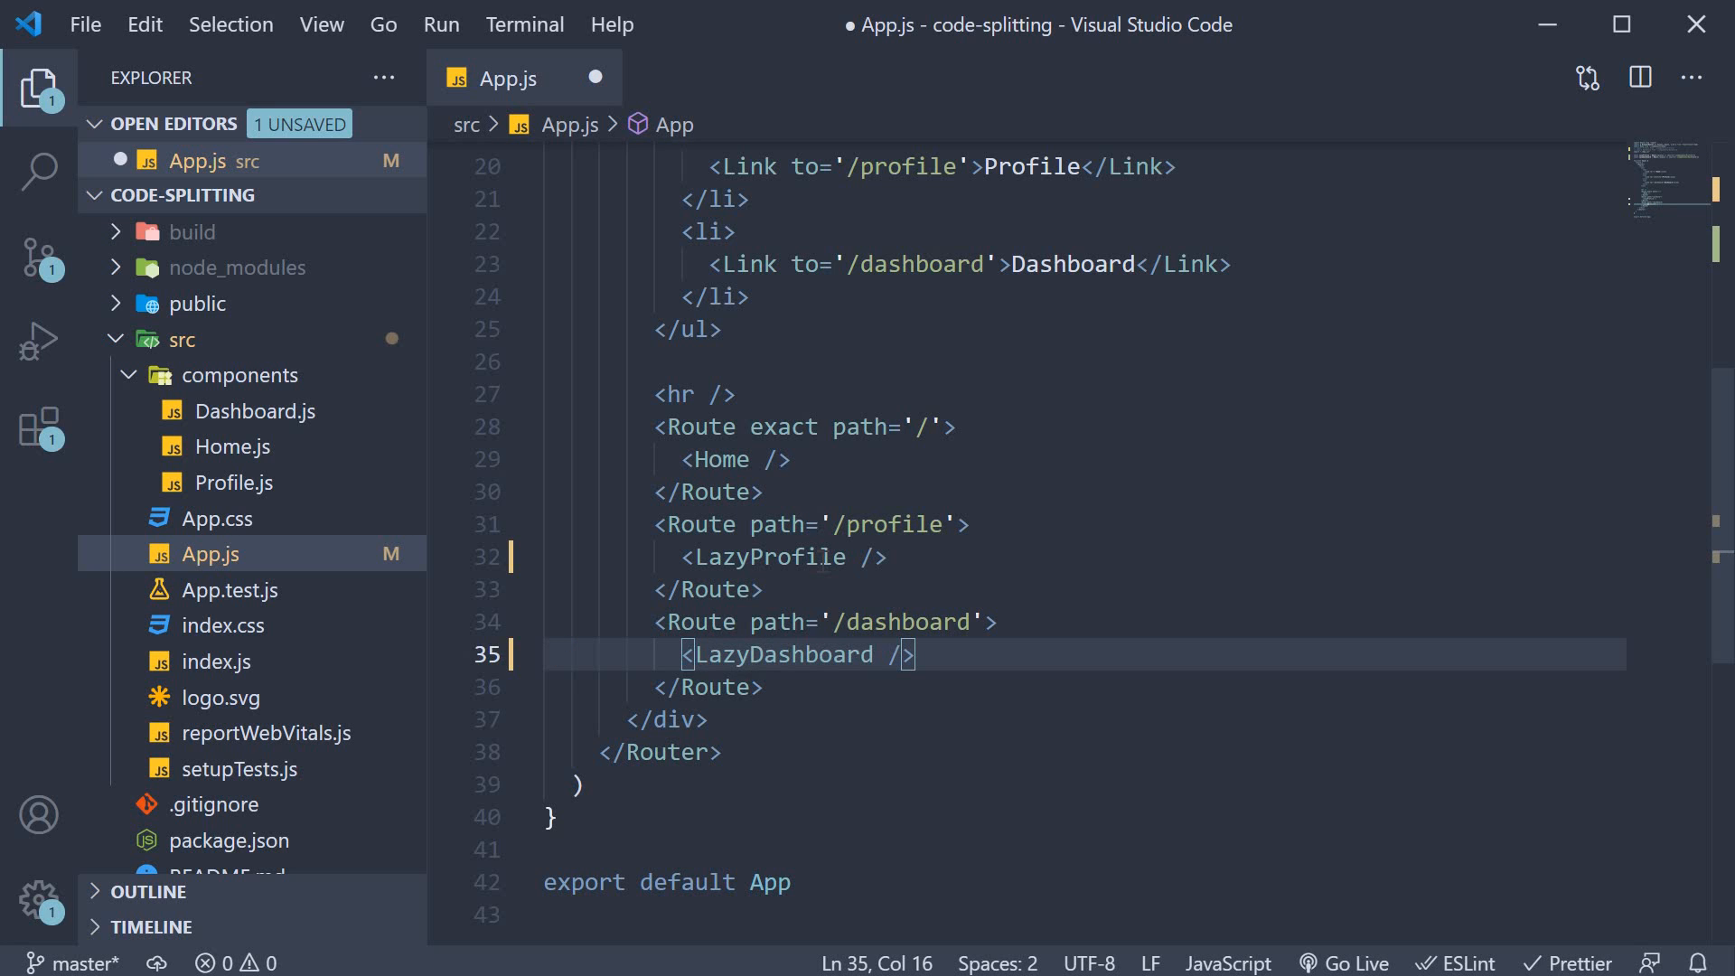
{"action": "key", "text": "ctrl+s"}
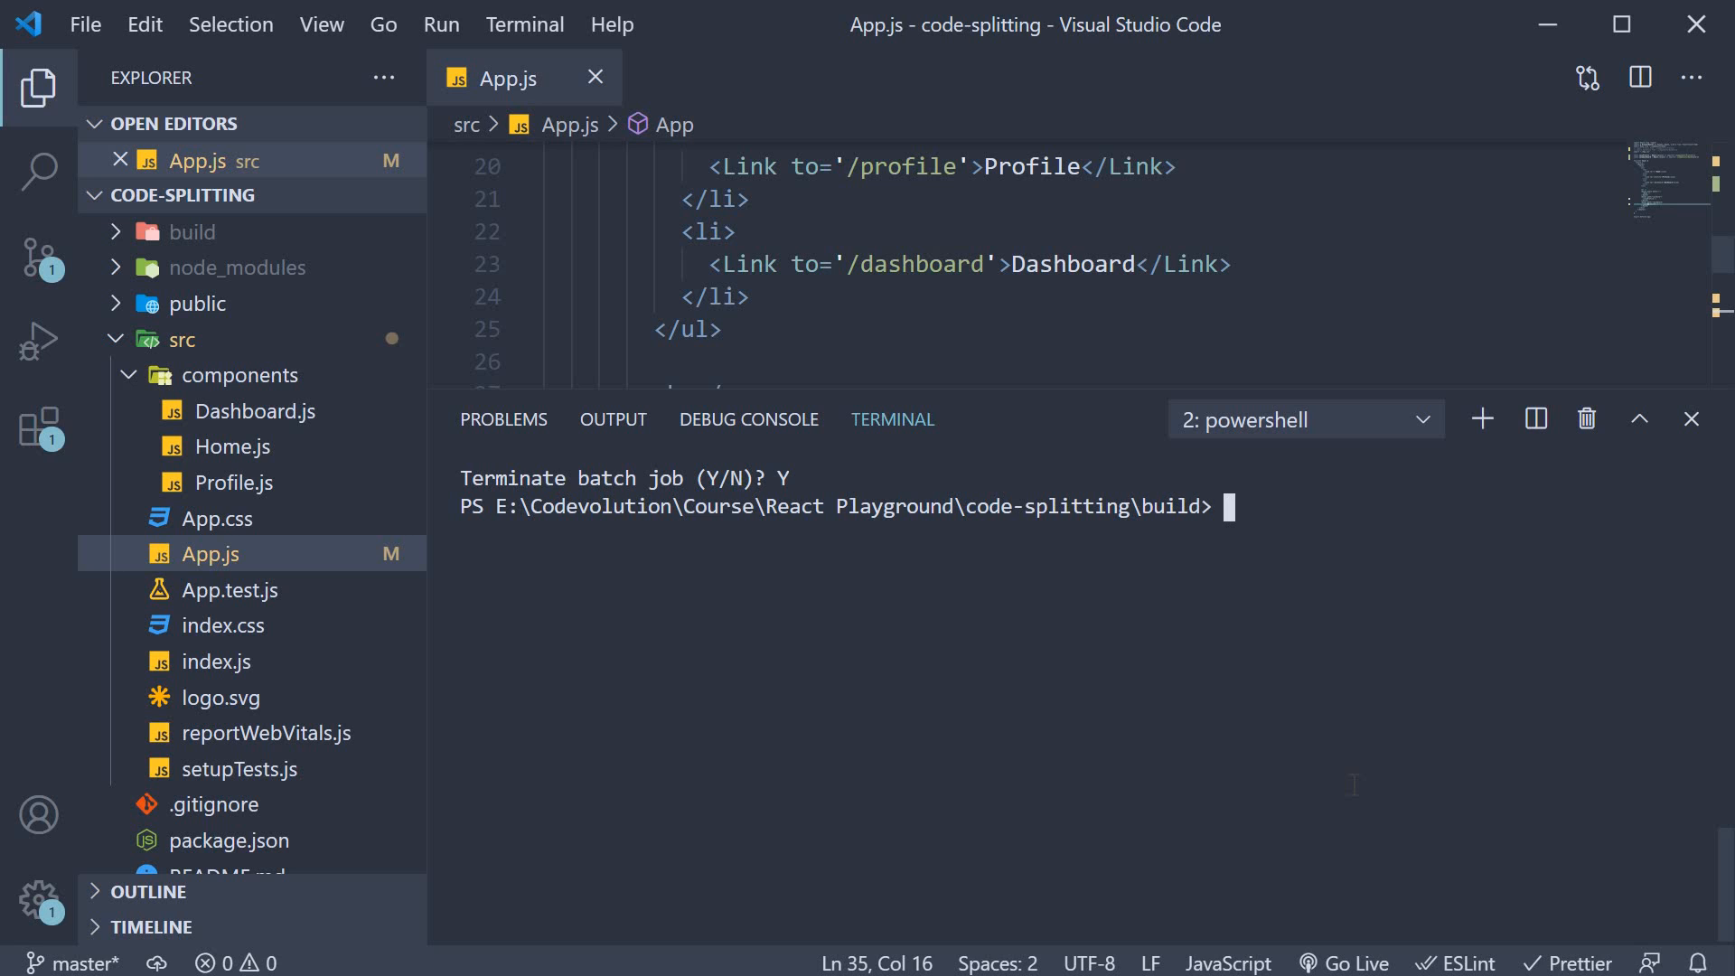
Step: Run the yarn command in the terminal from the build folder
{"action": "type", "text": "ya"}
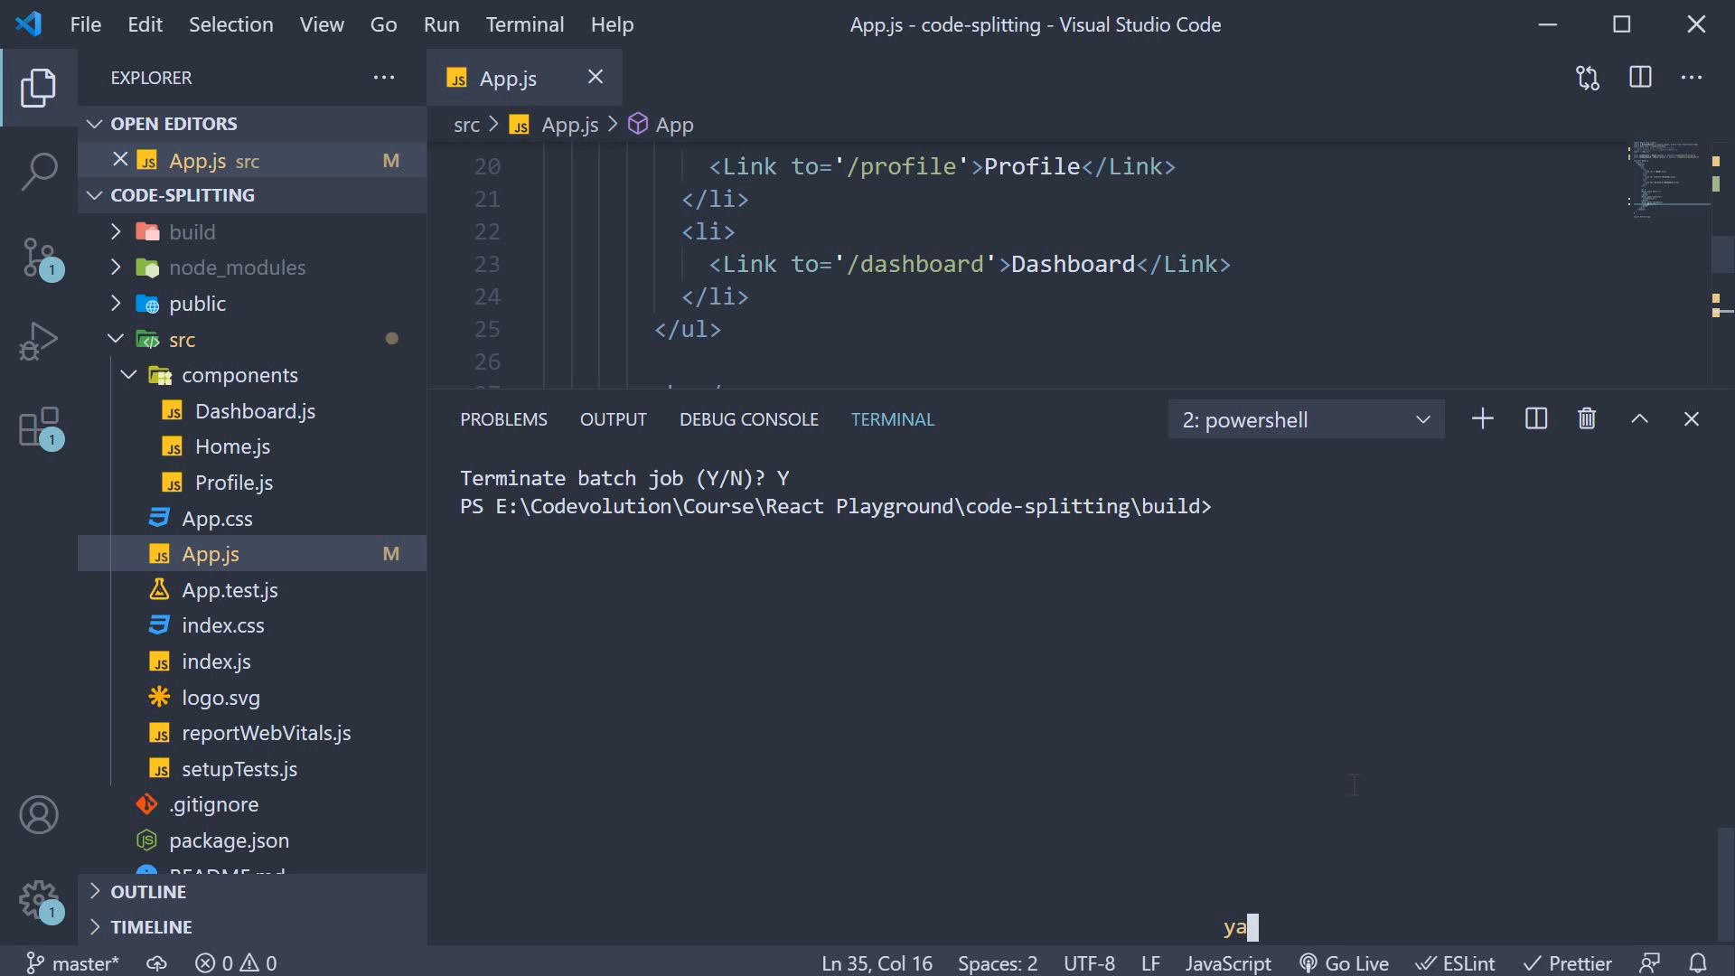
{"action": "key", "text": "Return"}
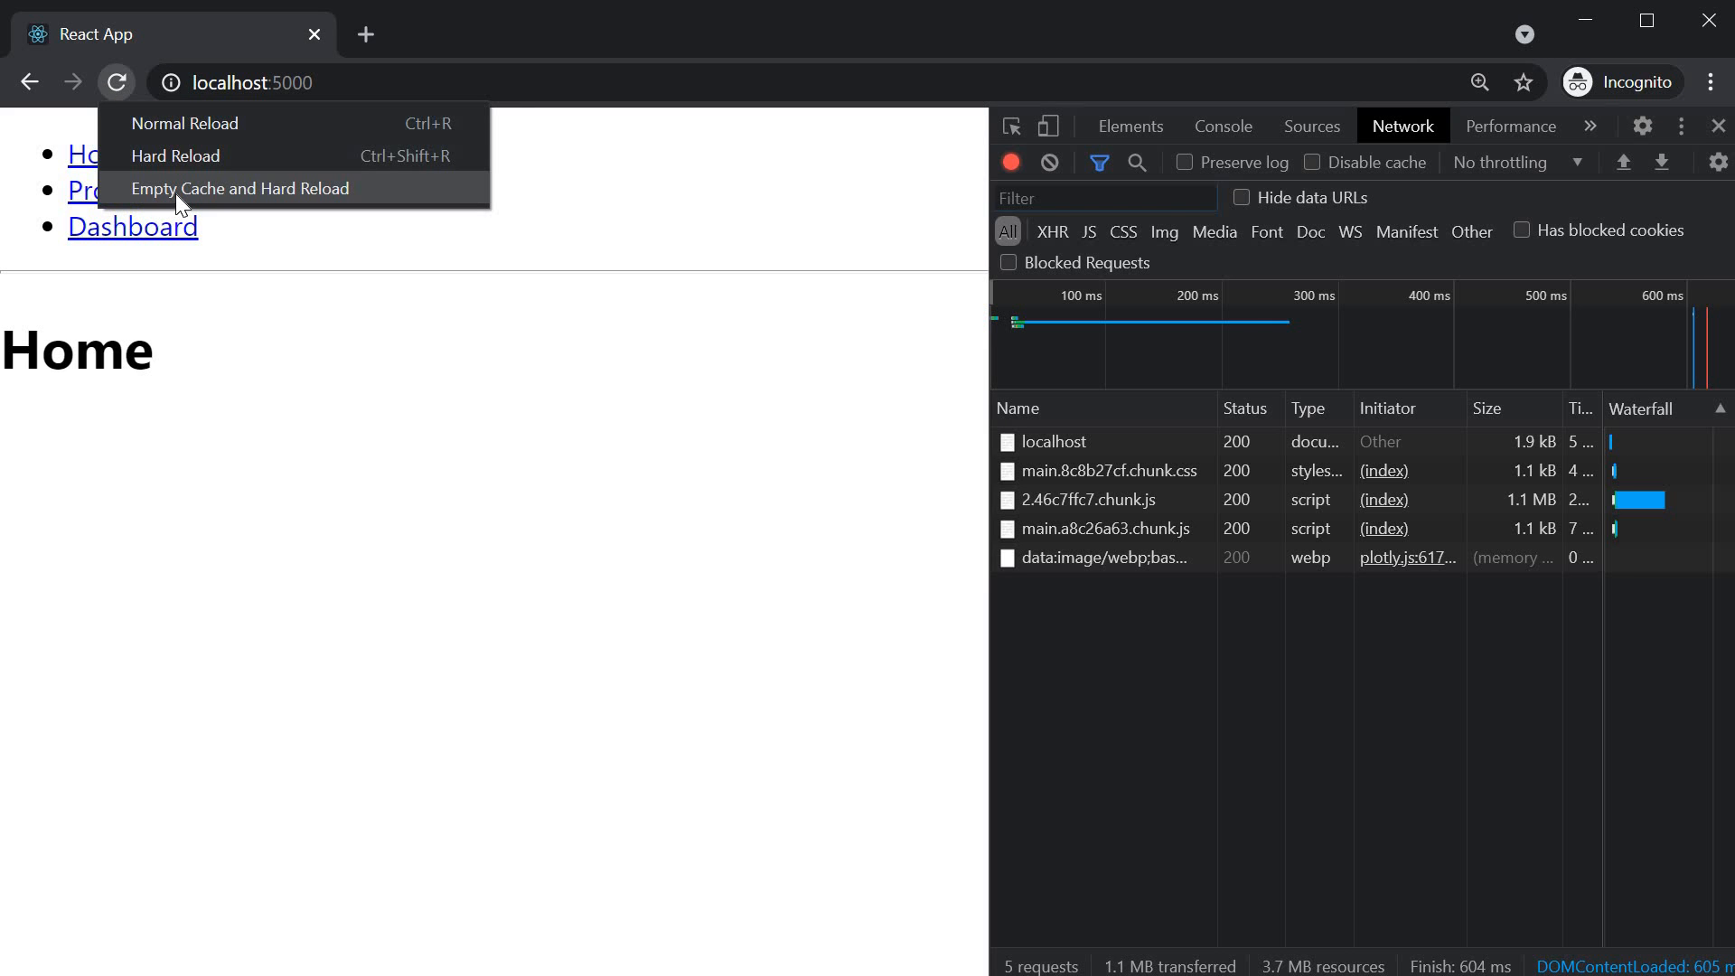
Step: Empty Cache and Hard Reload the Home page so only the initial requests load
{"action": "left_click", "coordinate": [240, 188]}
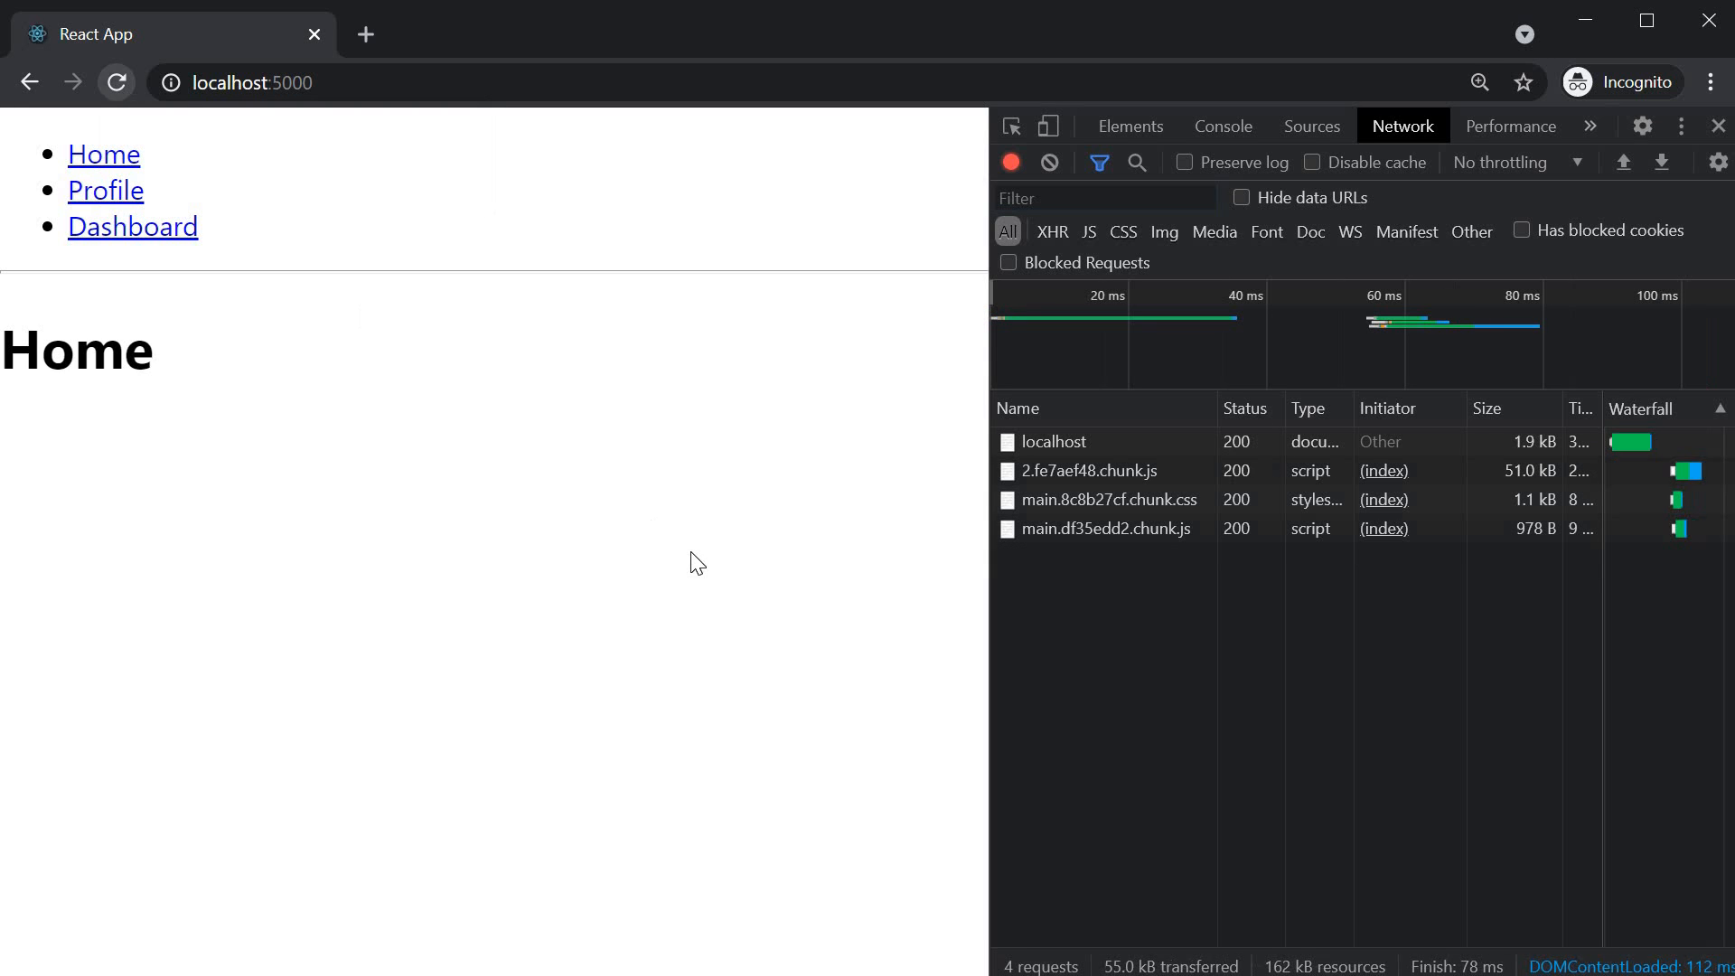
{"action": "mouse_move", "coordinate": [1403, 531]}
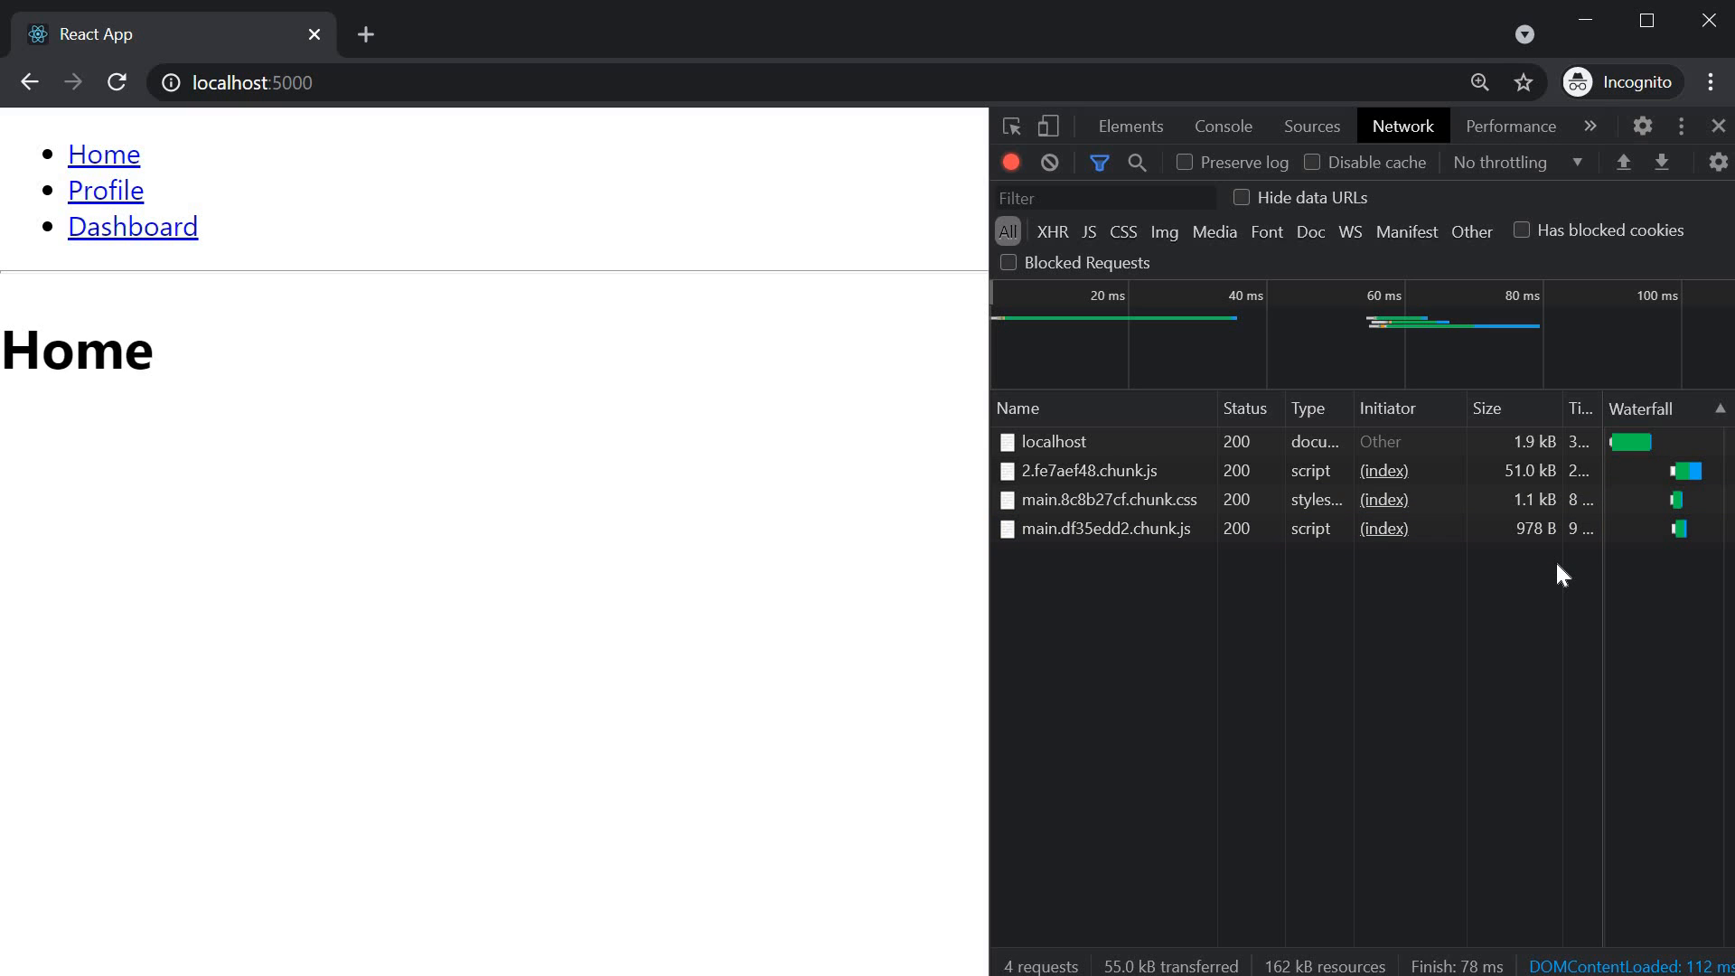
{"action": "mouse_move", "coordinate": [1541, 586]}
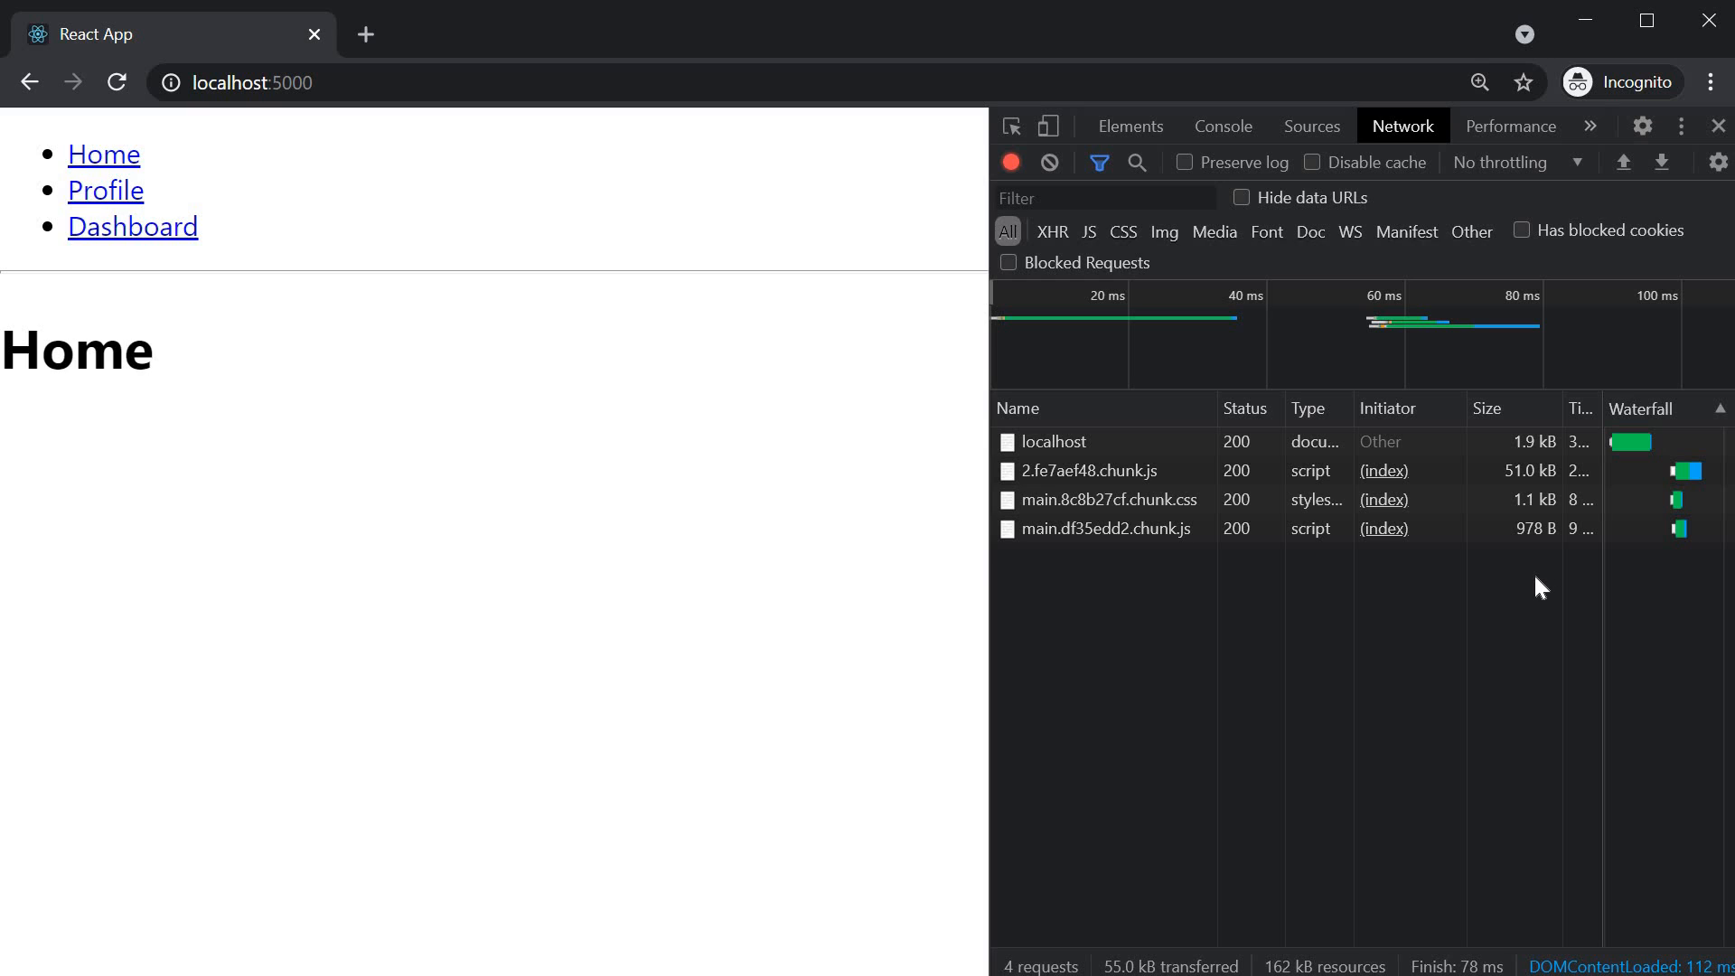
{"action": "mouse_move", "coordinate": [398, 454]}
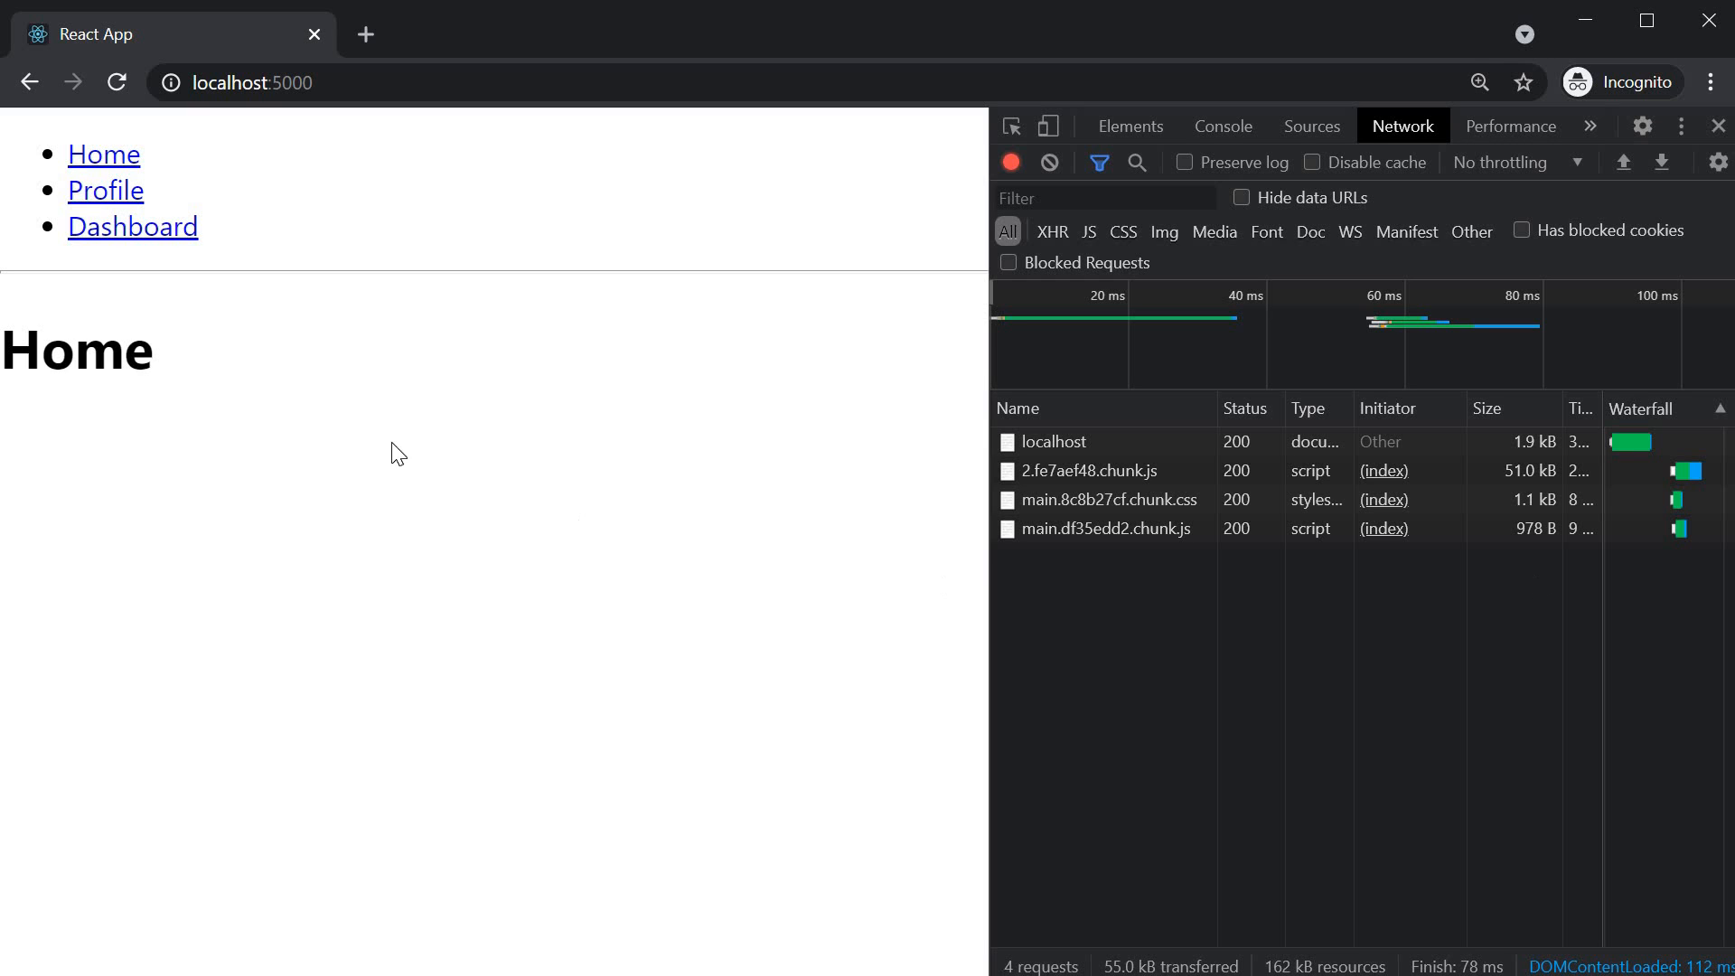
{"action": "mouse_move", "coordinate": [152, 237]}
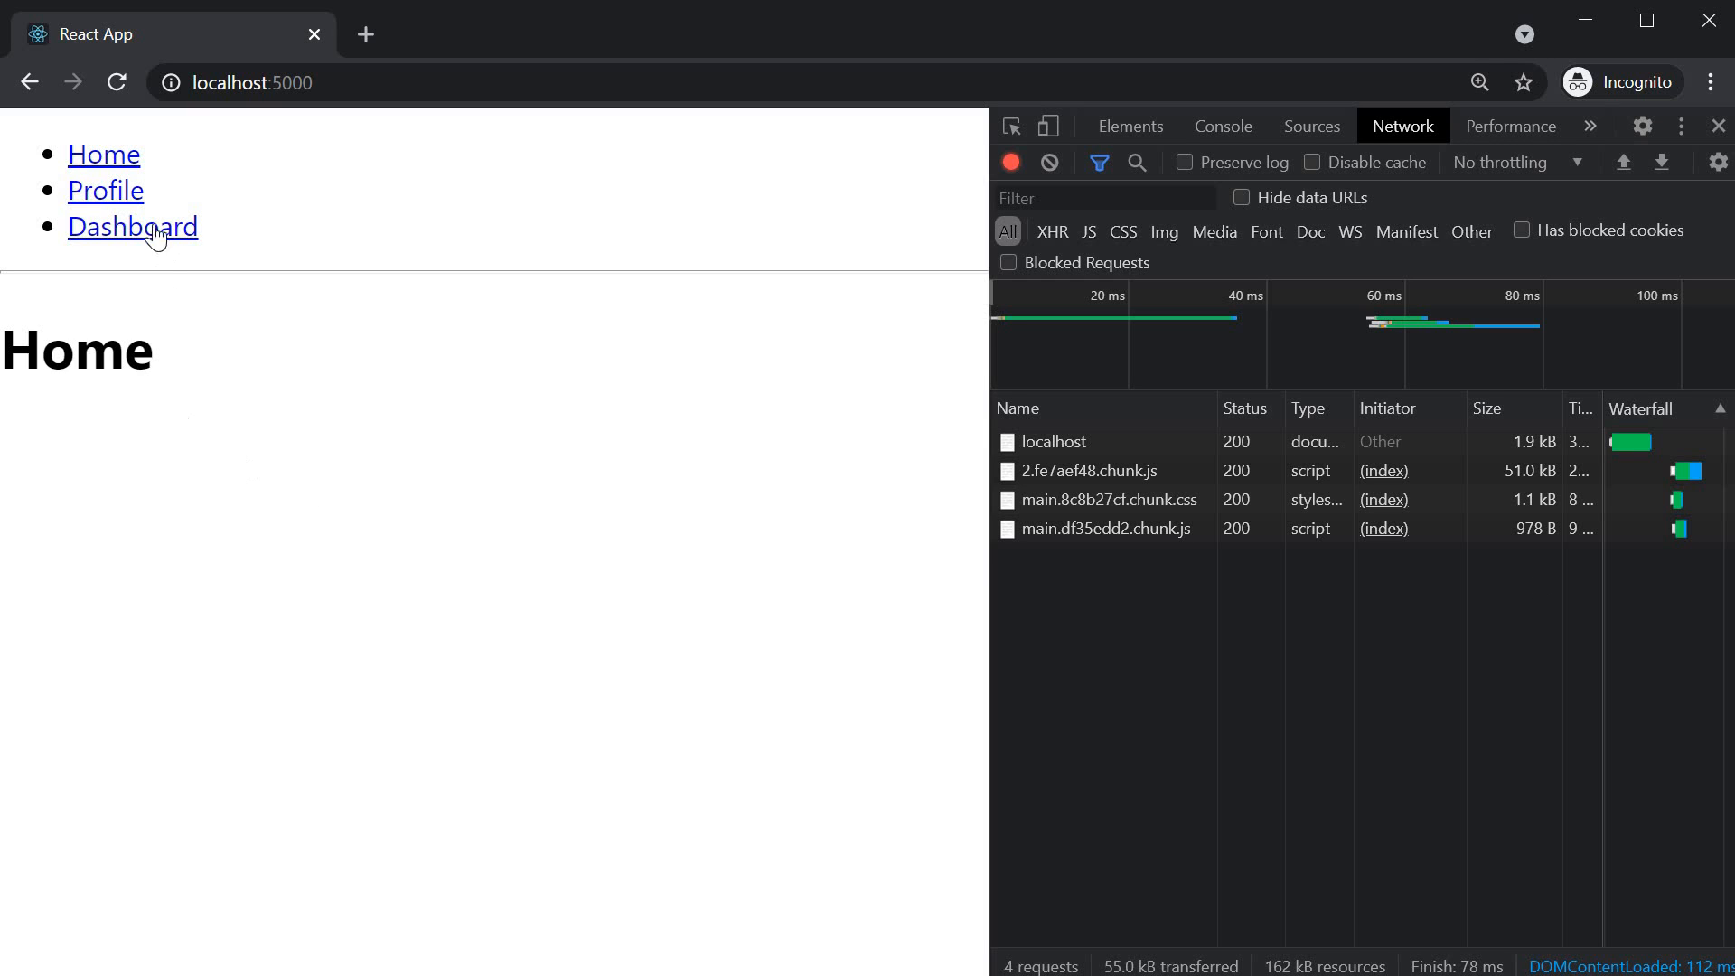
{"action": "mouse_move", "coordinate": [105, 190]}
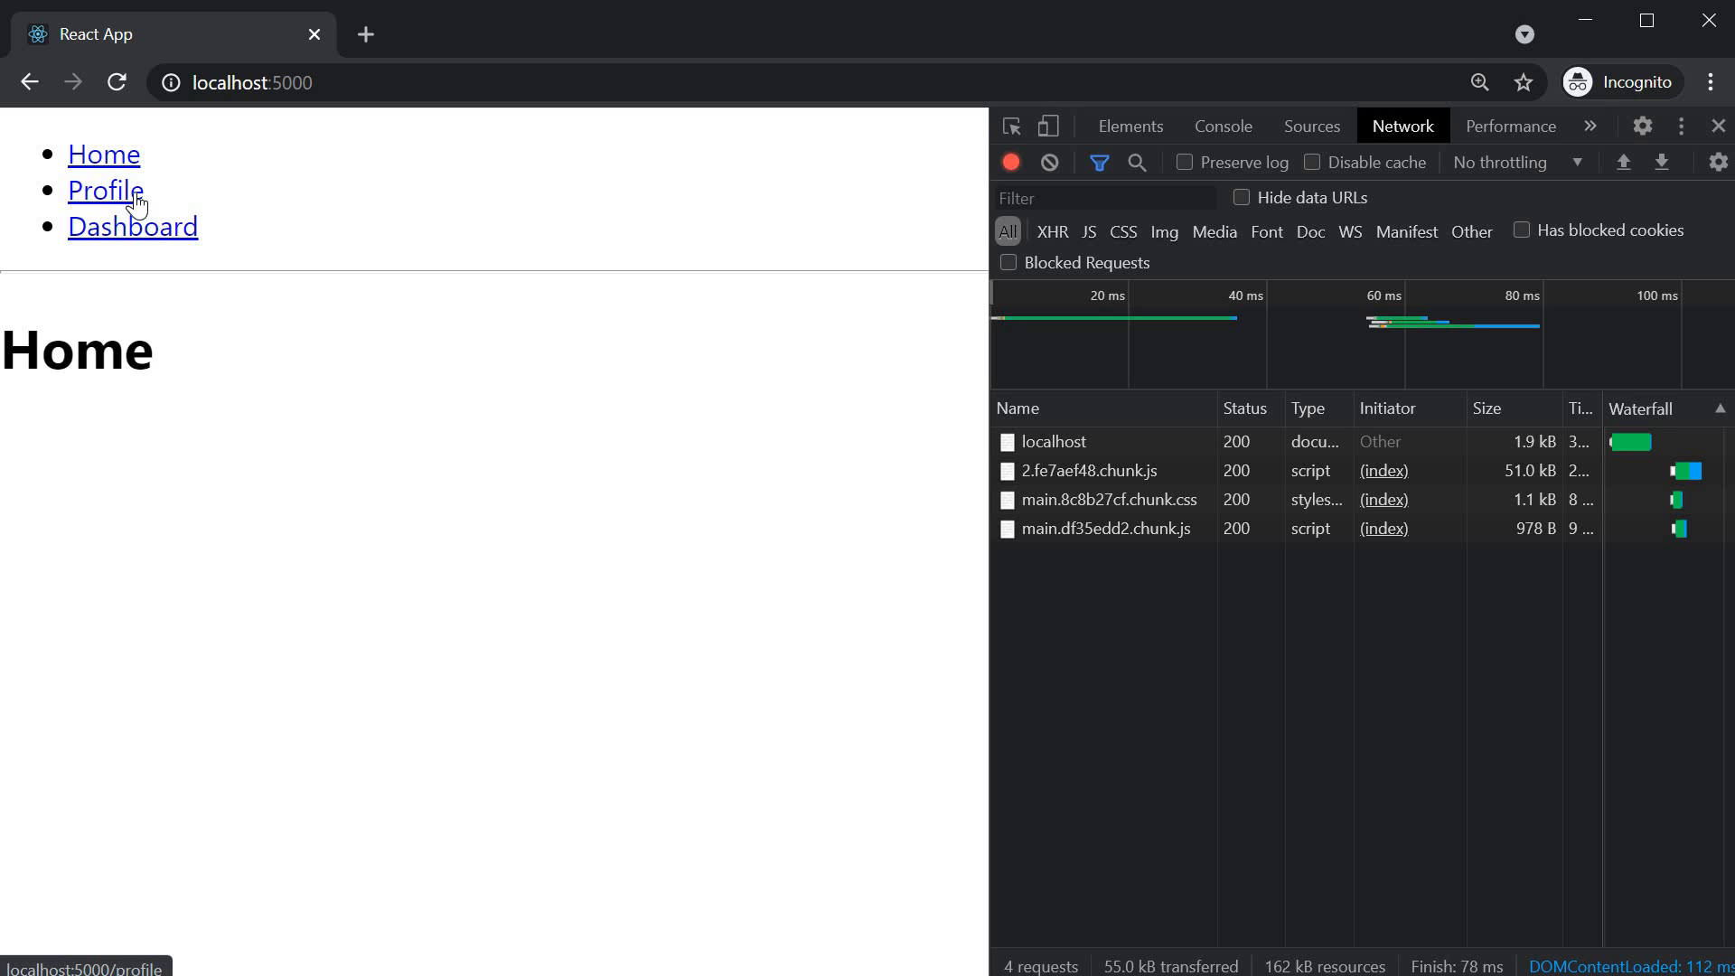
Step: Navigate to the Profile route and read the missing Suspense fallback errors in the Console
{"action": "left_click", "coordinate": [103, 190]}
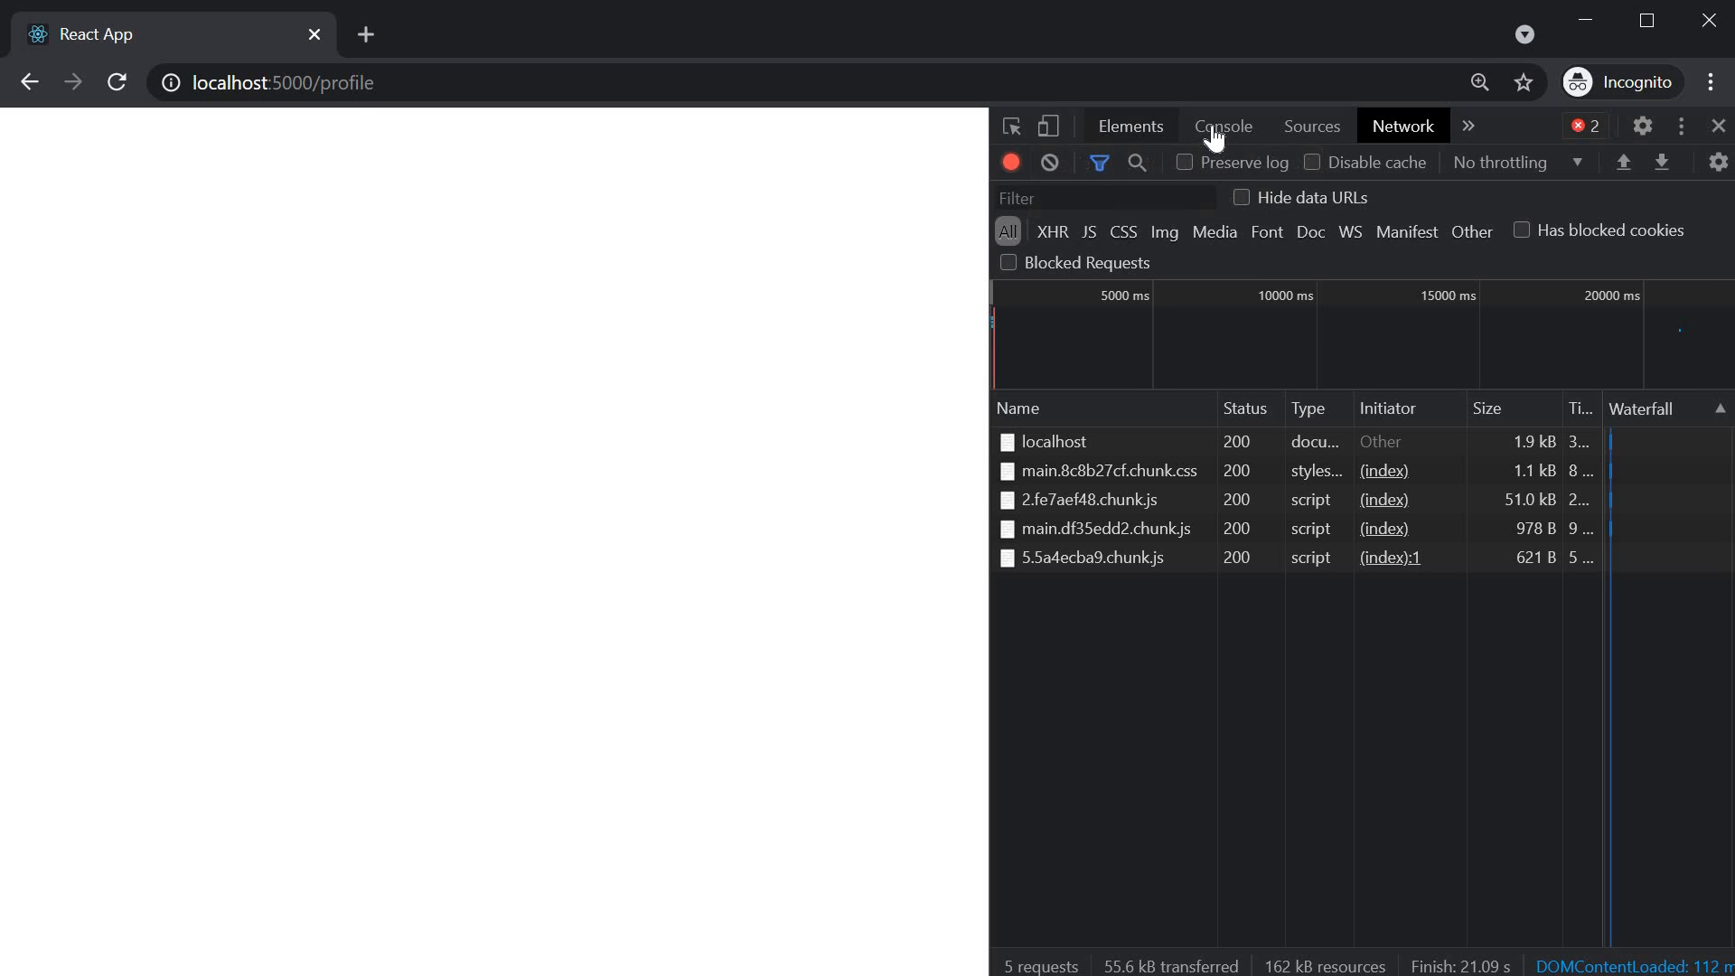
{"action": "left_click", "coordinate": [1224, 126]}
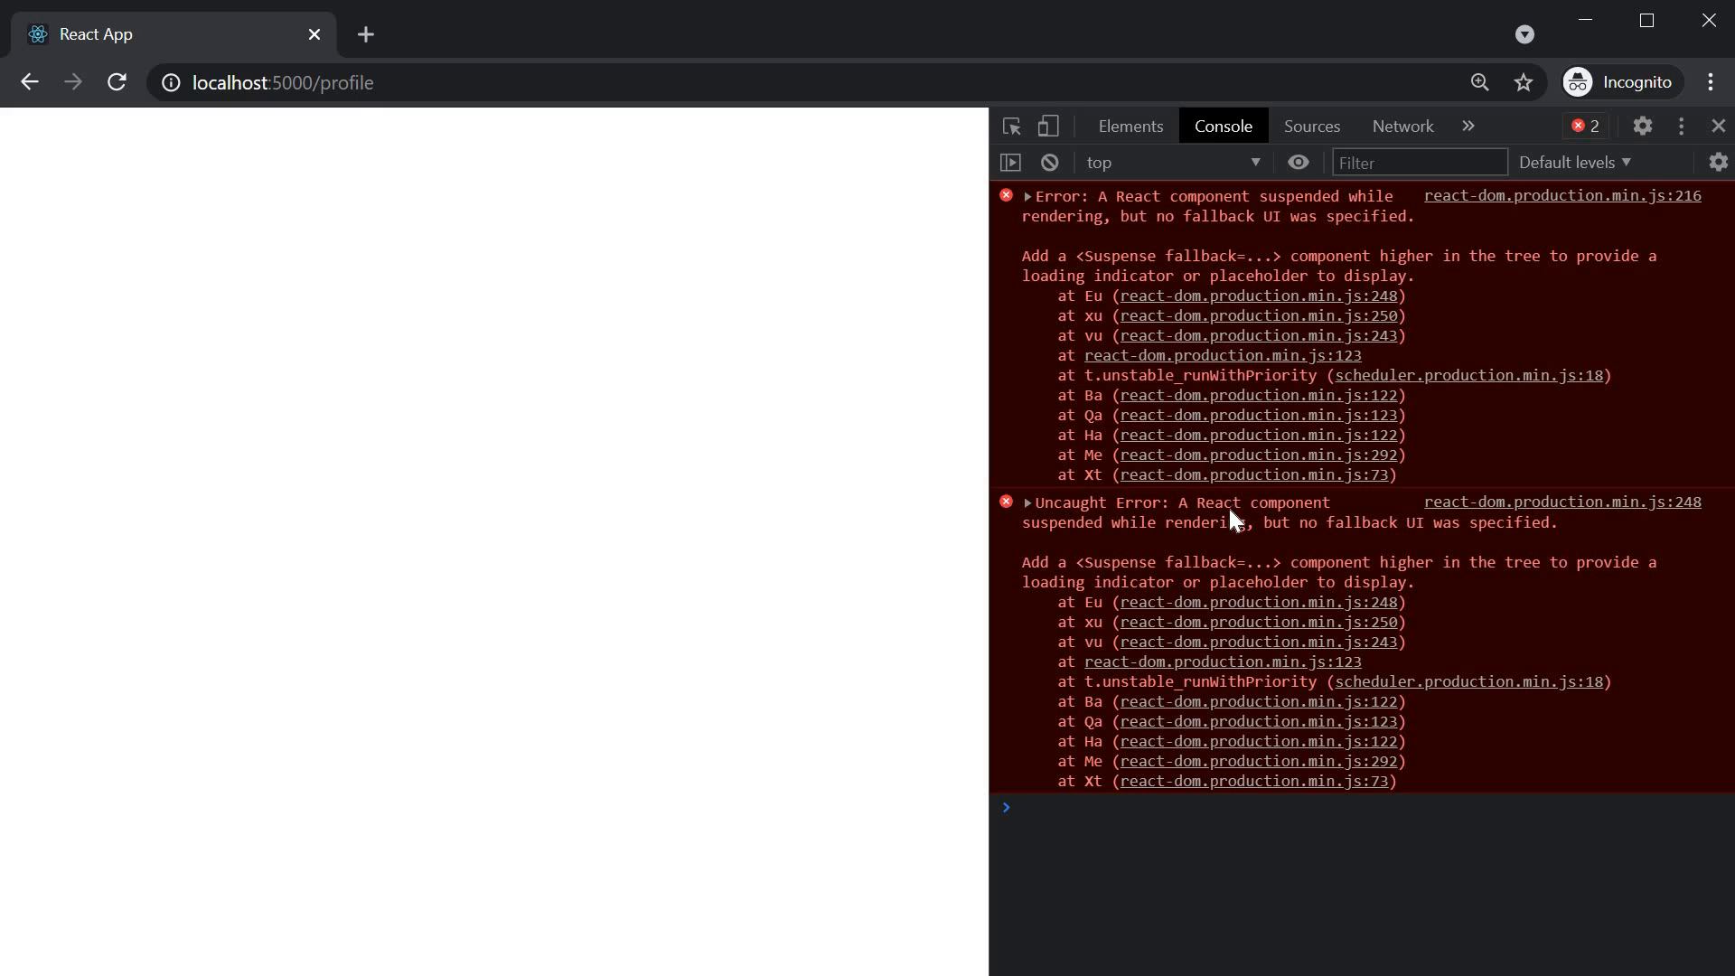
{"action": "mouse_move", "coordinate": [1124, 542]}
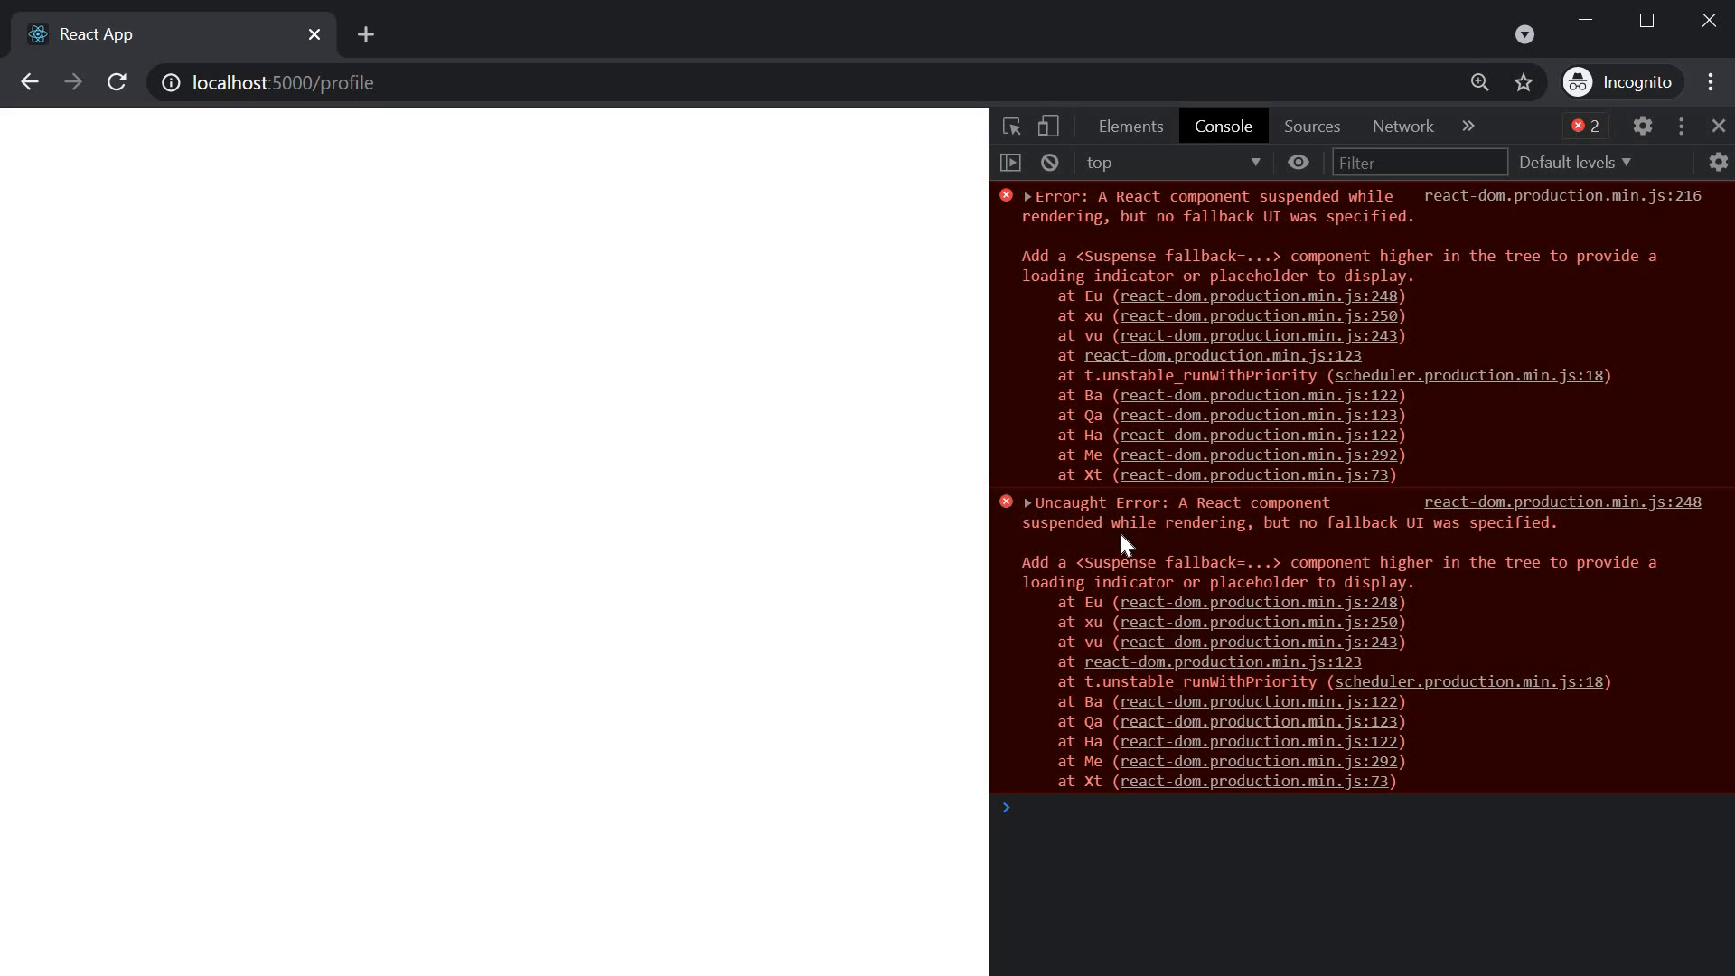
{"action": "mouse_move", "coordinate": [1272, 551]}
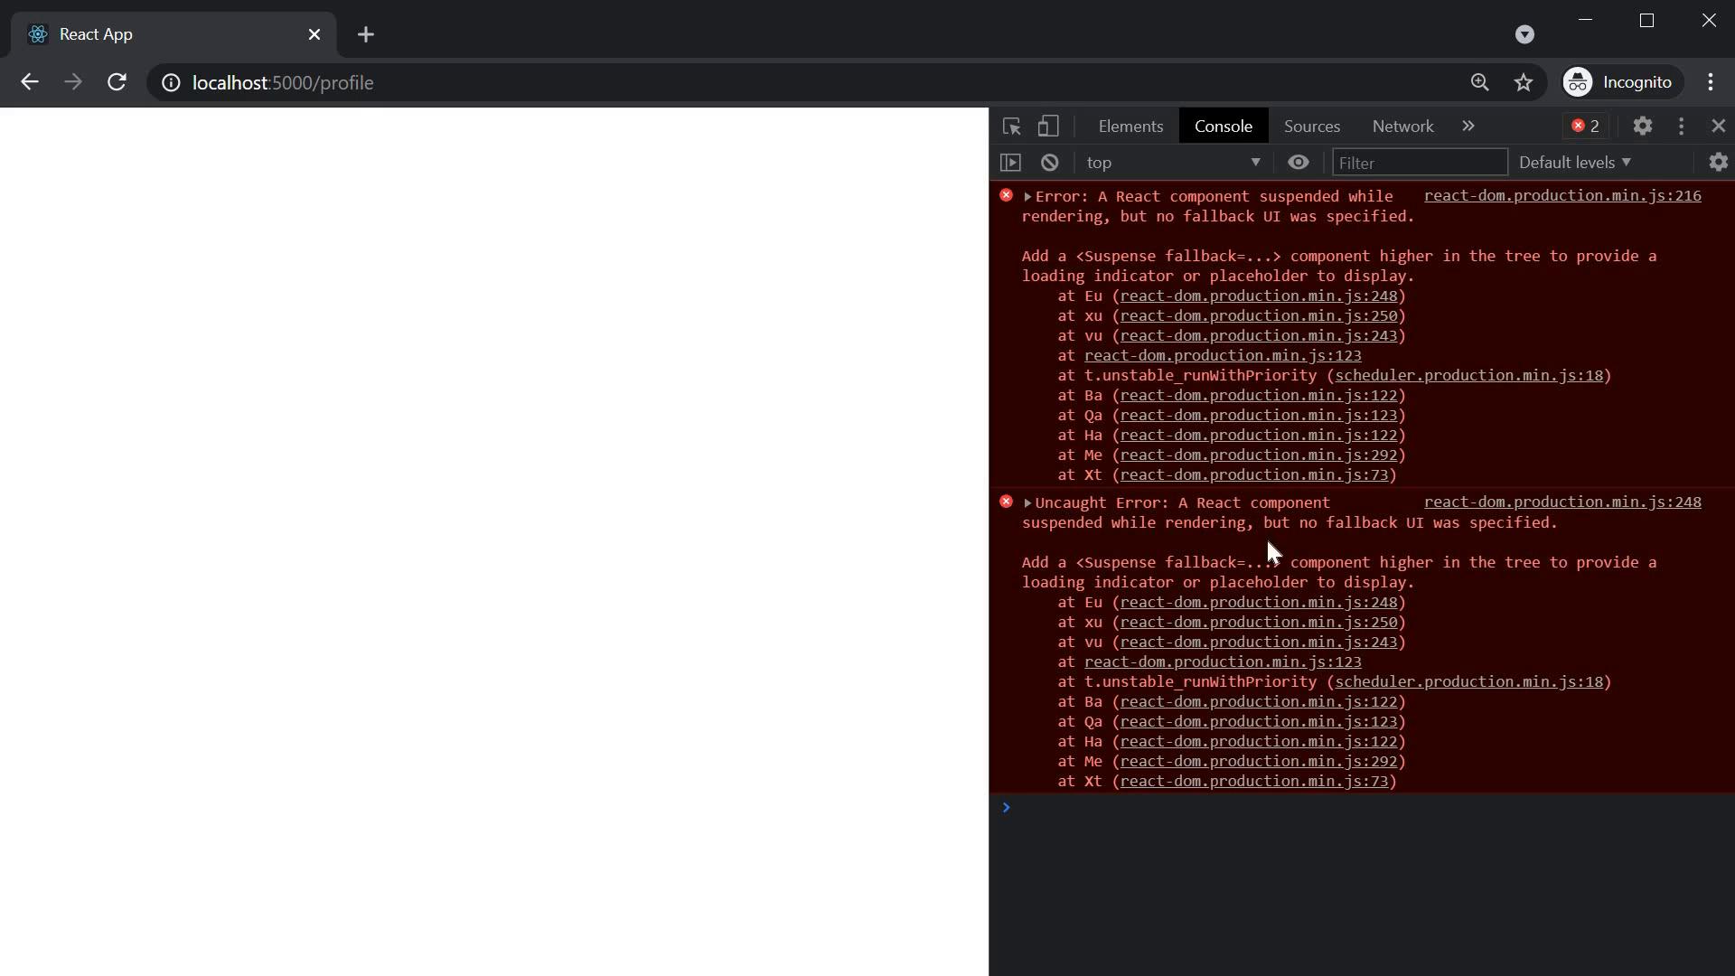
{"action": "mouse_move", "coordinate": [1470, 549]}
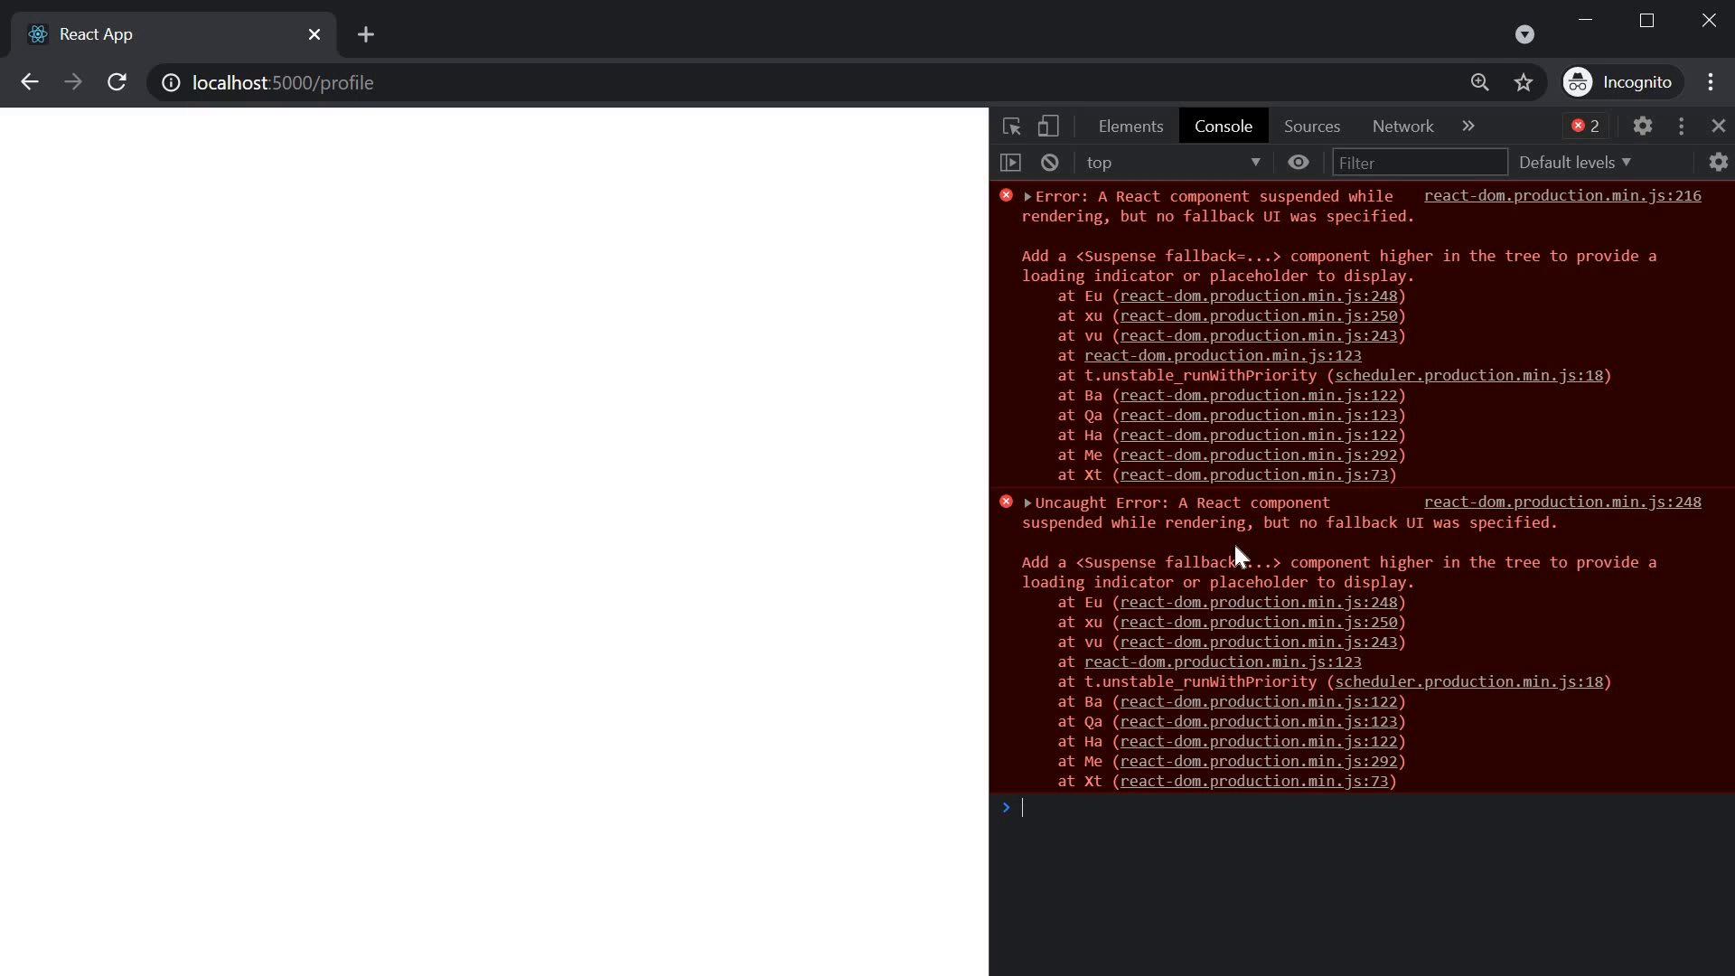
{"action": "mouse_move", "coordinate": [501, 521]}
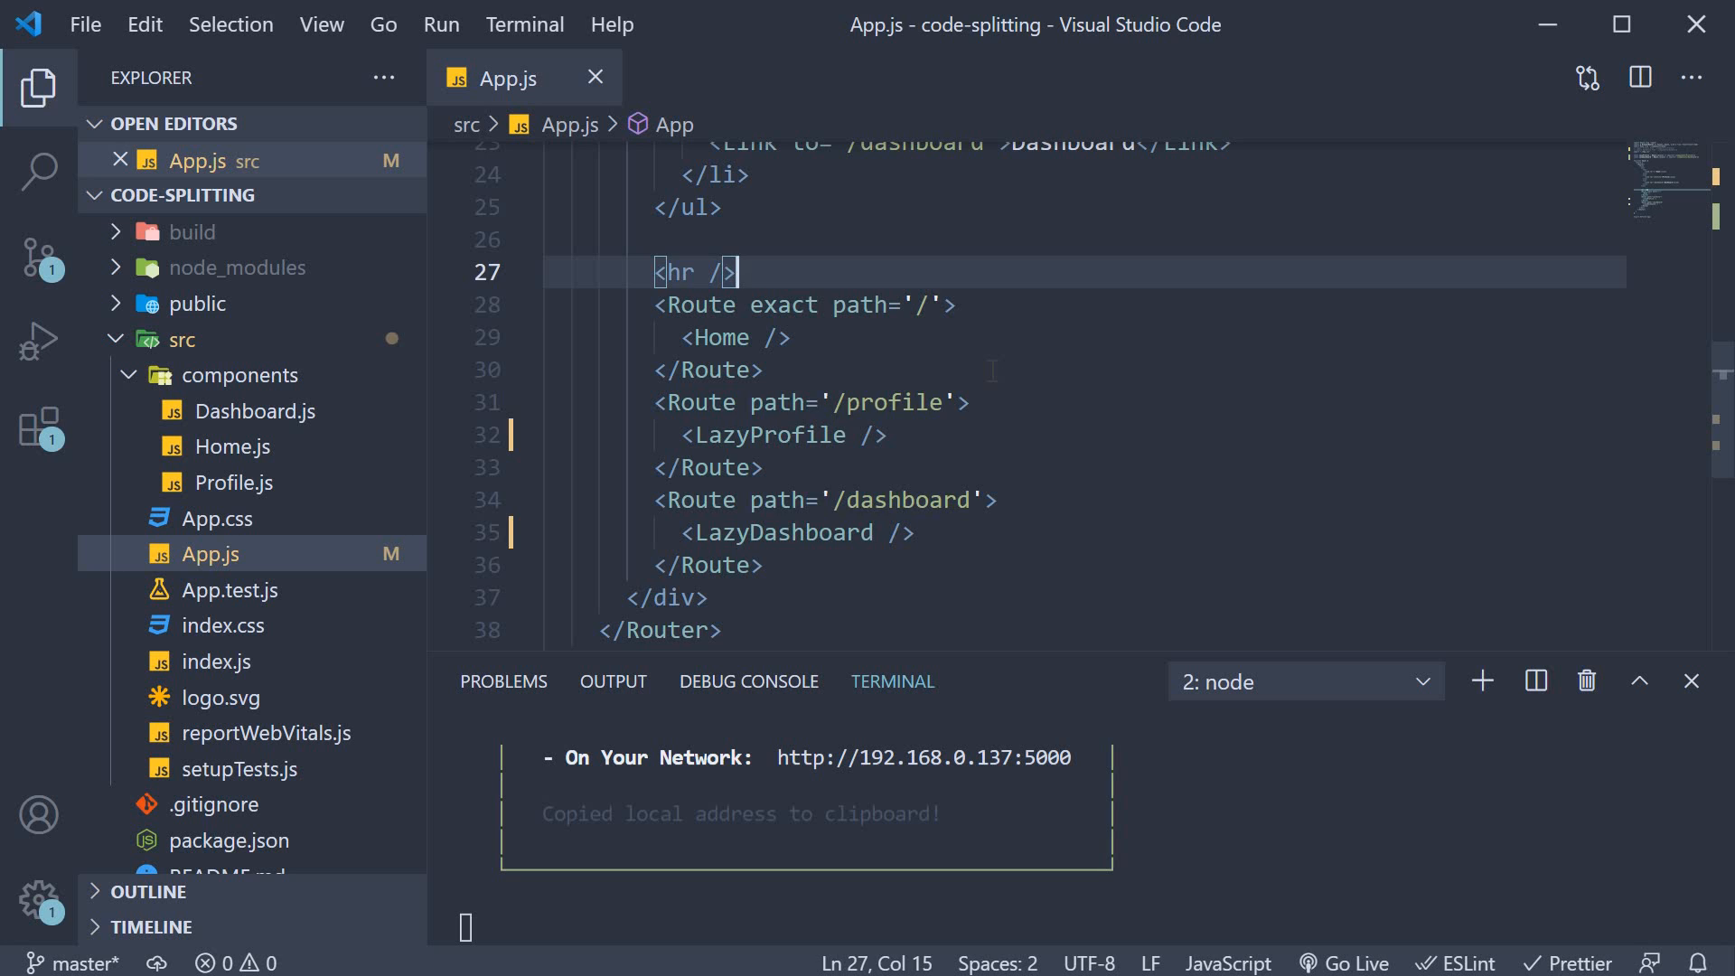
Step: Add <React.Suspense fallback='Loading...'> around the Routes in App.js and save
{"action": "key", "text": "Enter"}
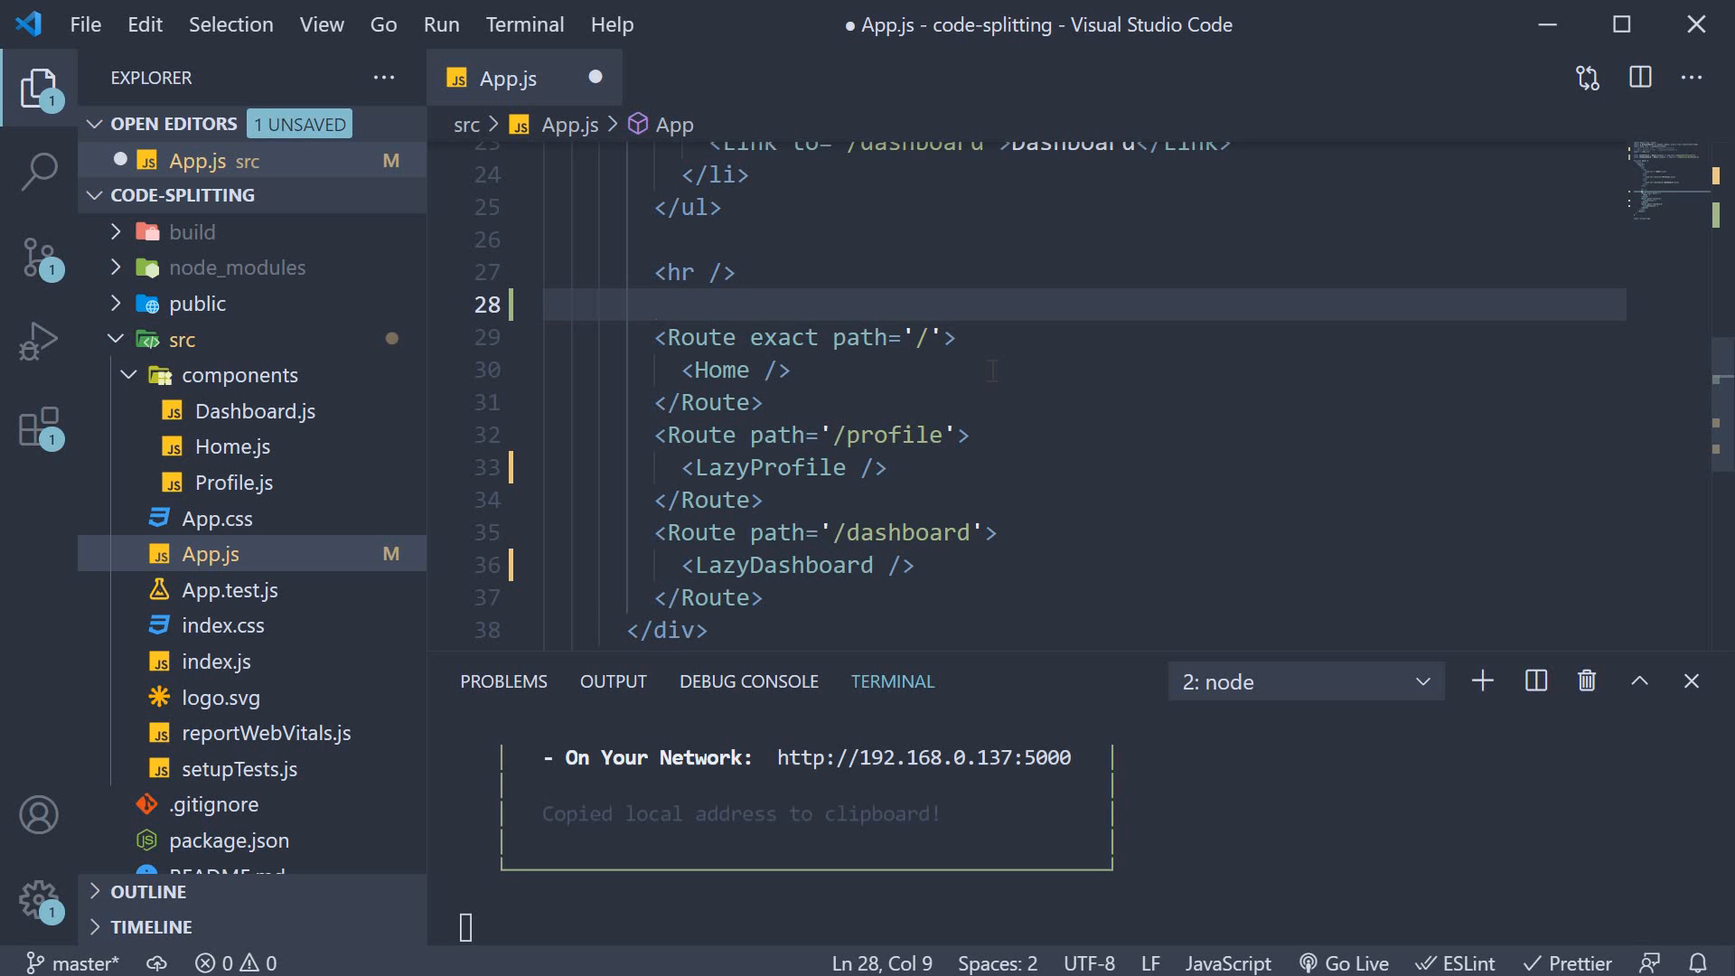
{"action": "type", "text": "<Reac"}
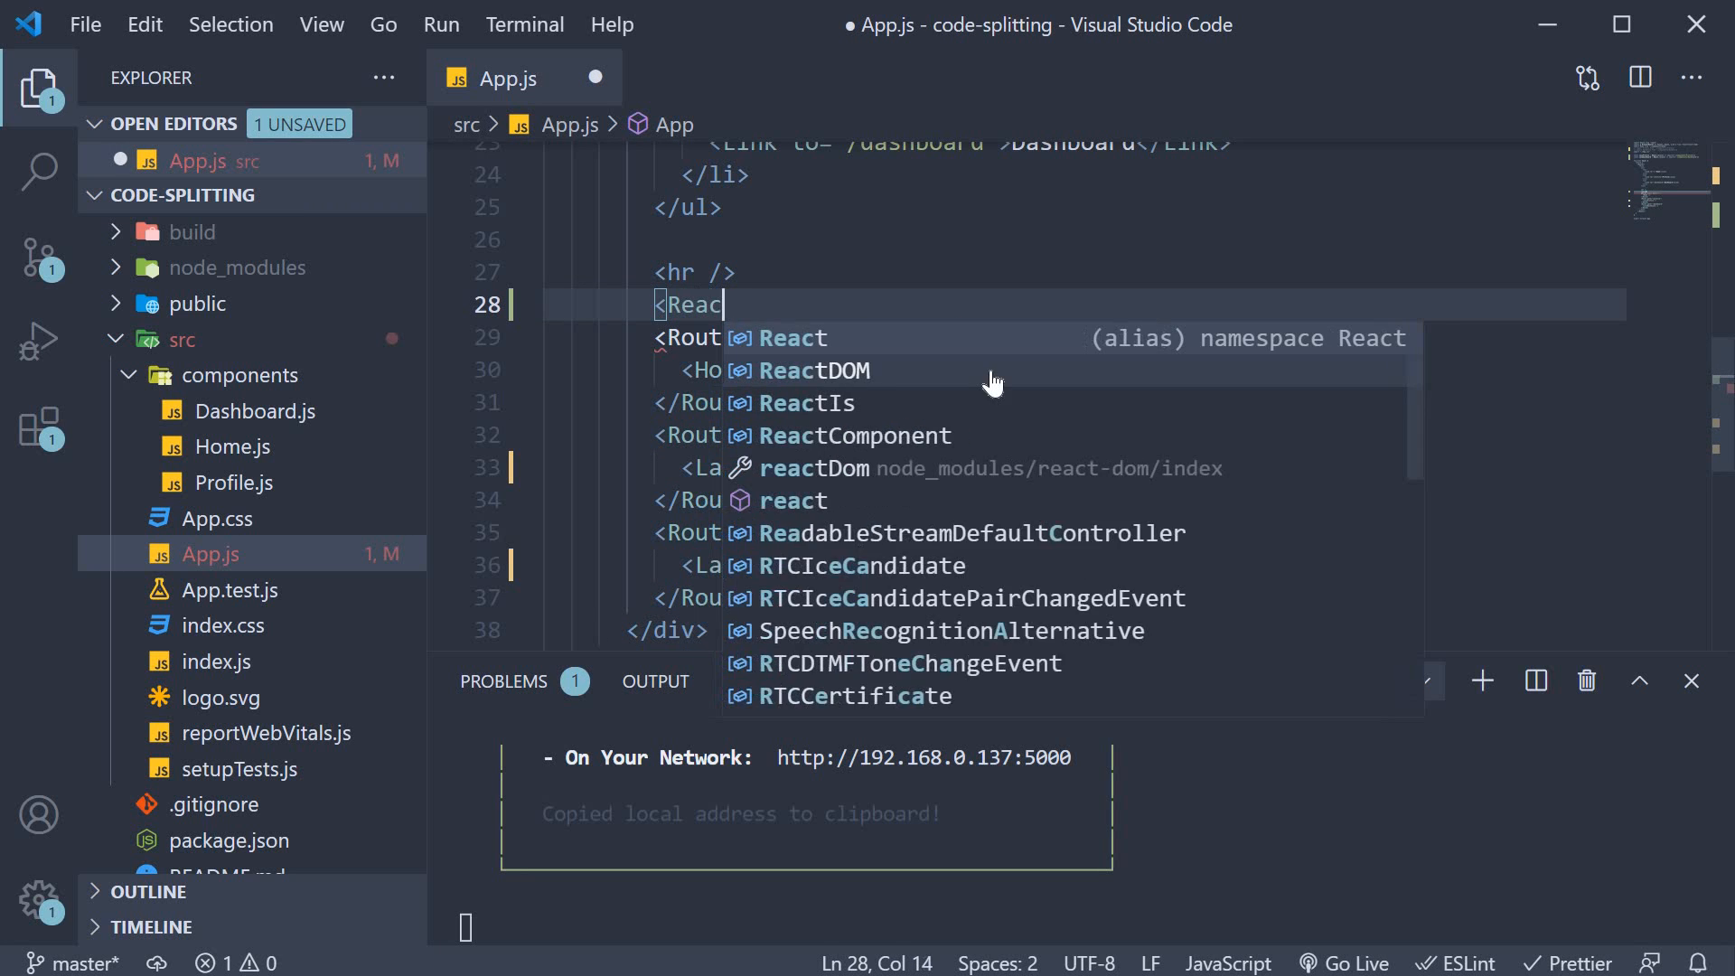
{"action": "type", "text": ".Suspense>"}
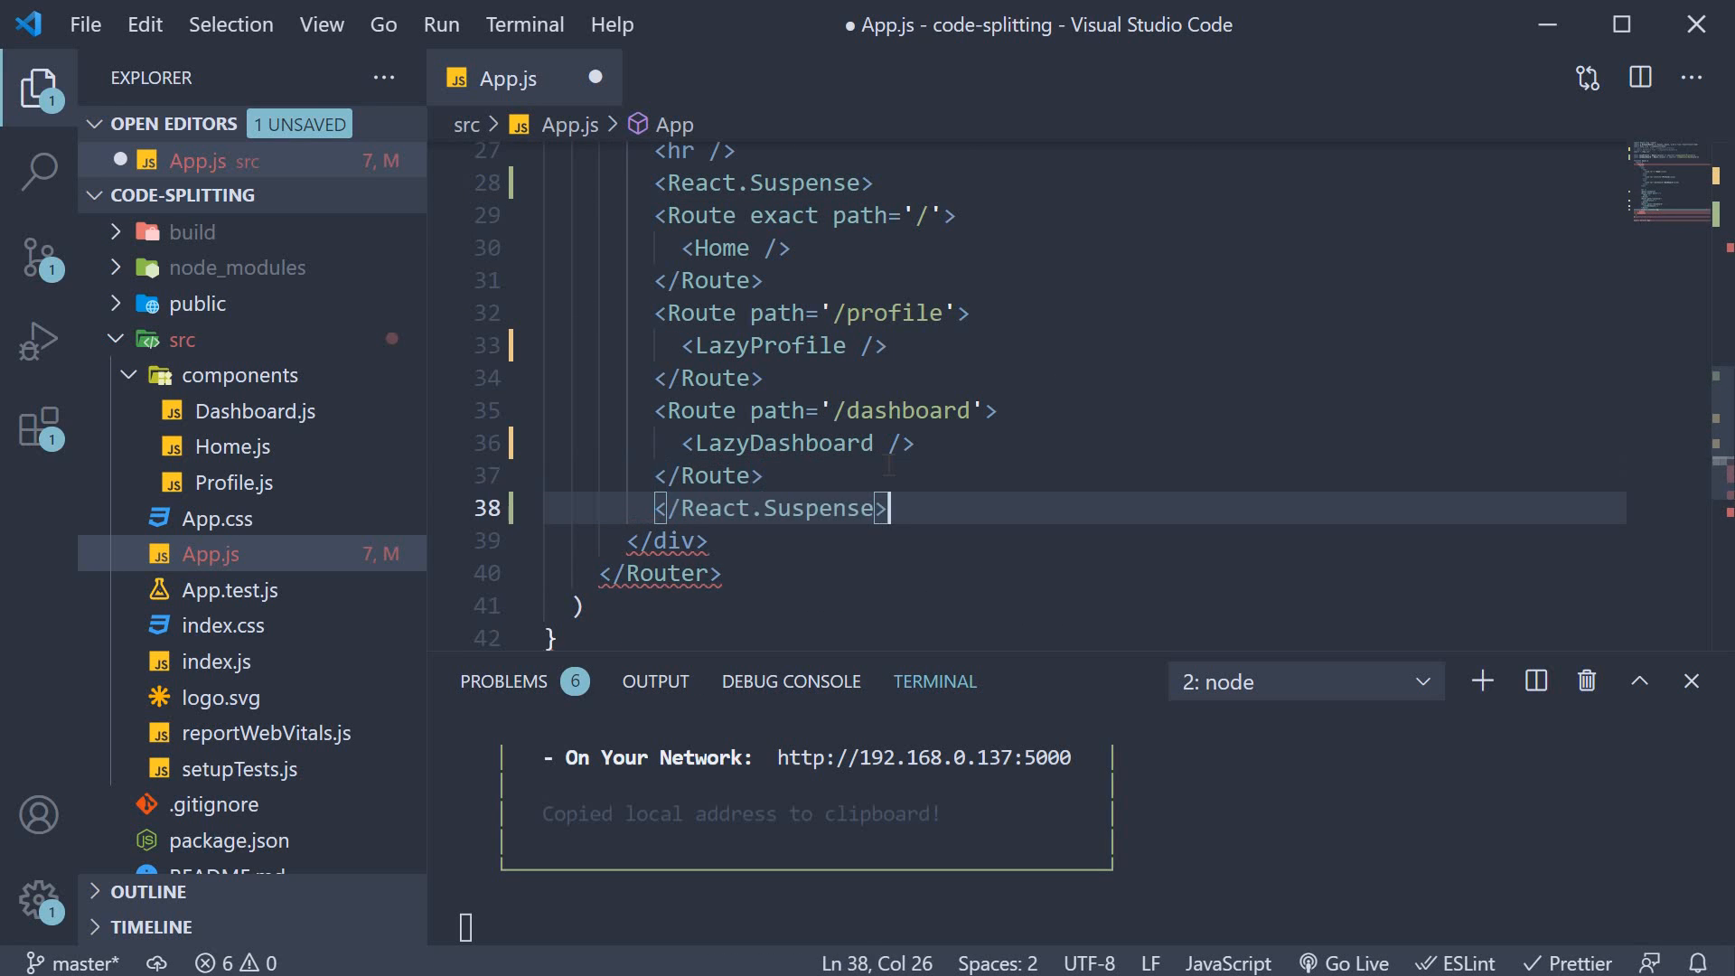
{"action": "type", "text": "fallback='"}
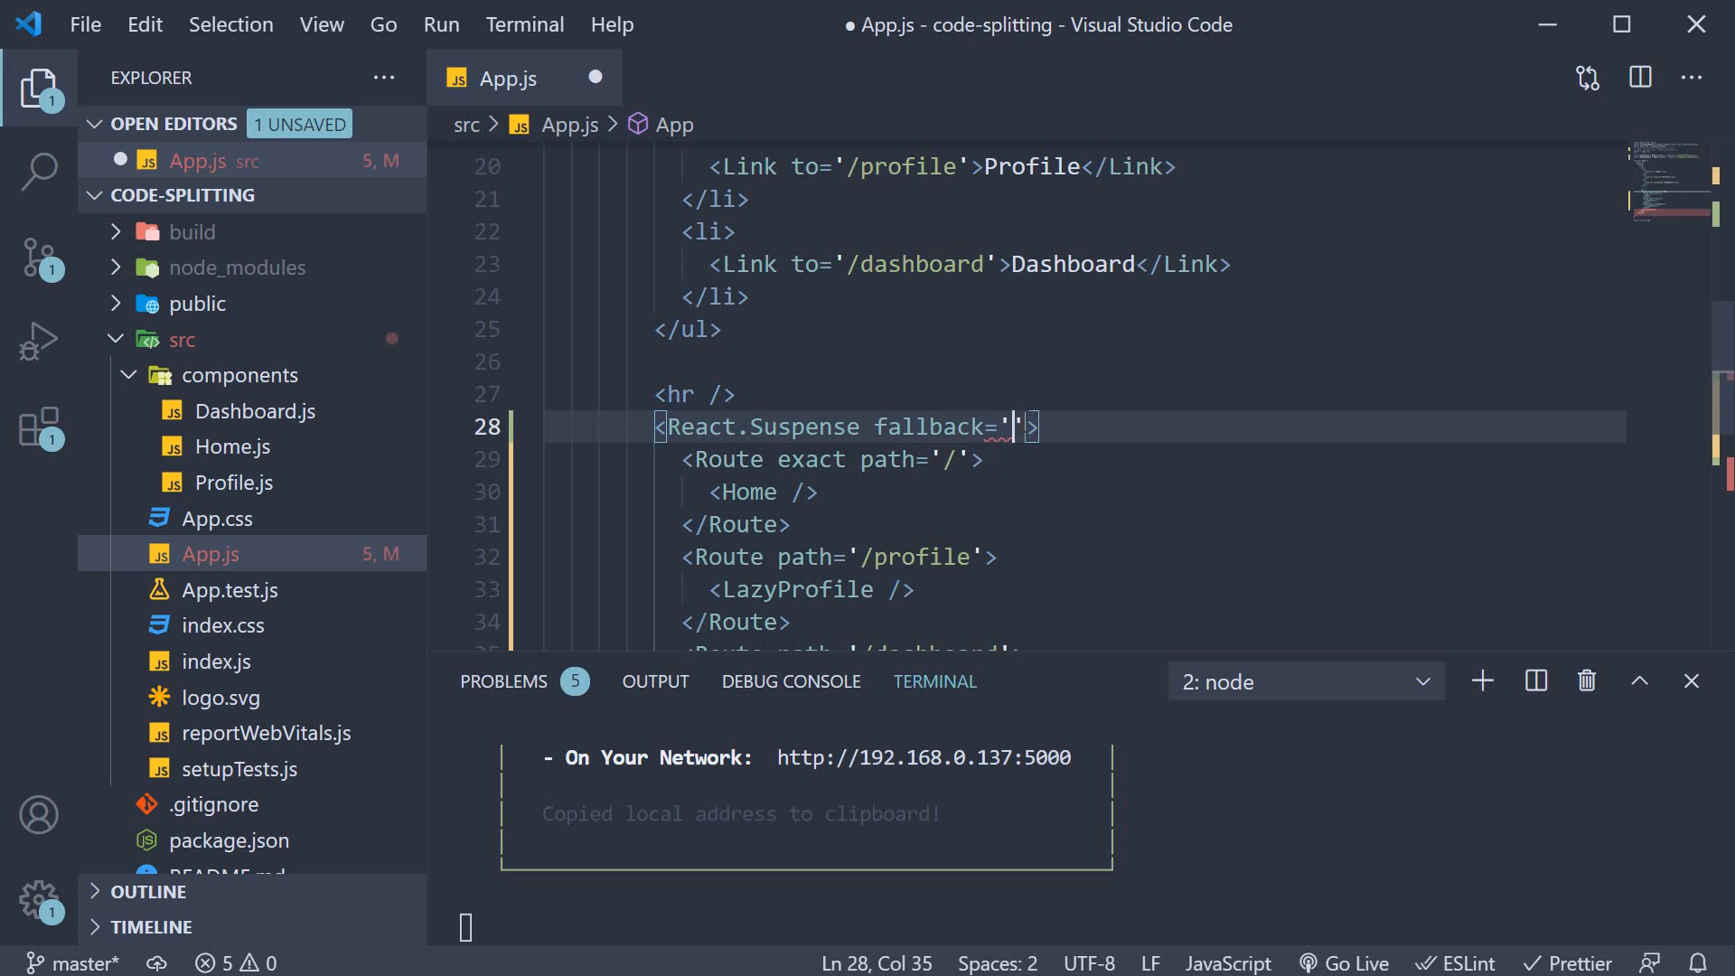
{"action": "type", "text": "Loading..."}
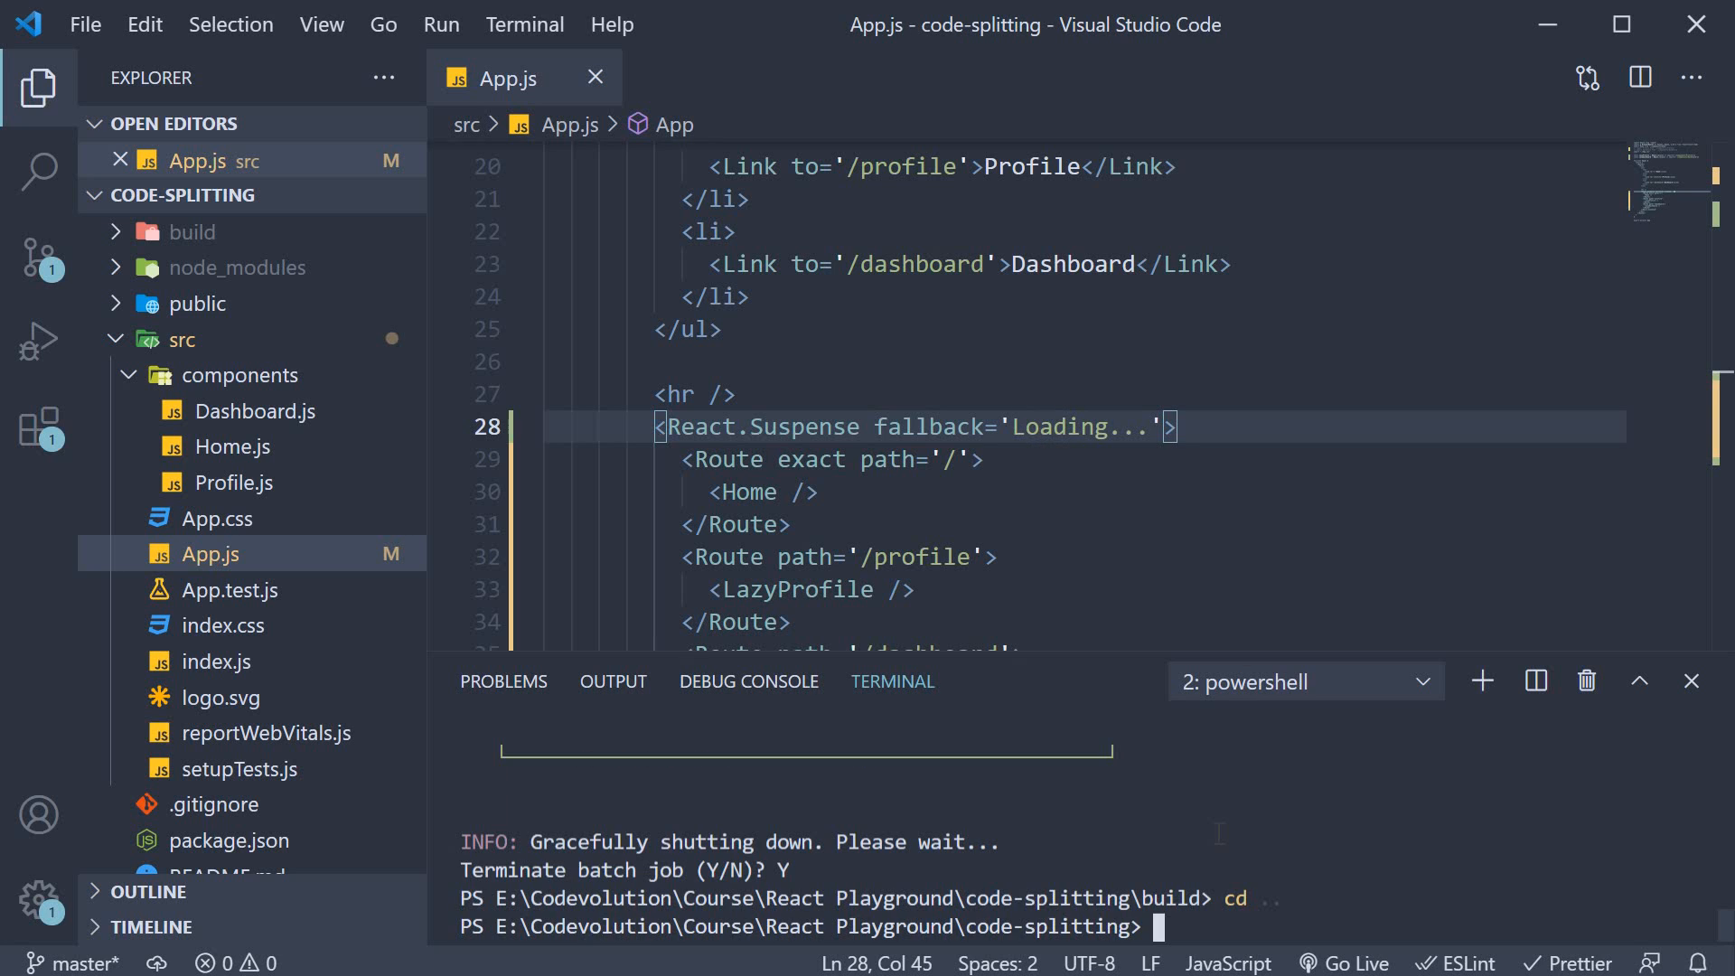
Step: Run yarn build, then serve the build folder with npx serve
{"action": "type", "text": "yarn build"}
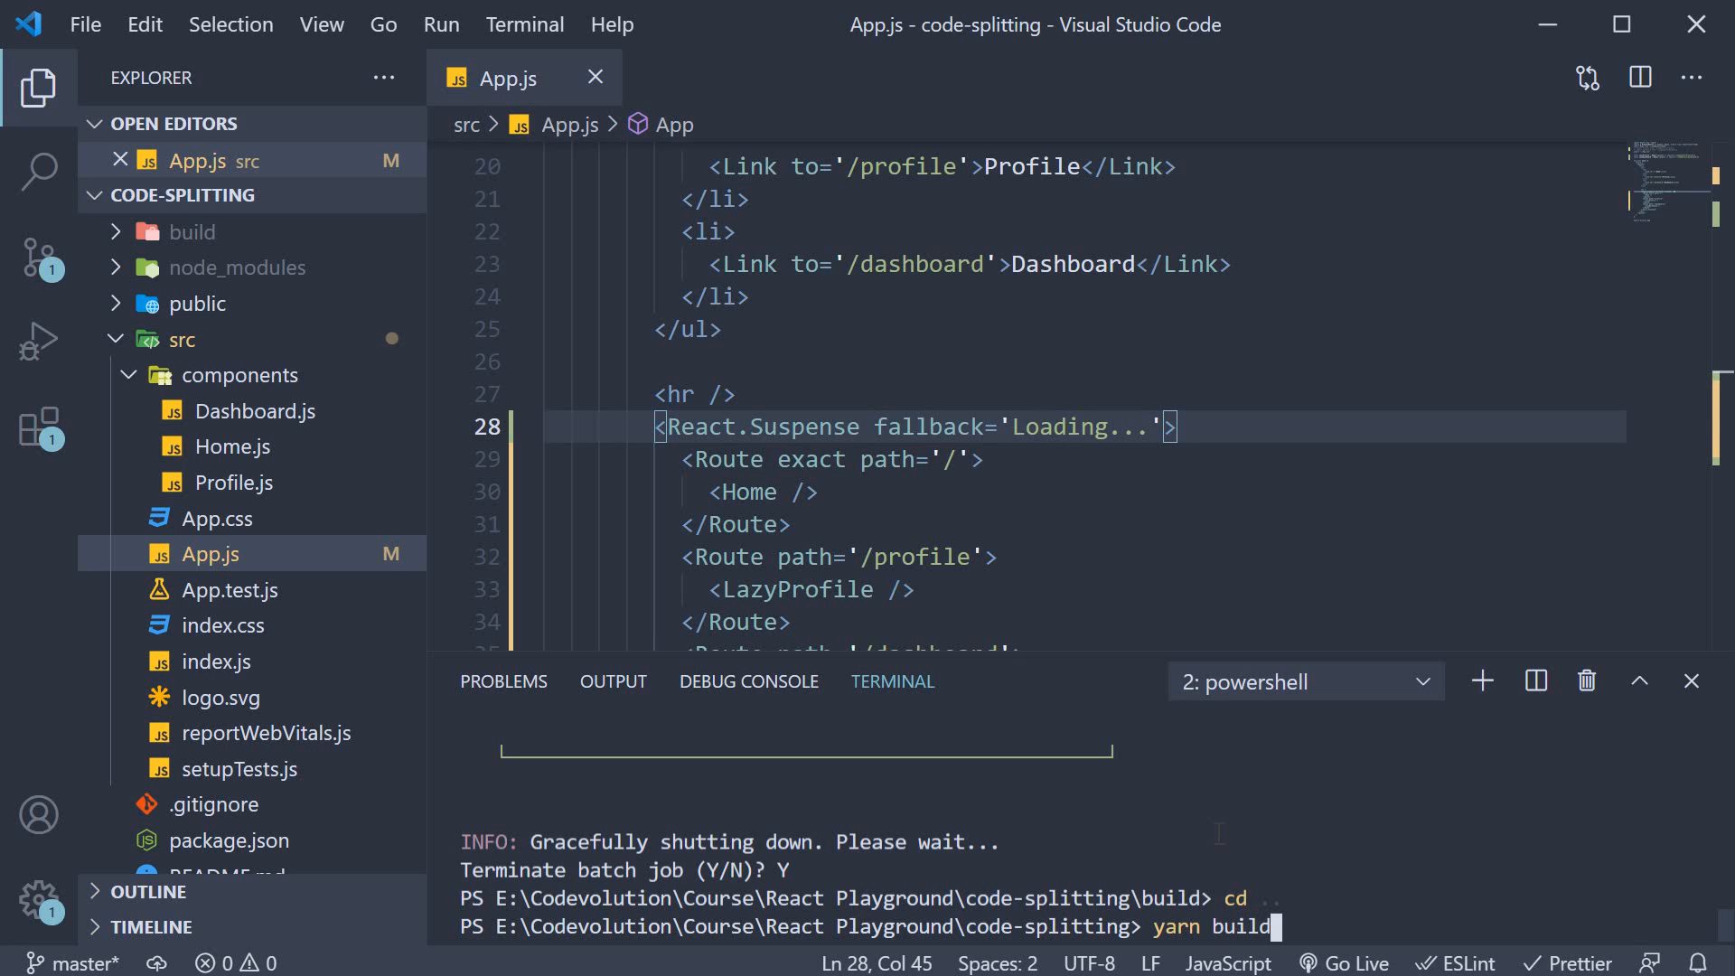
{"action": "key", "text": "Return"}
{"action": "type", "text": "n"}
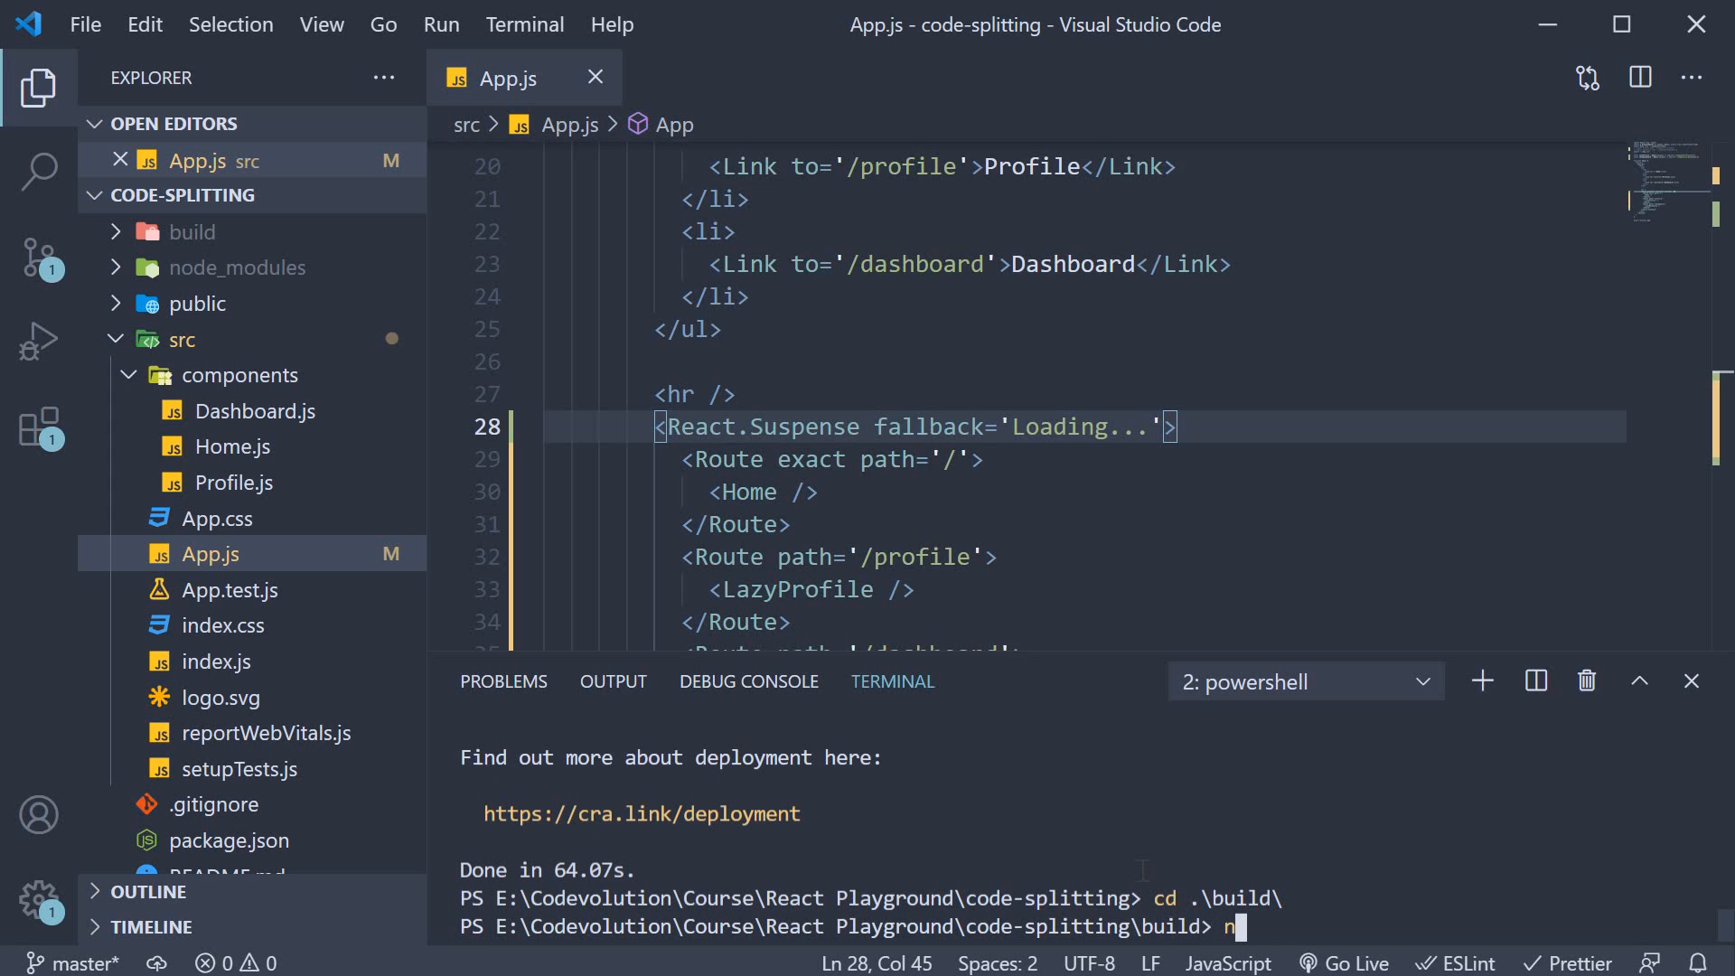
{"action": "type", "text": "px serve"}
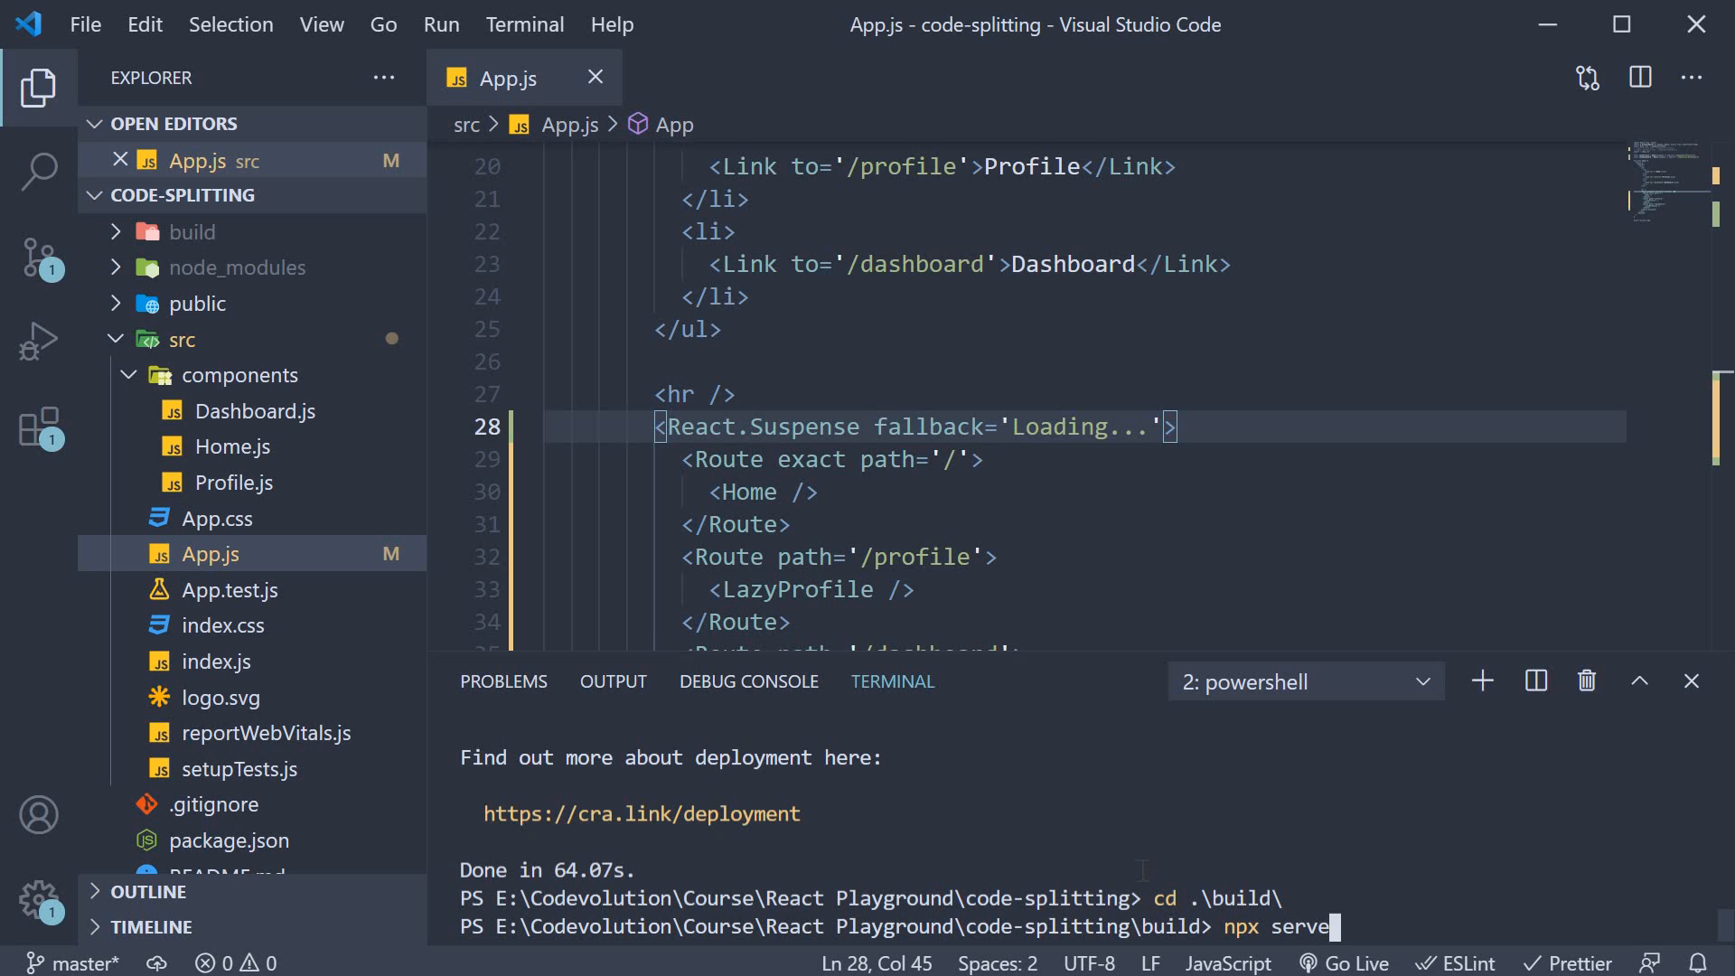
{"action": "key", "text": "Return"}
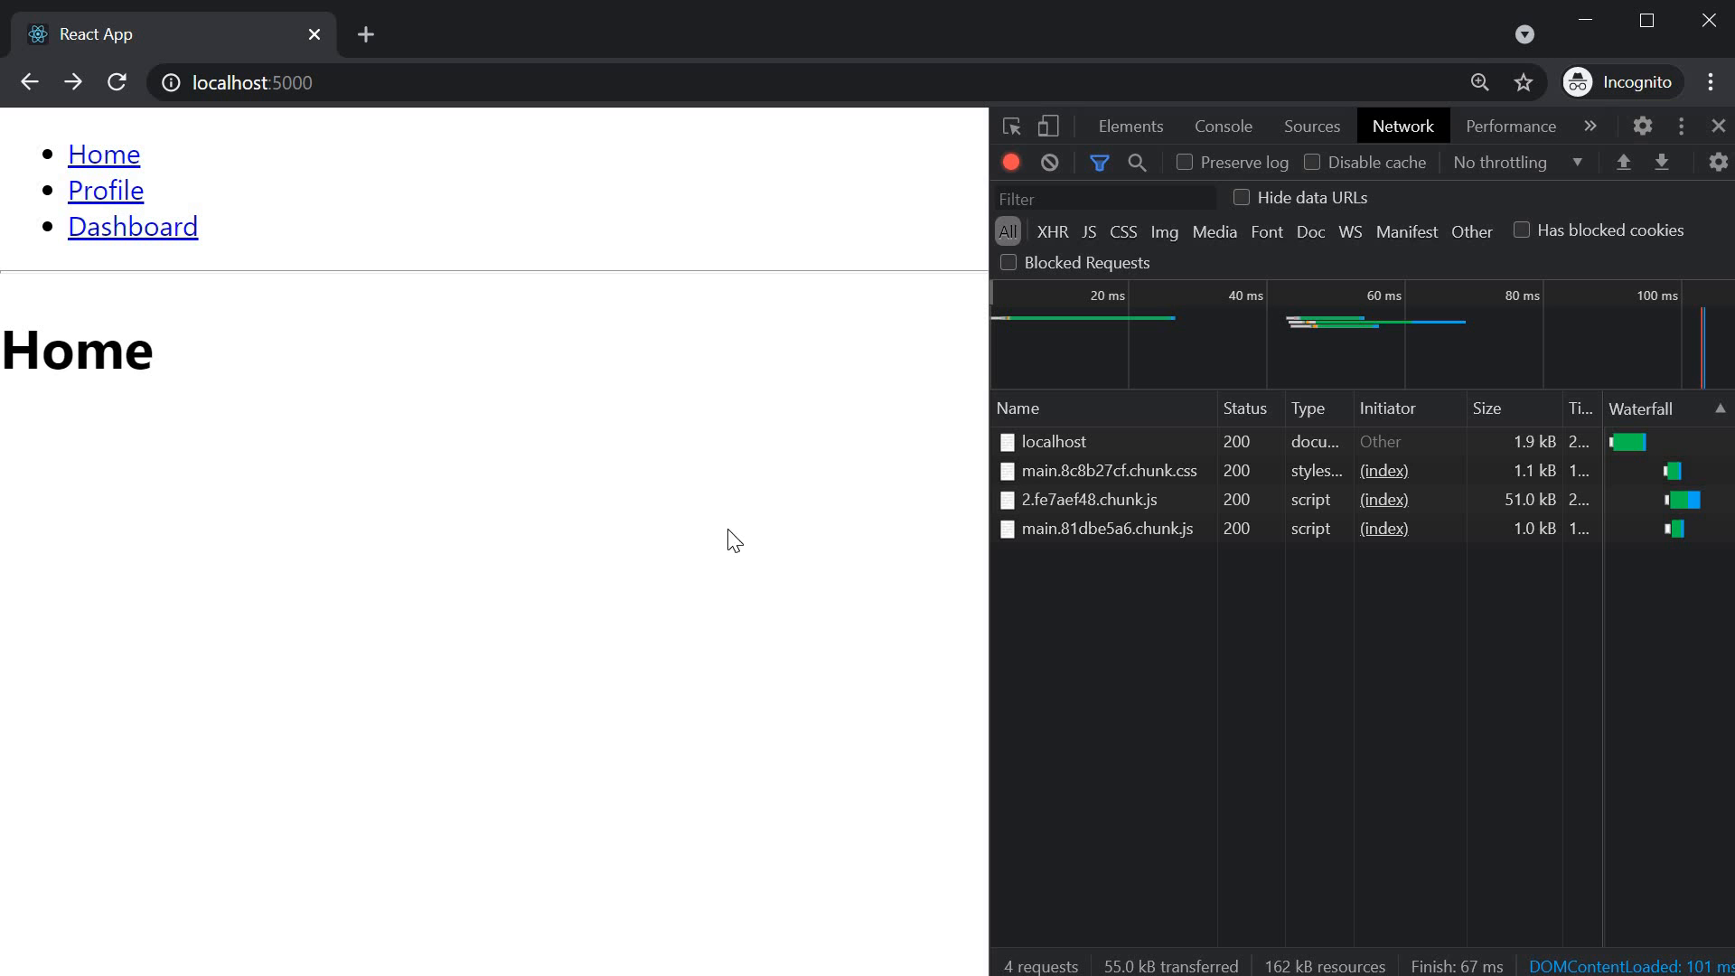
Step: Empty-cache hard reload, clear the Network log, then navigate to Profile to see its single 5.5a4ecba9.chunk.js request
{"action": "right_click", "coordinate": [116, 81]}
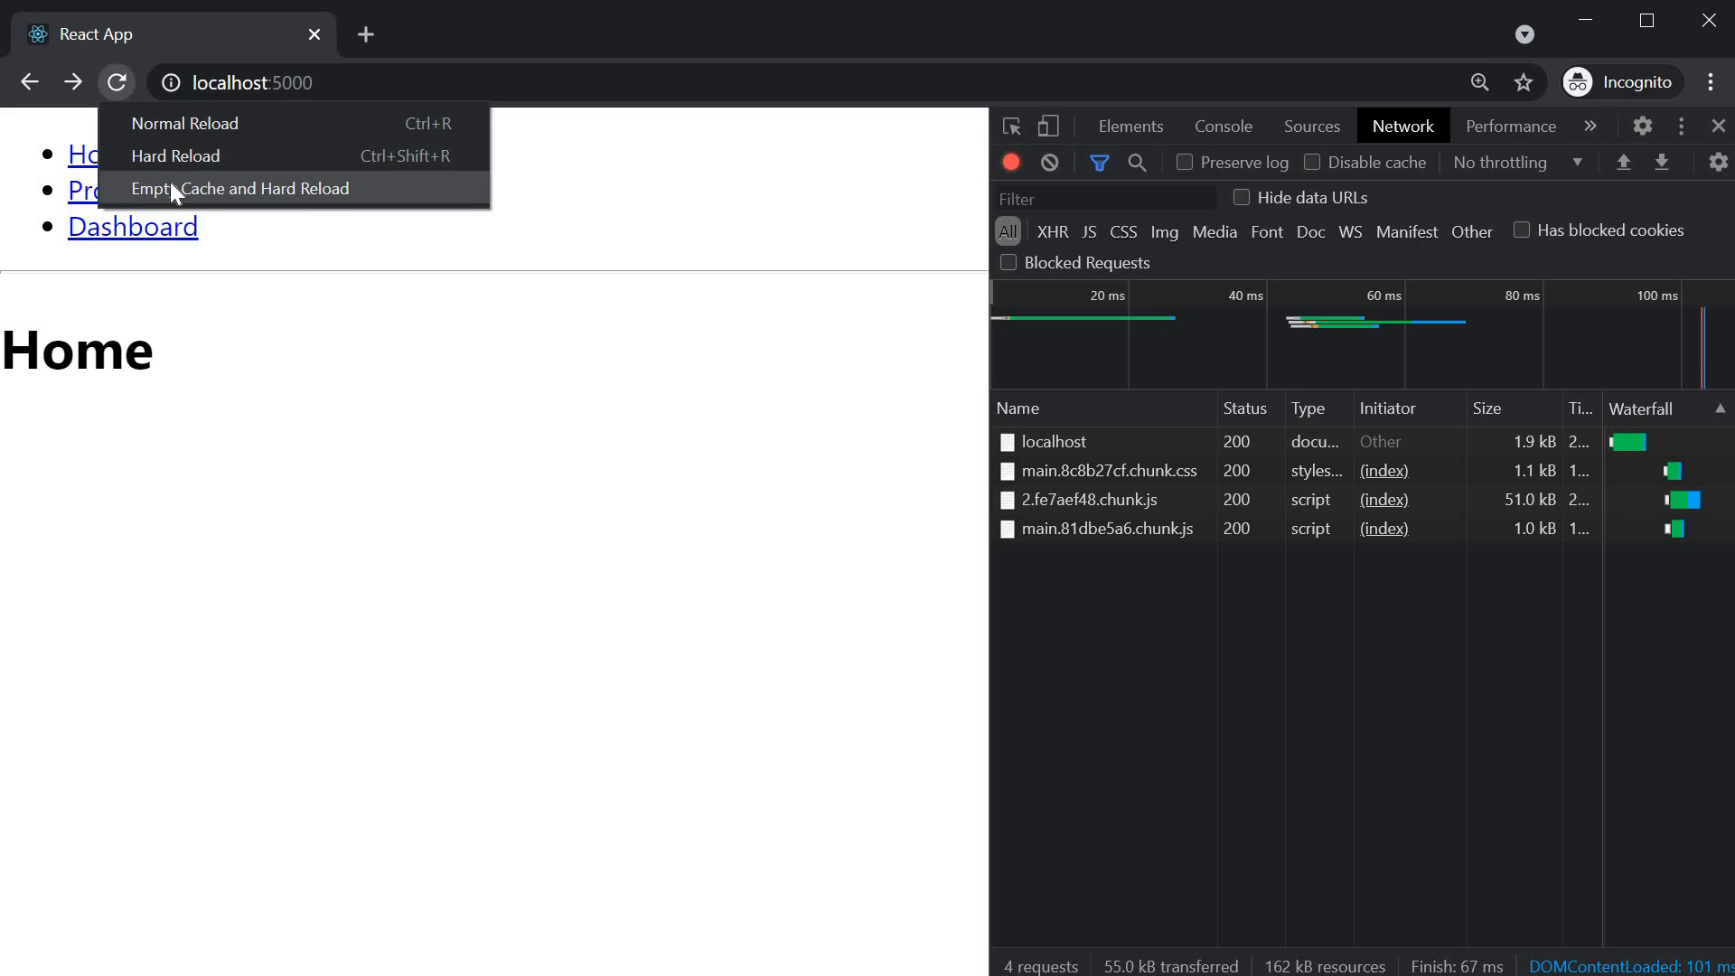
{"action": "left_click", "coordinate": [240, 188]}
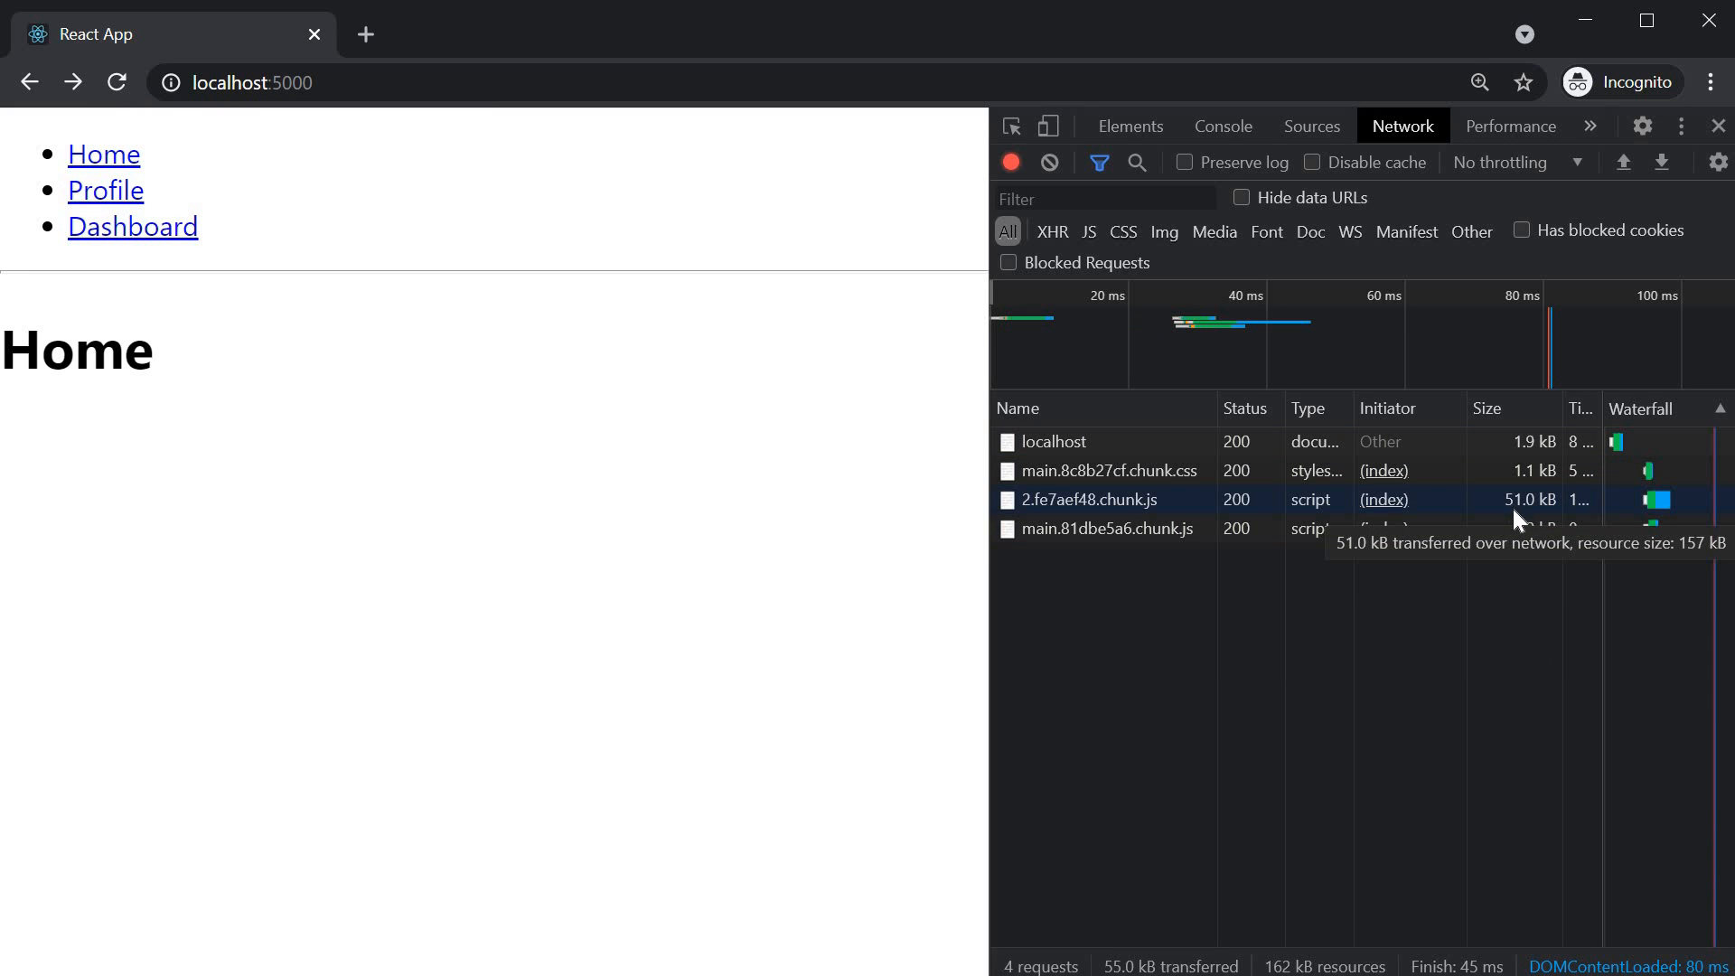
{"action": "mouse_move", "coordinate": [1149, 235]}
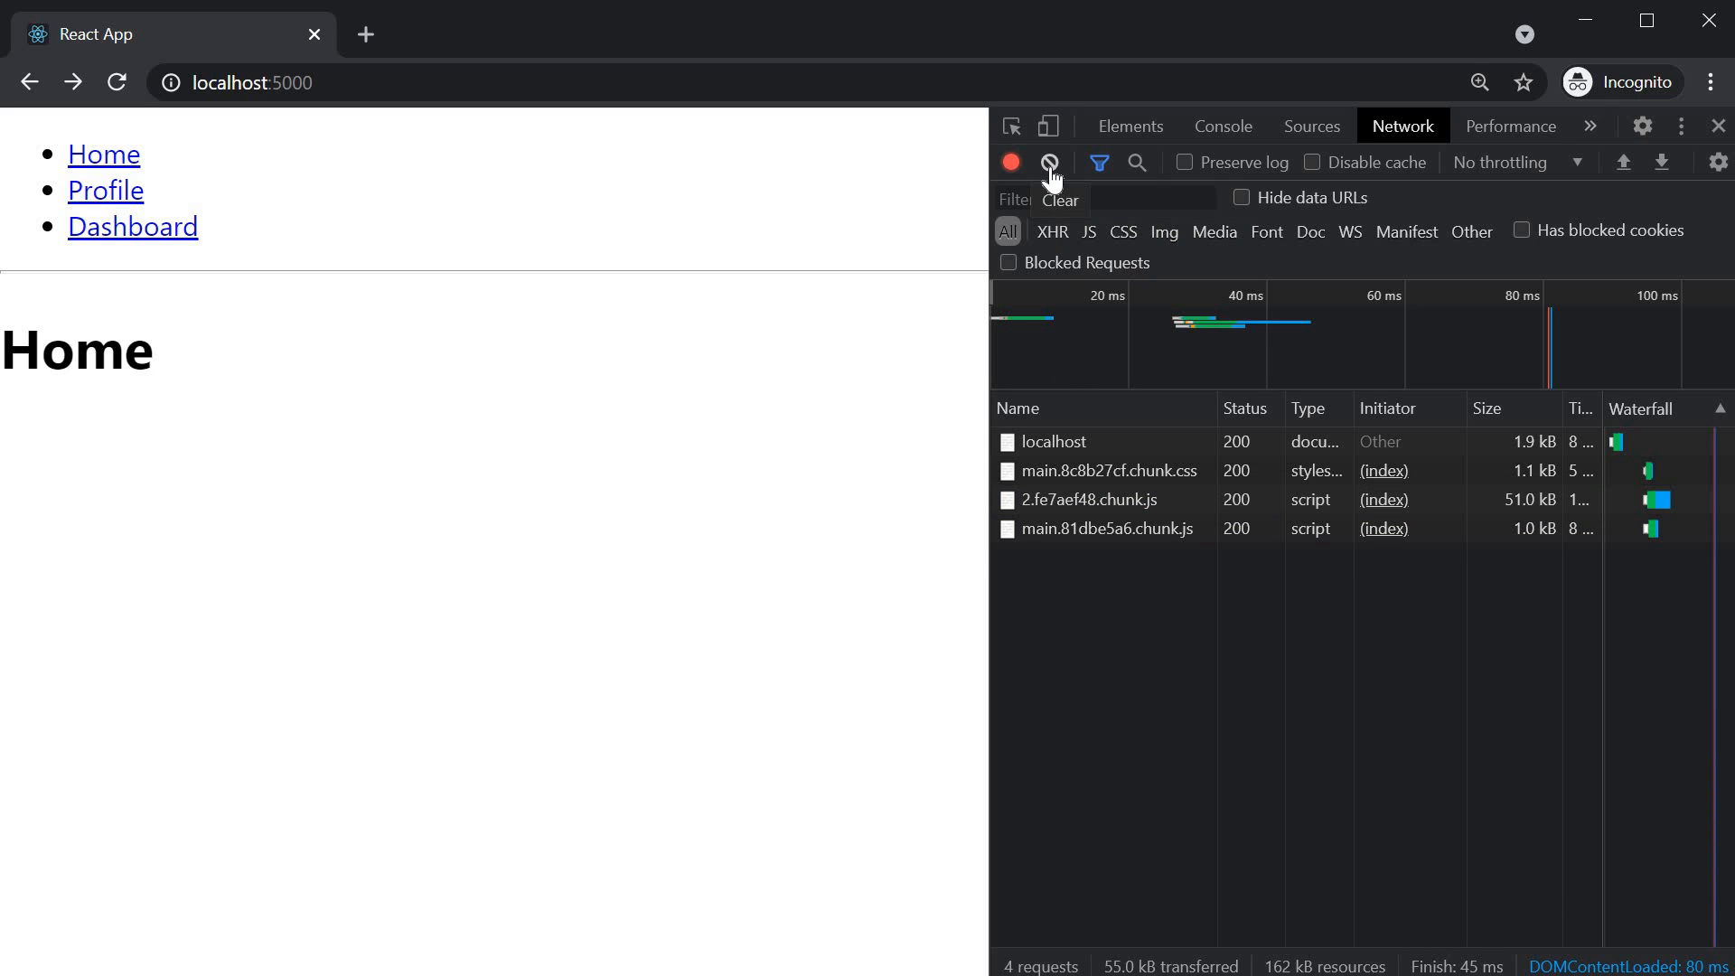
{"action": "left_click", "coordinate": [1048, 161]}
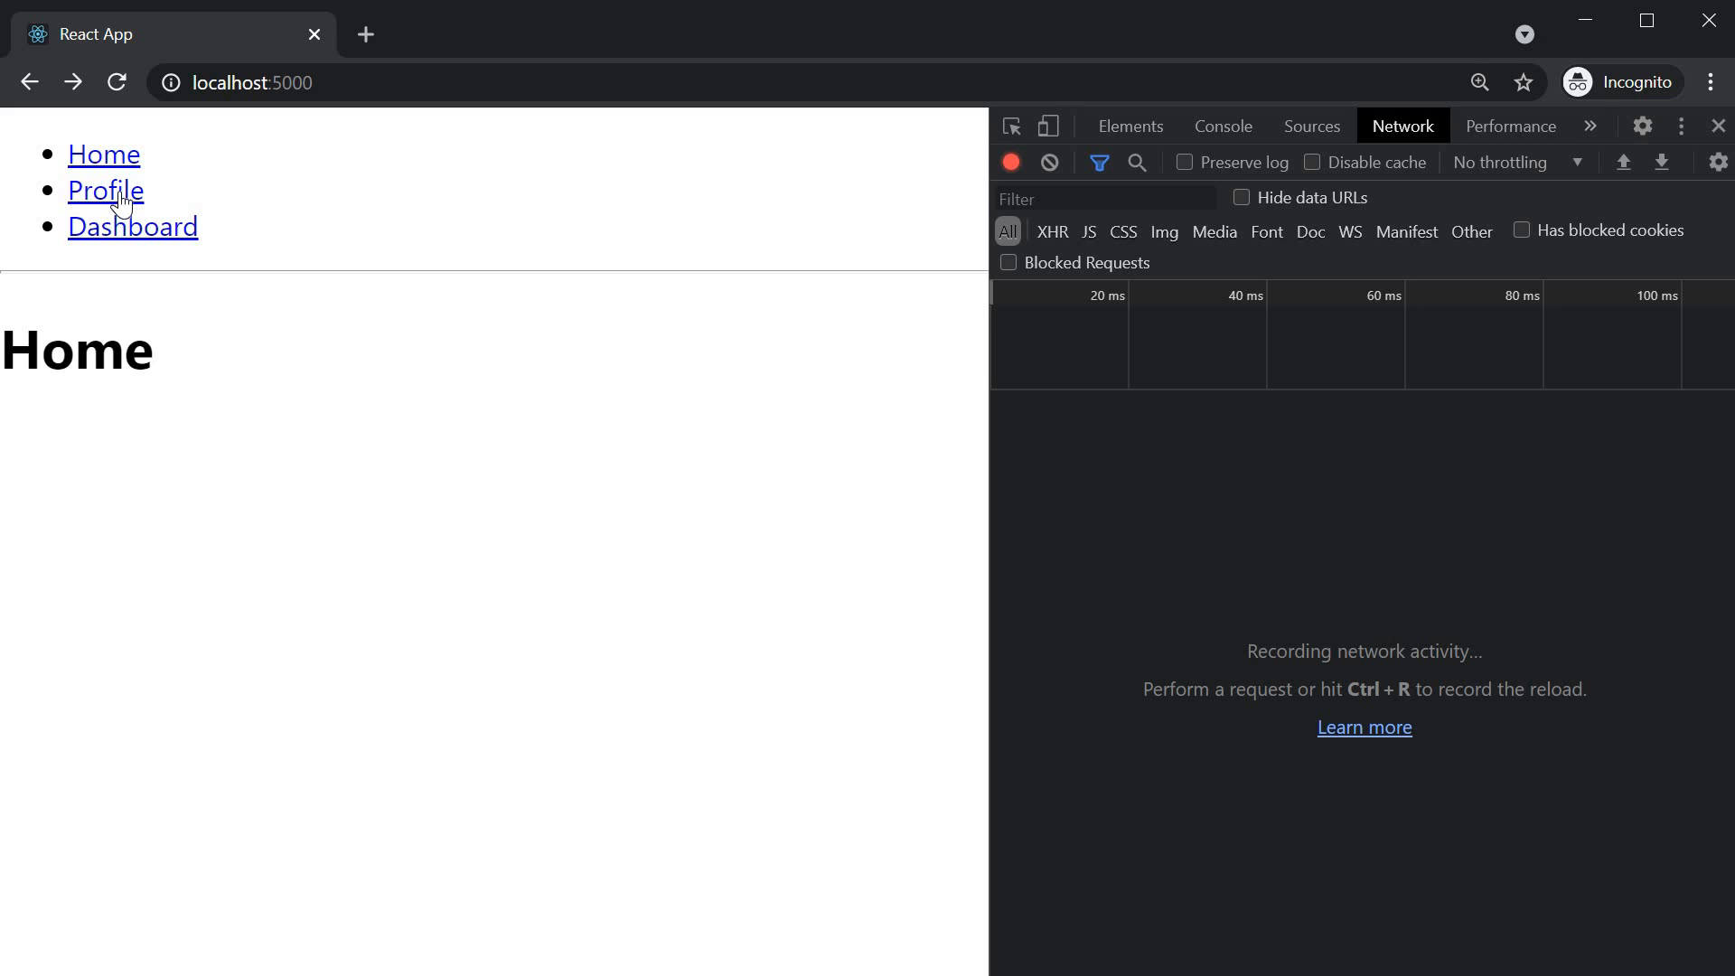
{"action": "left_click", "coordinate": [105, 190]}
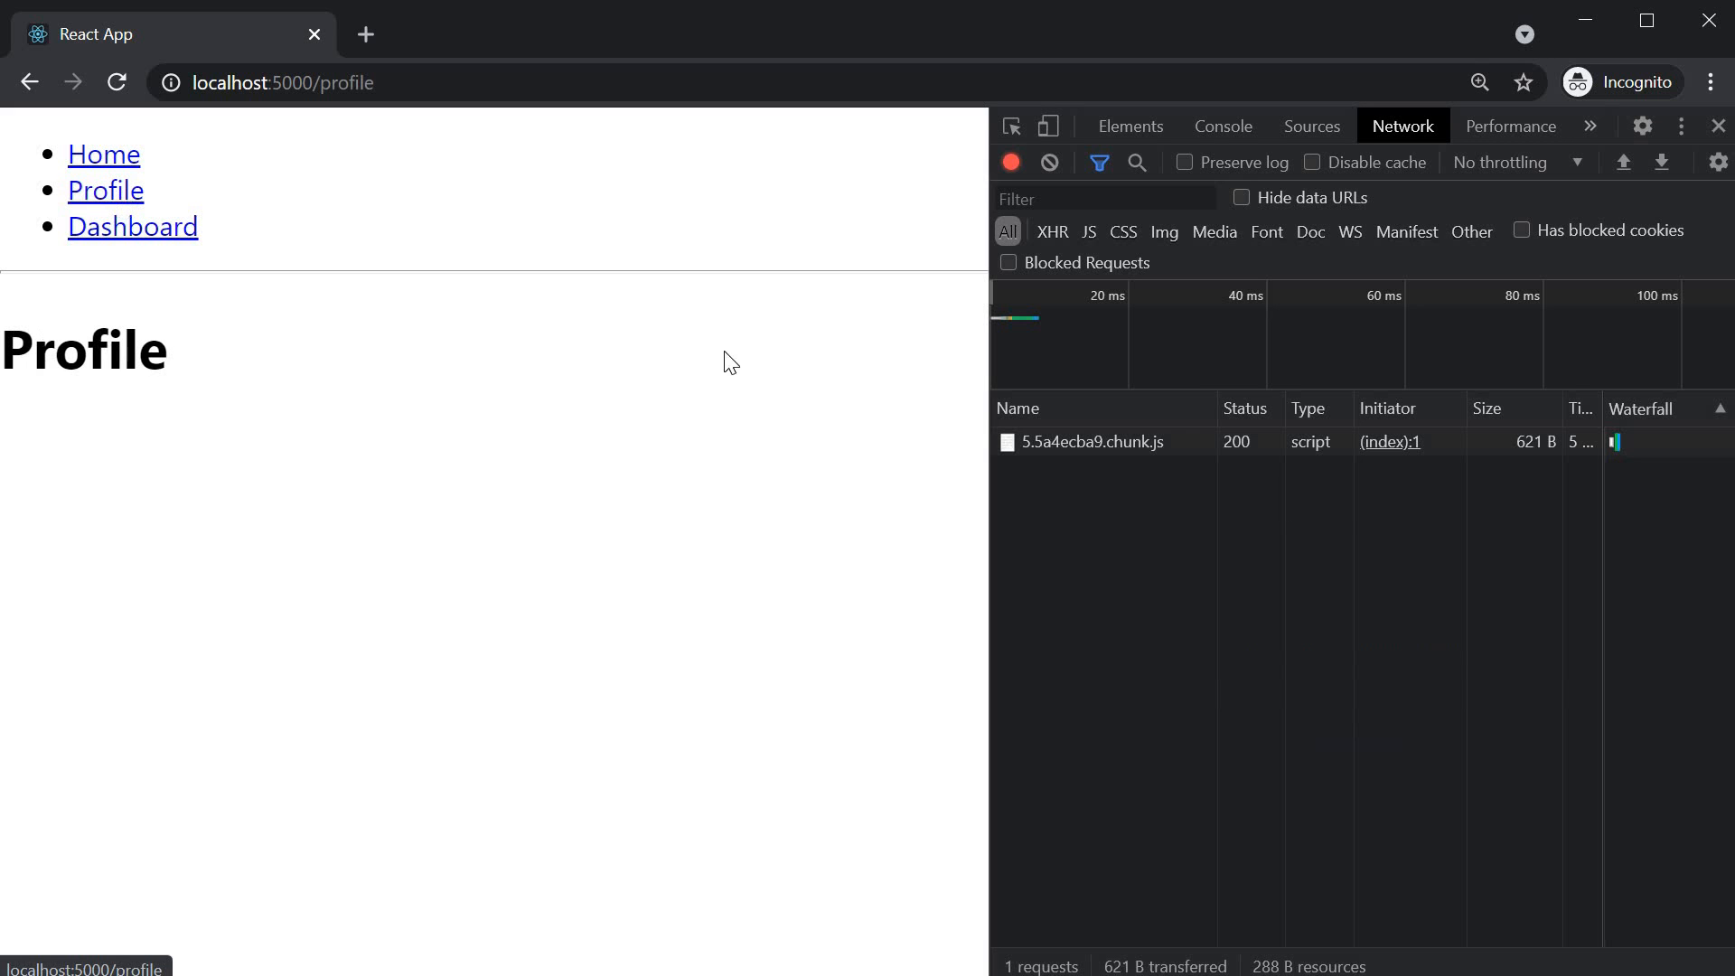
{"action": "mouse_move", "coordinate": [1148, 488]}
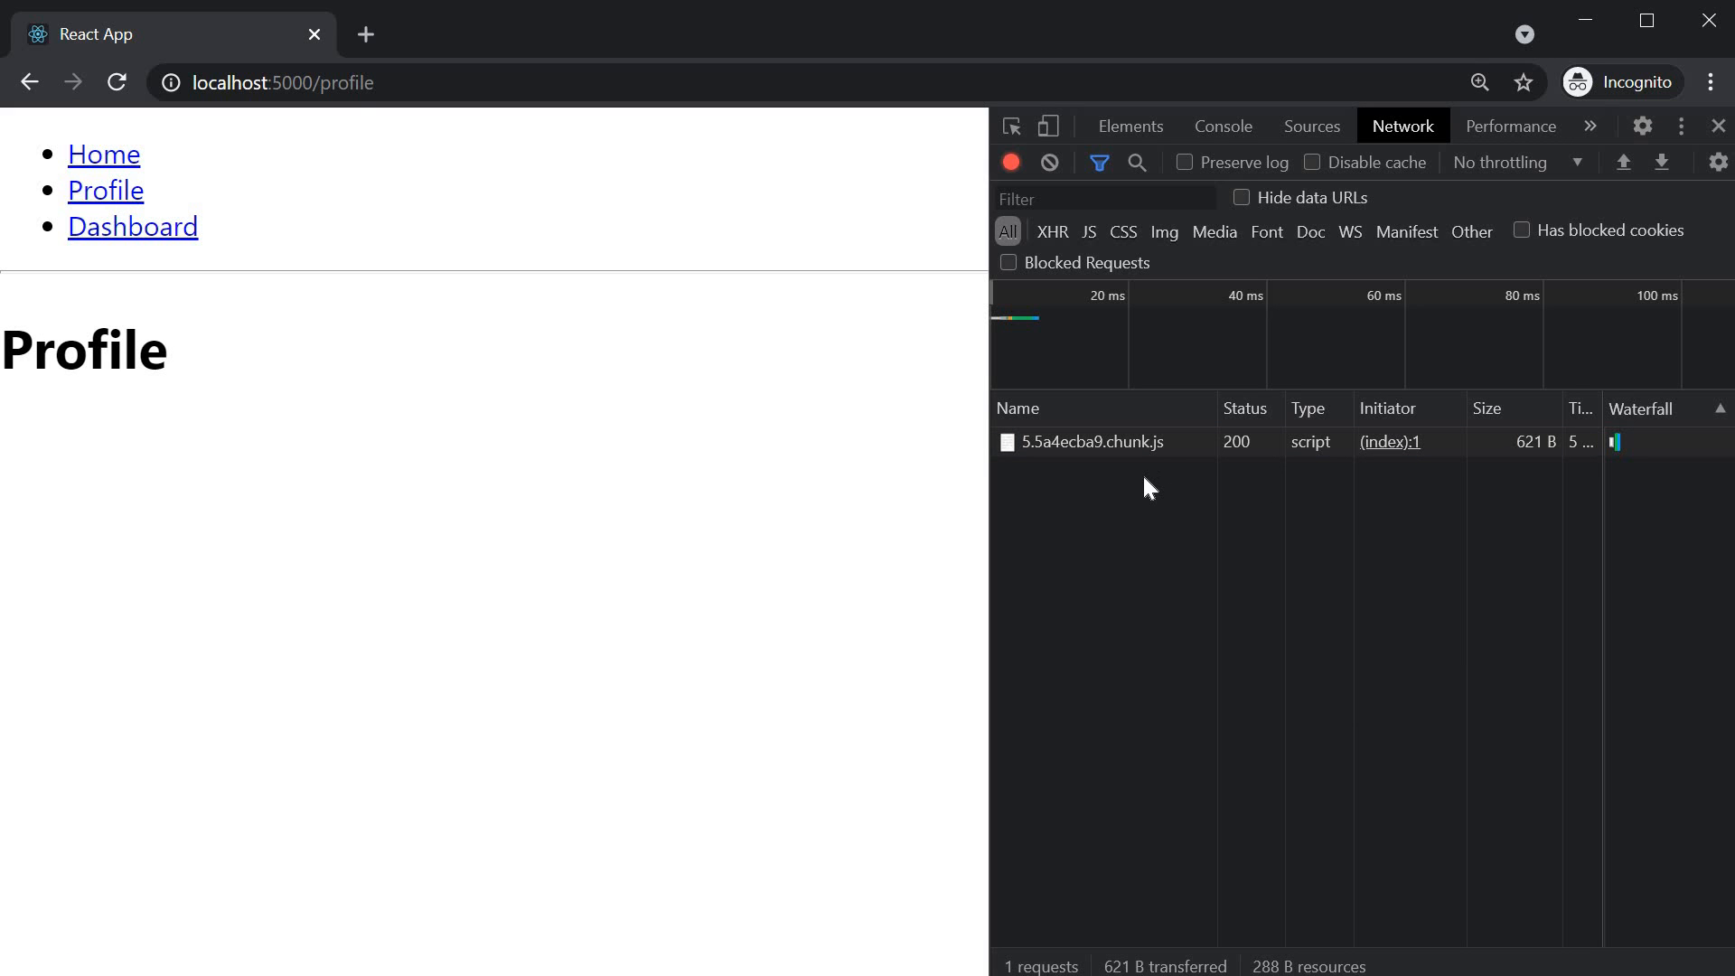
{"action": "mouse_move", "coordinate": [1534, 441]}
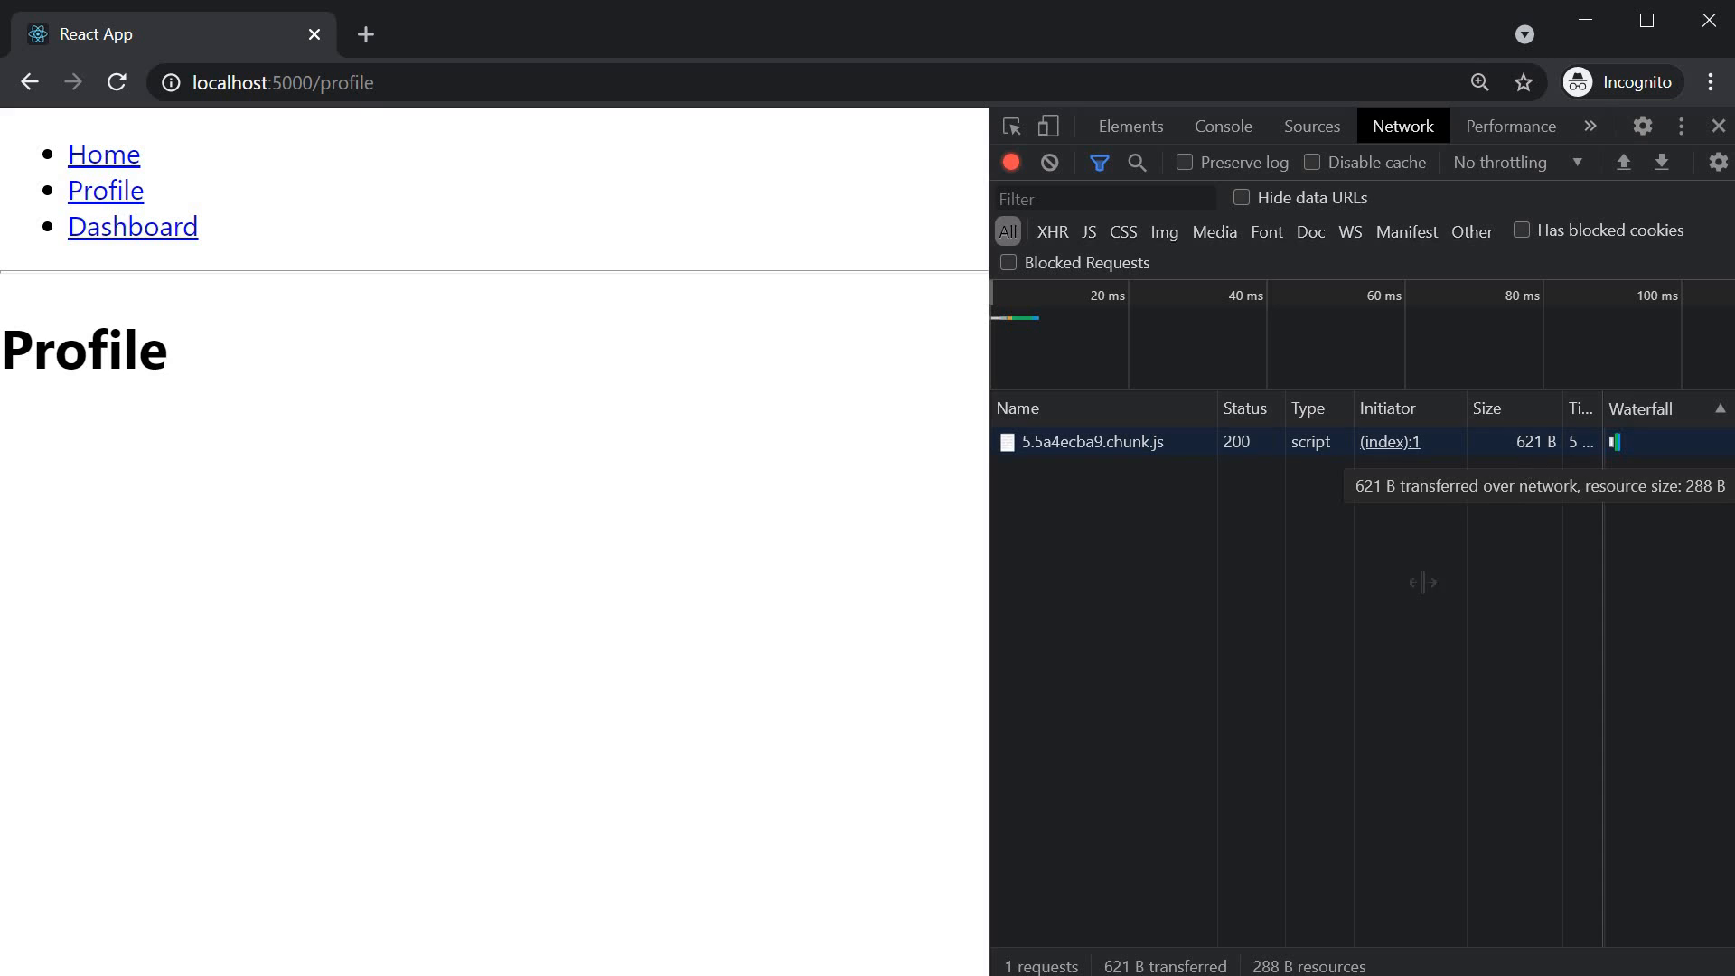
{"action": "mouse_move", "coordinate": [531, 578]}
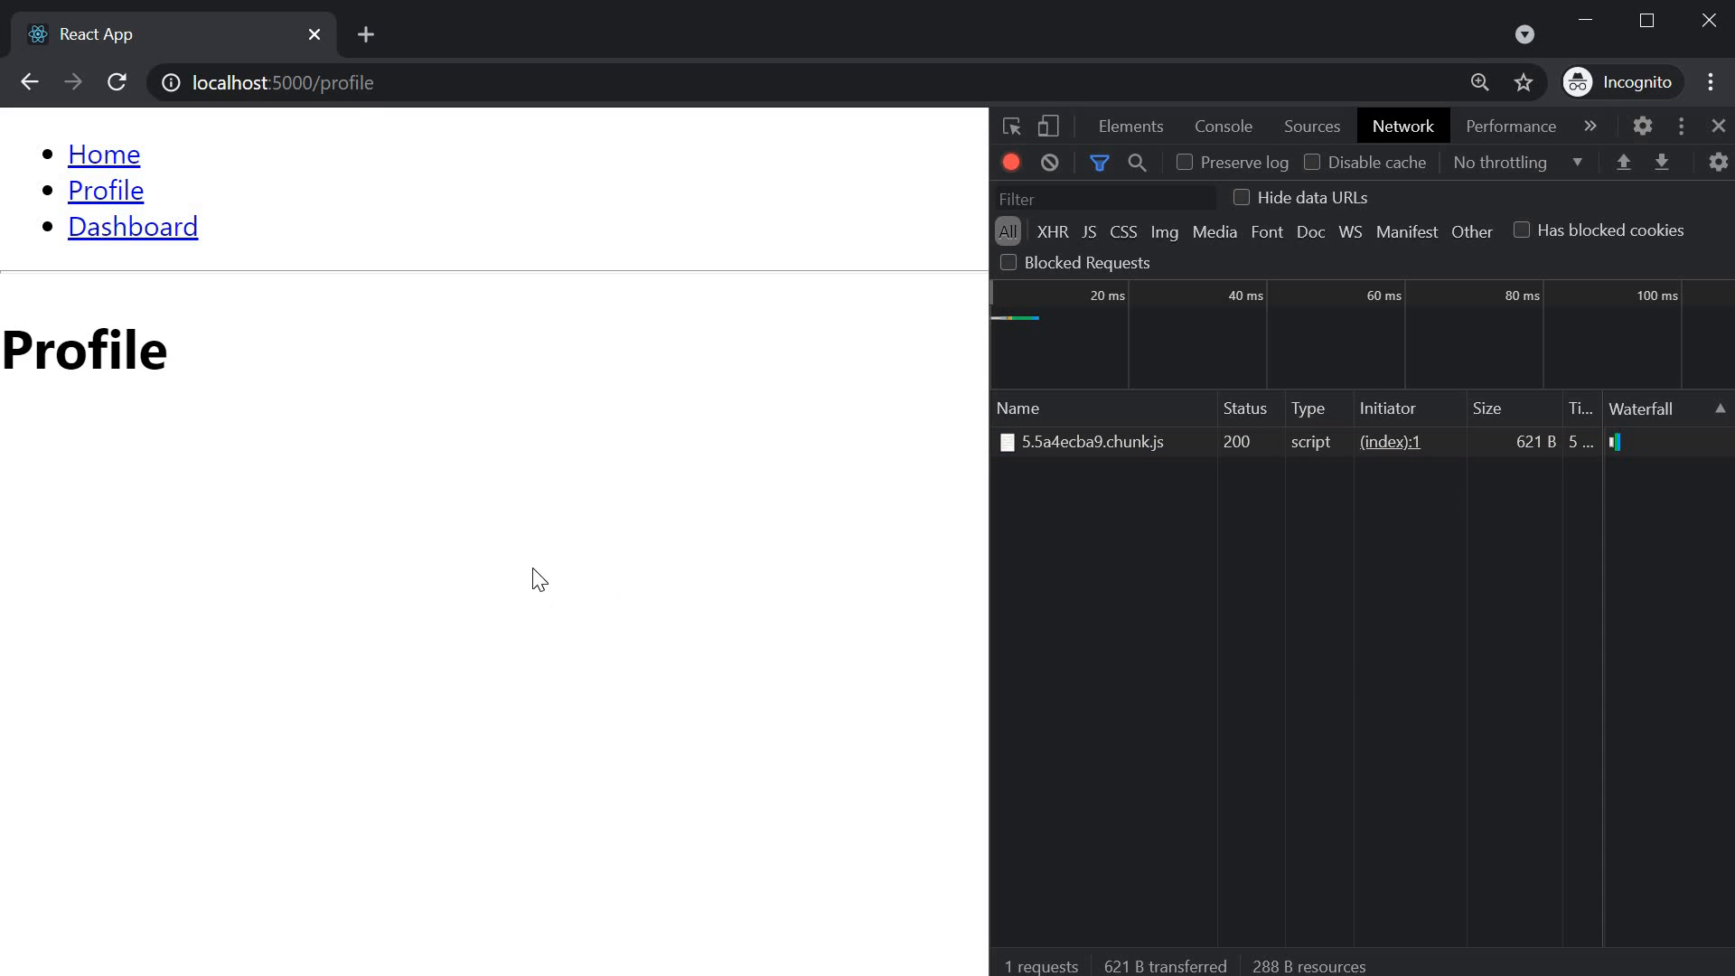
{"action": "mouse_move", "coordinate": [177, 380]}
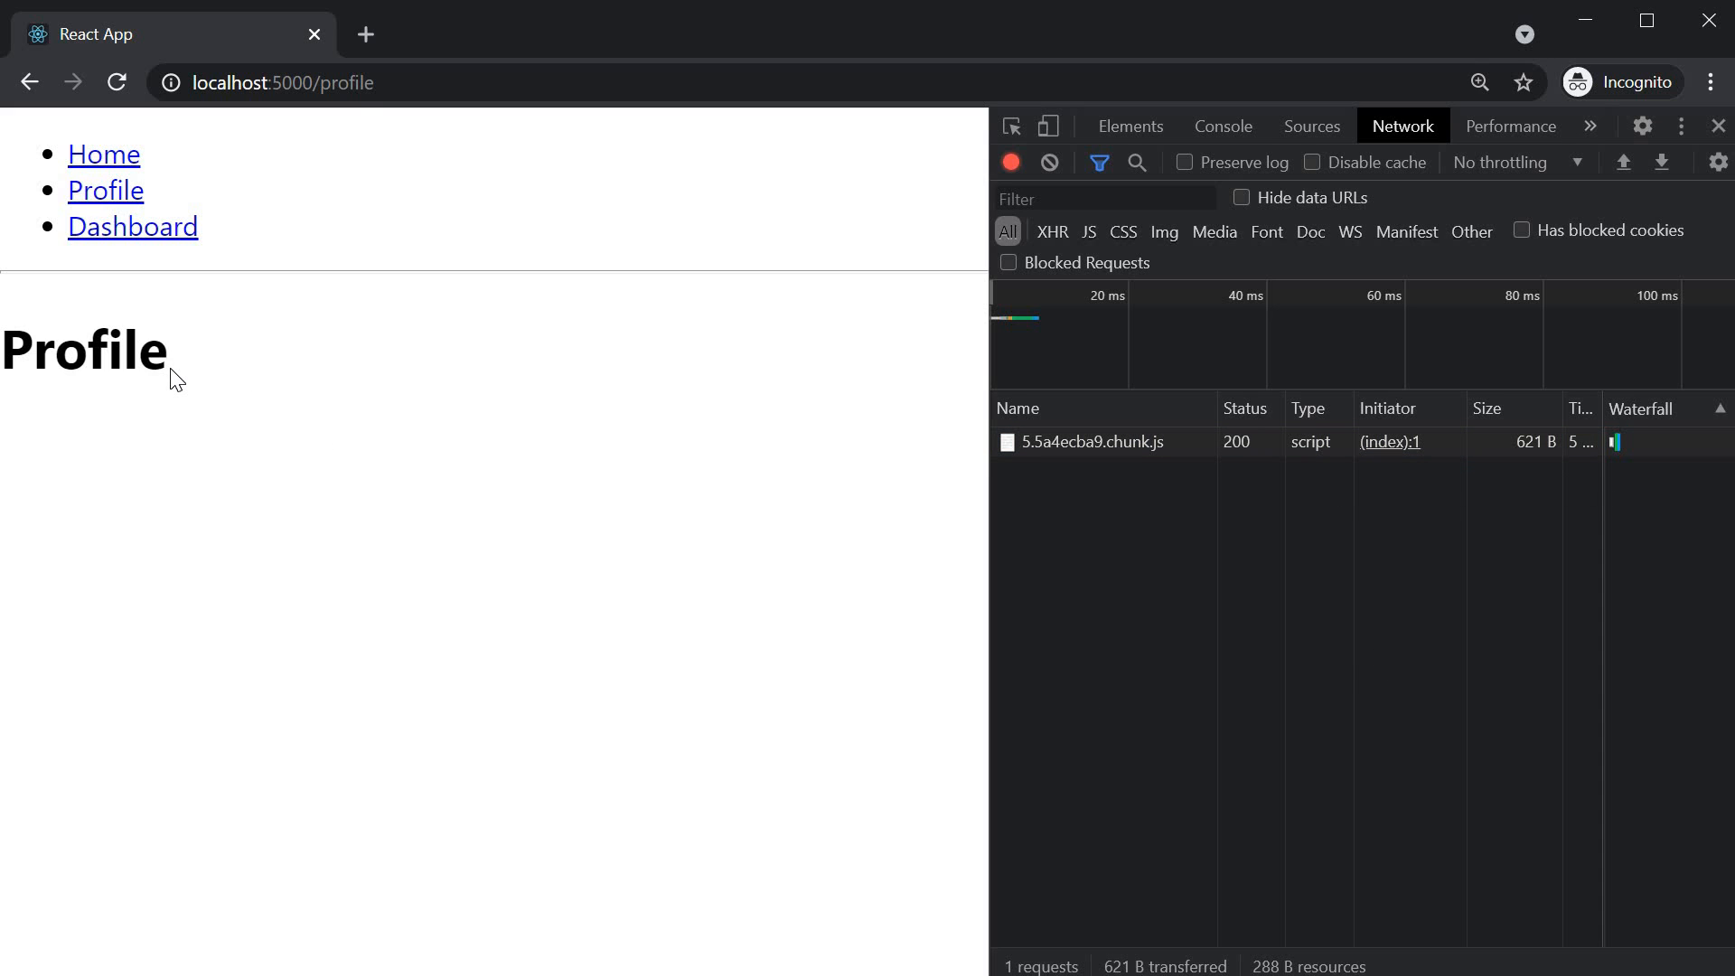
{"action": "mouse_move", "coordinate": [1049, 163]}
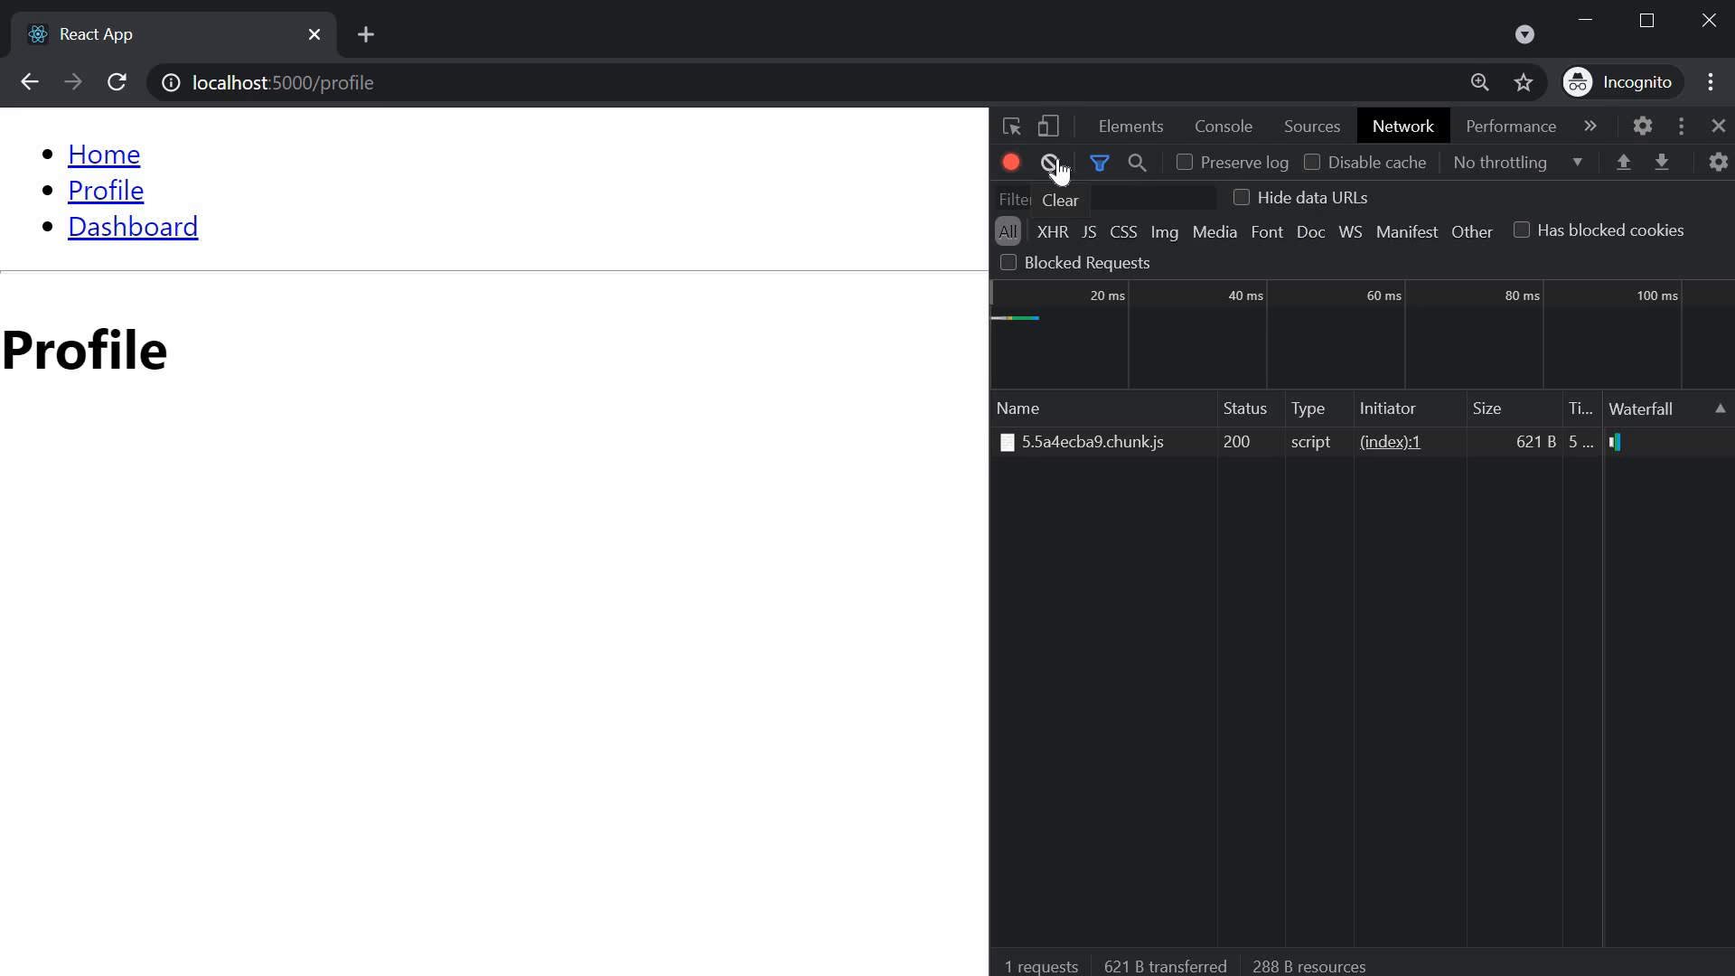
Step: Clear the log, open Dashboard to see its 1.0 MB and 871 B chunks load, then clear again
{"action": "left_click", "coordinate": [1048, 163]}
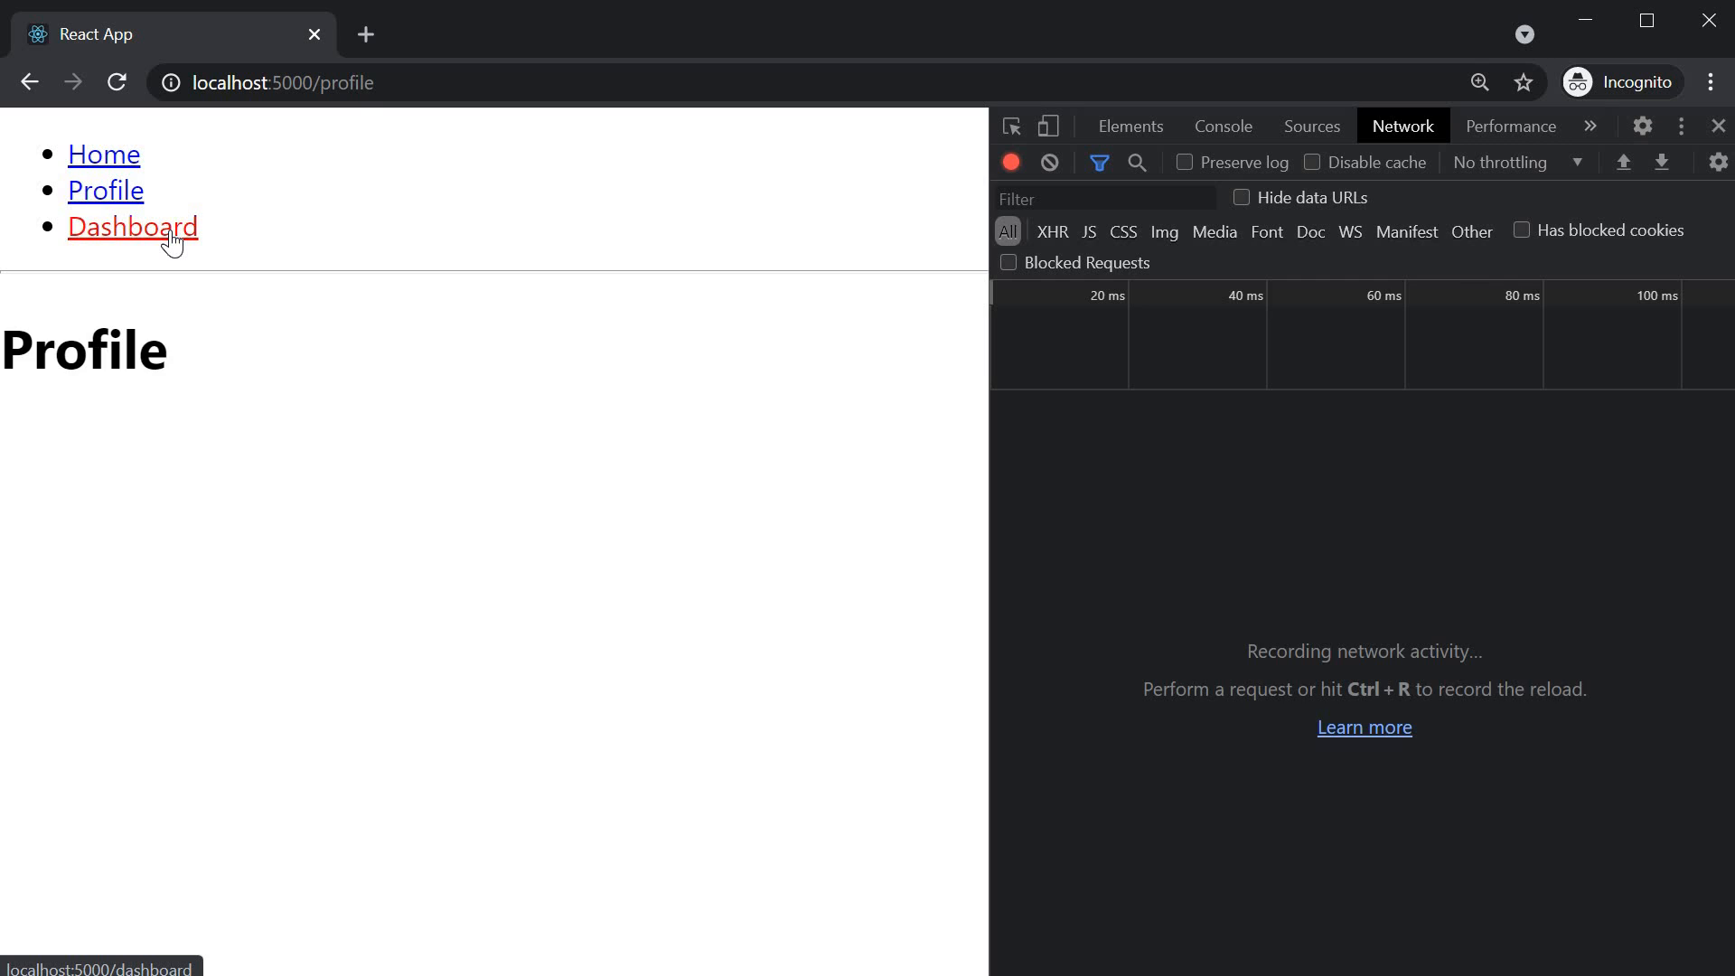
{"action": "left_click", "coordinate": [132, 228]}
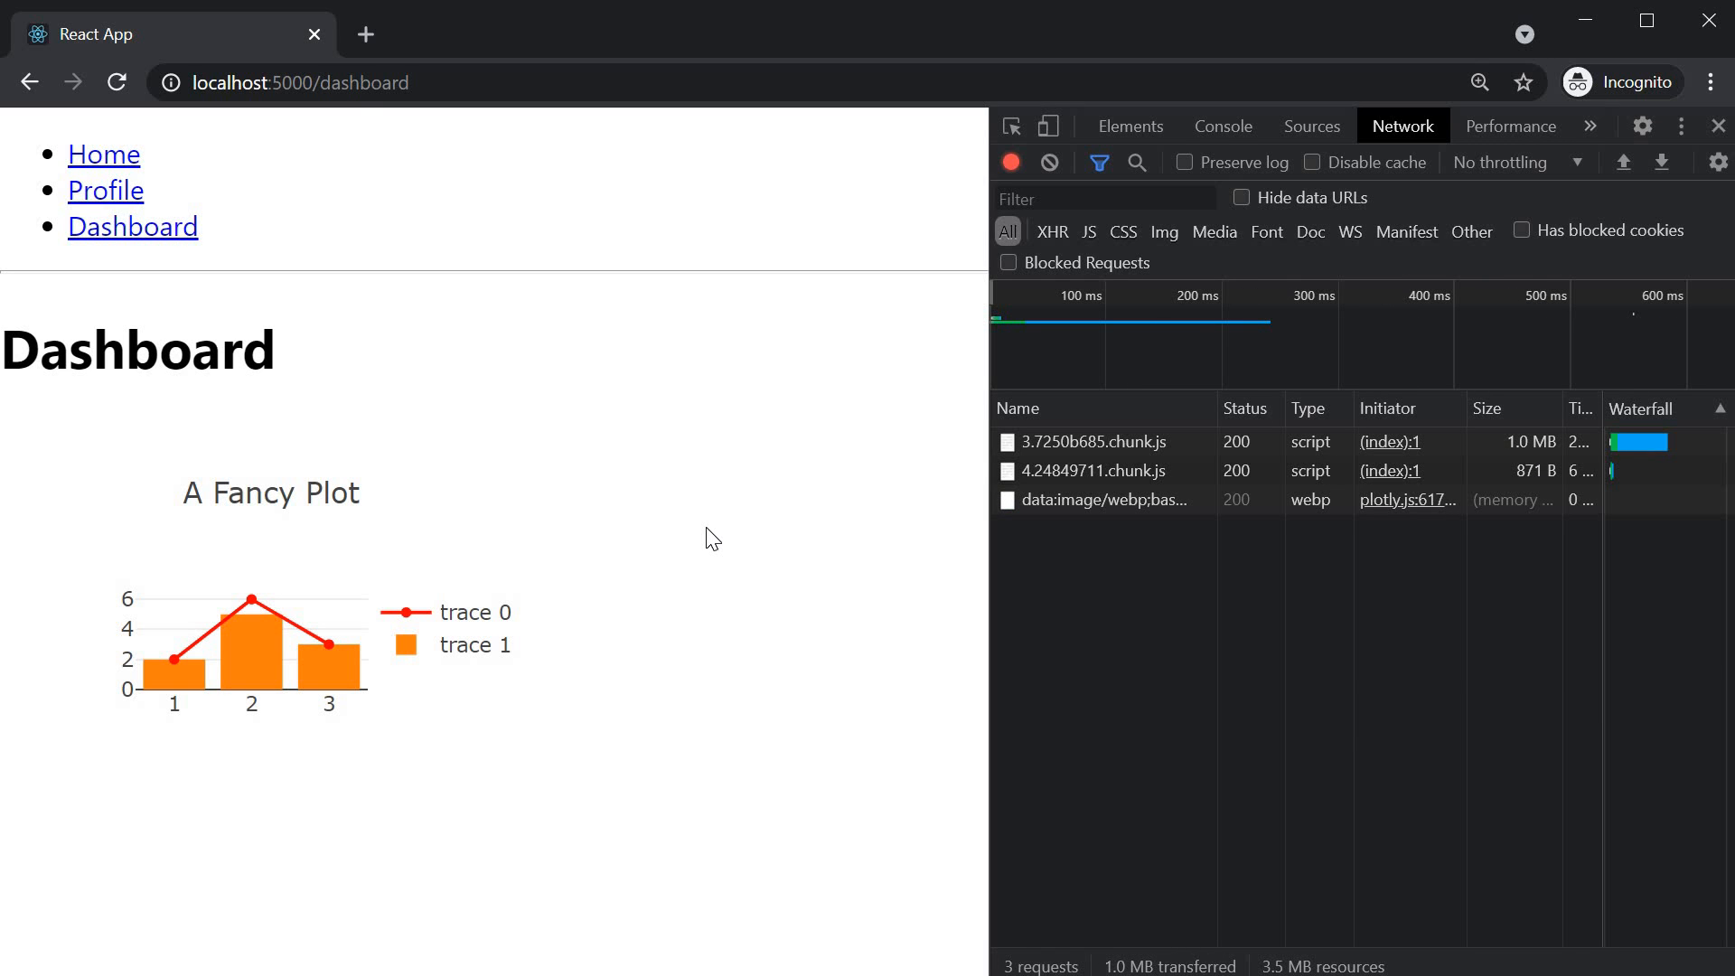
{"action": "mouse_move", "coordinate": [239, 369]}
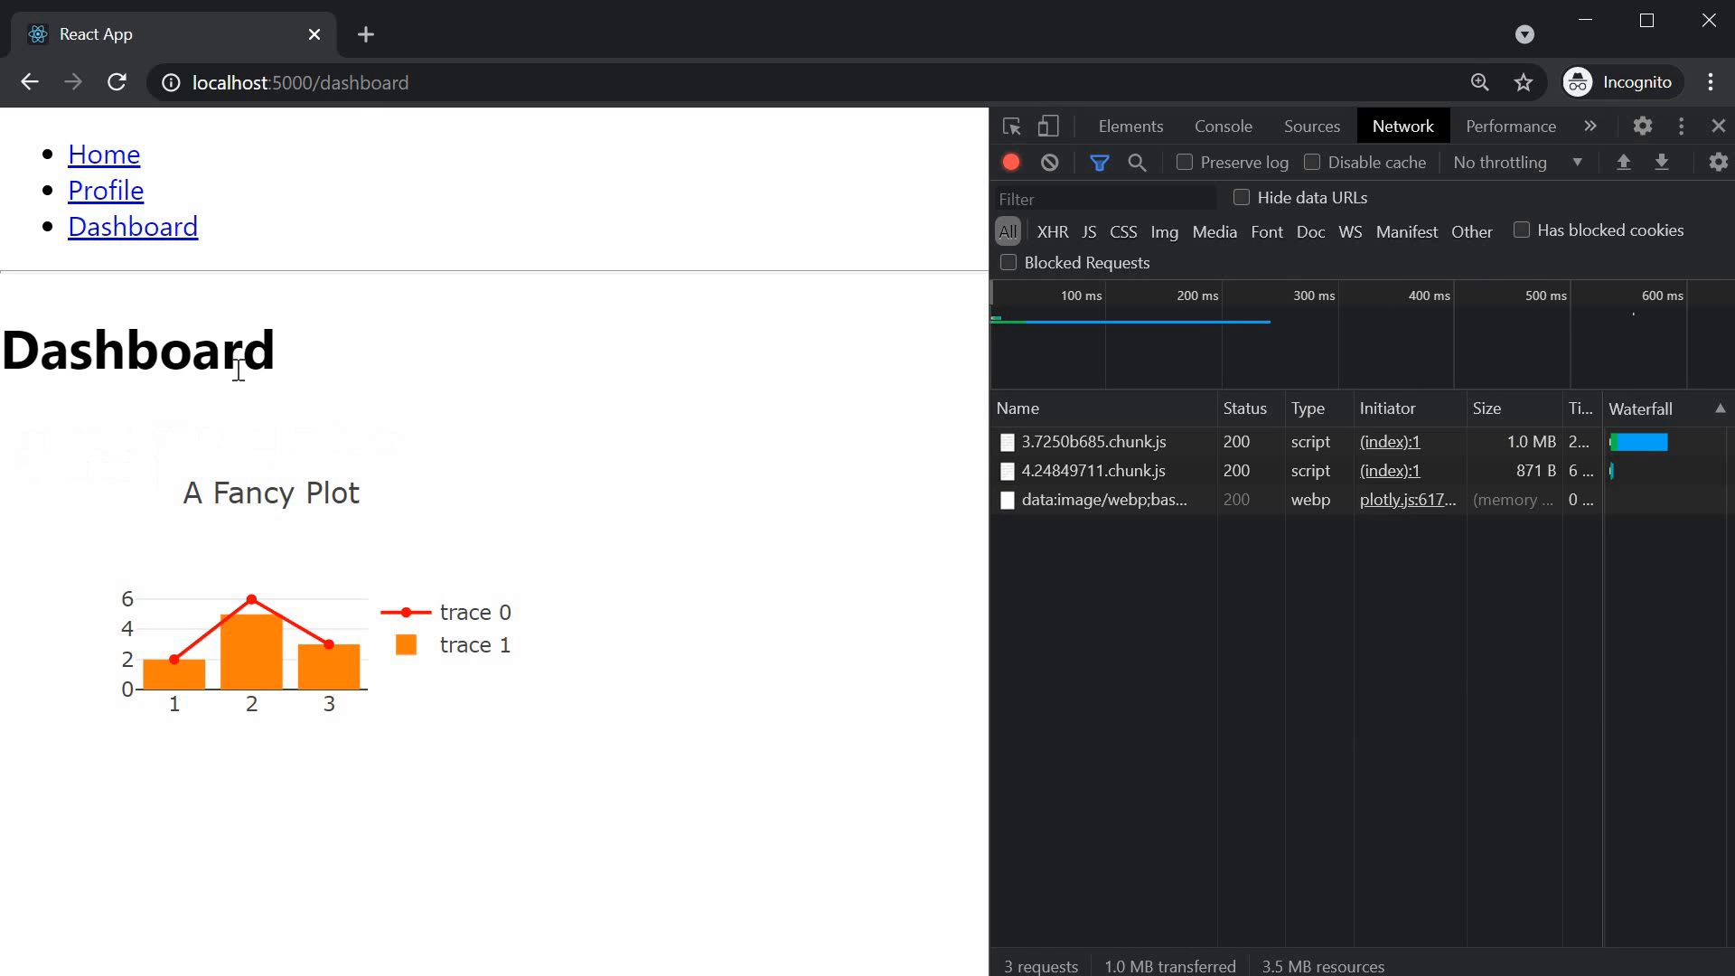
{"action": "mouse_move", "coordinate": [636, 699]}
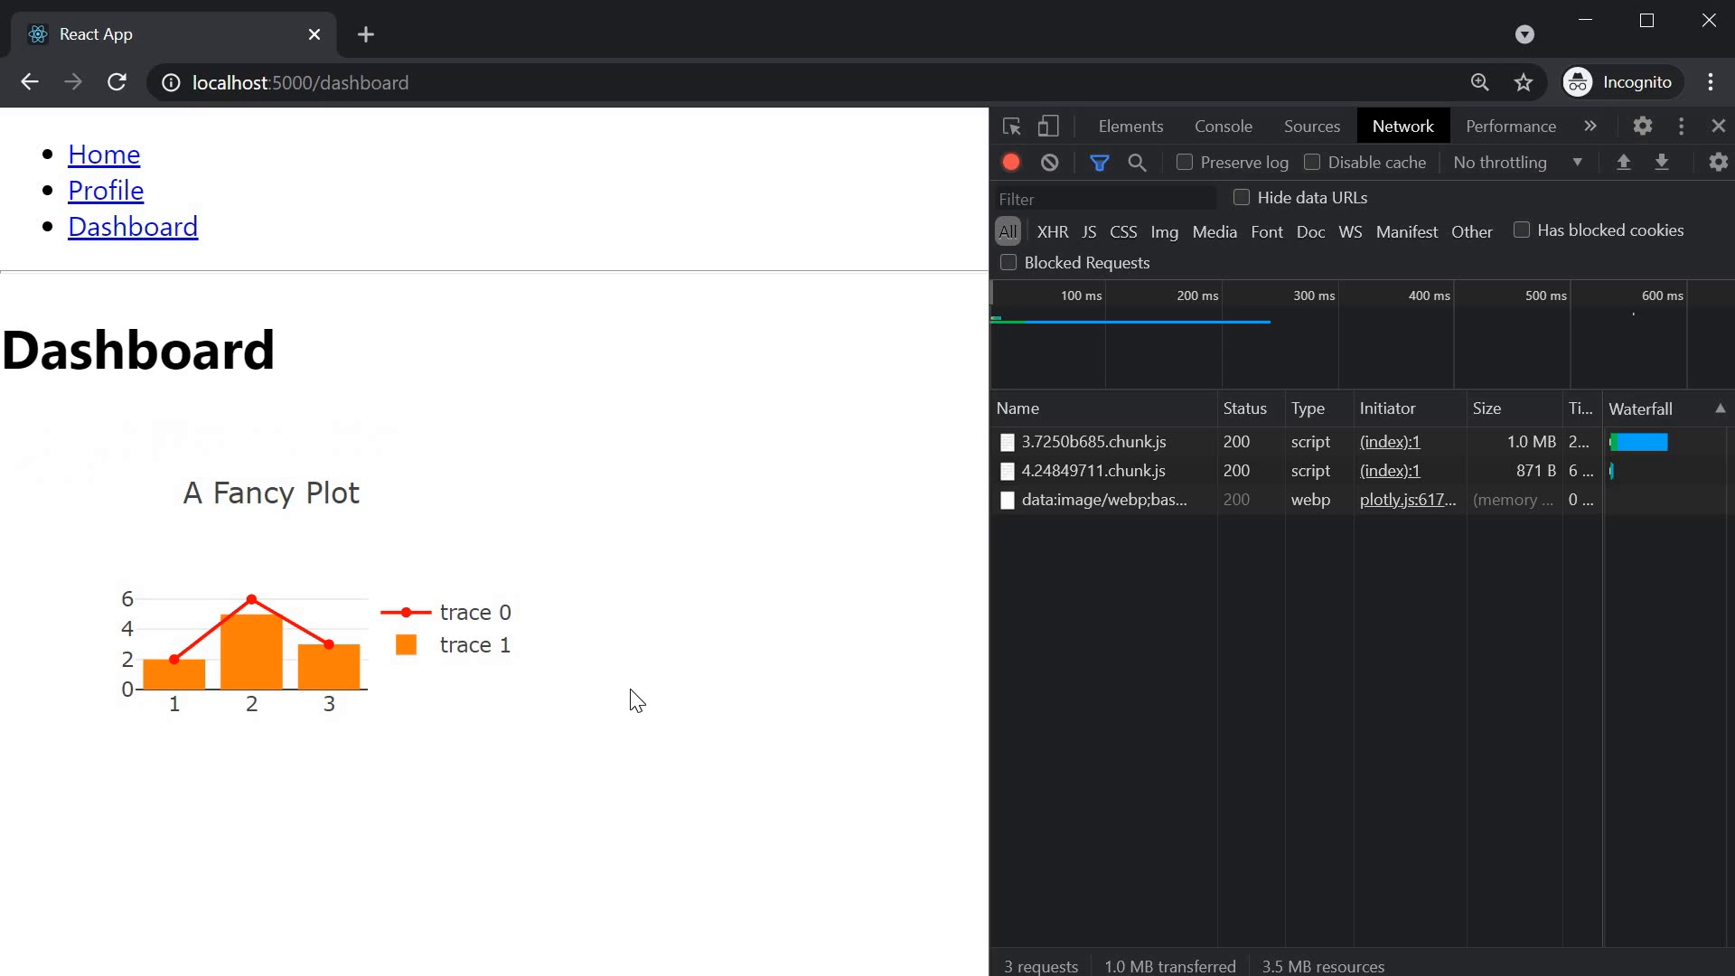
{"action": "mouse_move", "coordinate": [797, 741]}
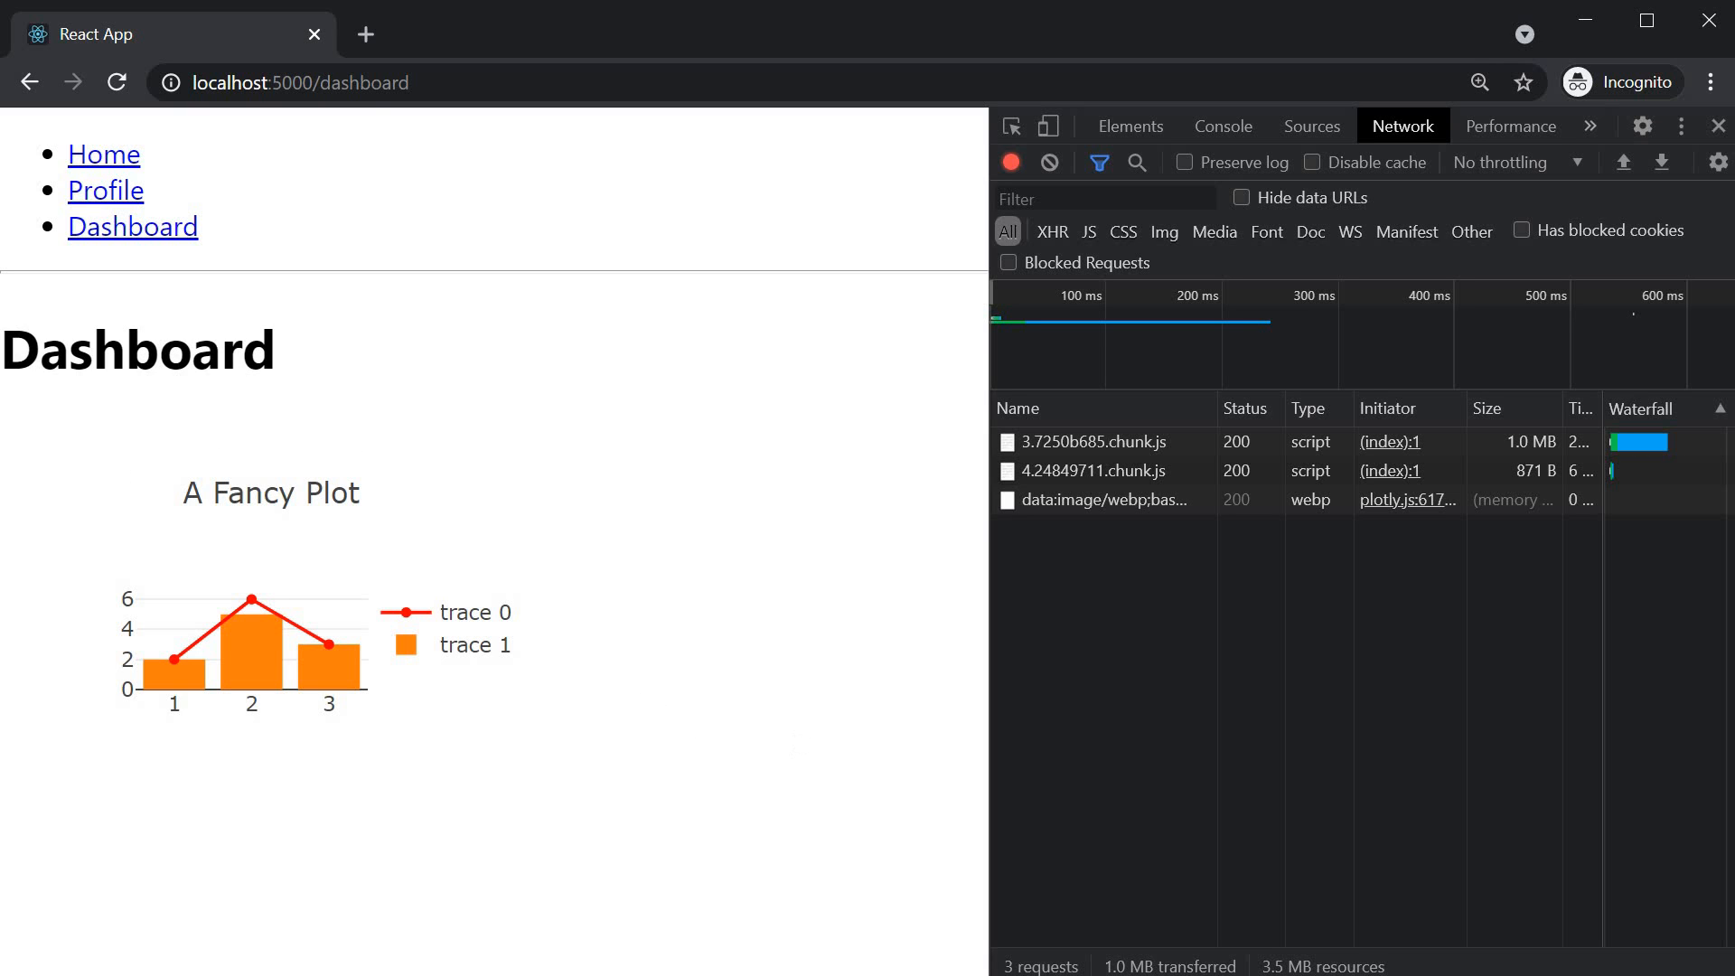
{"action": "mouse_move", "coordinate": [798, 743]}
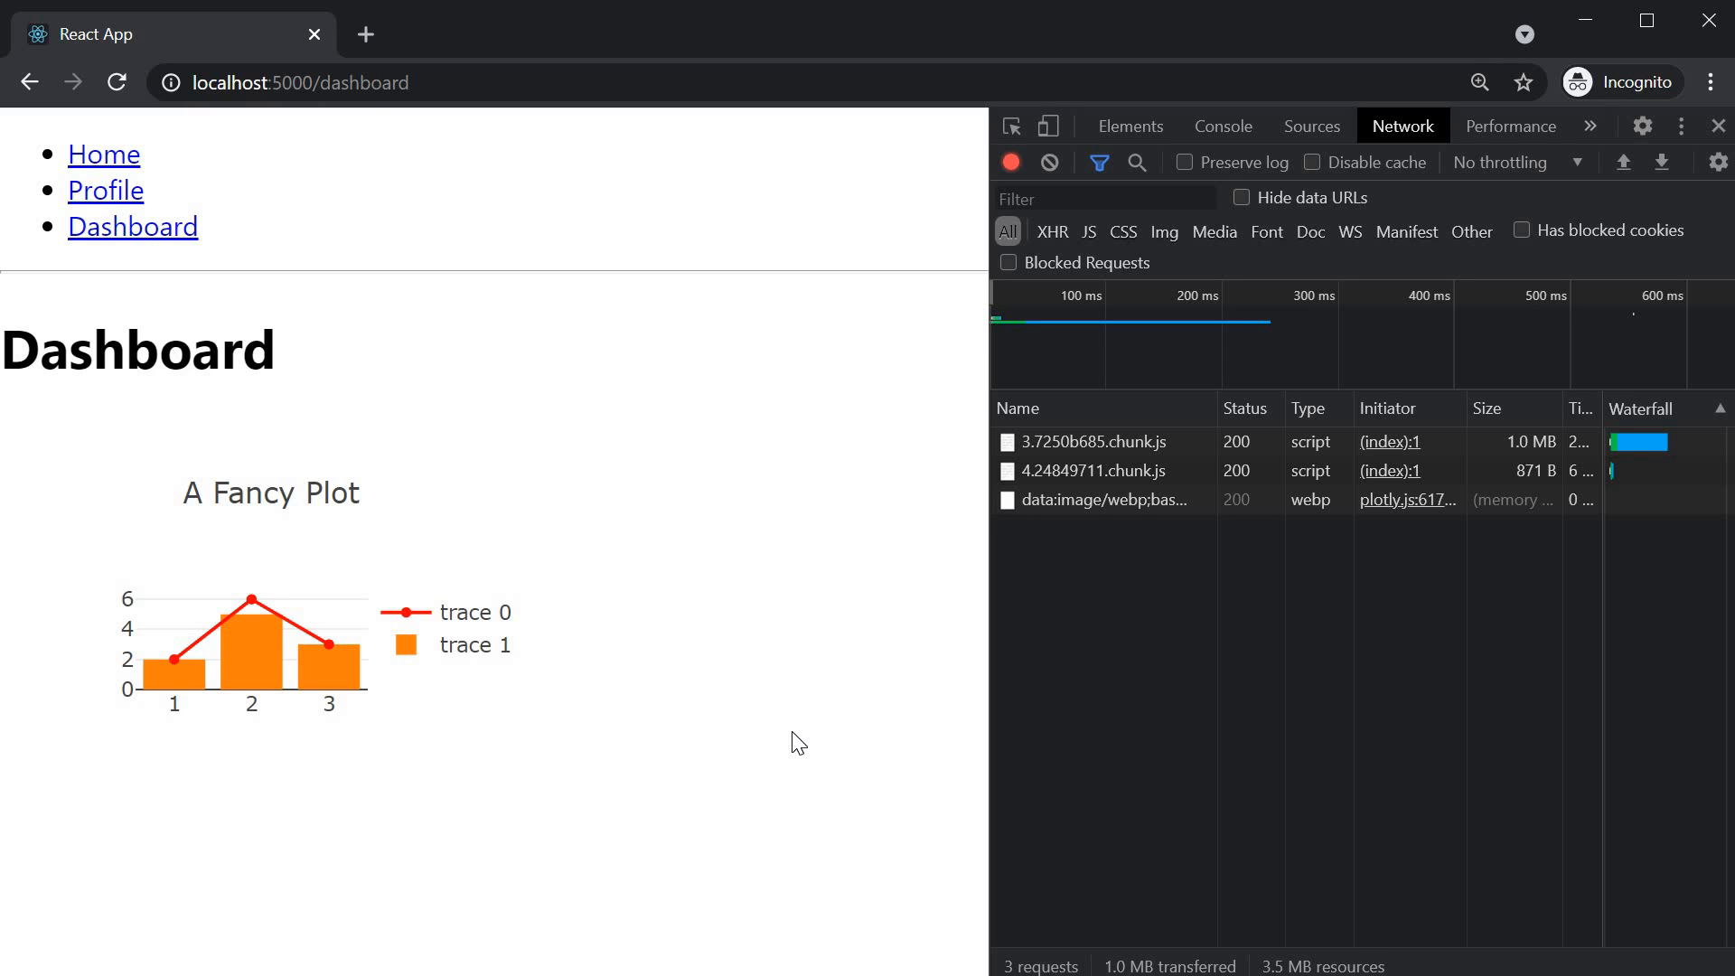
{"action": "left_click", "coordinate": [1048, 163]}
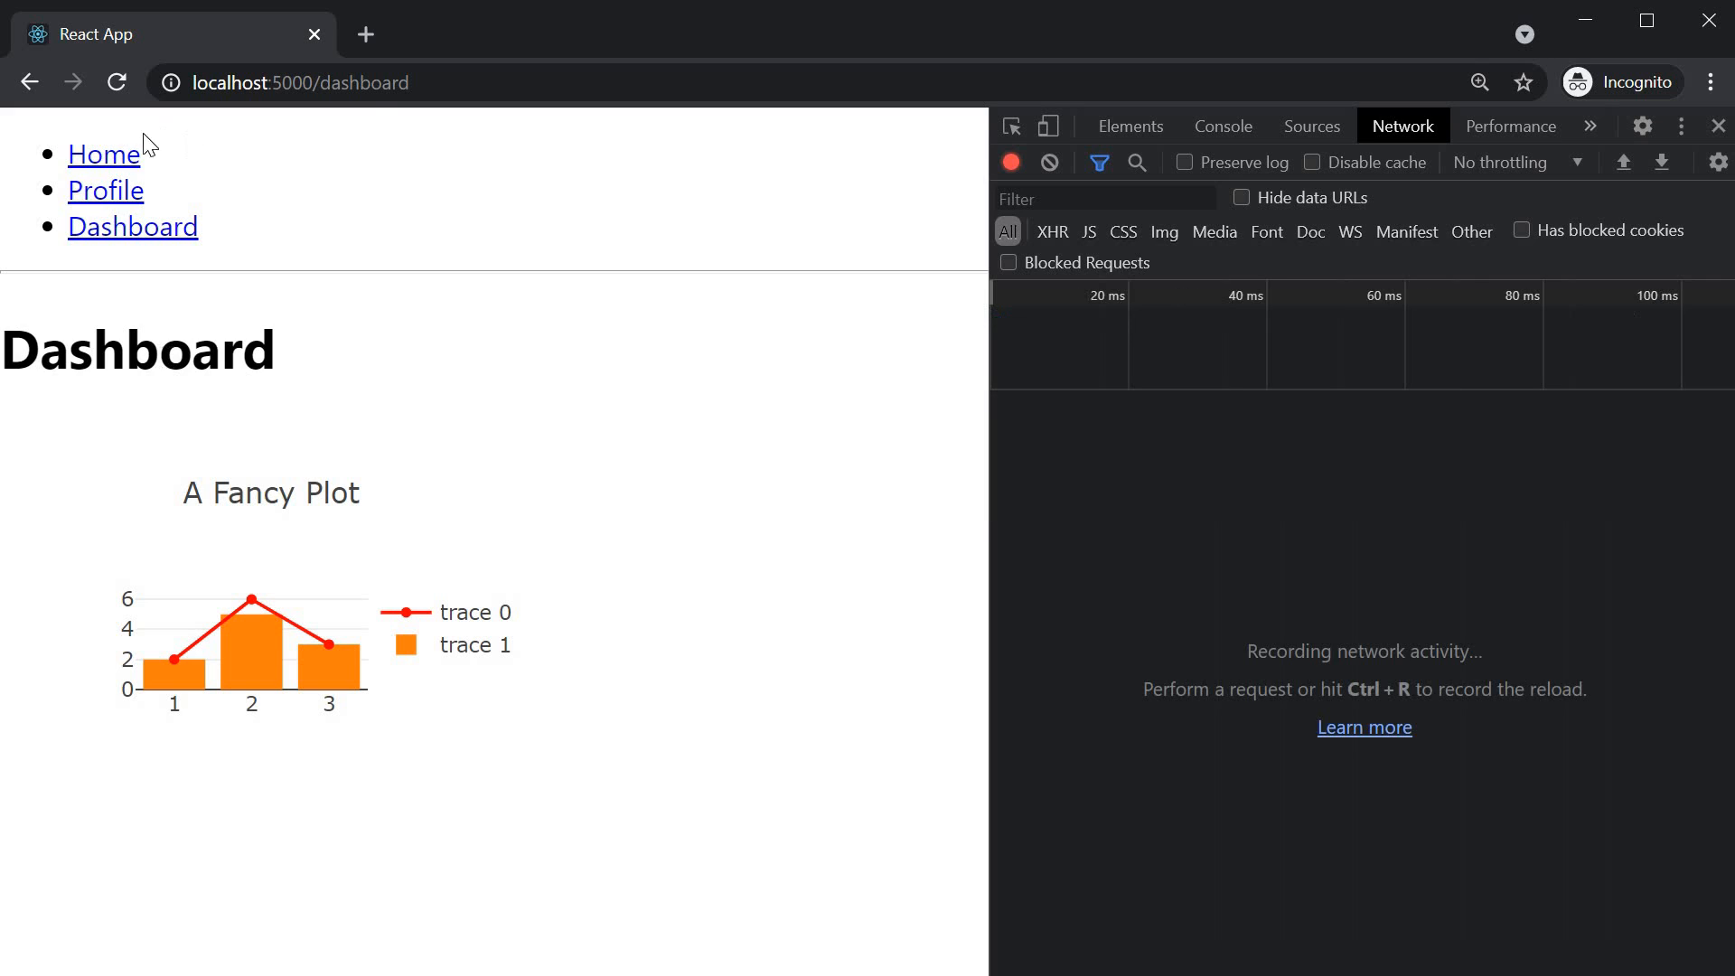
Step: From Home do an Empty Cache and Hard Reload, open Dashboard to watch its chunk load, then return Home
{"action": "left_click", "coordinate": [103, 154]}
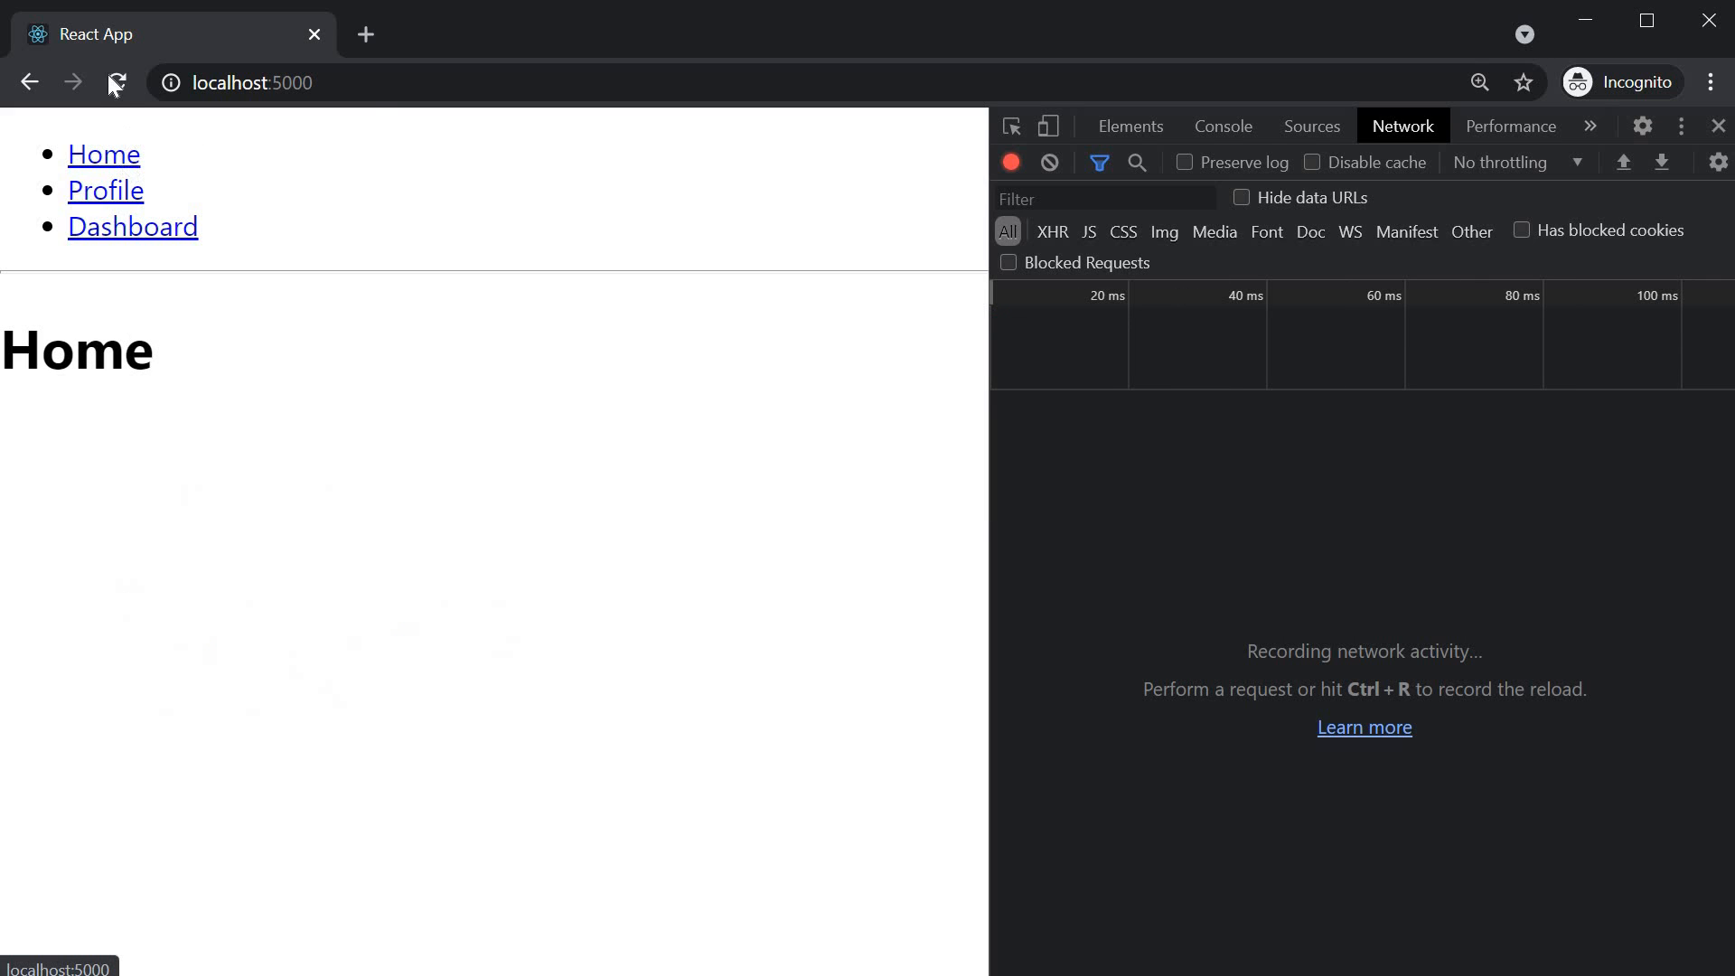
{"action": "right_click", "coordinate": [115, 82]}
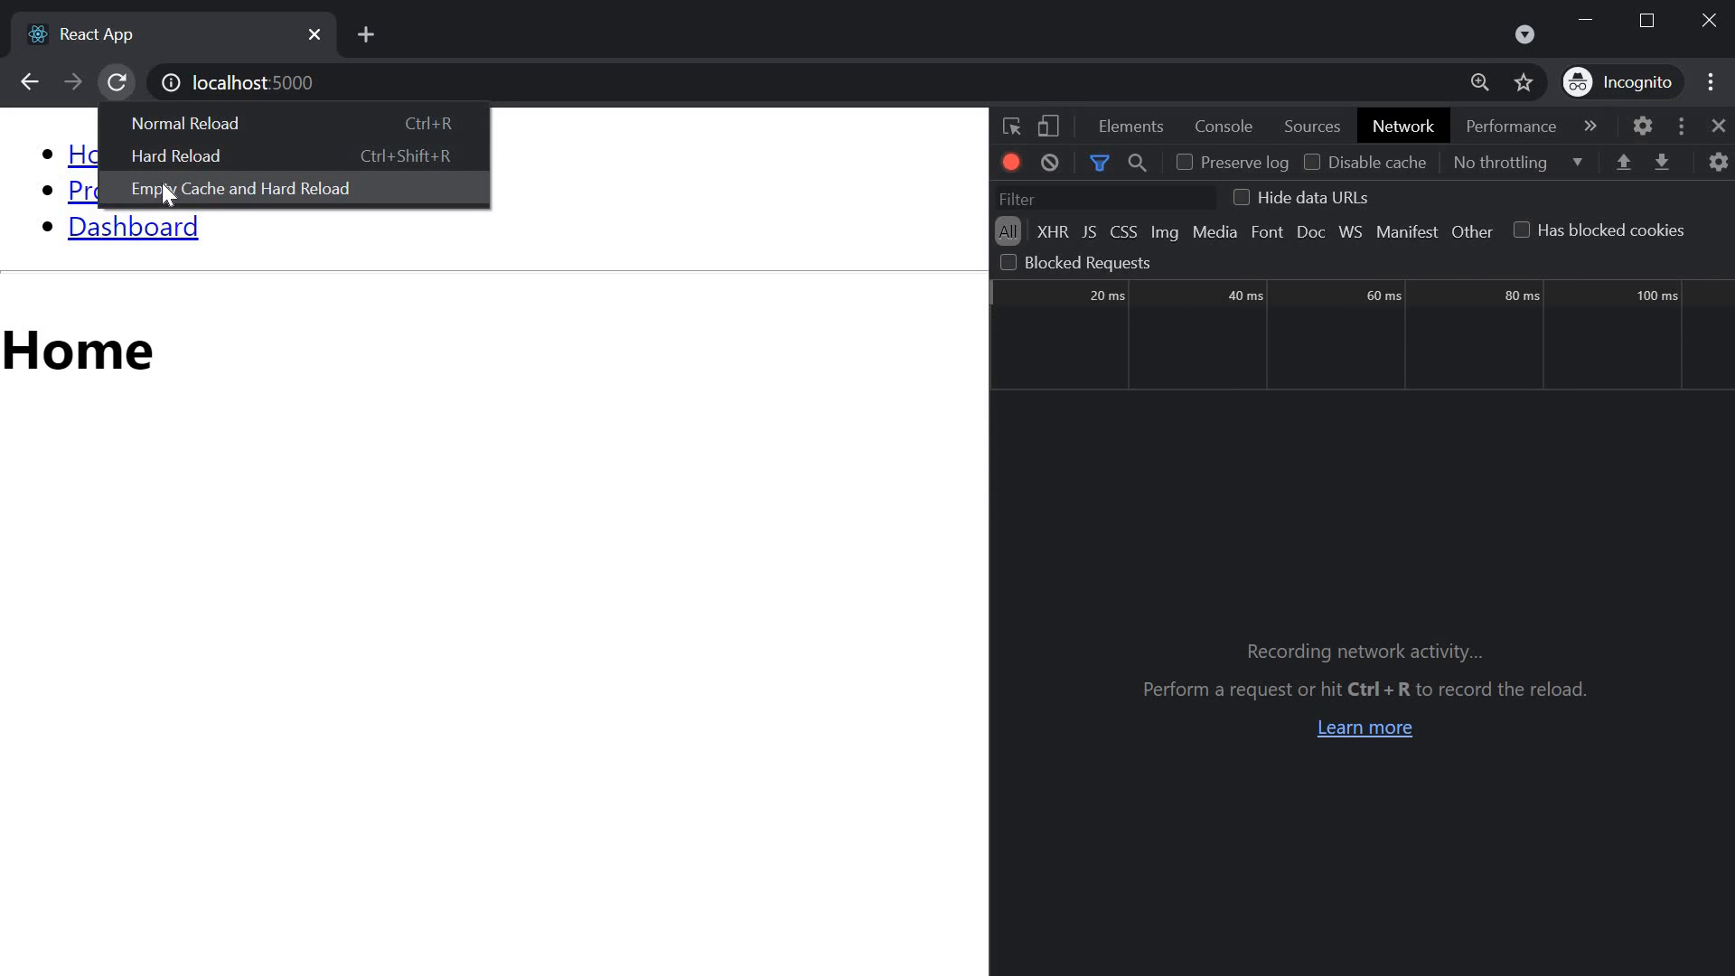
{"action": "left_click", "coordinate": [241, 189]}
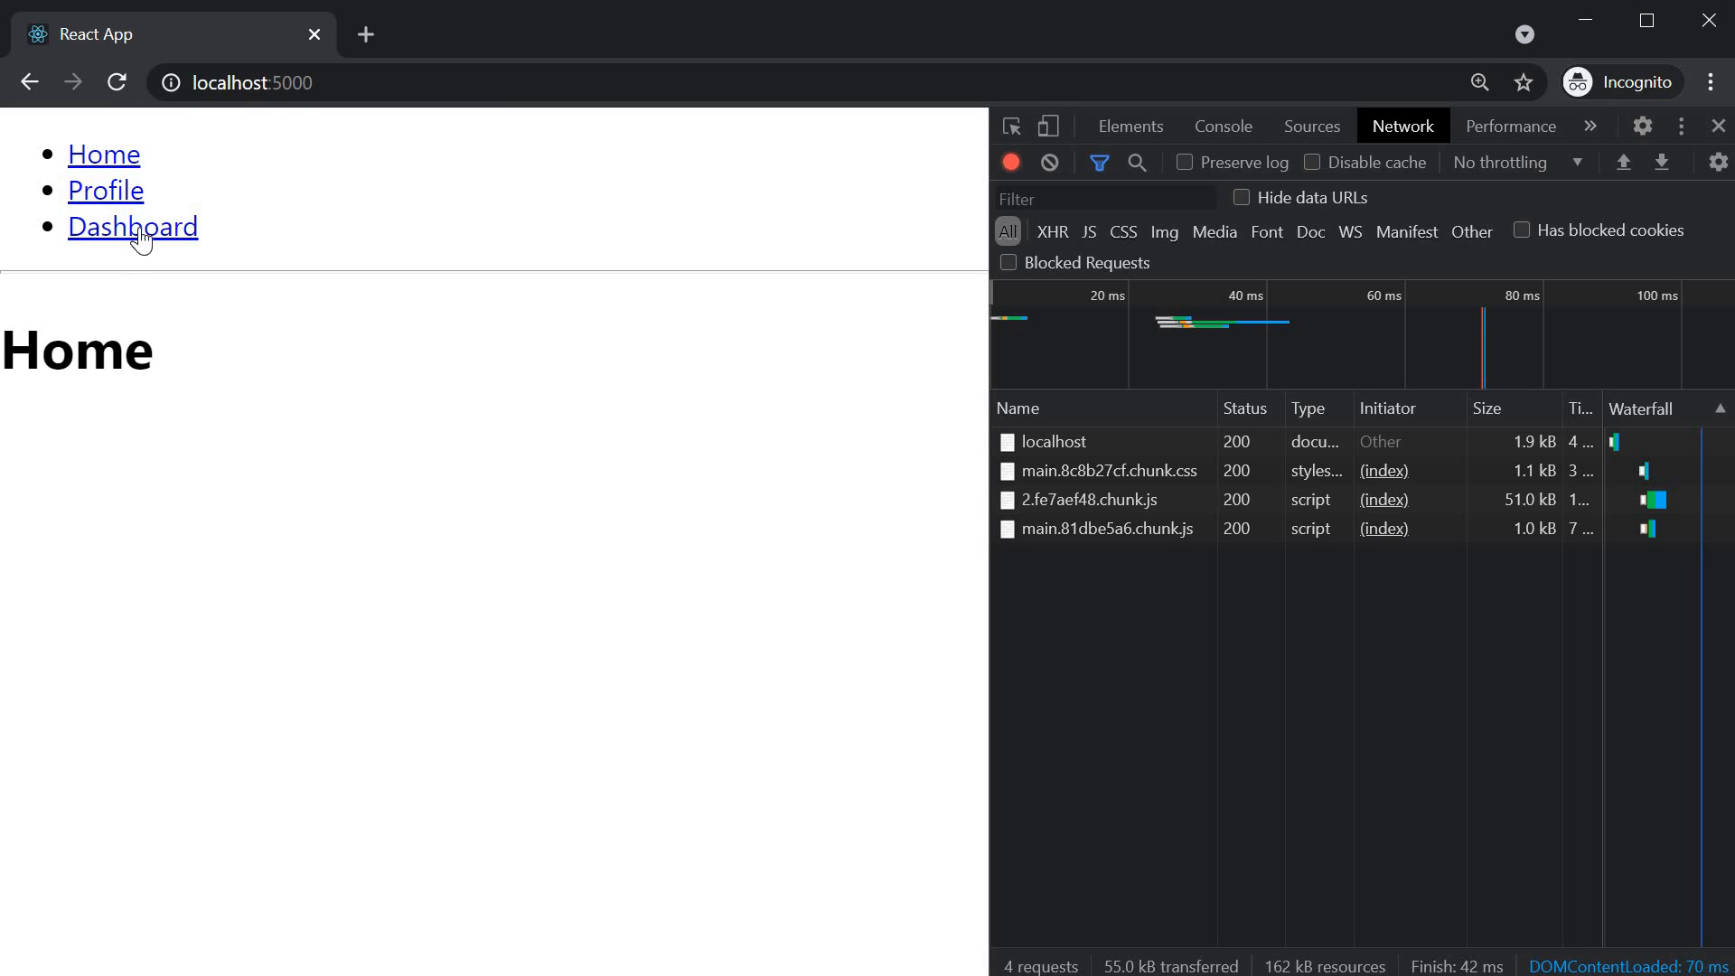
{"action": "mouse_move", "coordinate": [132, 227]}
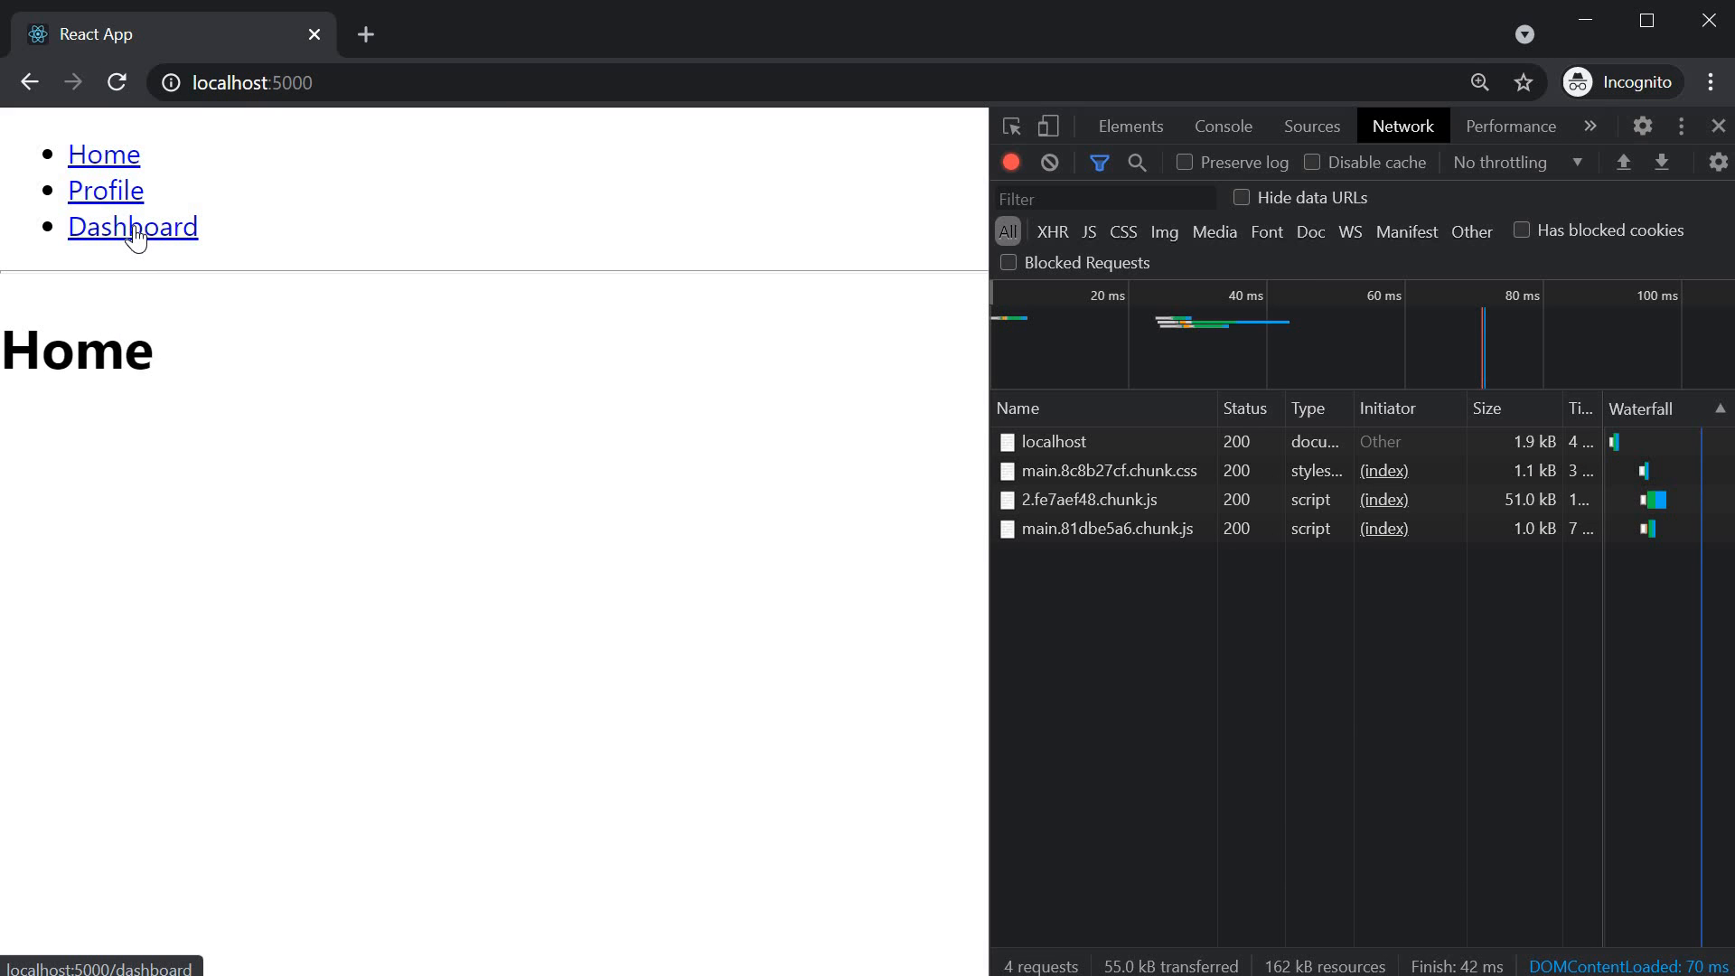
{"action": "left_click", "coordinate": [132, 226]}
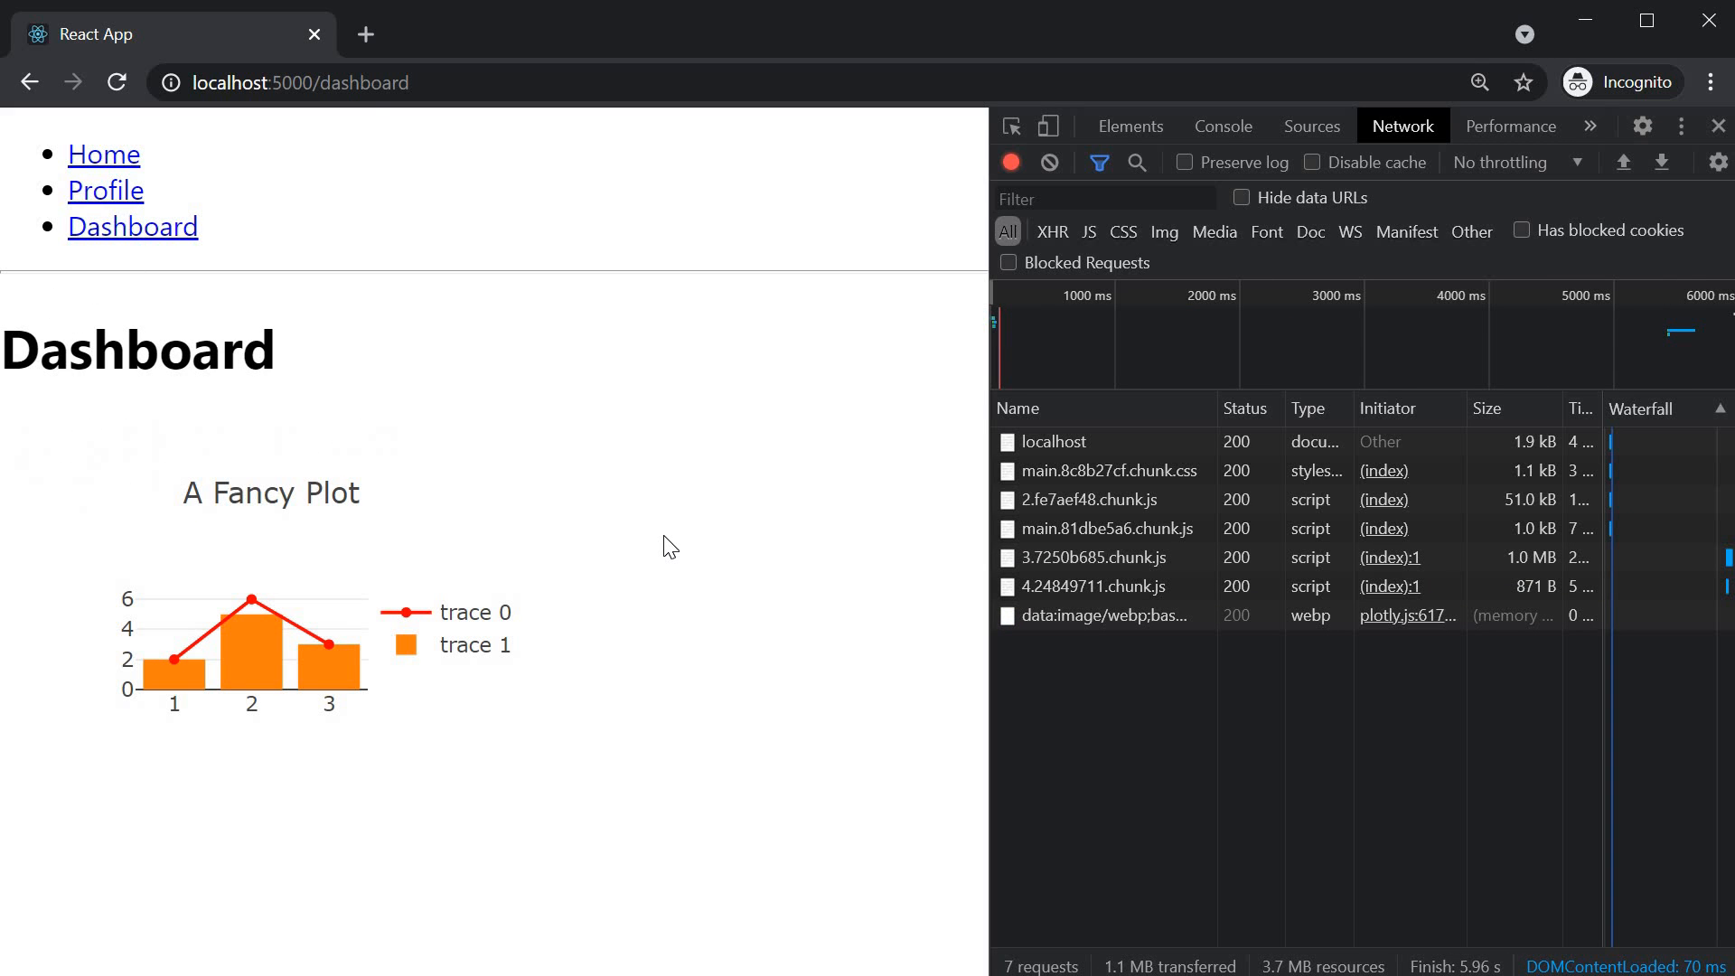
{"action": "mouse_move", "coordinate": [1181, 536]}
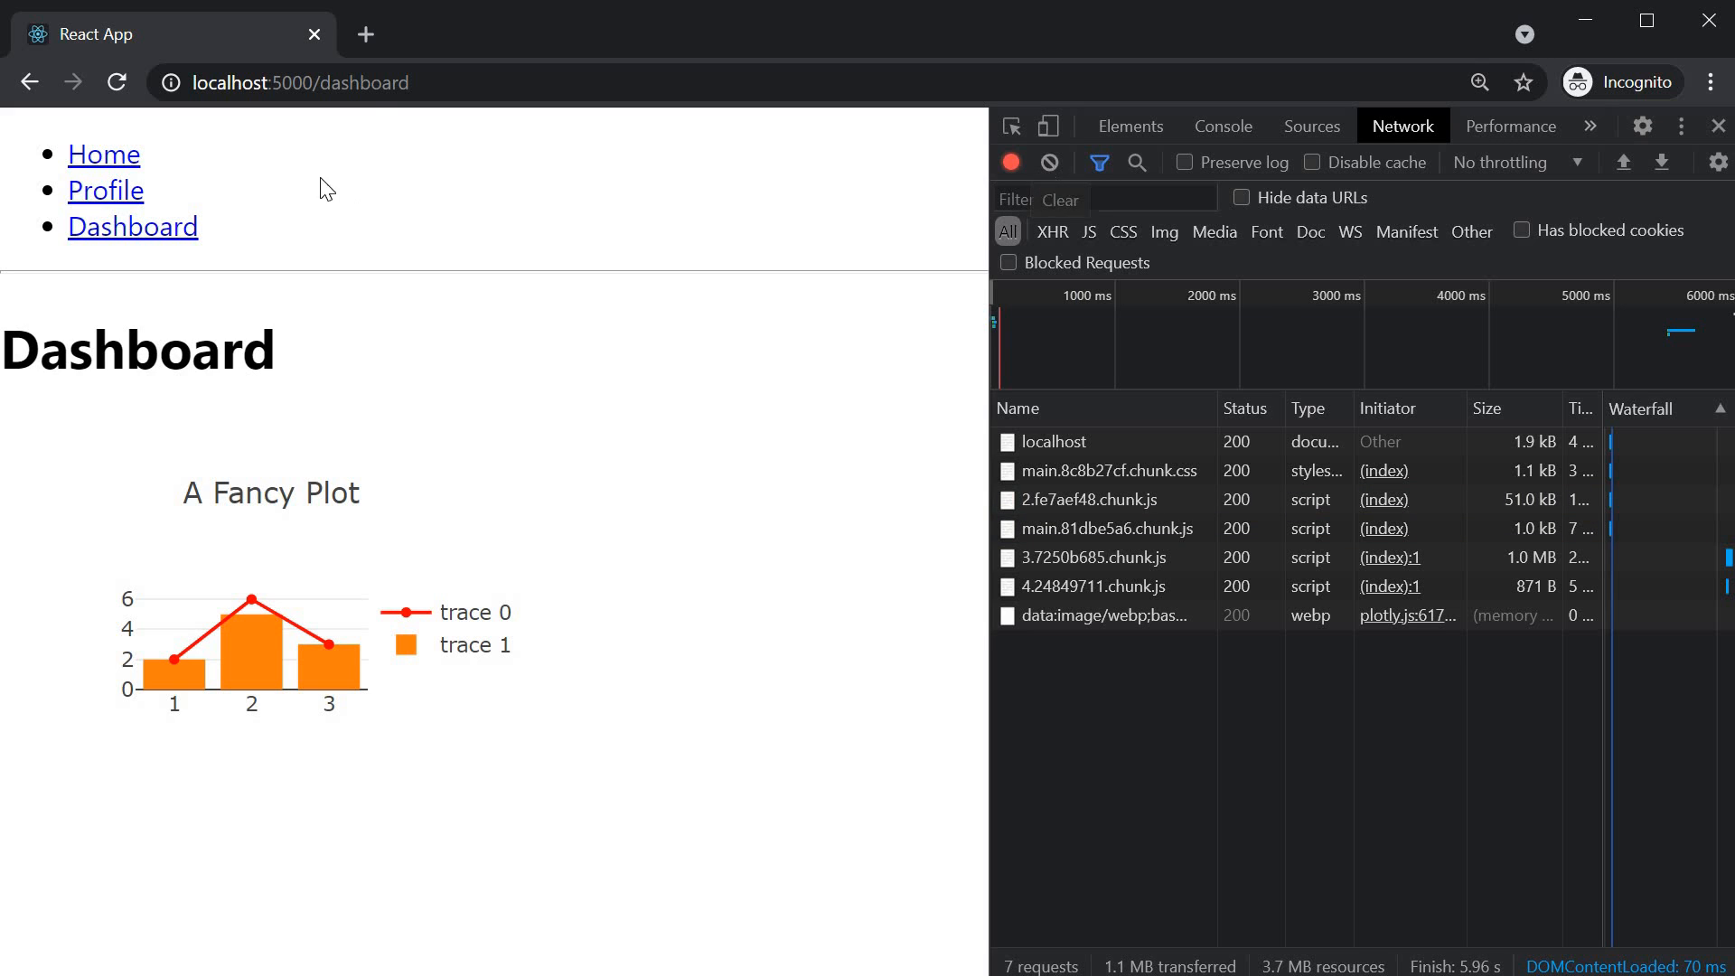
{"action": "left_click", "coordinate": [103, 153]}
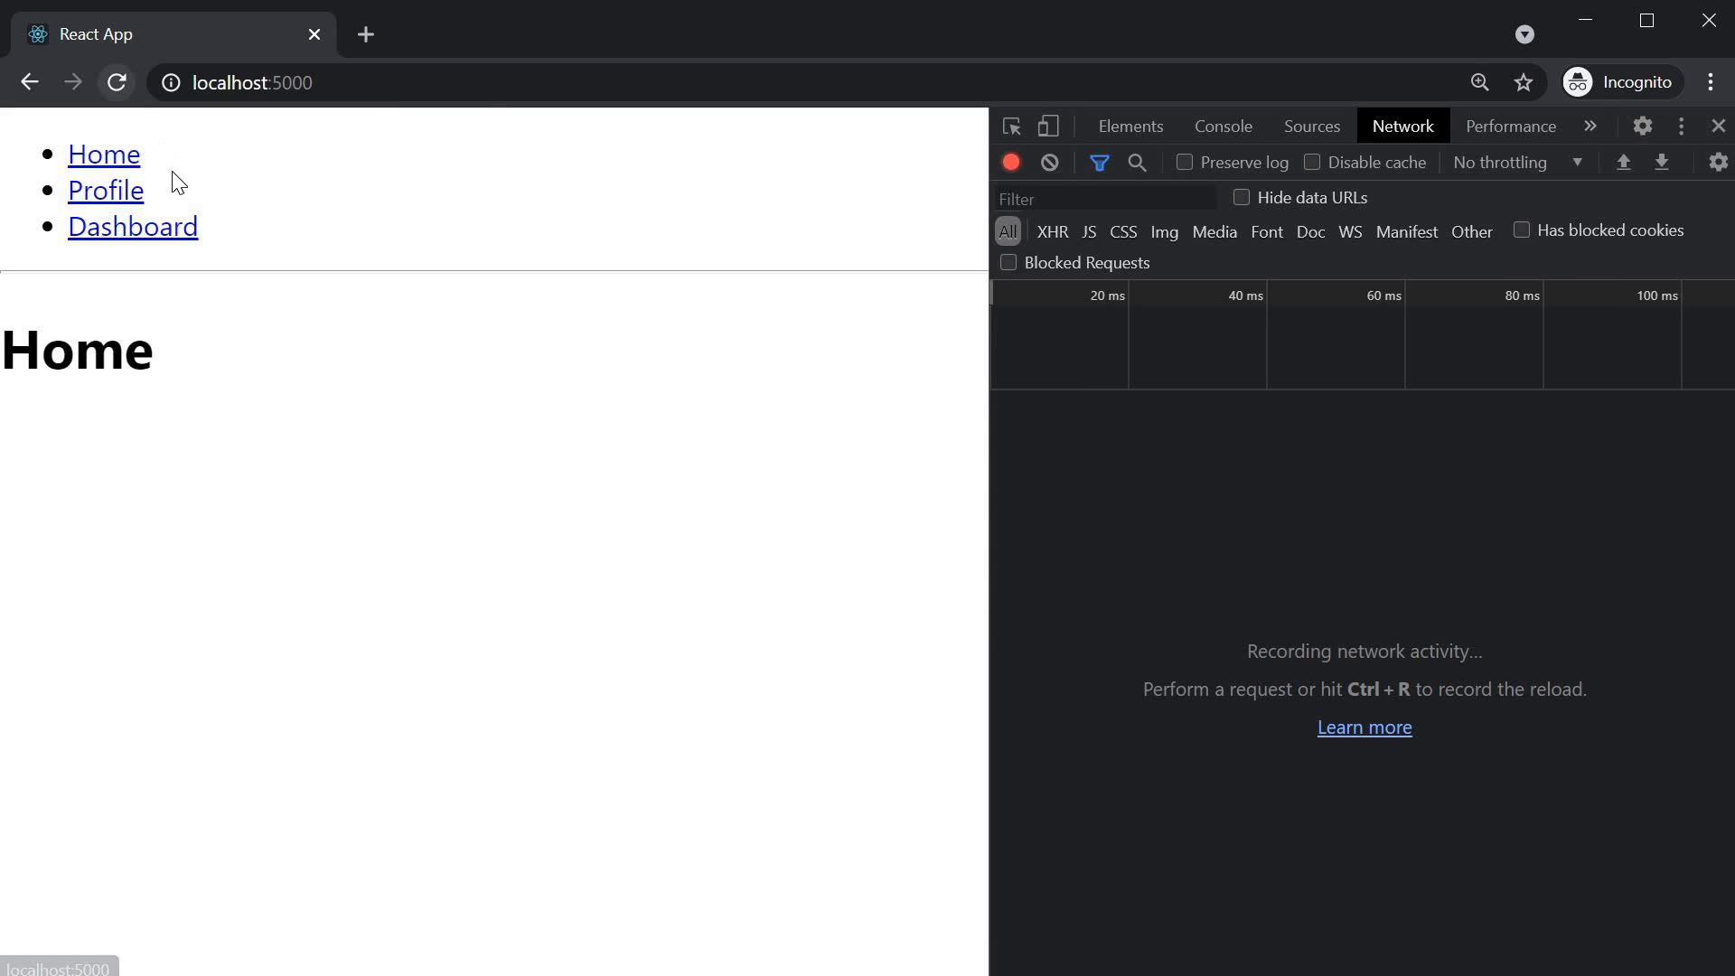
Step: Reload Home, clear the Network log, and open Dashboard so only its three requests are fetched
{"action": "left_click", "coordinate": [1048, 163]}
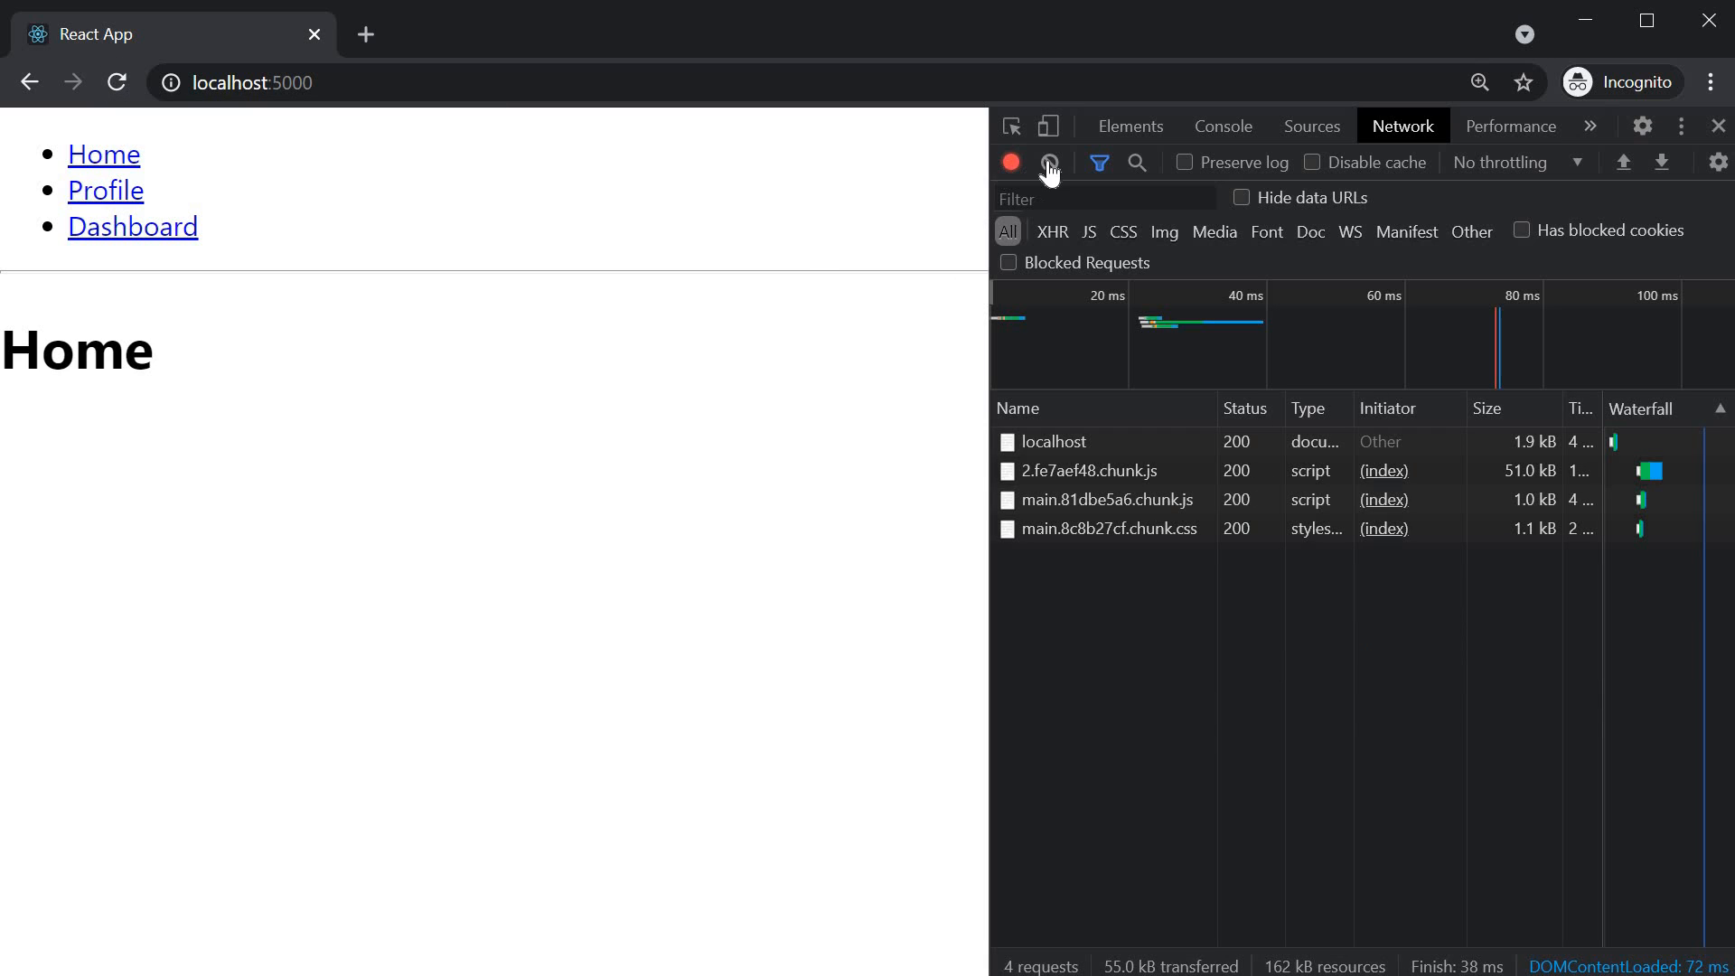
{"action": "left_click", "coordinate": [1049, 162]}
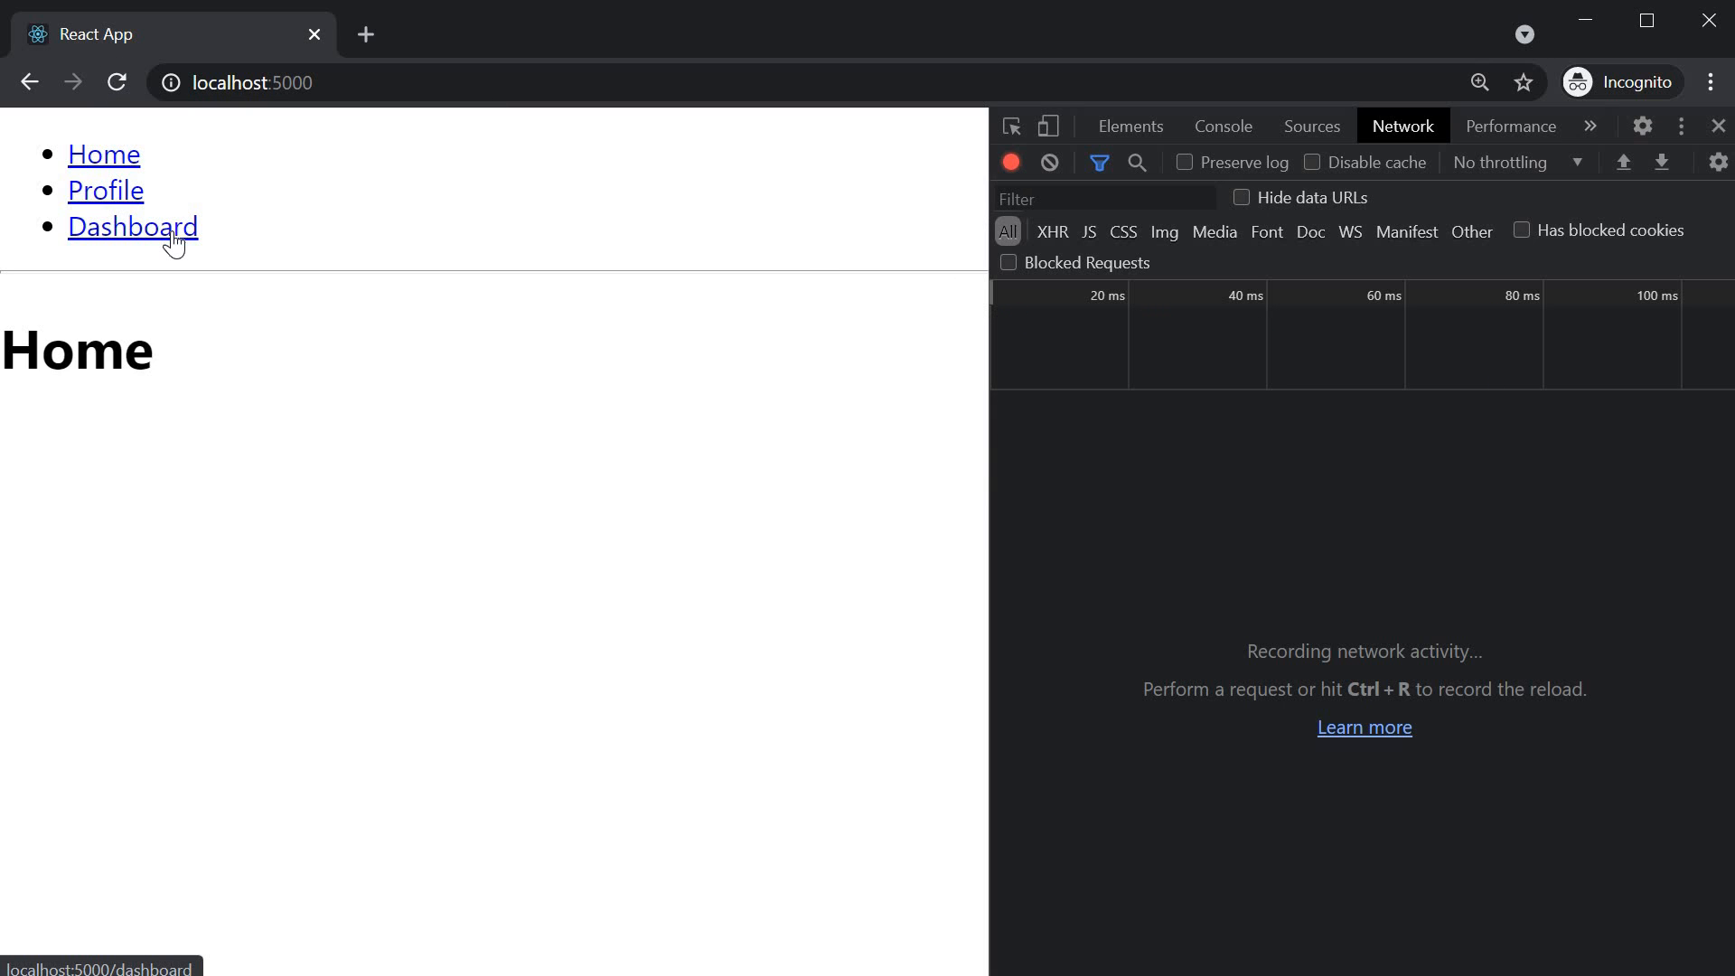
{"action": "left_click", "coordinate": [132, 228]}
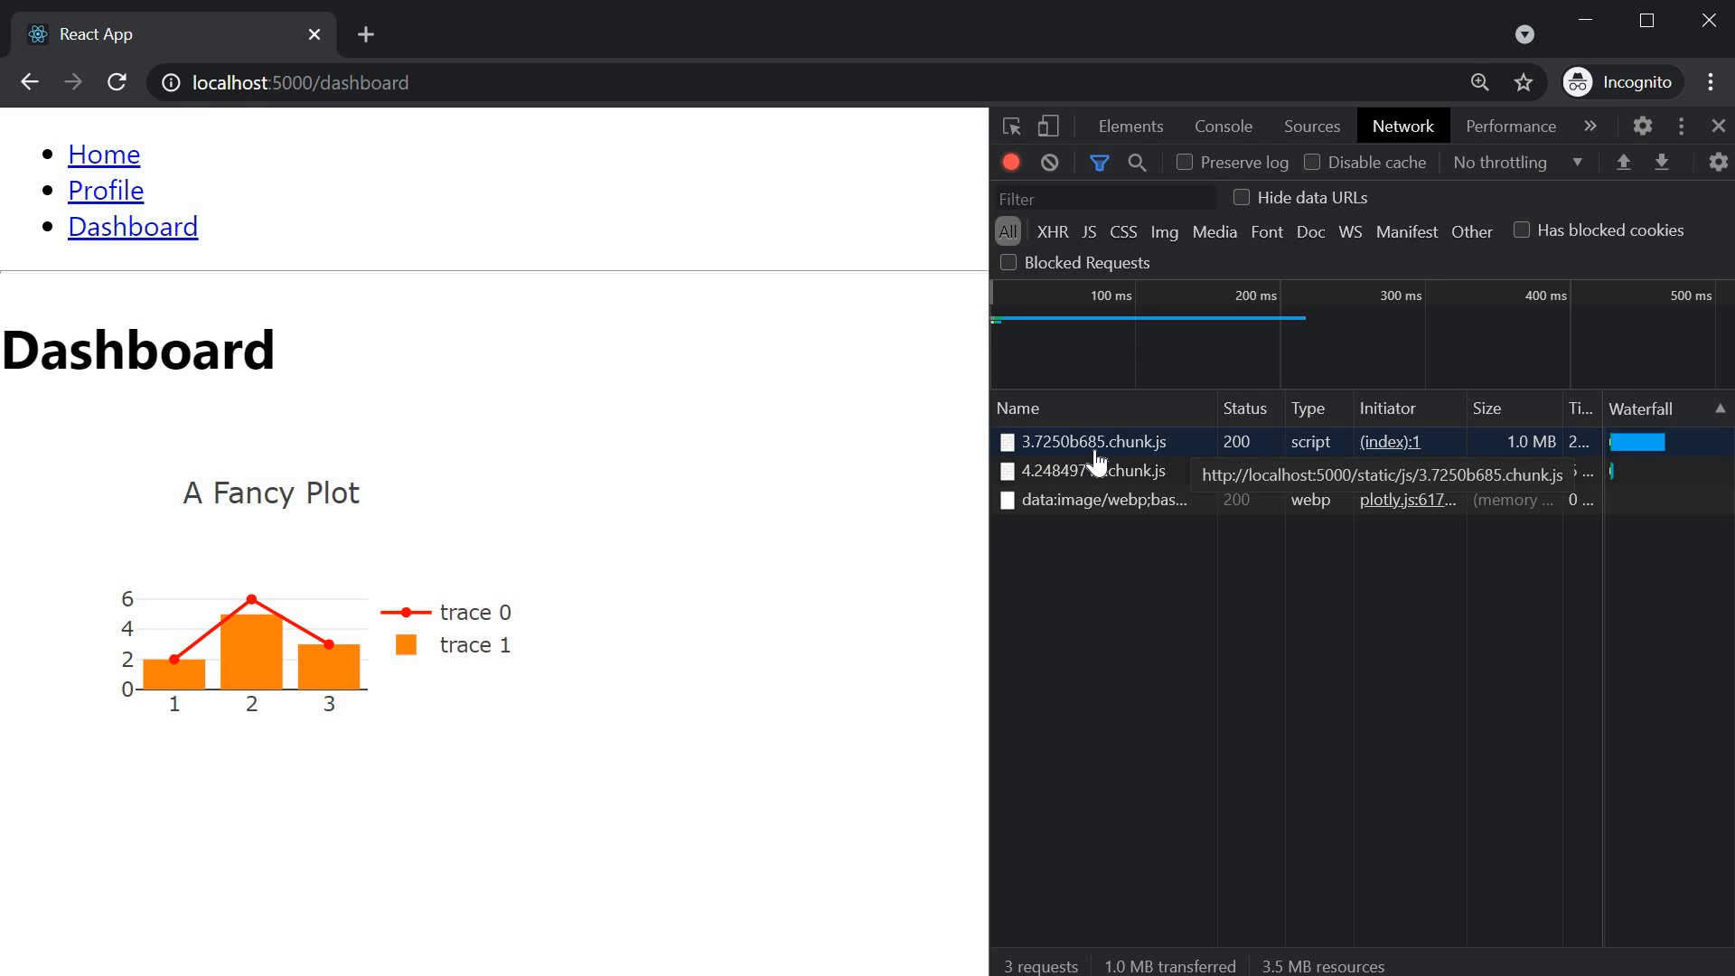
{"action": "mouse_move", "coordinate": [1477, 495]}
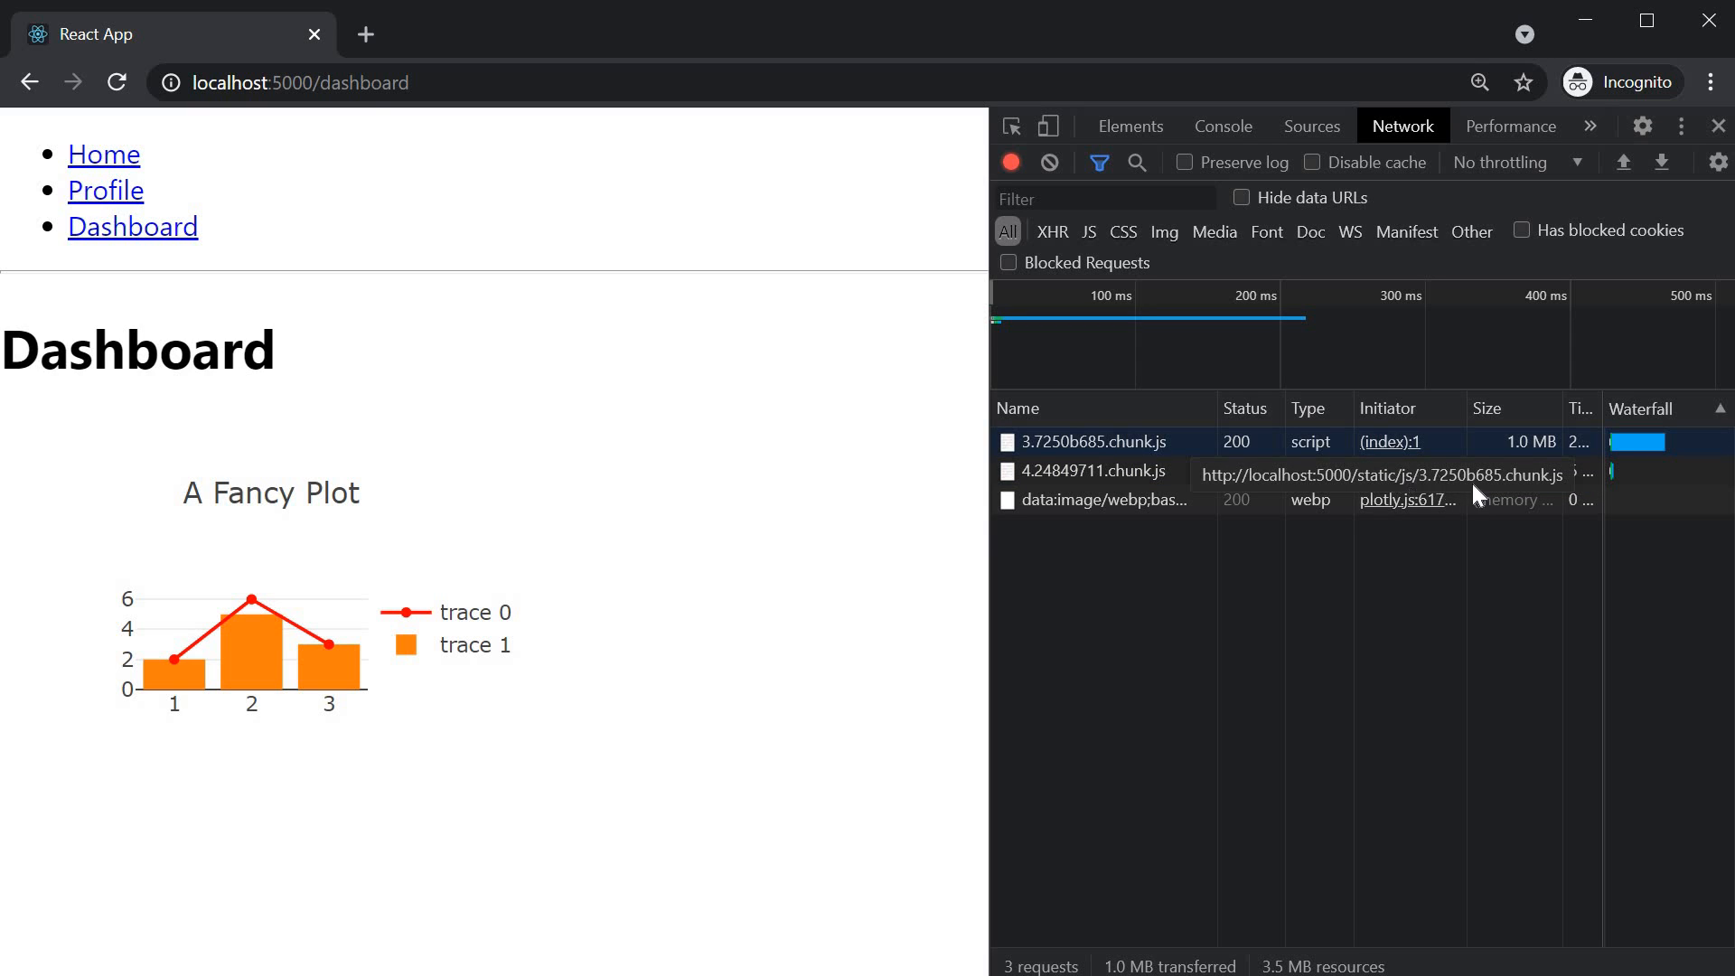
{"action": "mouse_move", "coordinate": [1537, 459]}
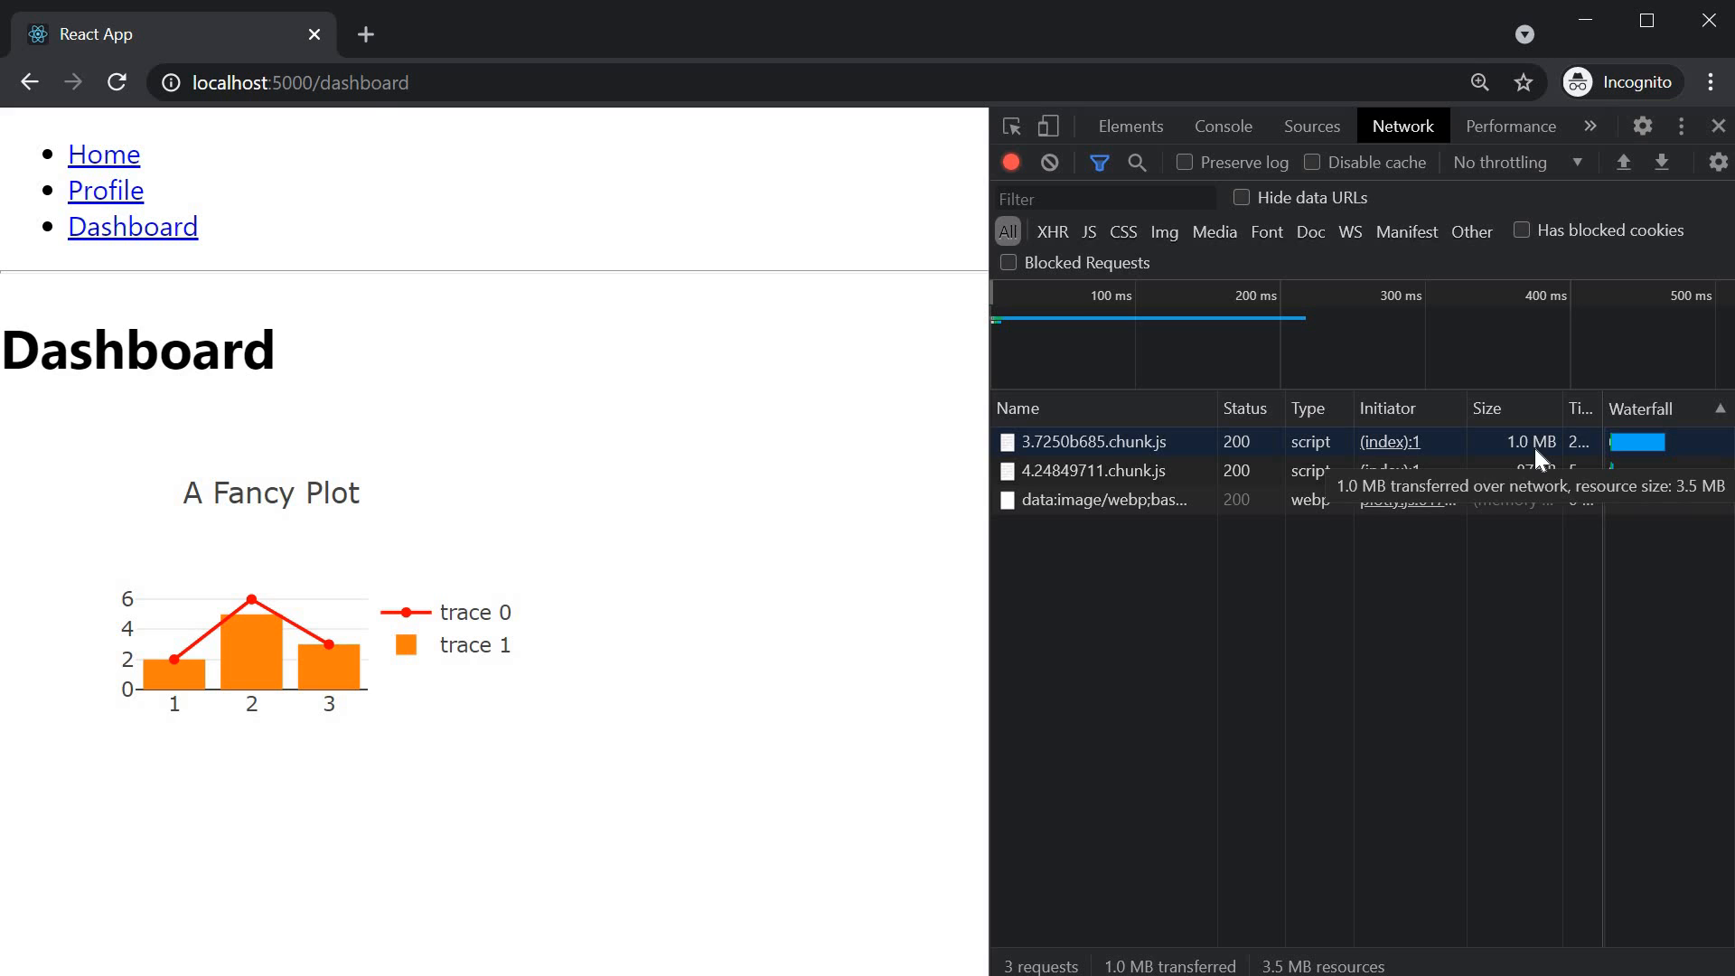
{"action": "mouse_move", "coordinate": [531, 560]}
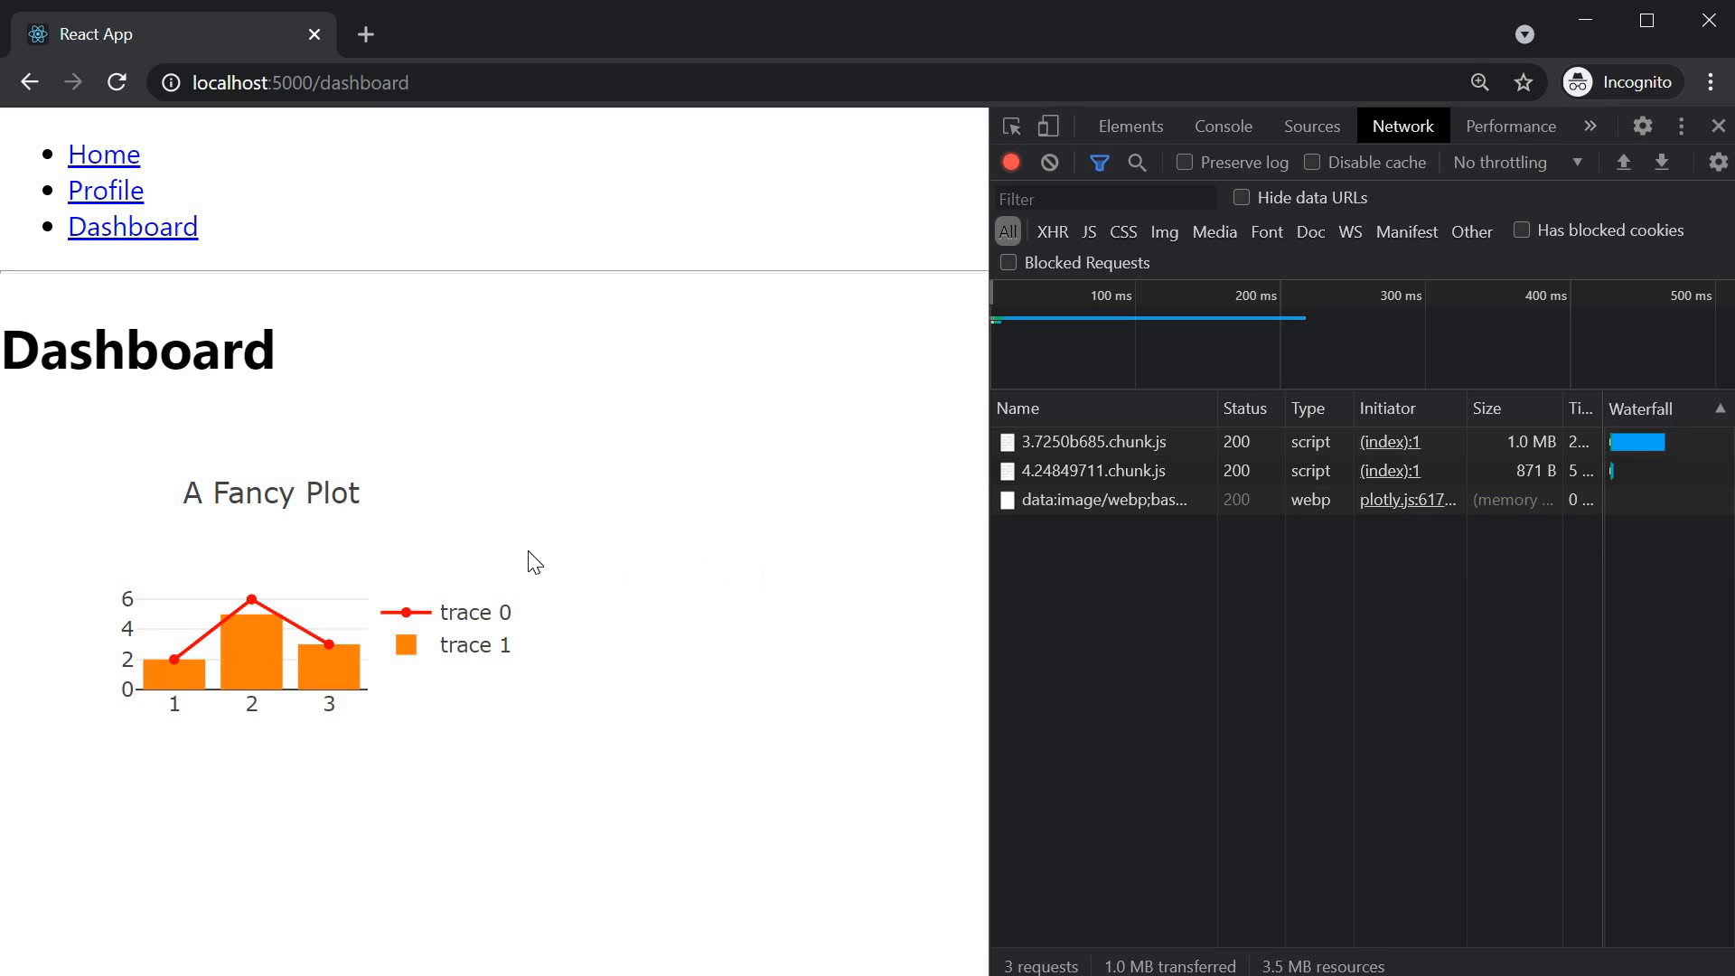
{"action": "mouse_move", "coordinate": [538, 594]}
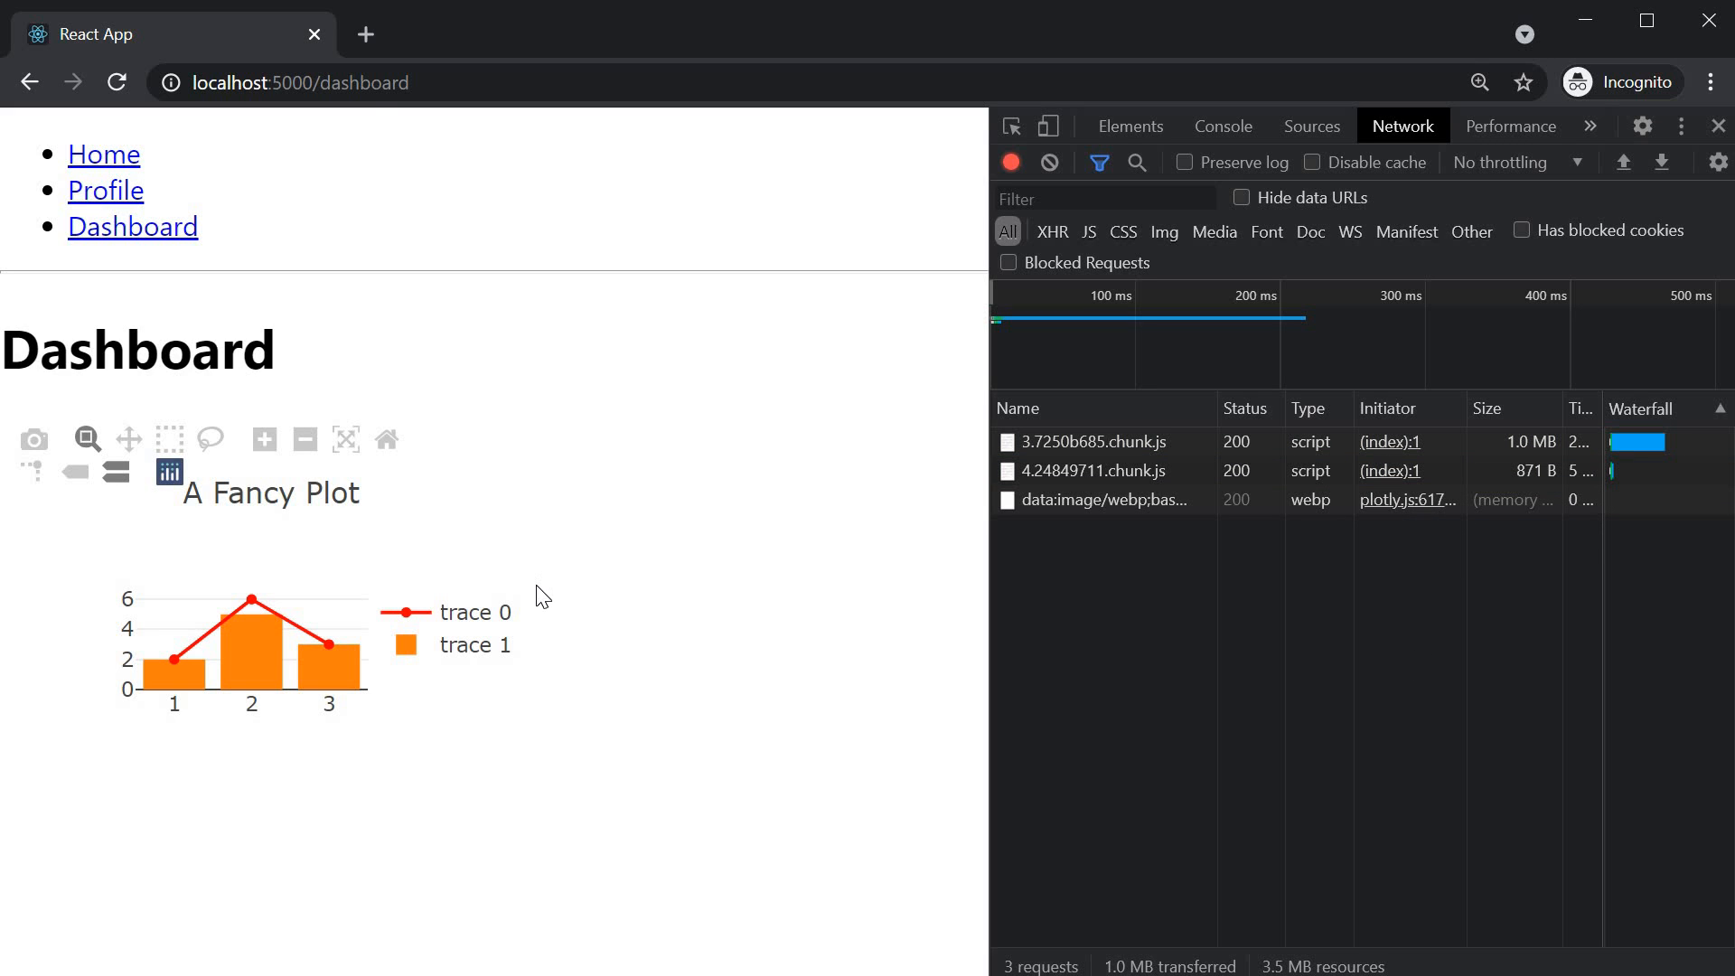
{"action": "mouse_move", "coordinate": [658, 618]}
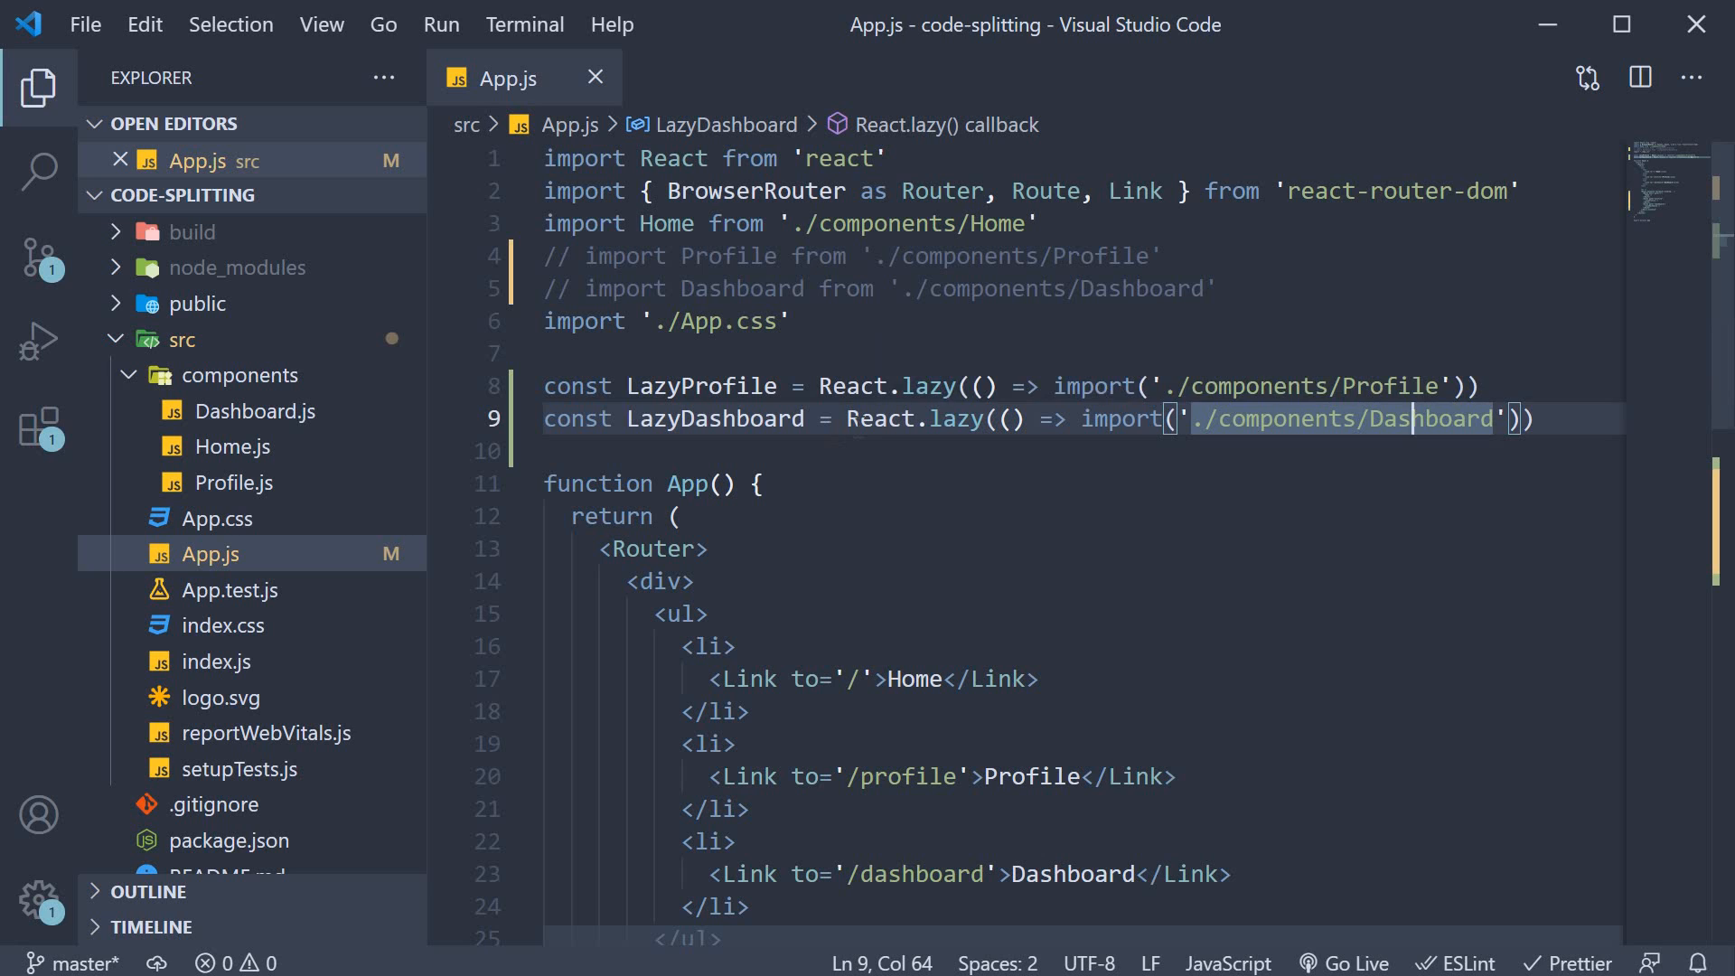
{"action": "mouse_move", "coordinate": [1390, 506]}
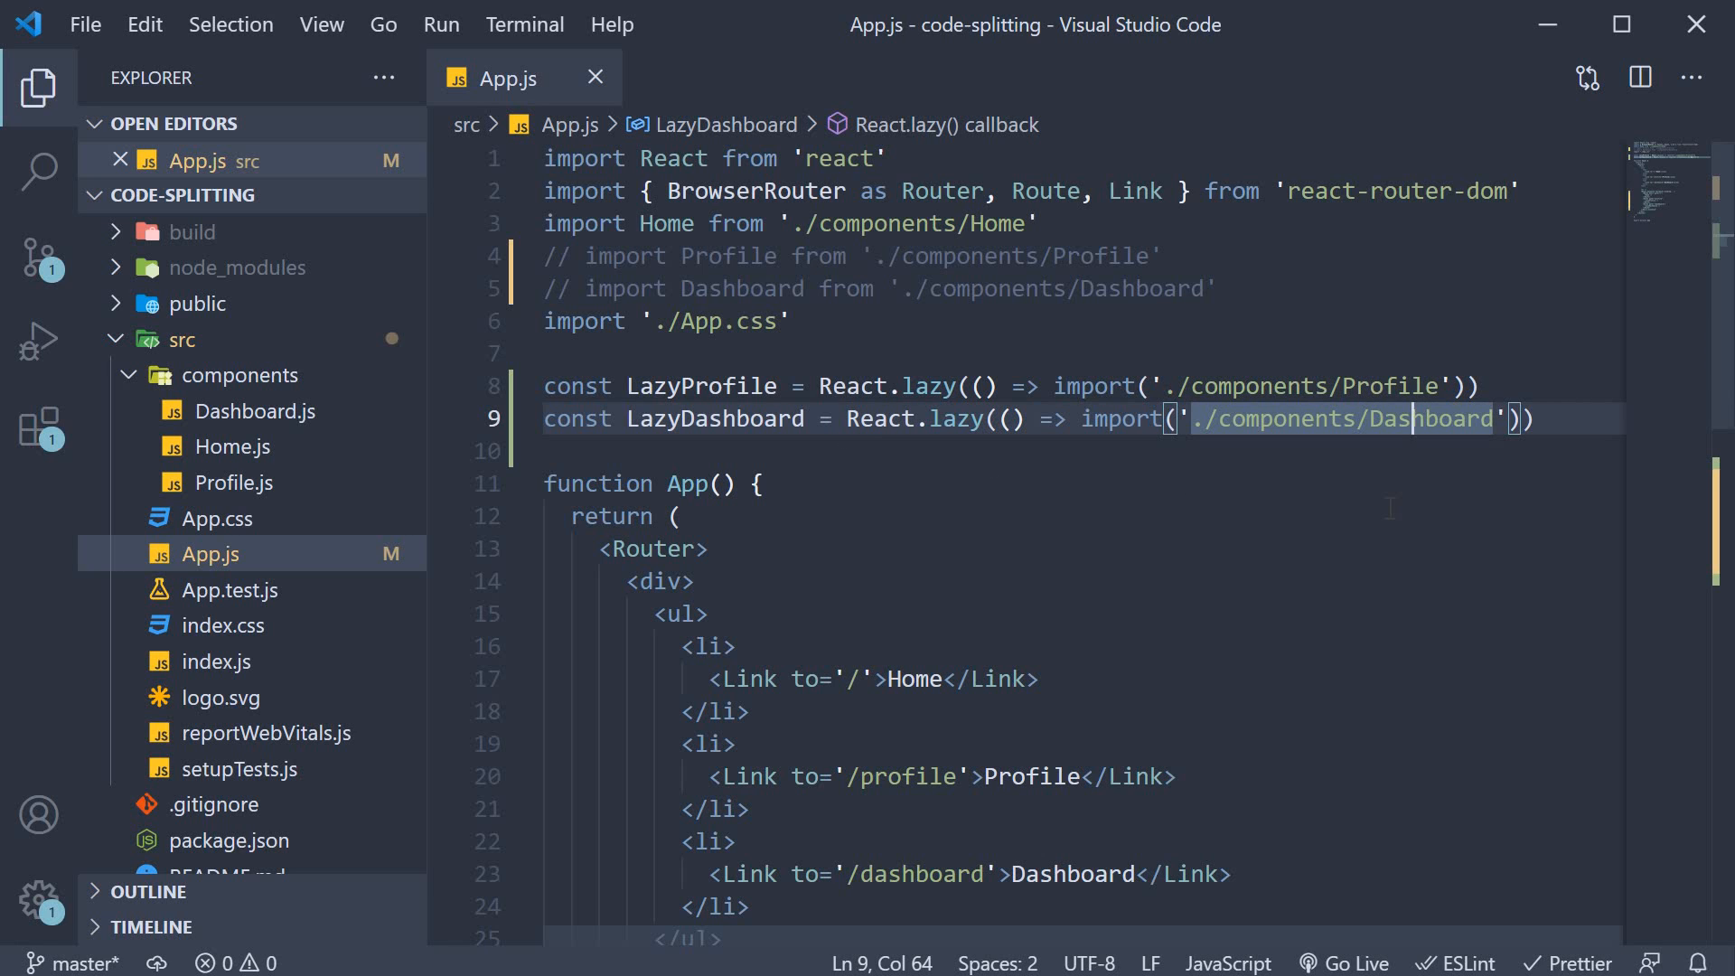